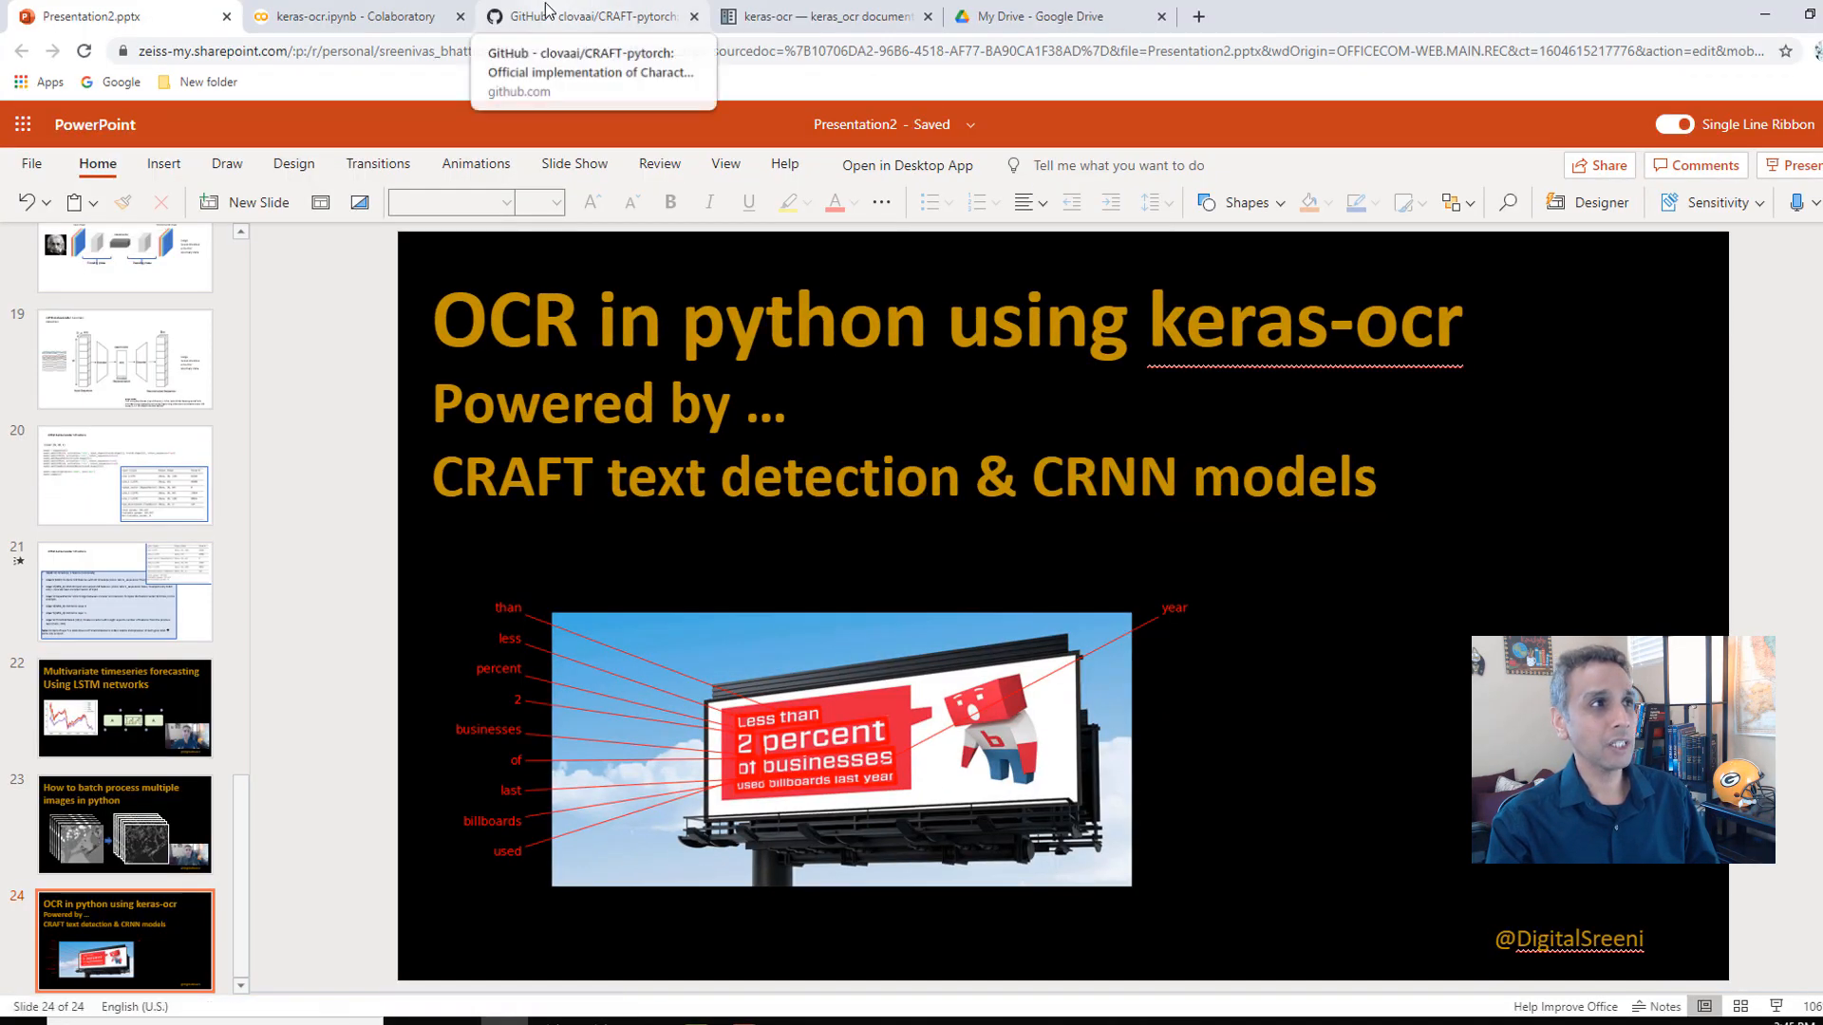
- Review the keras-ocr Read the Docs home page, scanning the installation and contents sections
{"action": "left_click", "coordinate": [820, 17]}
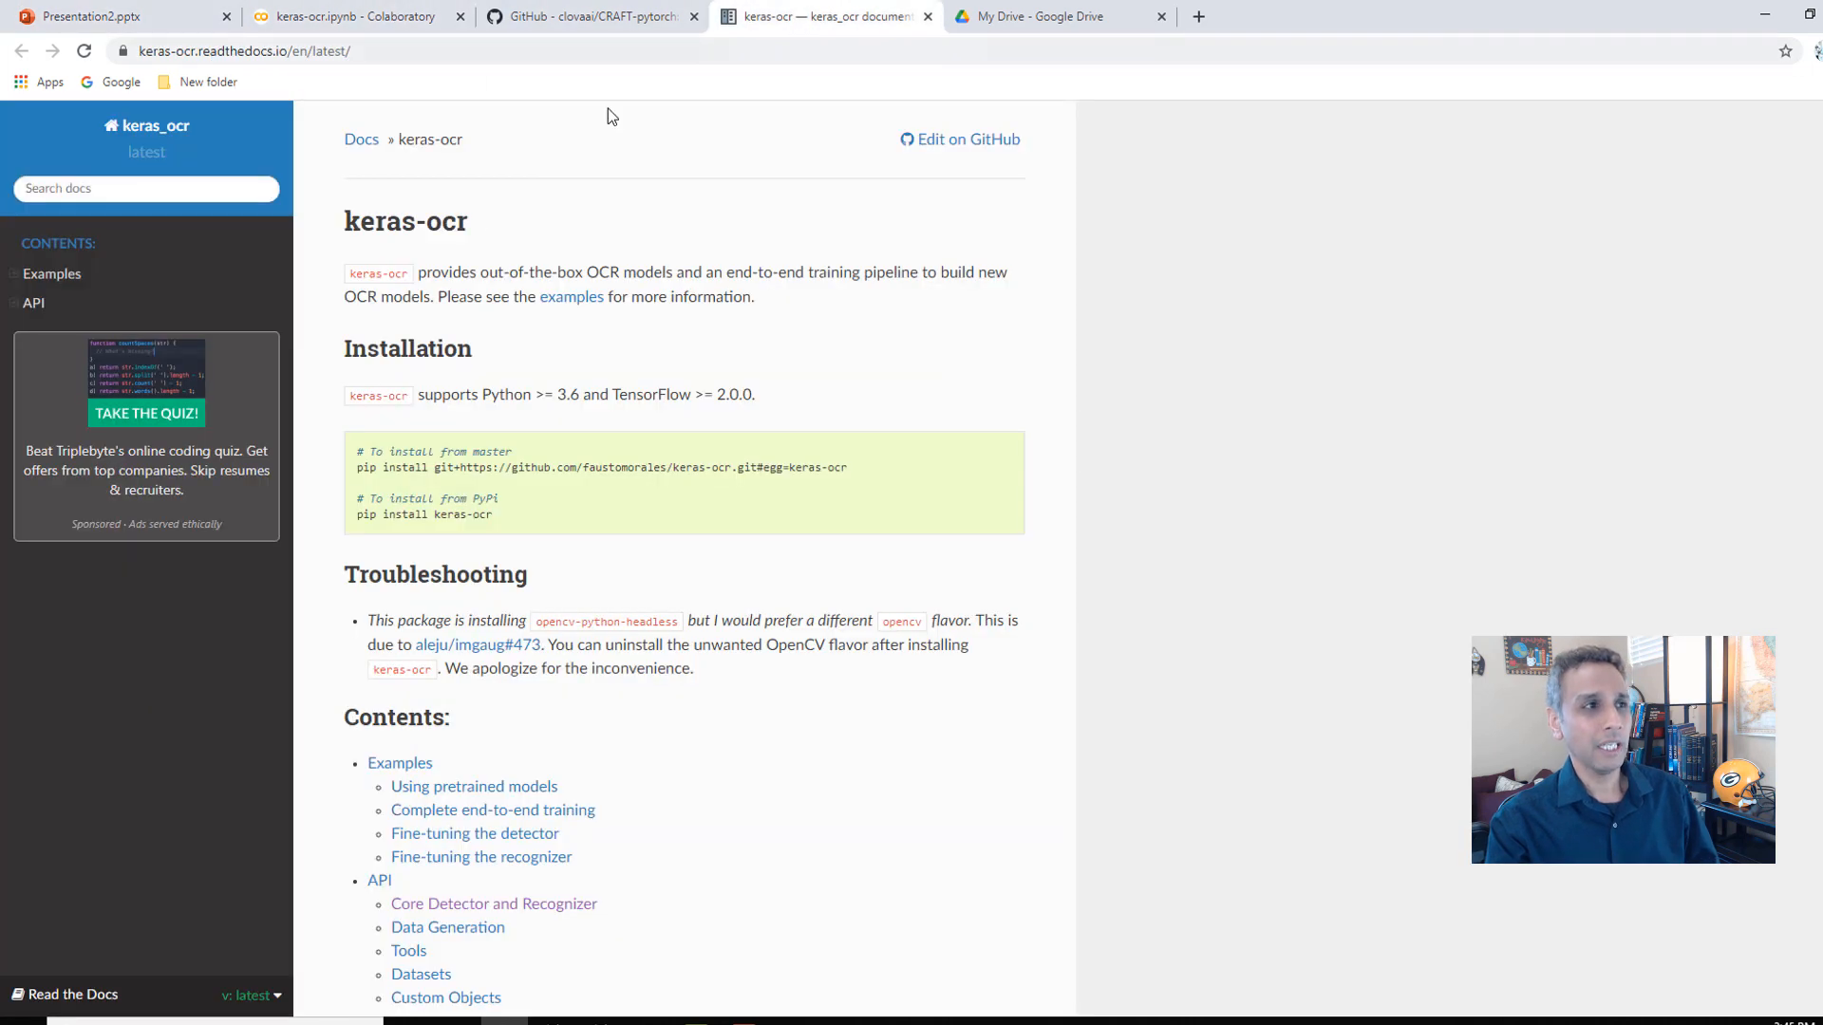
{"action": "mouse_move", "coordinate": [643, 272]}
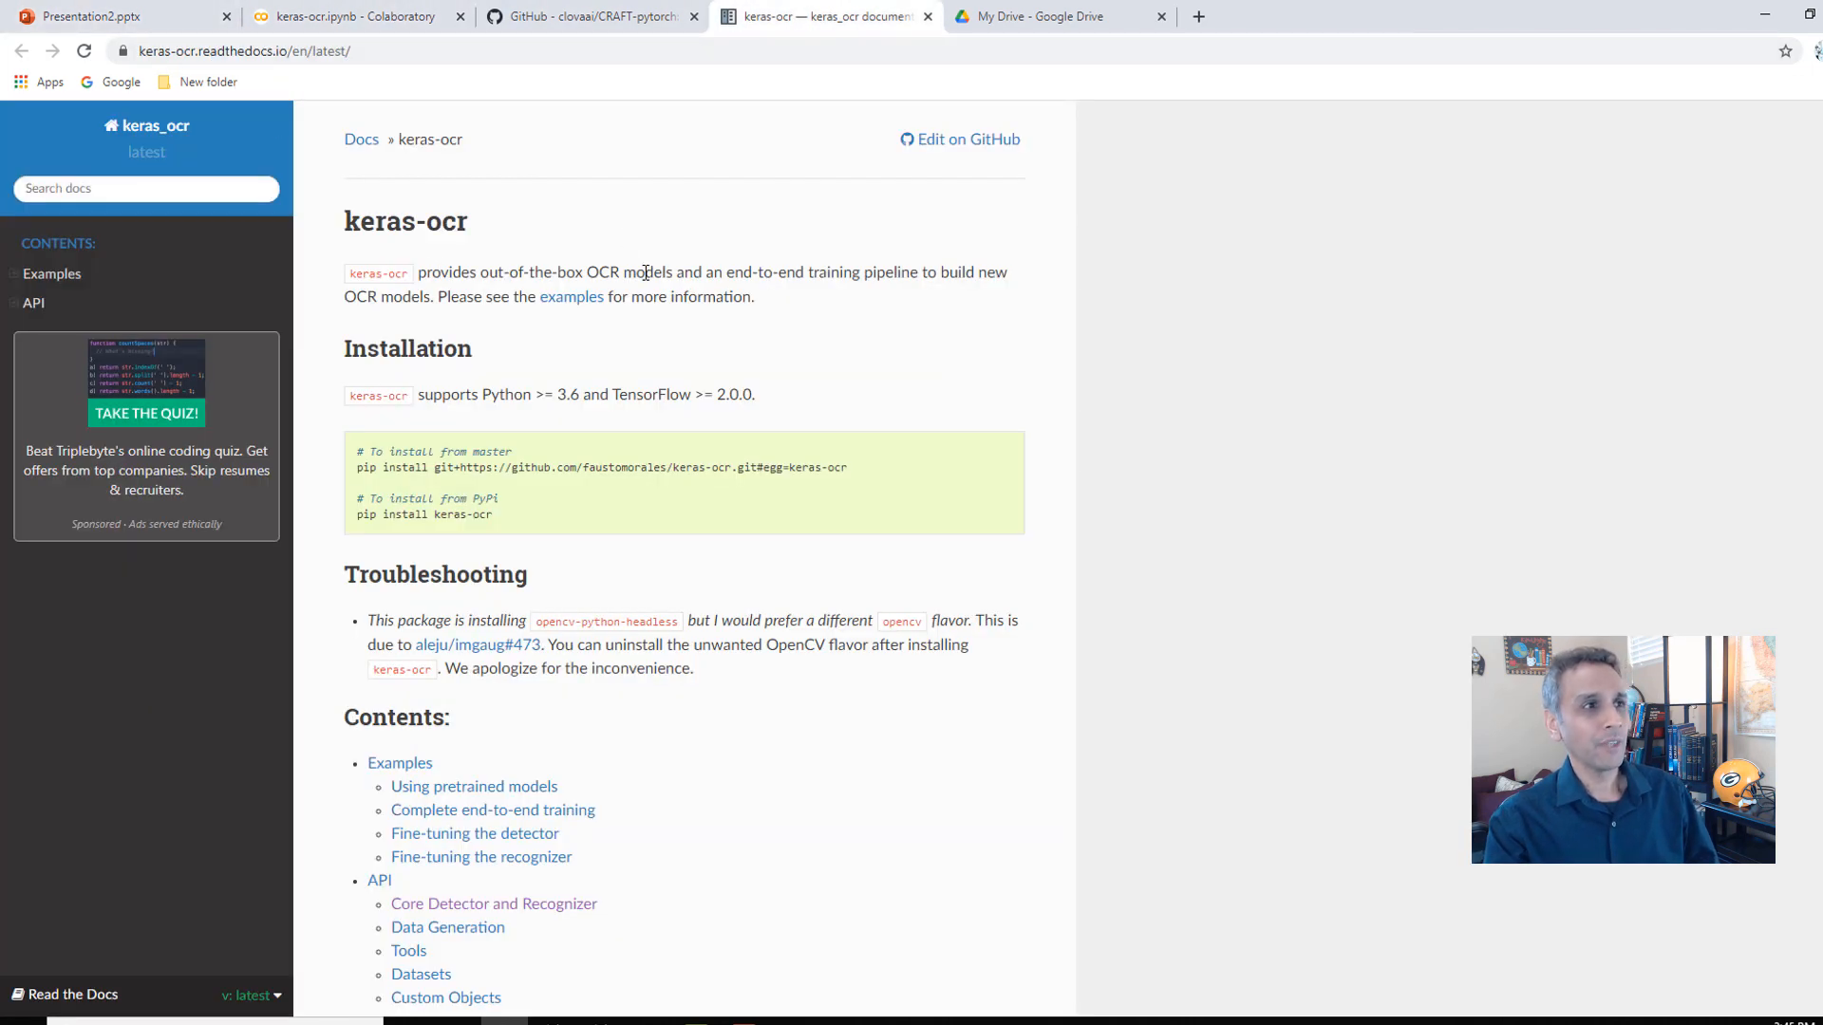
{"action": "scroll", "scroll_direction": "down", "scroll_amount": 3}
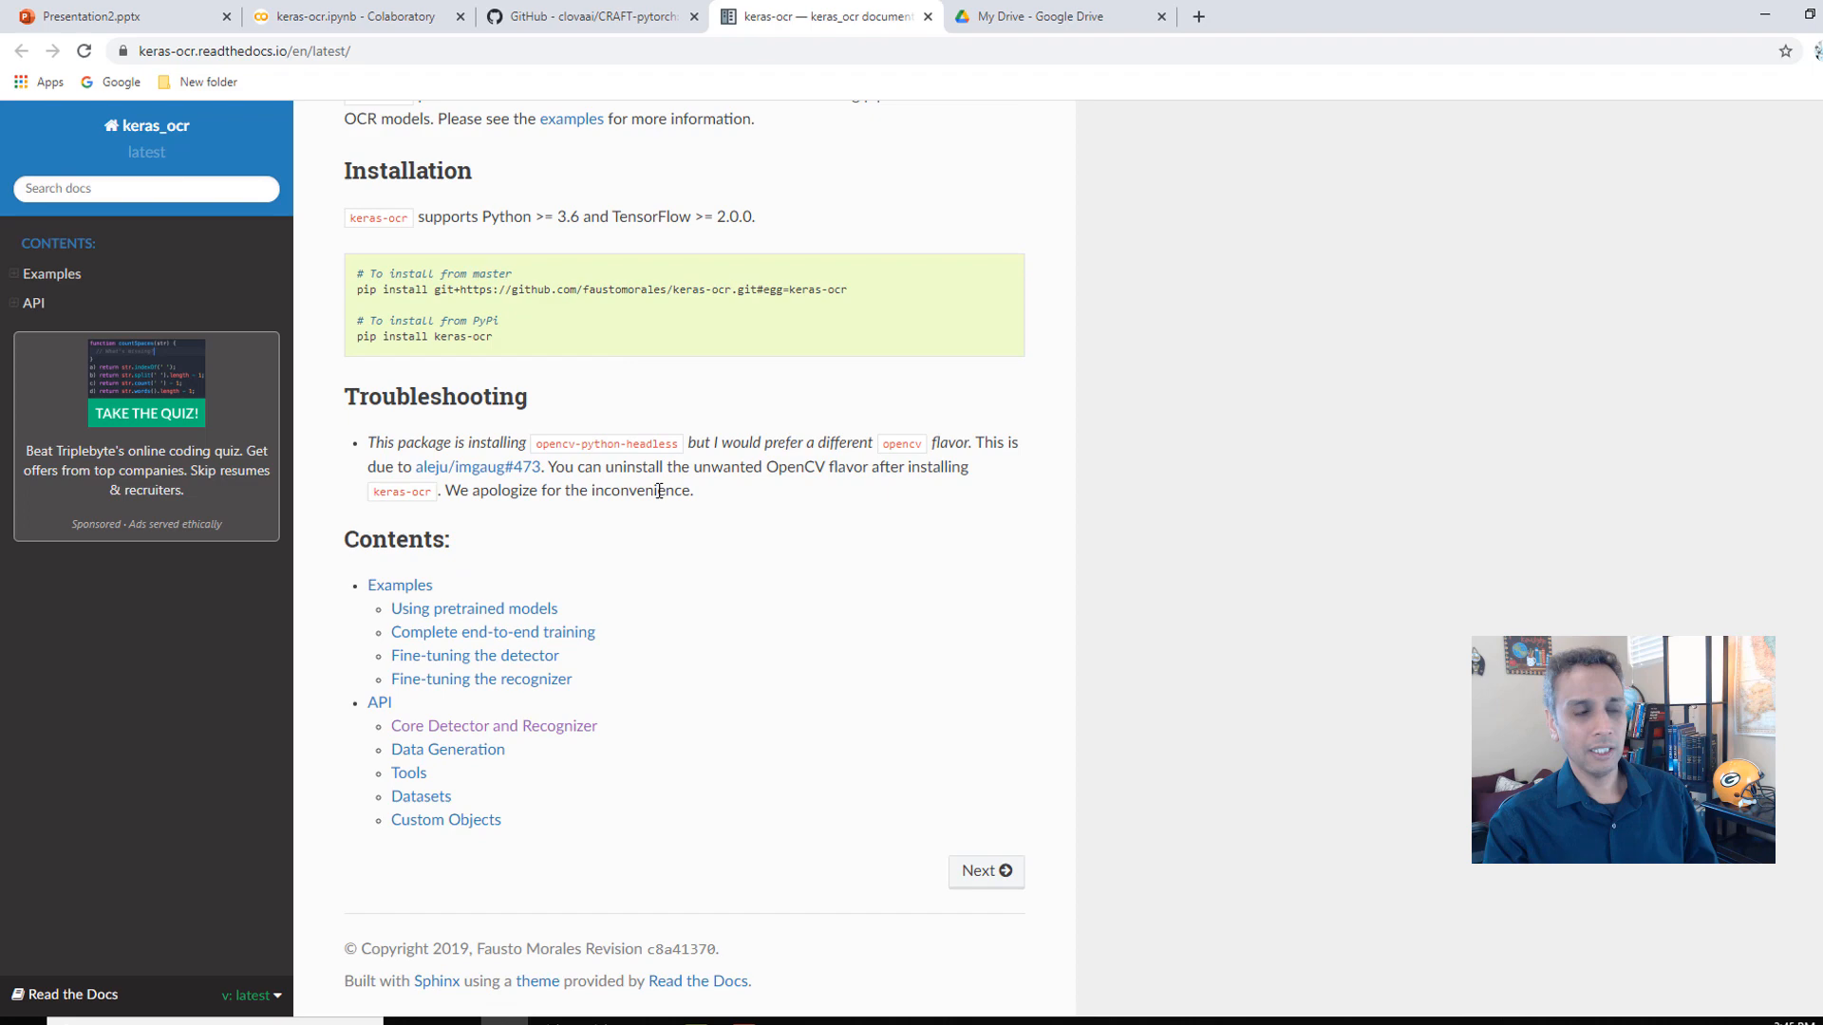
{"action": "scroll", "scroll_direction": "up", "scroll_amount": 3}
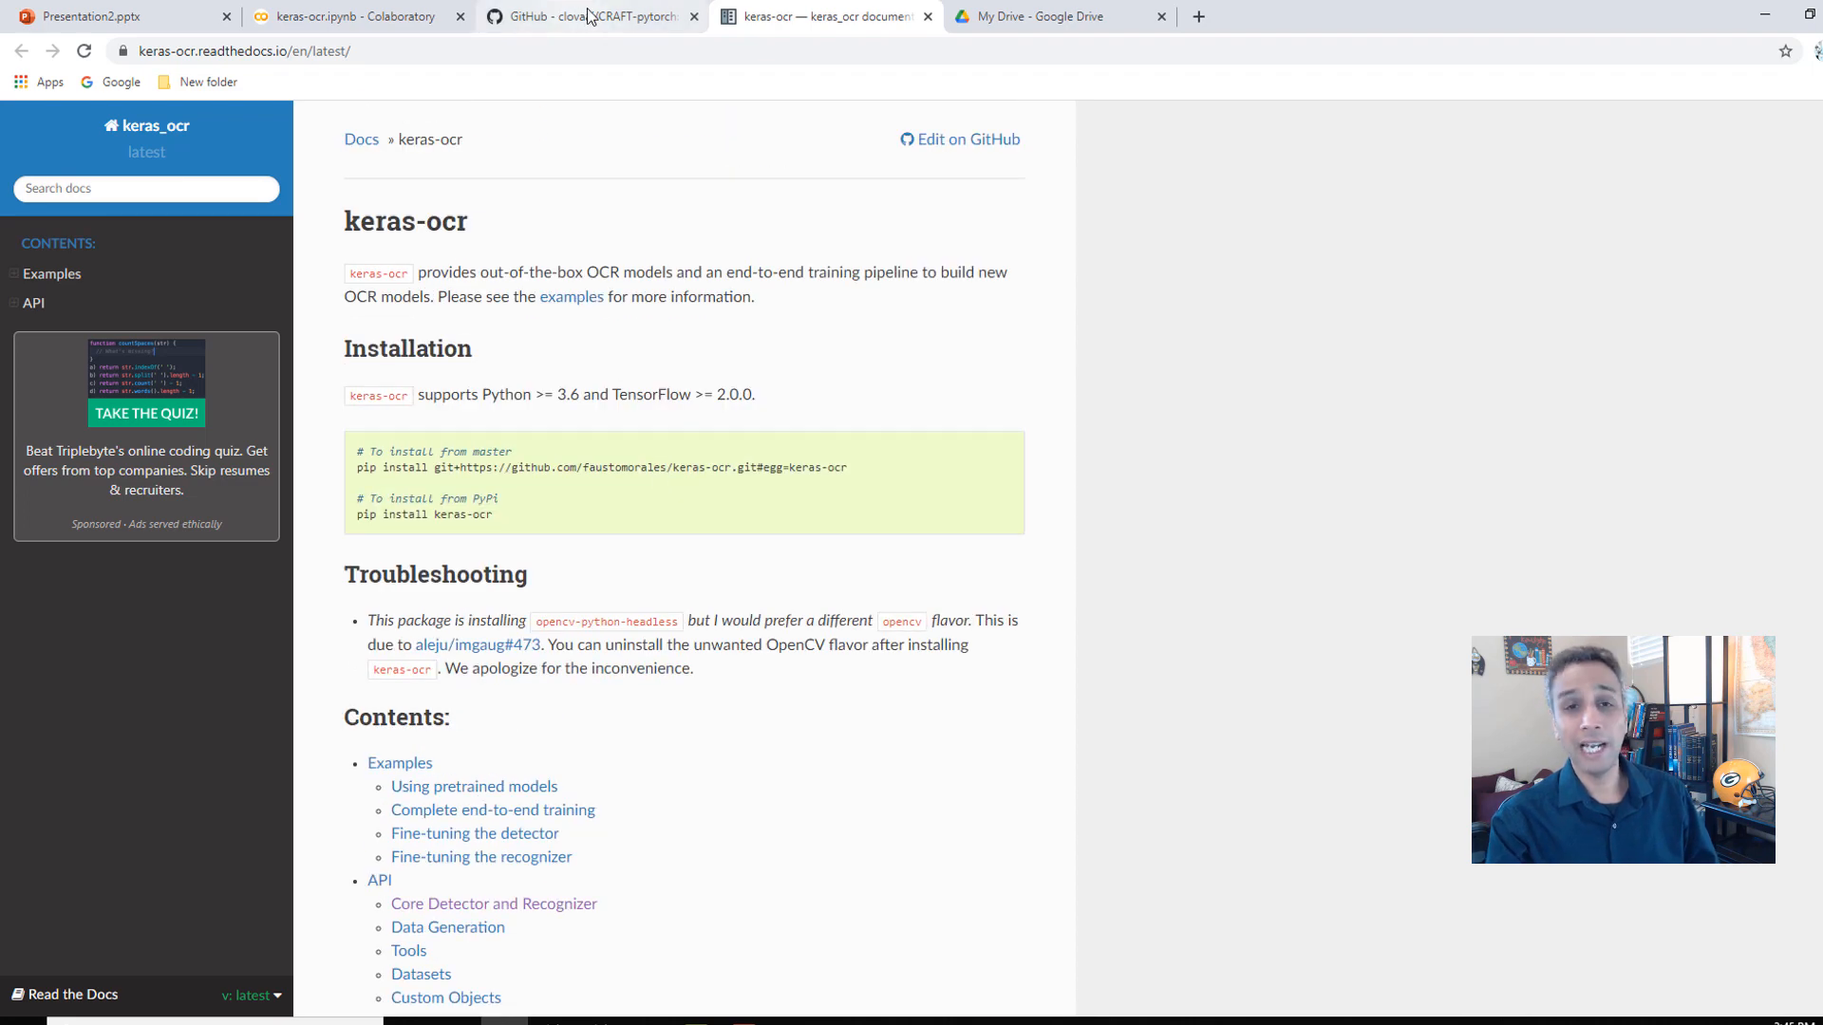
- Read the clovaai/CRAFT-pytorch README down to the Getting started dependency requirements
{"action": "left_click", "coordinate": [587, 18]}
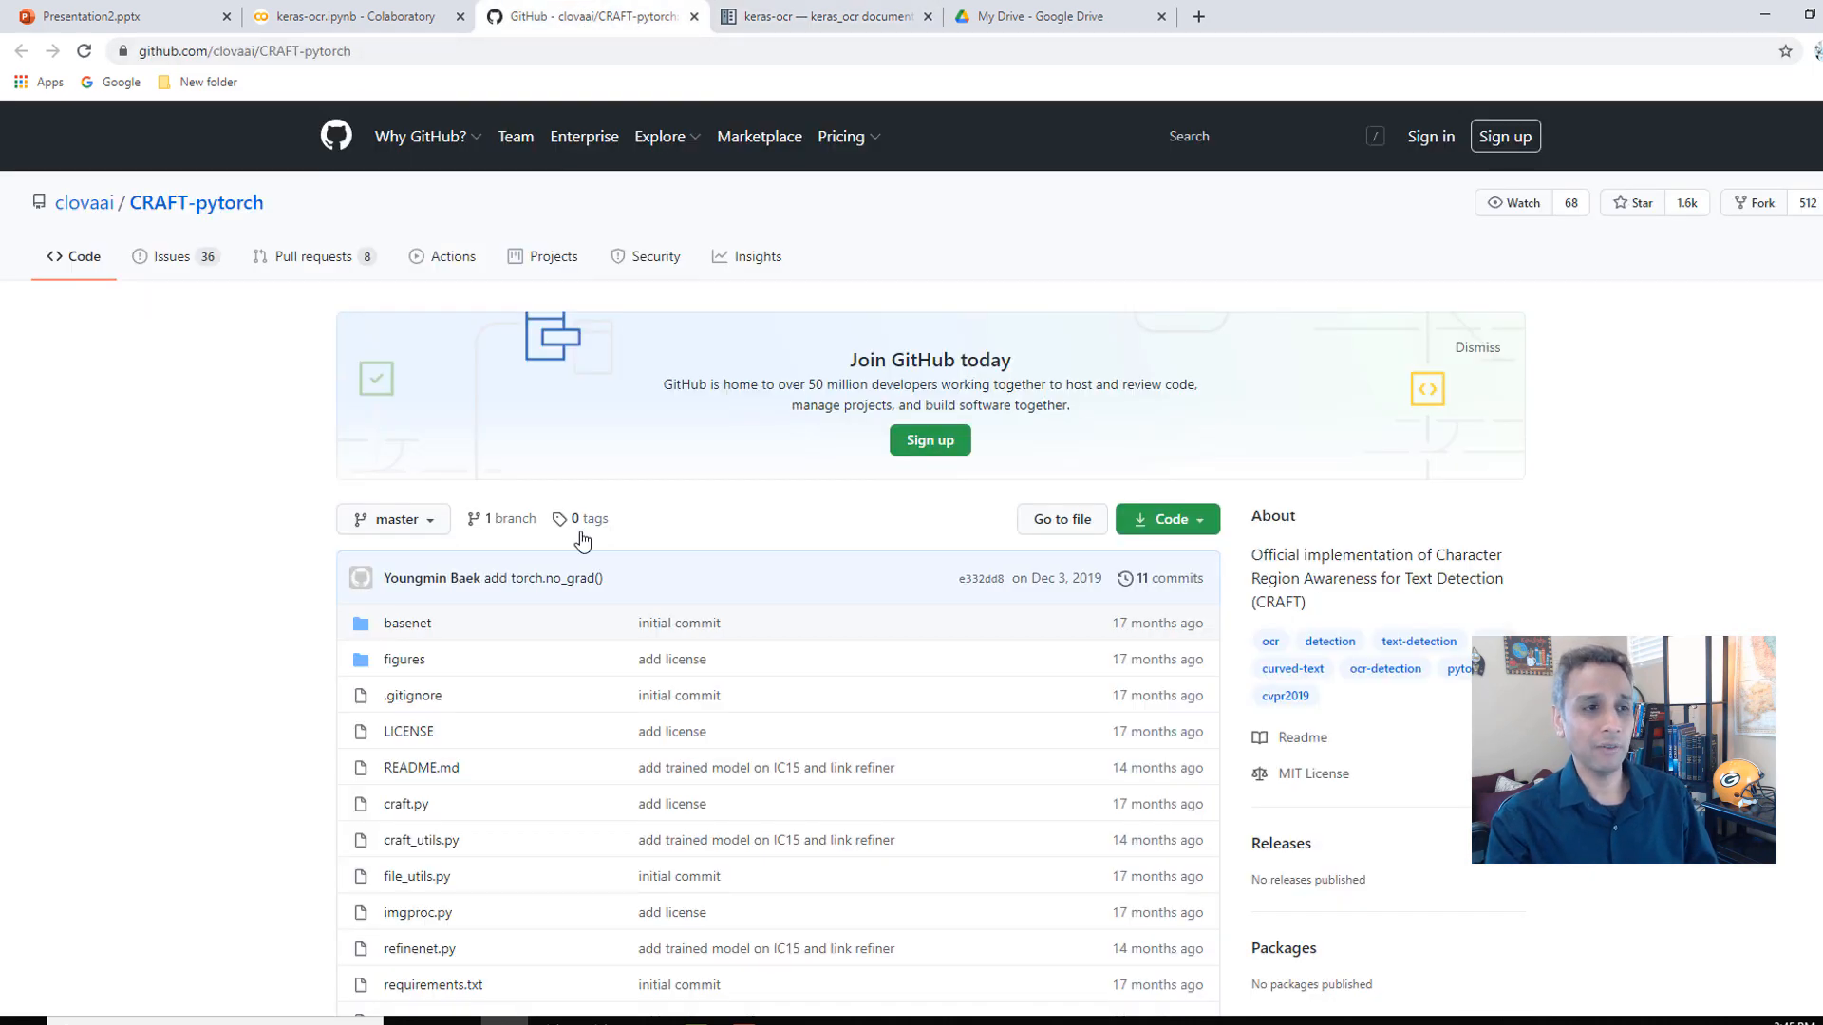
{"action": "scroll", "scroll_direction": "down", "scroll_amount": 3}
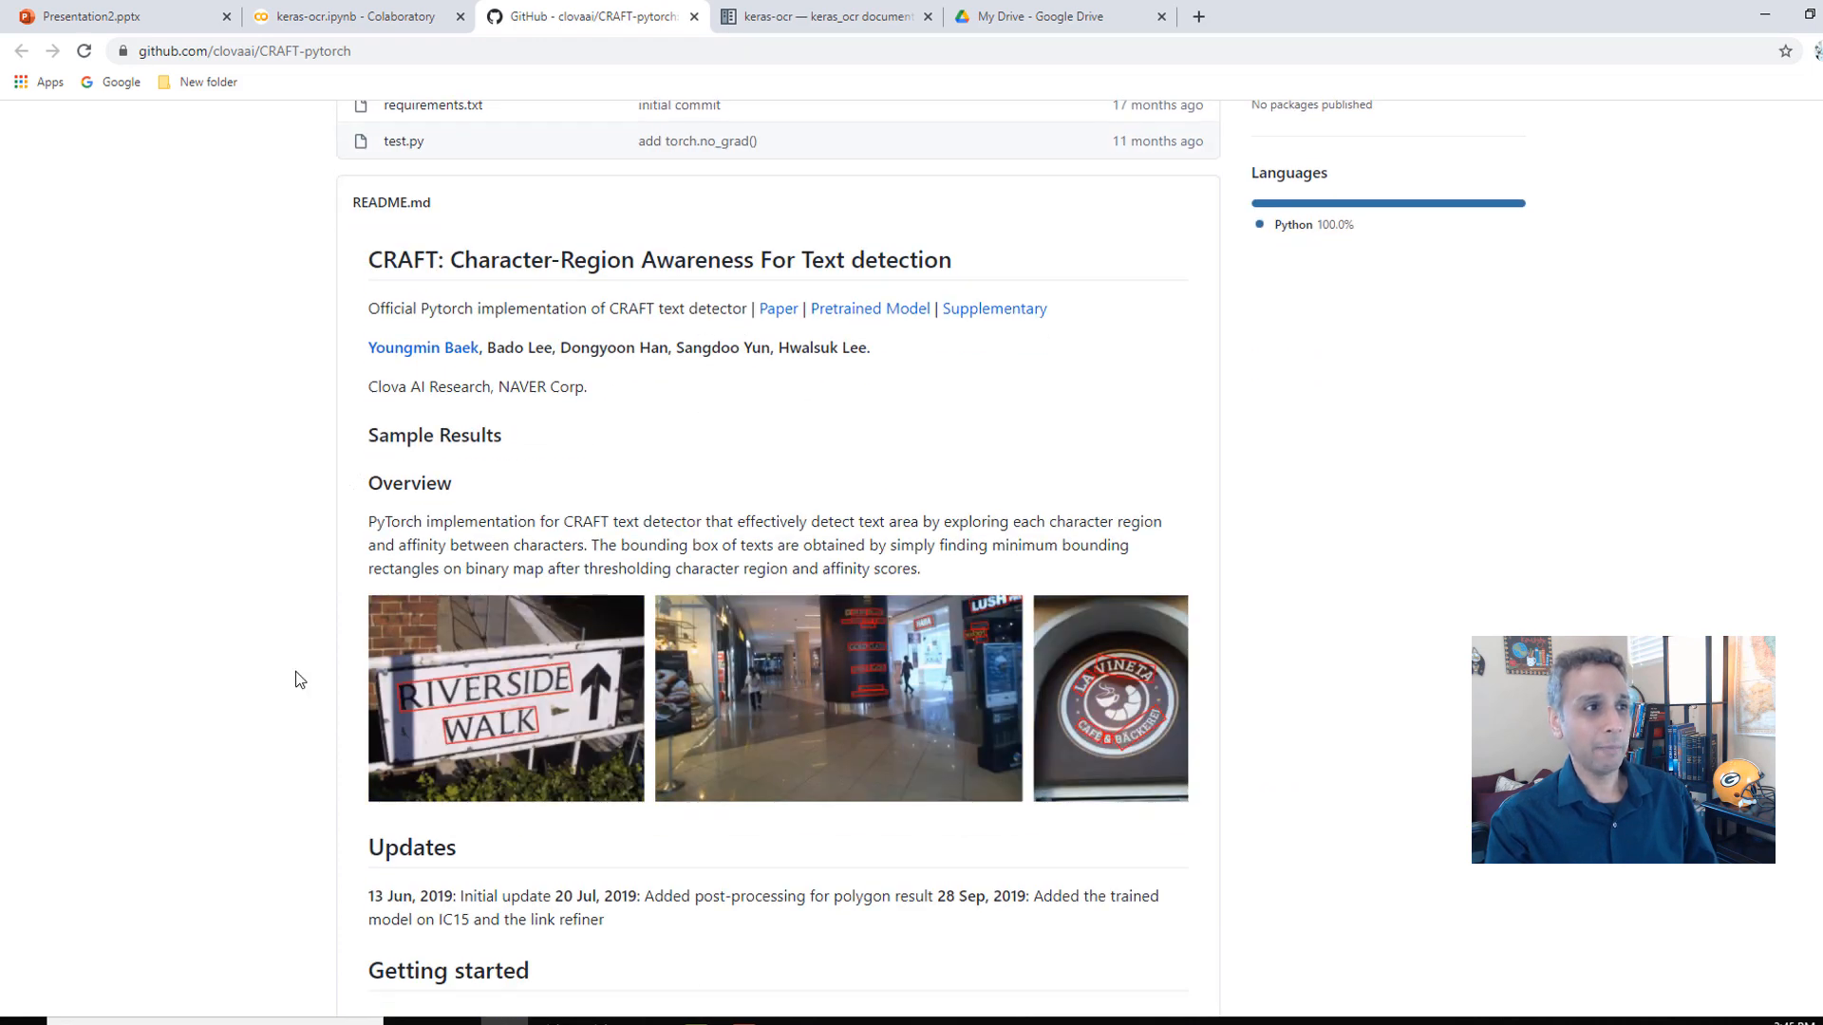
{"action": "scroll", "scroll_direction": "down", "scroll_amount": 3}
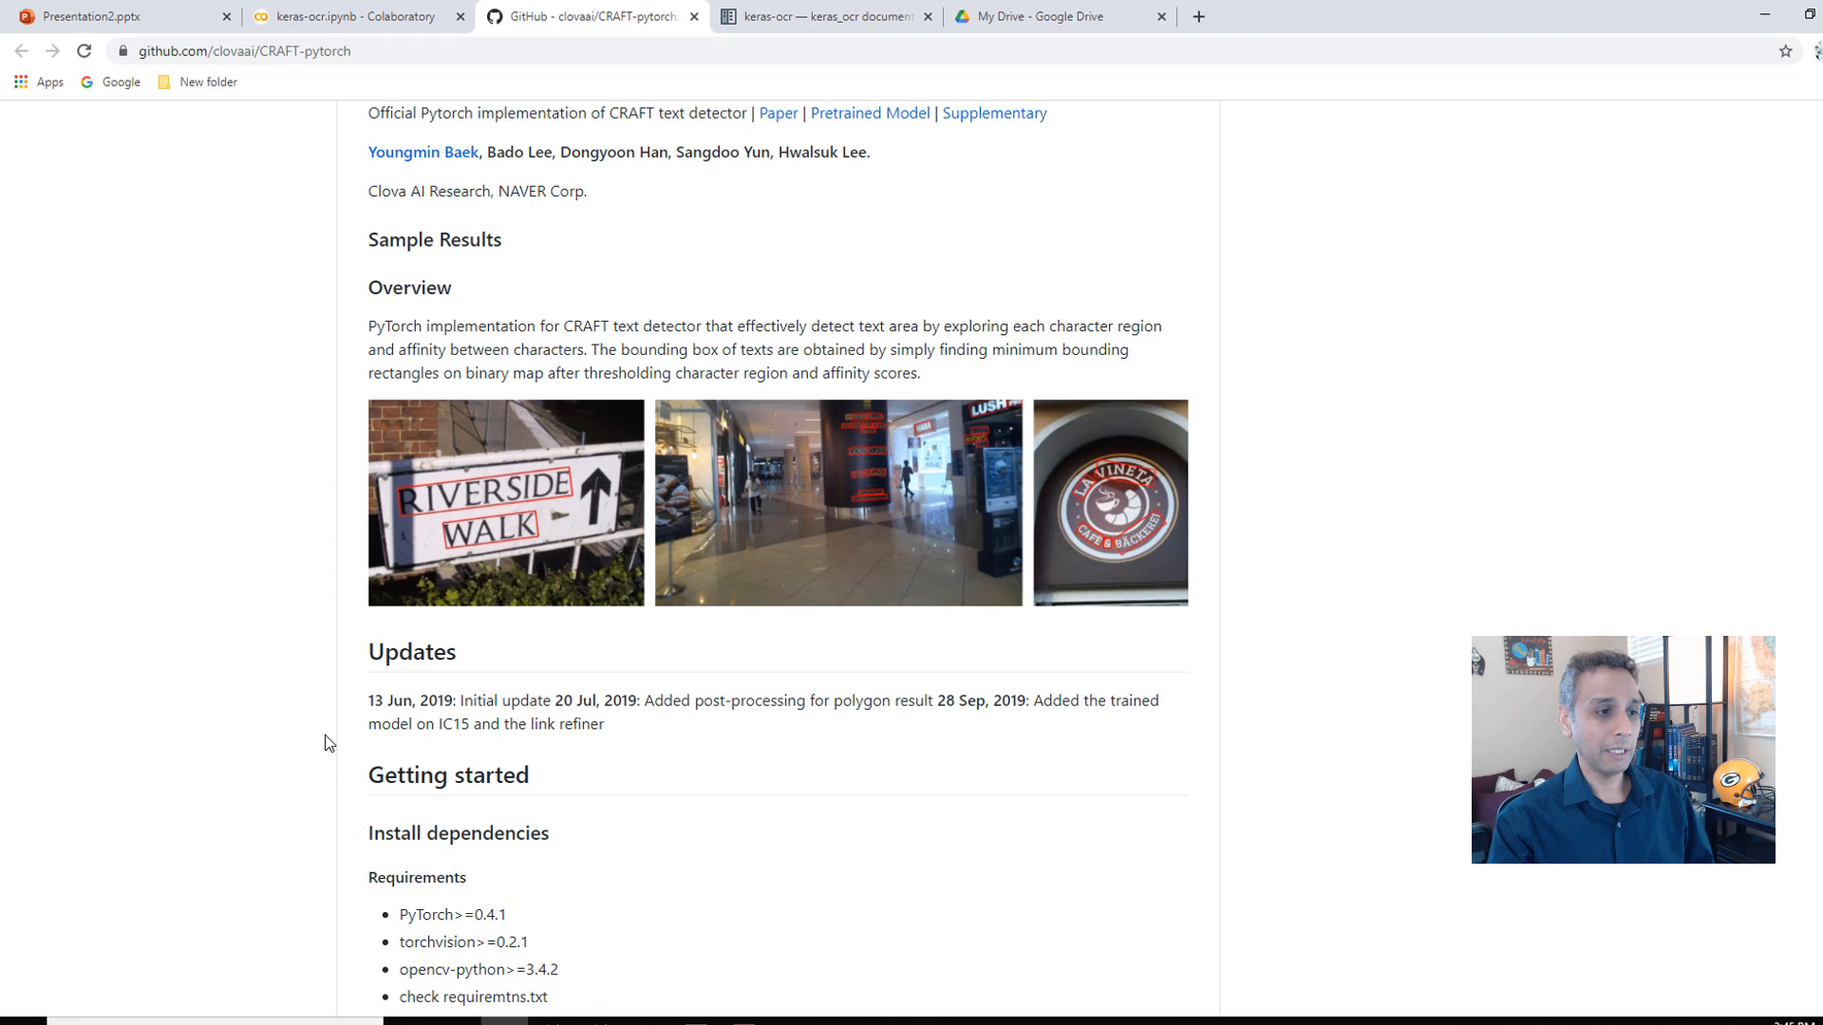
{"action": "scroll", "scroll_direction": "down", "scroll_amount": 3}
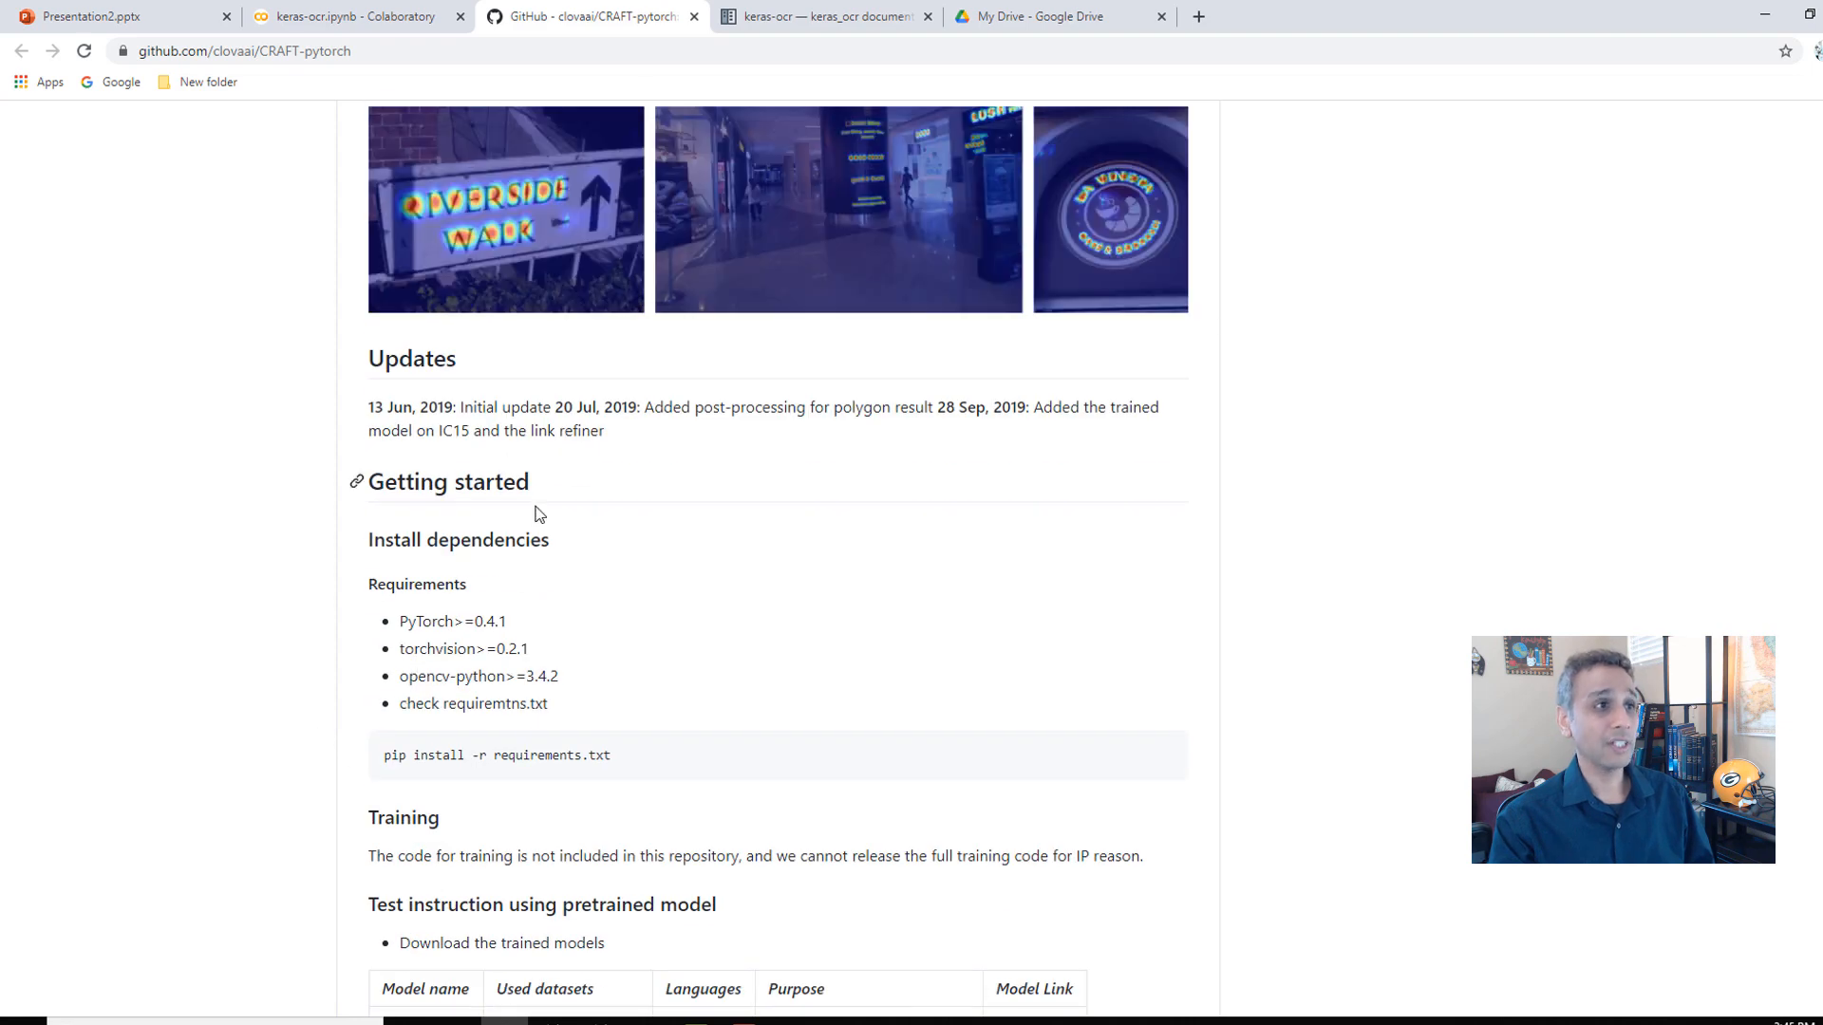
- Switch back to the keras-ocr documentation home page
{"action": "left_click", "coordinate": [821, 17]}
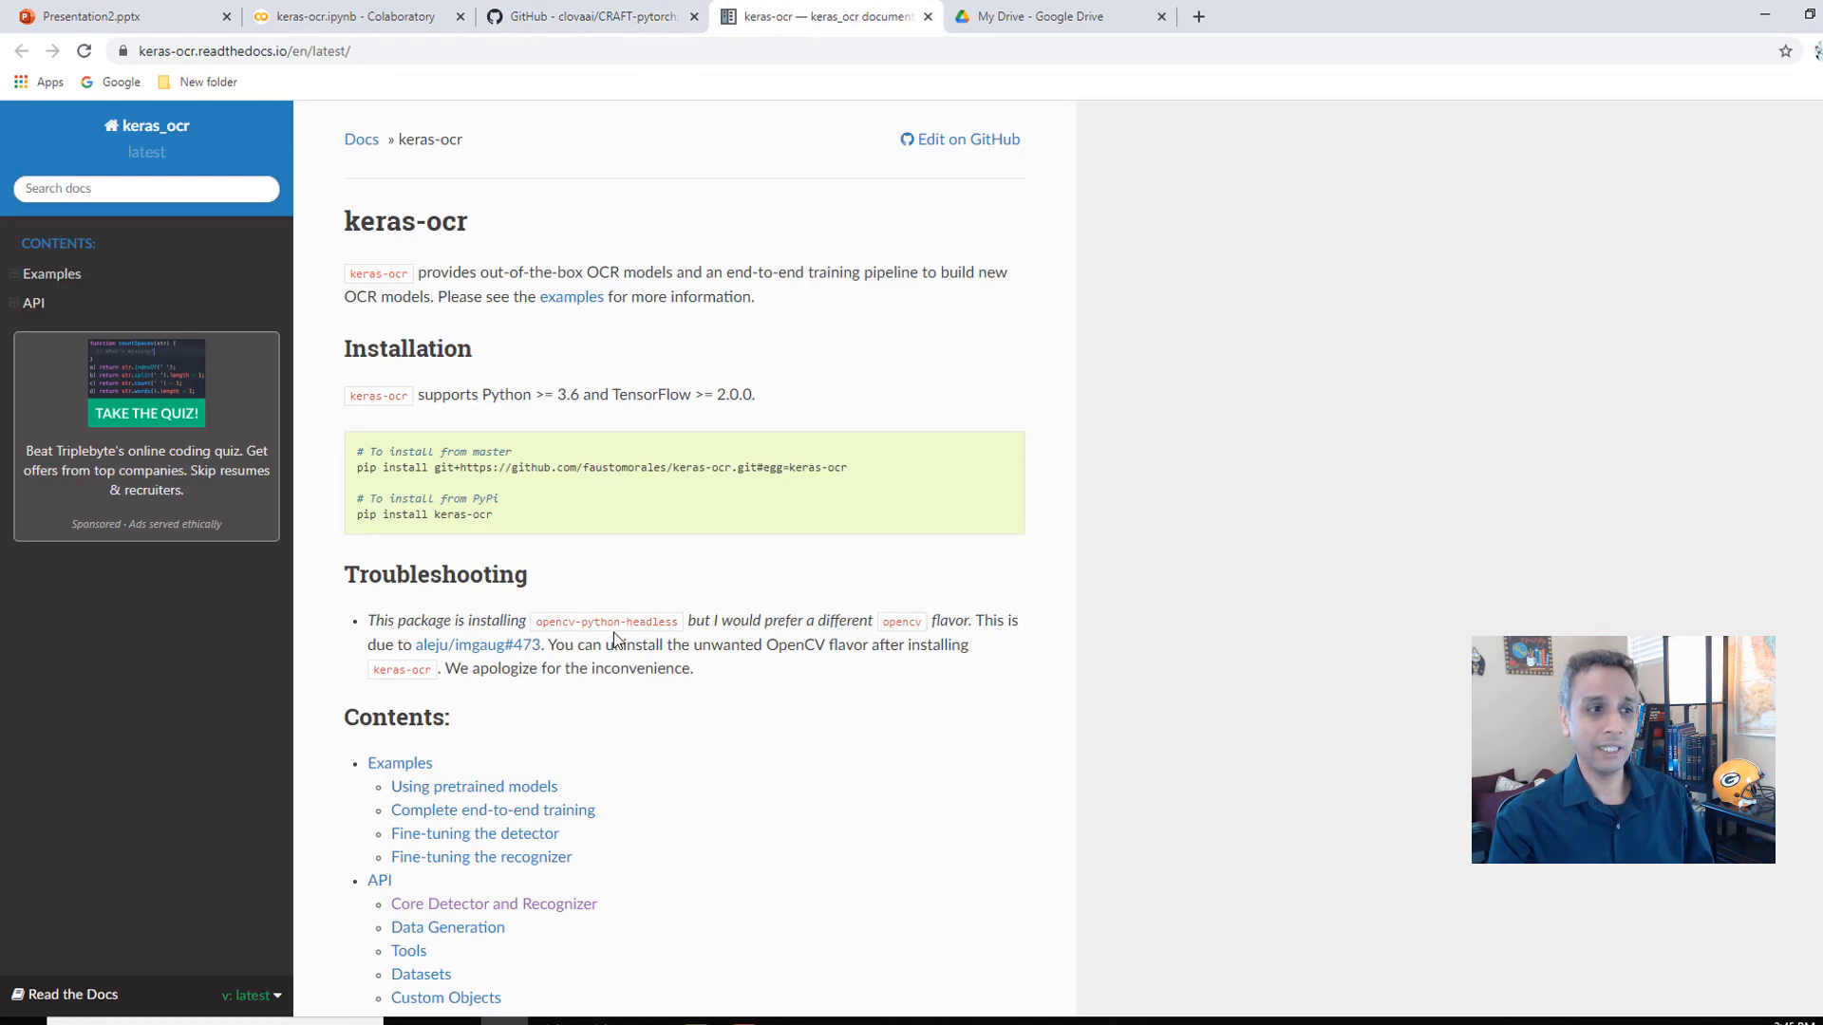
{"action": "mouse_move", "coordinate": [673, 600]}
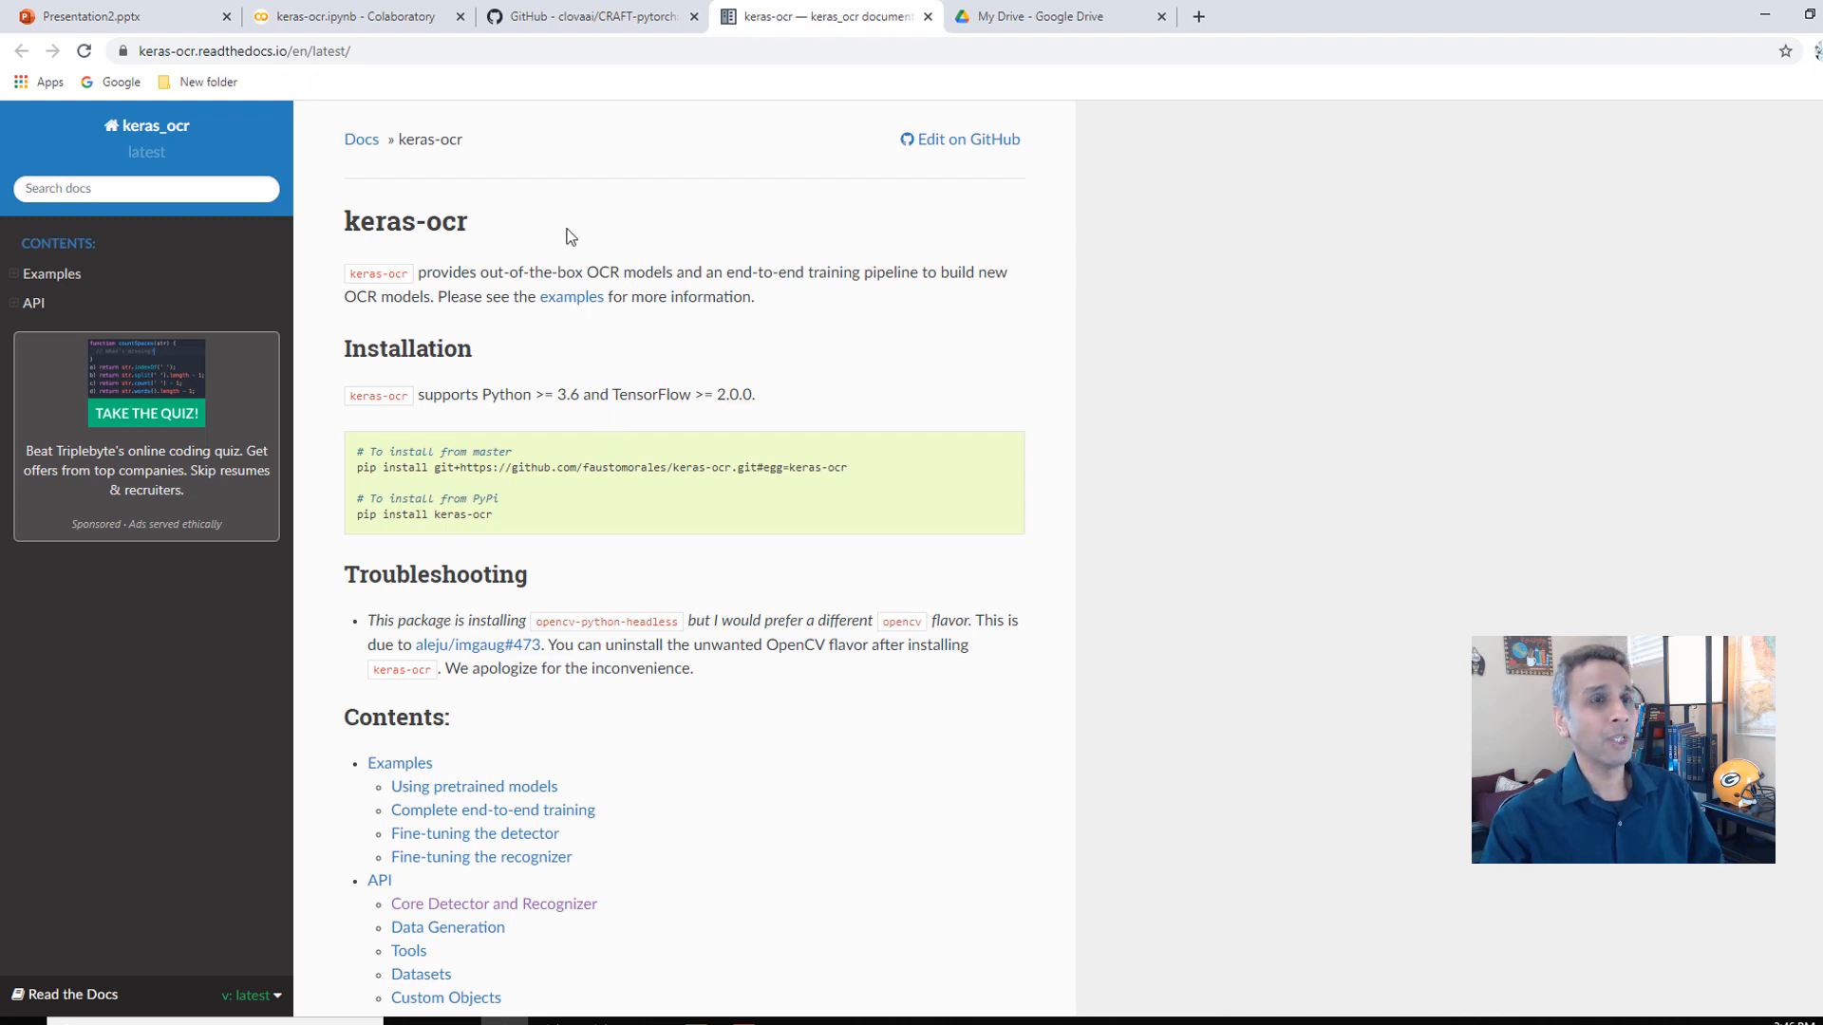
{"action": "mouse_move", "coordinate": [586, 16]}
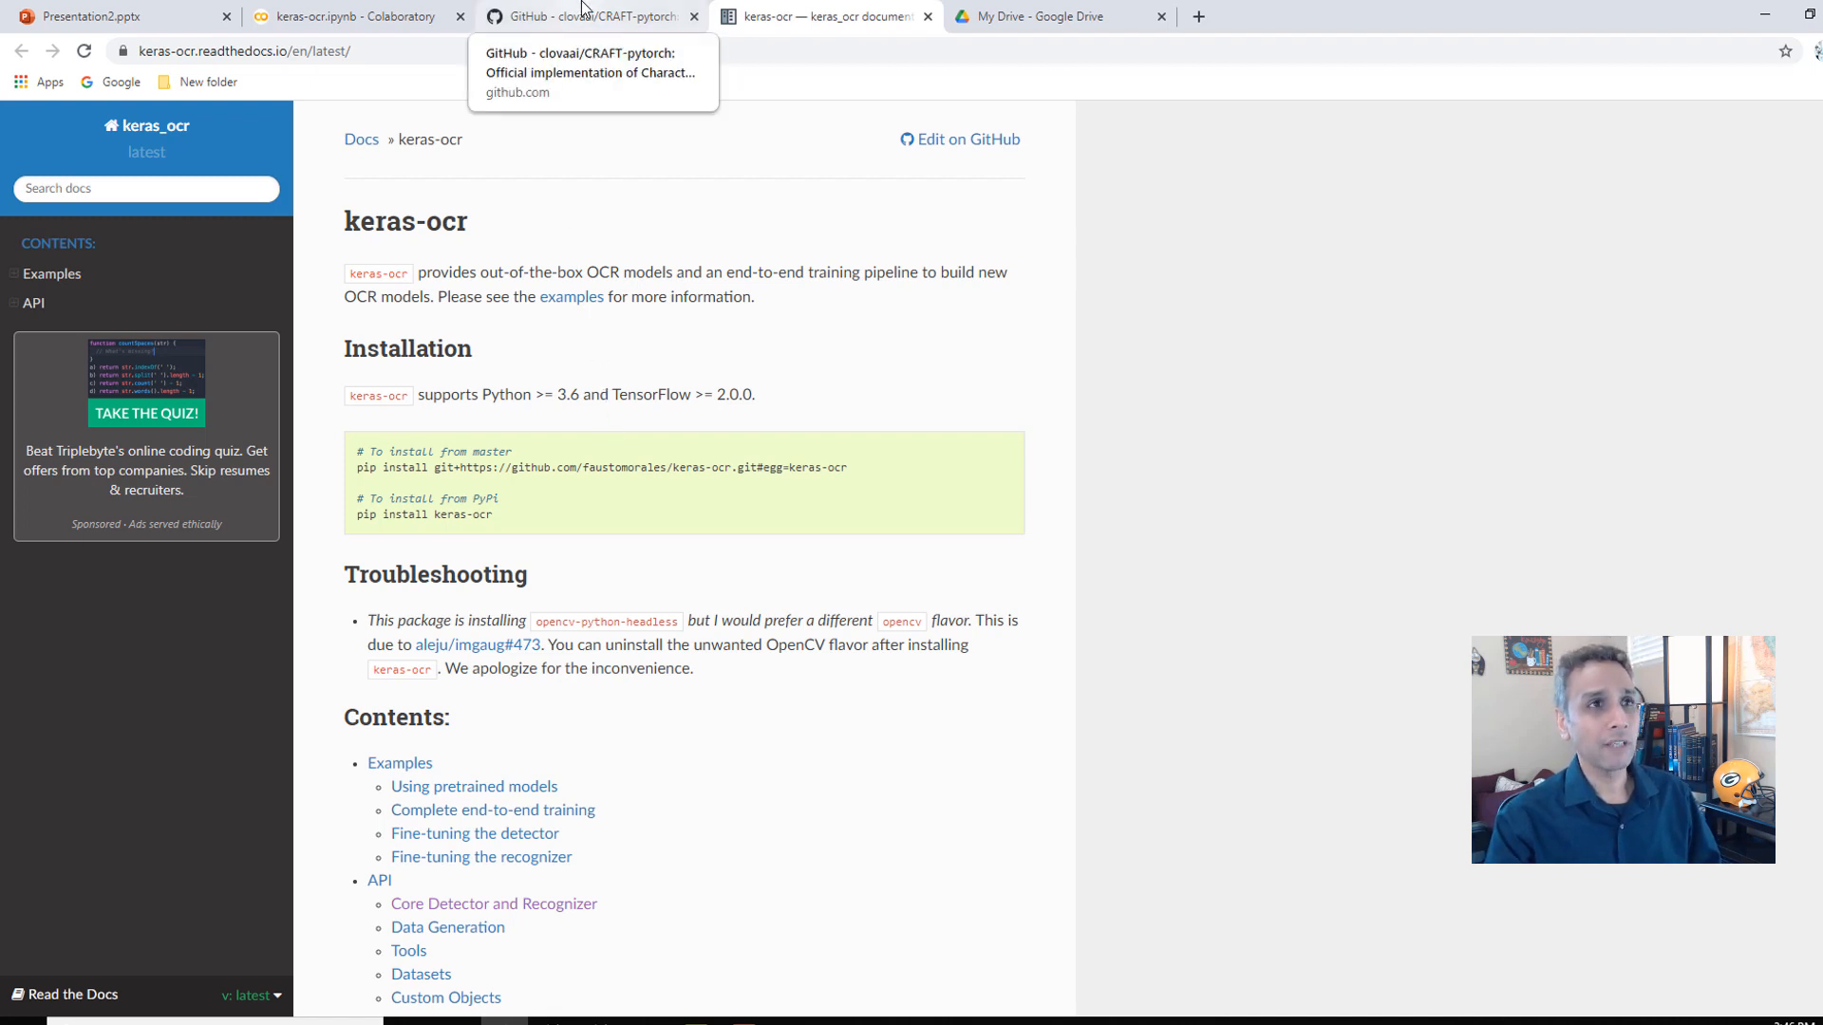
{"action": "mouse_move", "coordinate": [1056, 17]}
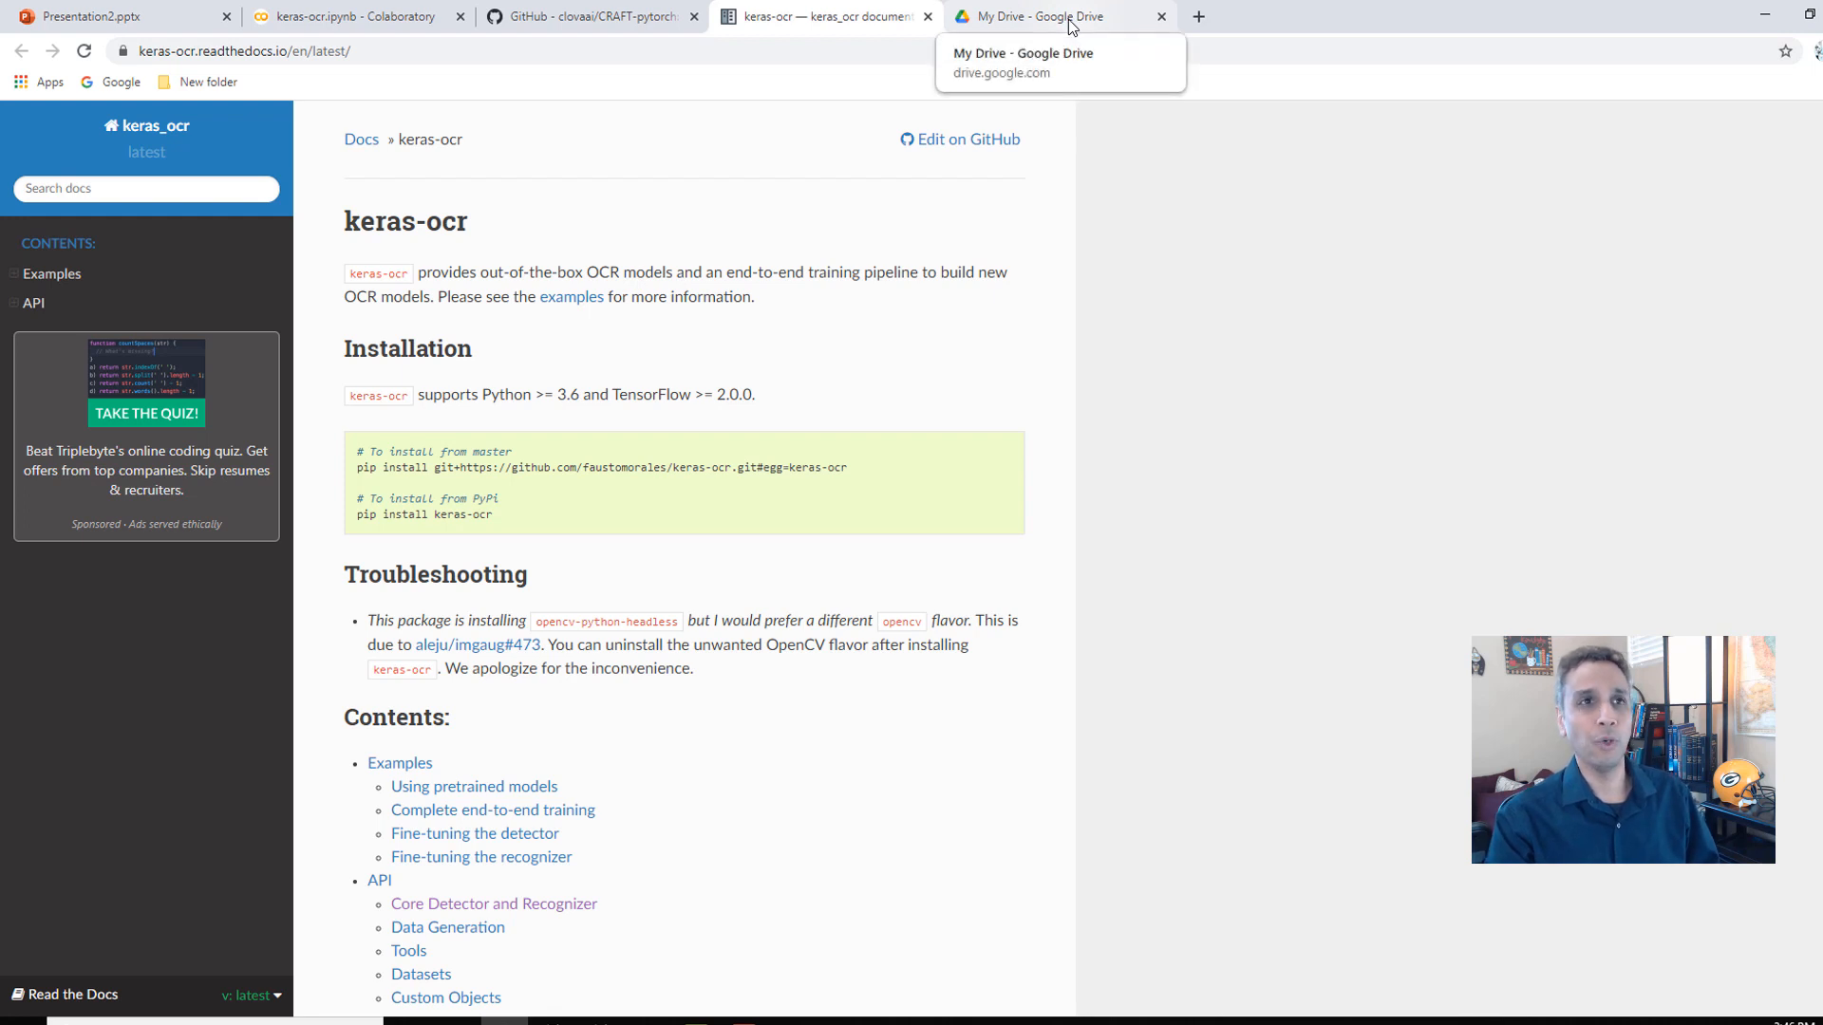
- Switch to My Drive listing keras-ocr.ipynb and the Colab Notebooks folder
{"action": "left_click", "coordinate": [1040, 17]}
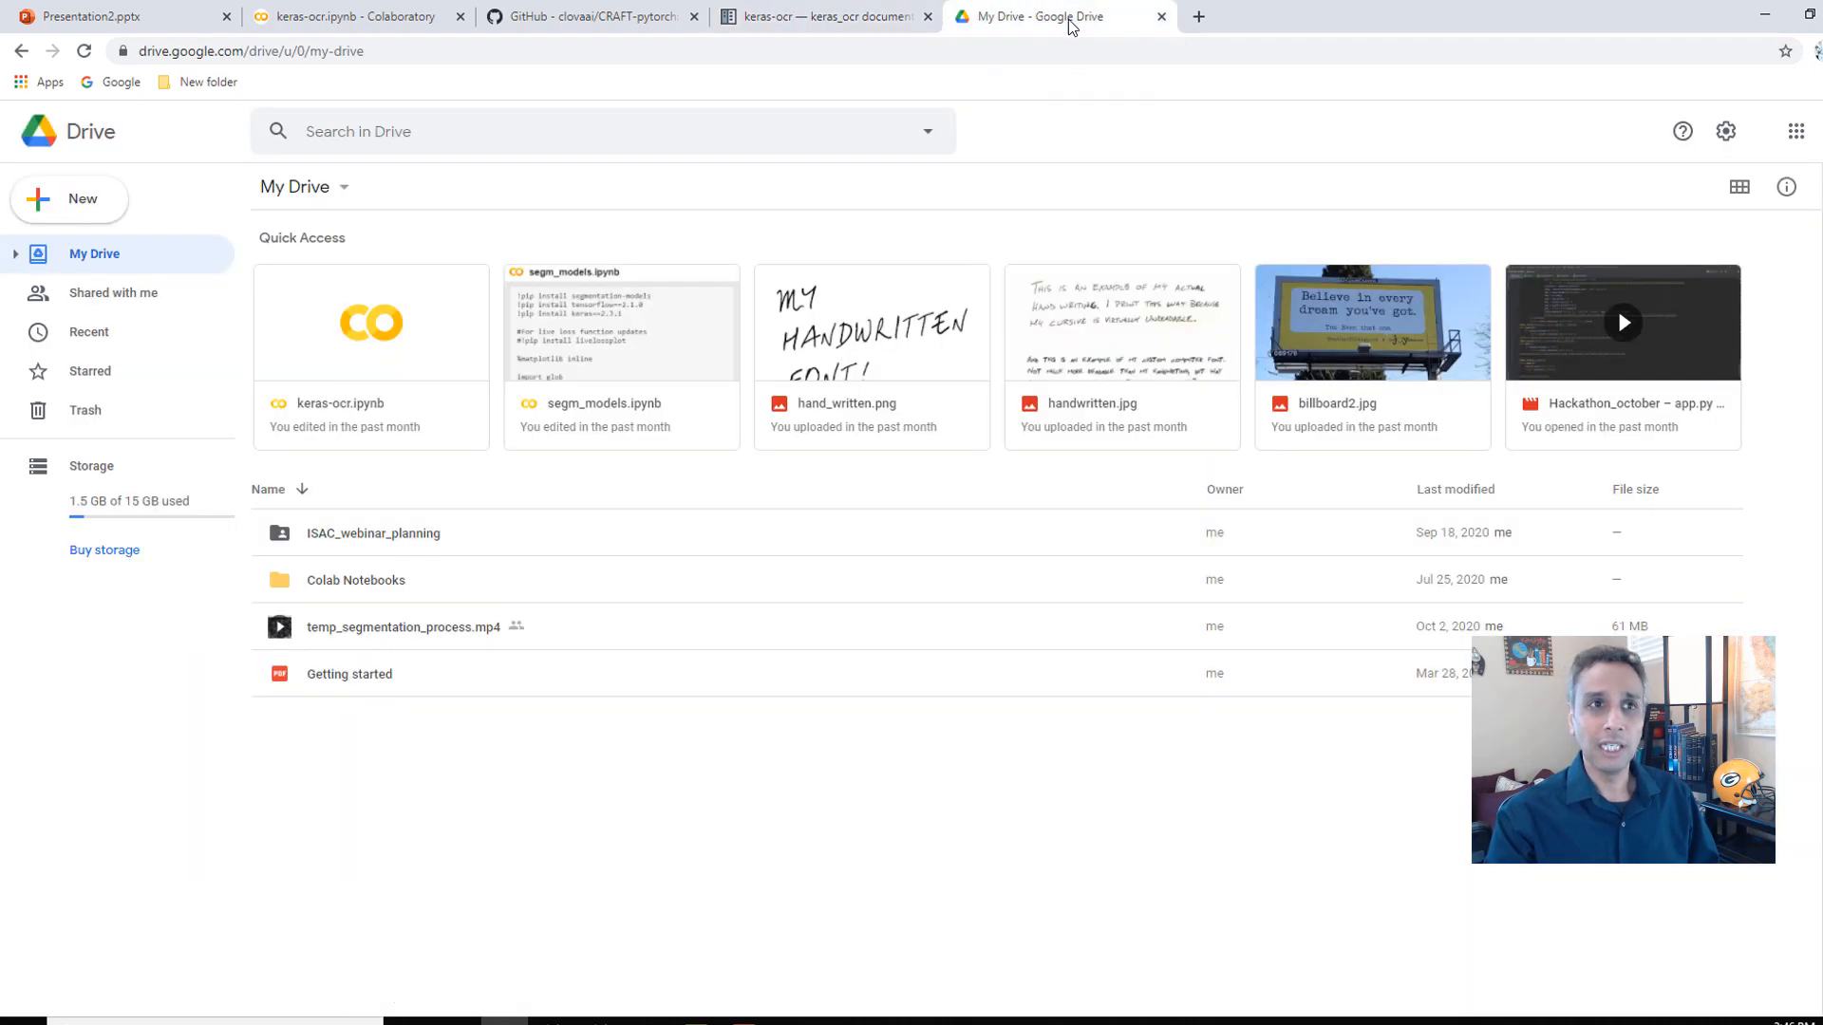
{"action": "mouse_move", "coordinate": [1348, 338]}
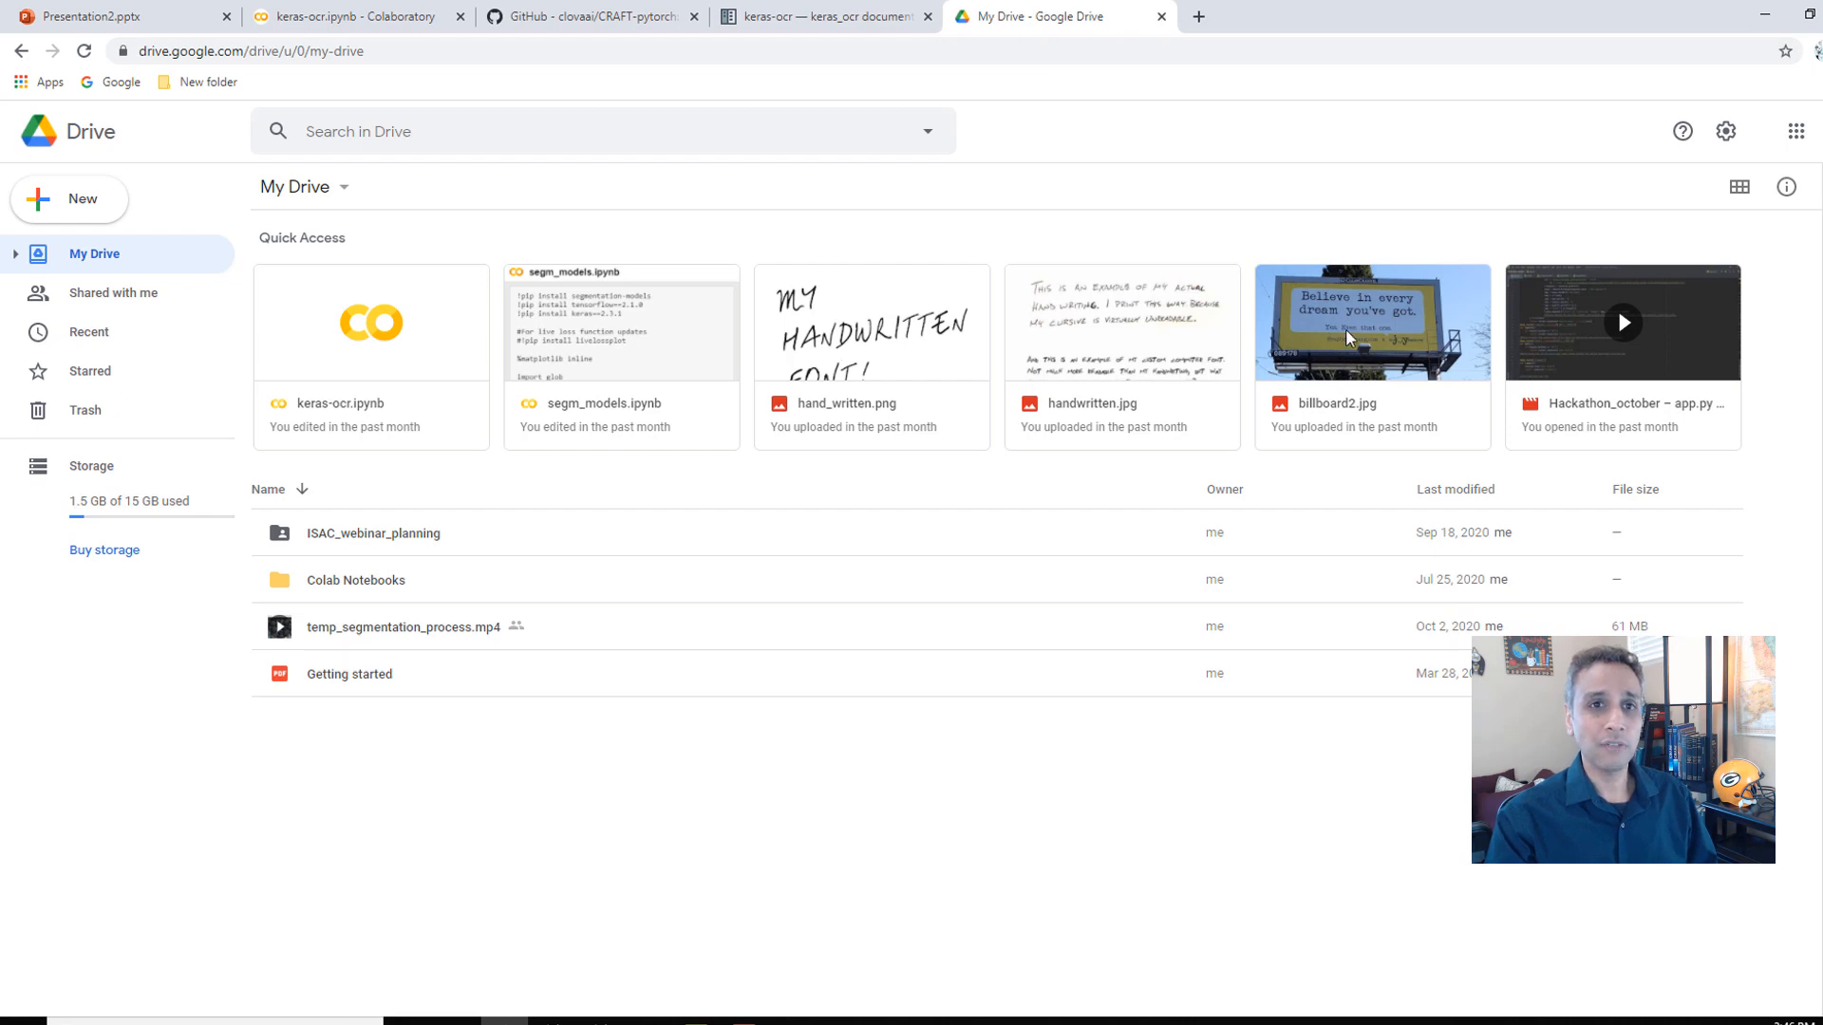
{"action": "mouse_move", "coordinate": [1339, 317]}
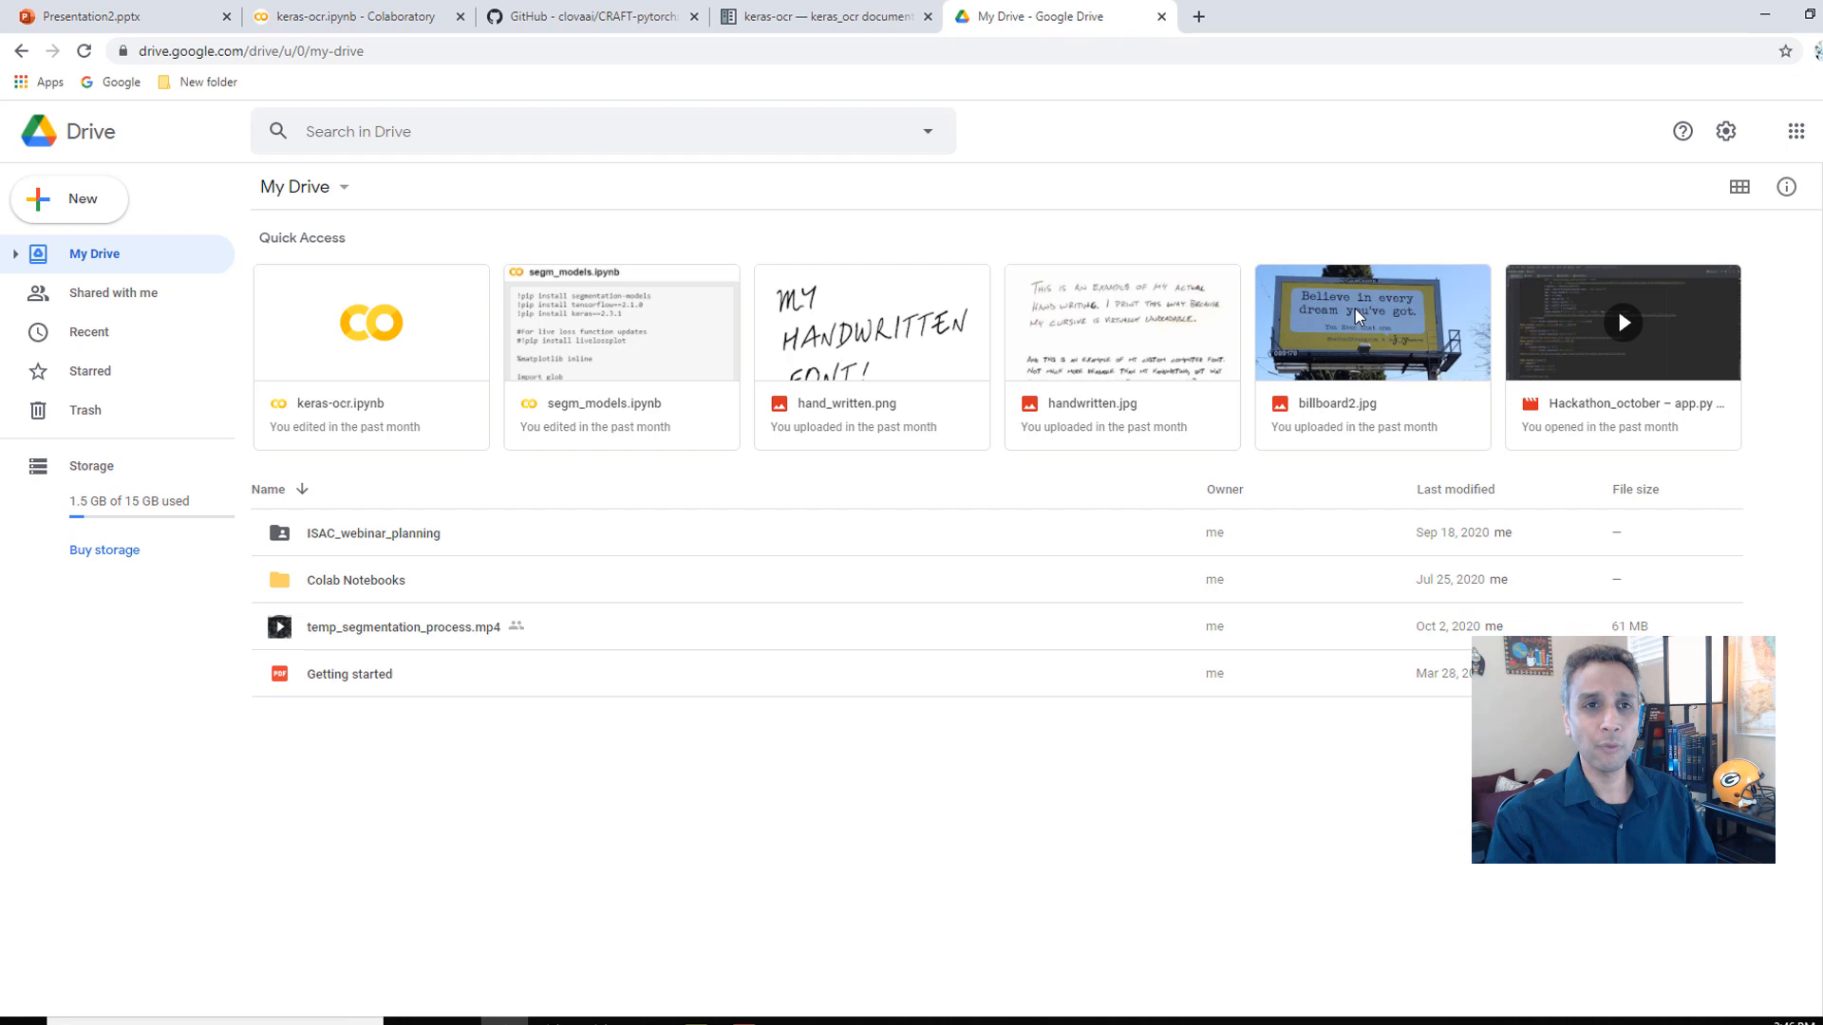
{"action": "mouse_move", "coordinate": [1352, 309]}
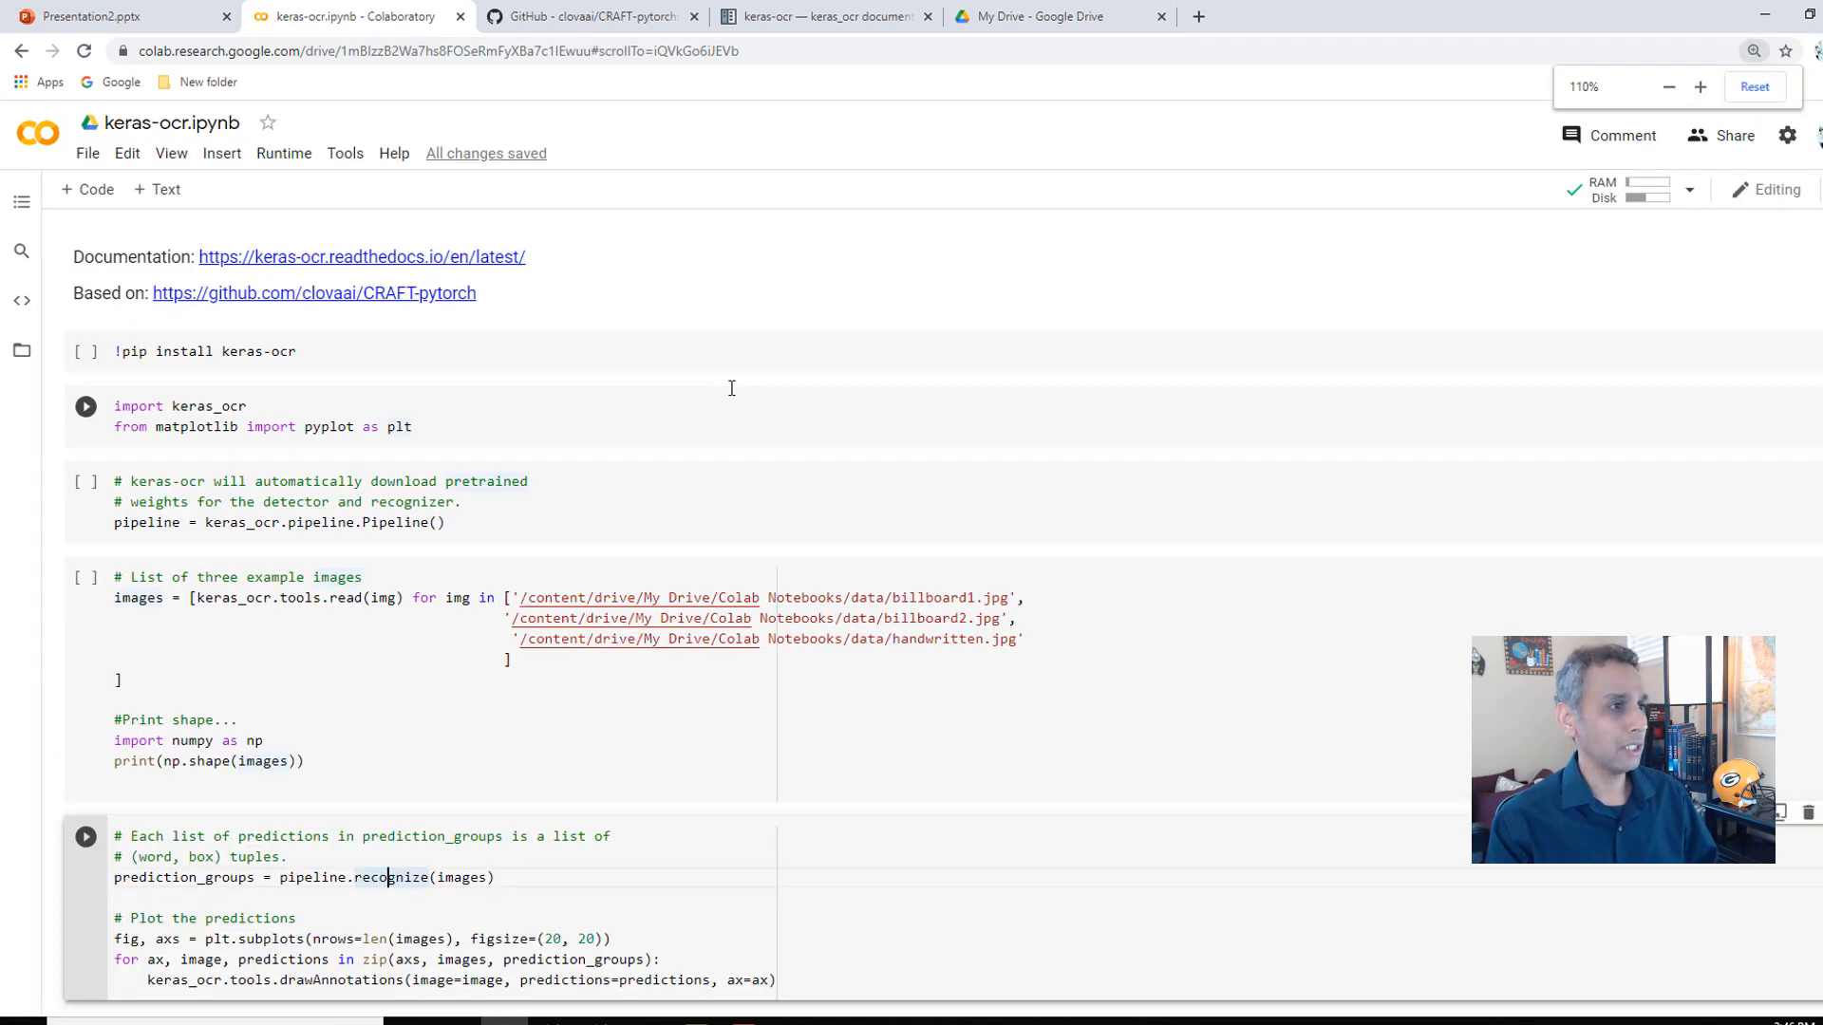
{"action": "left_click", "coordinate": [1699, 85]}
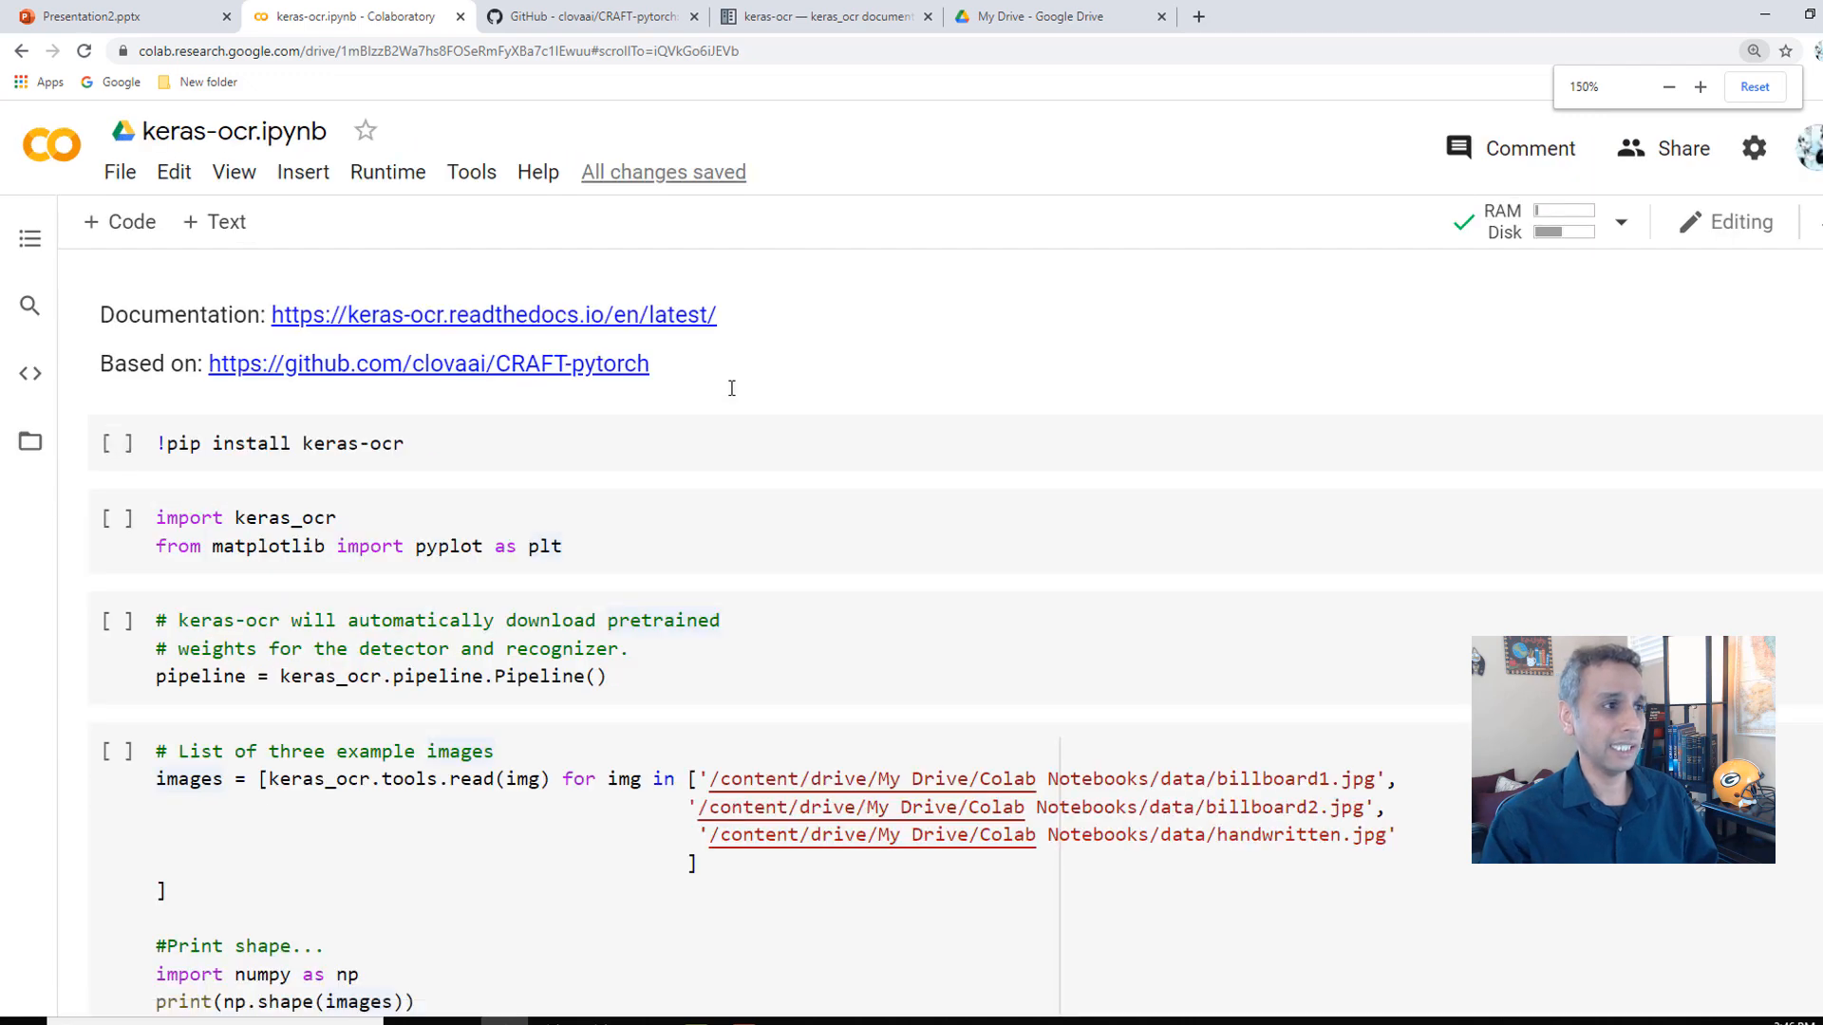
{"action": "mouse_move", "coordinate": [471, 173]}
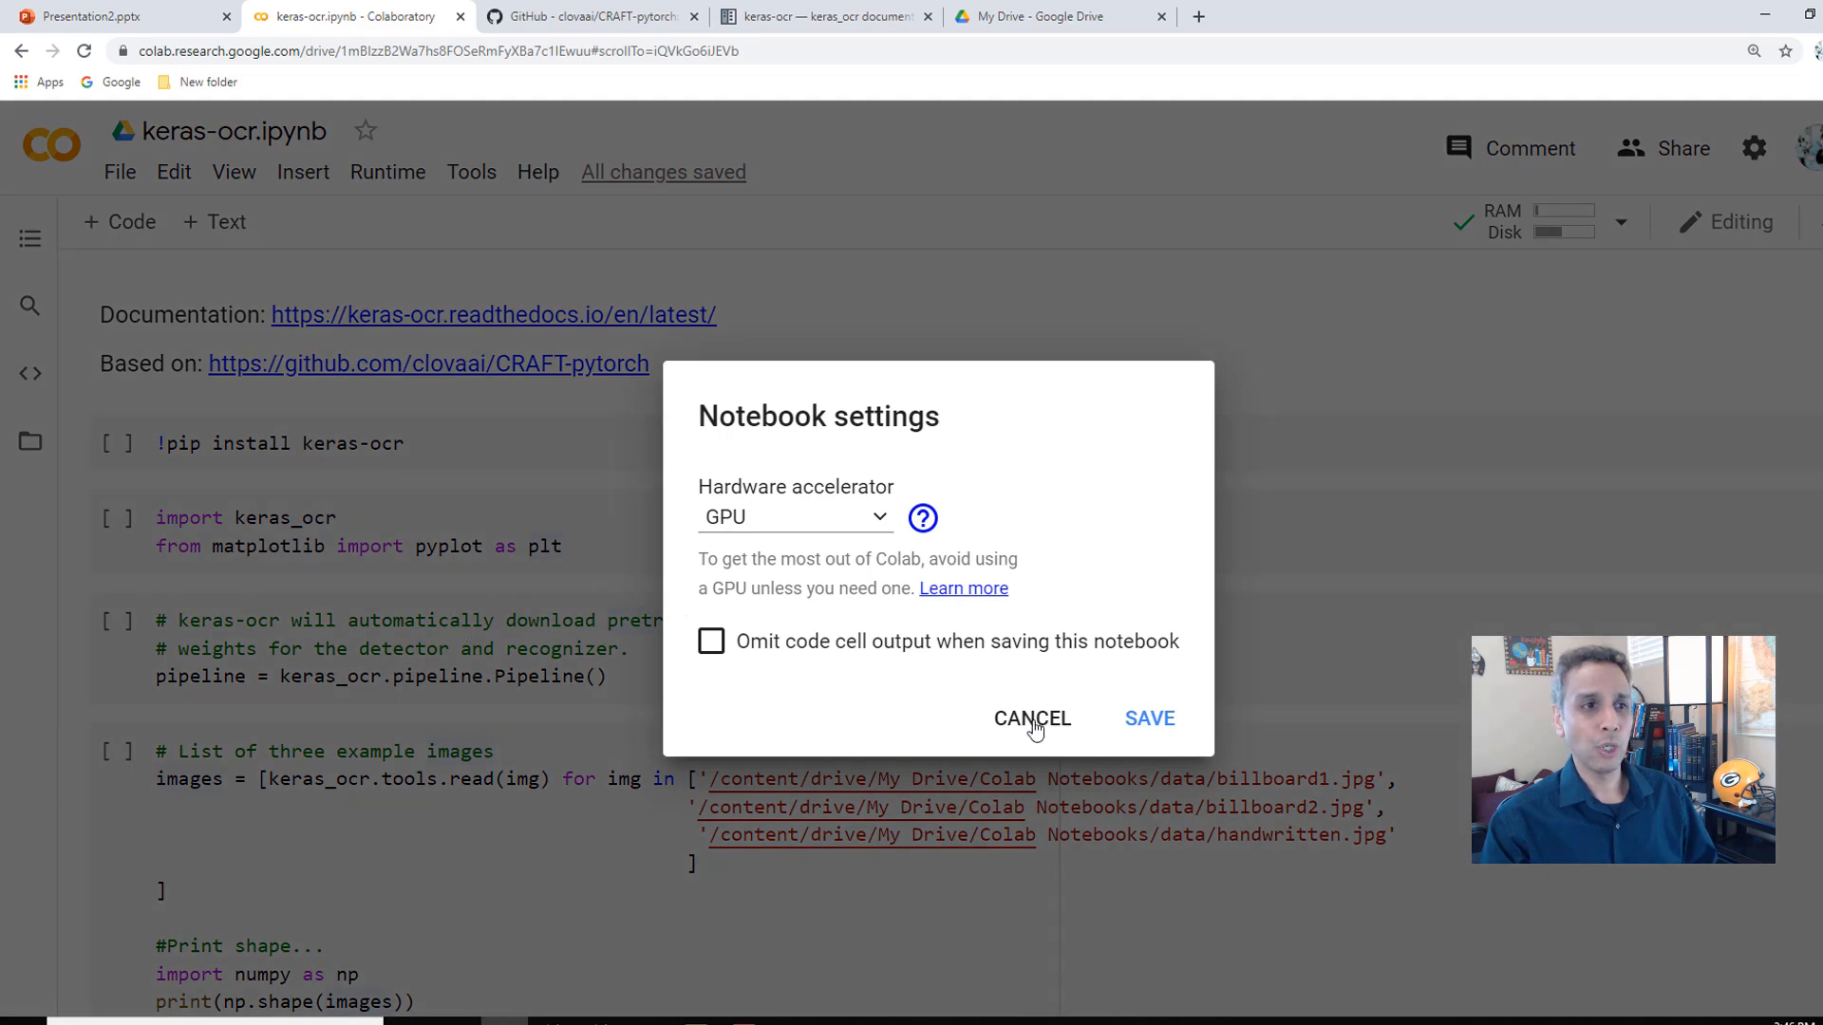
{"action": "left_click", "coordinate": [1031, 718]}
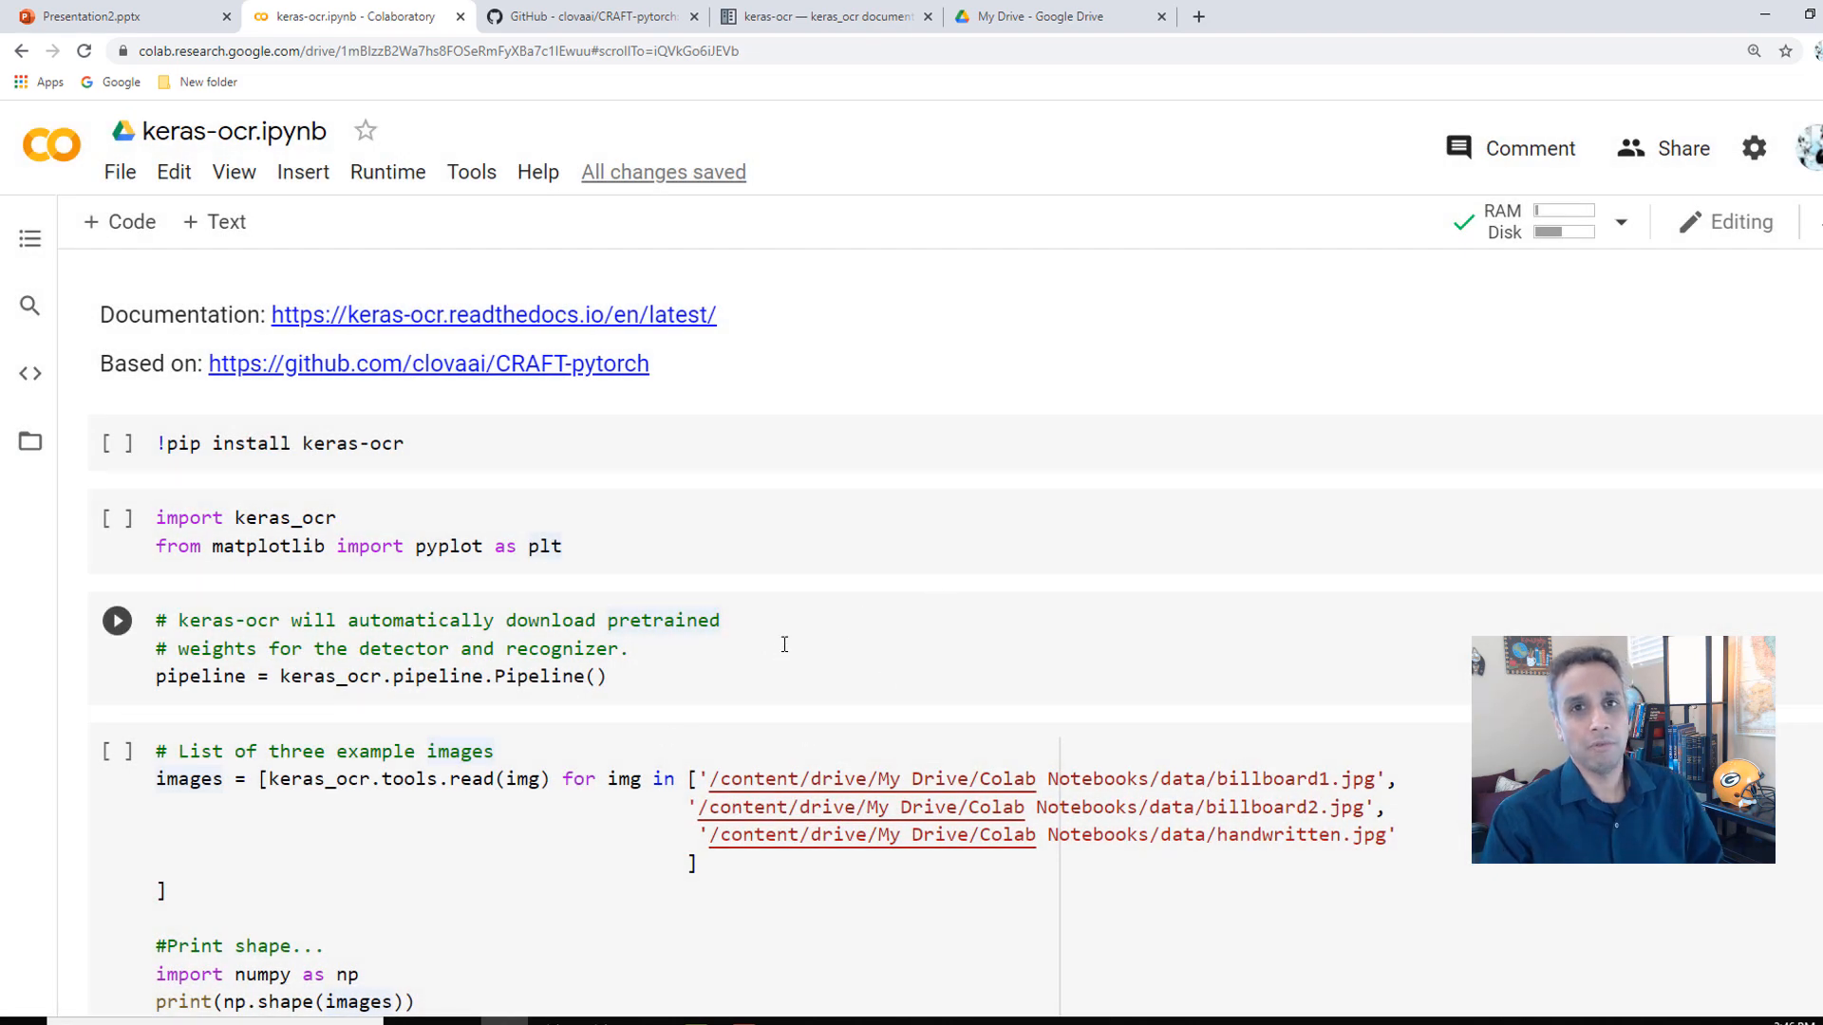
{"action": "mouse_move", "coordinate": [861, 602]}
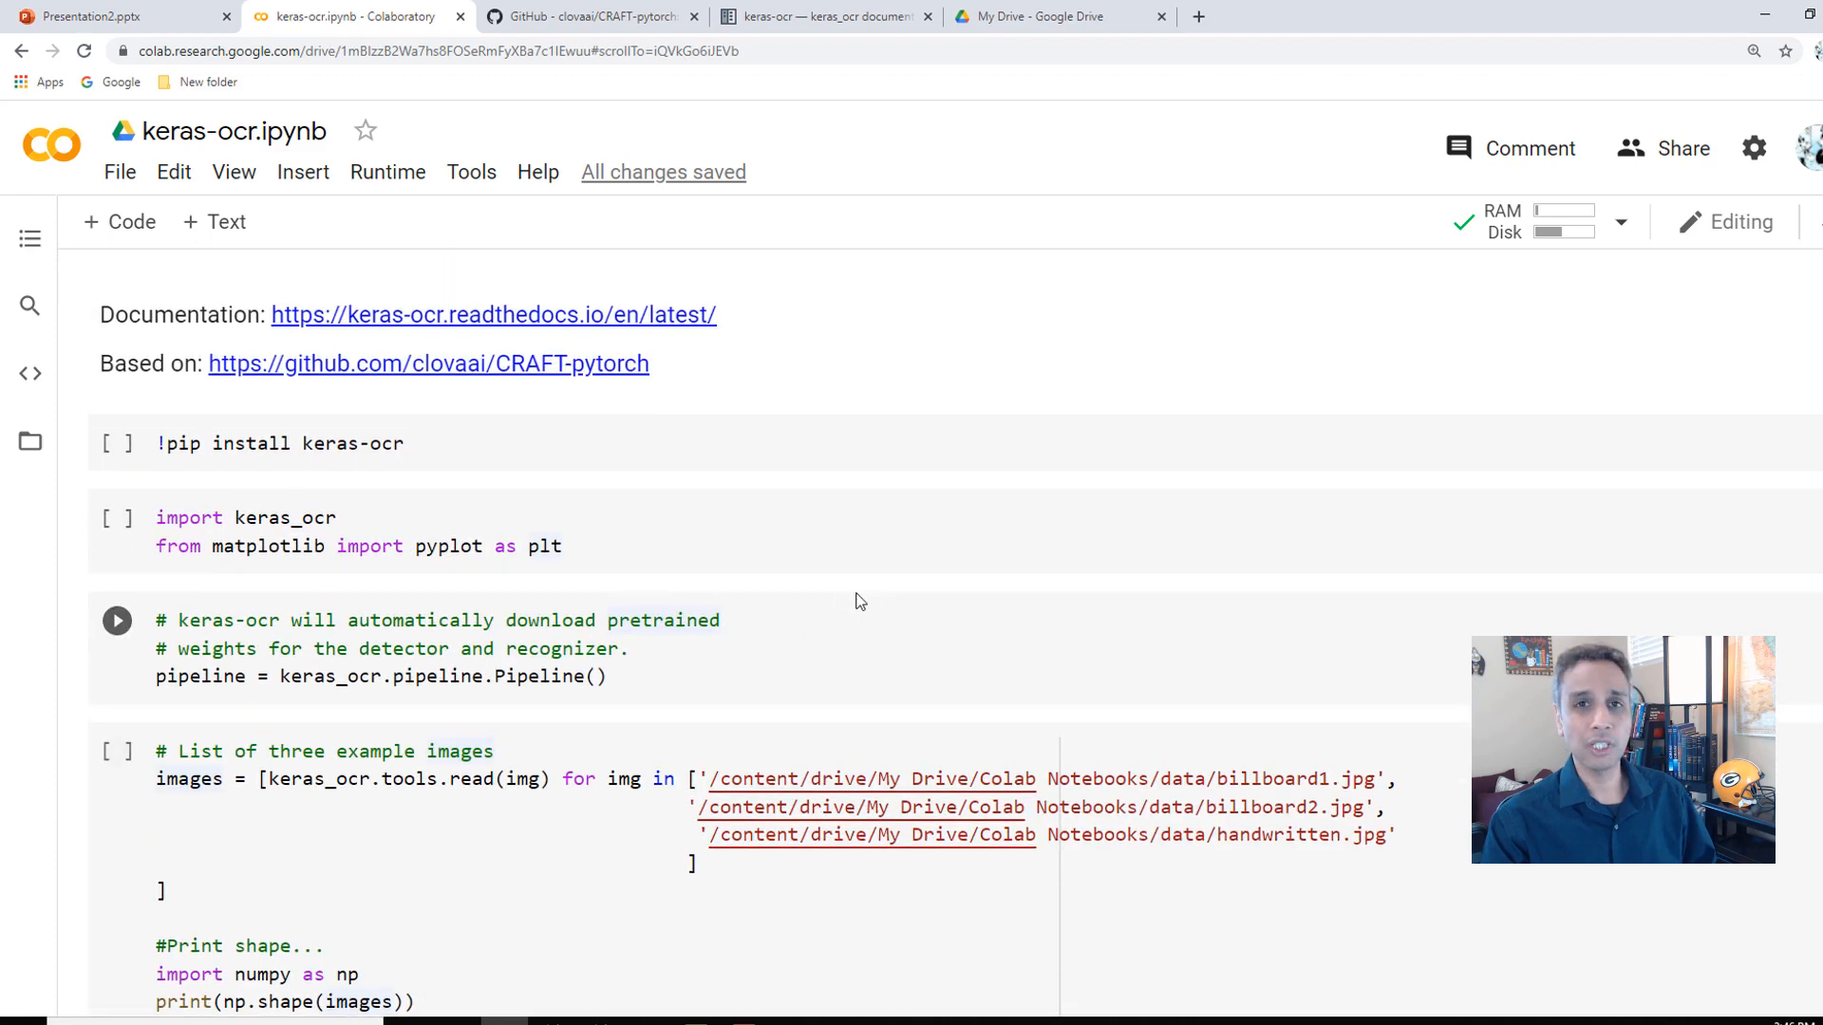
{"action": "mouse_move", "coordinate": [613, 364]}
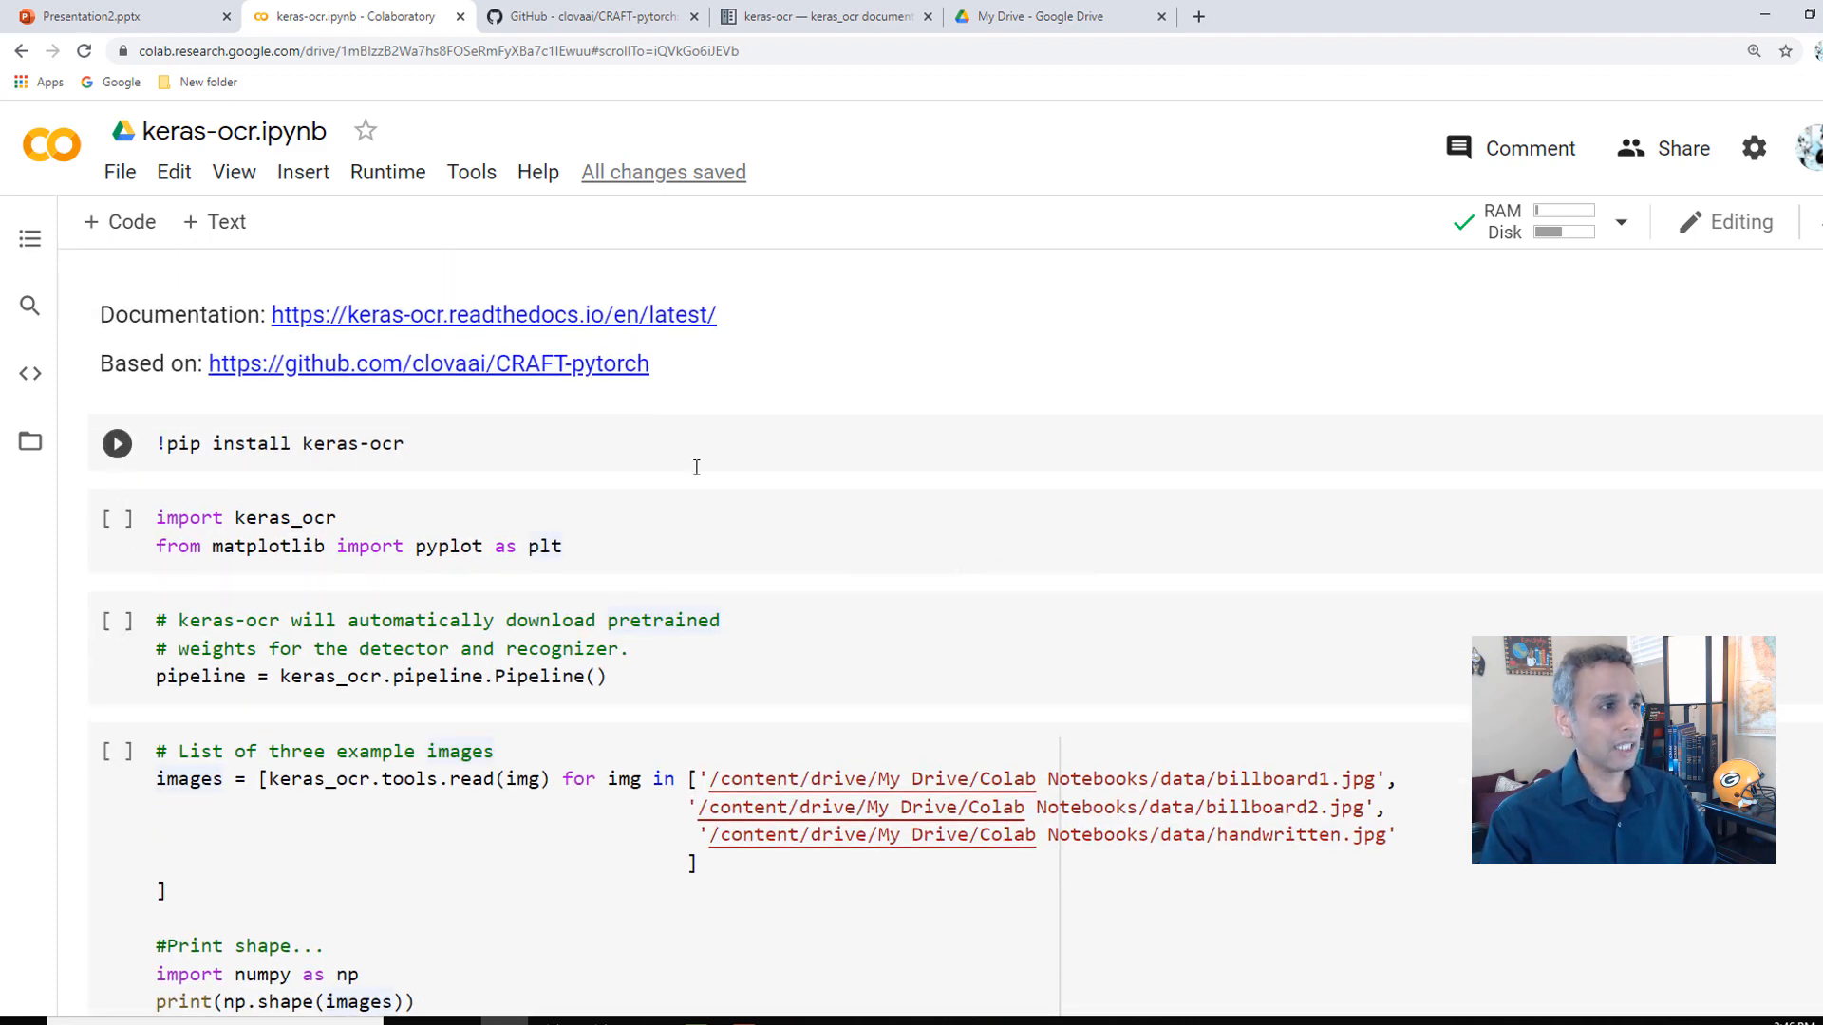
- Run the !pip install keras-ocr cell, all requirements already satisfied, and select the import cell
{"action": "scroll", "scroll_direction": "down", "scroll_amount": 3}
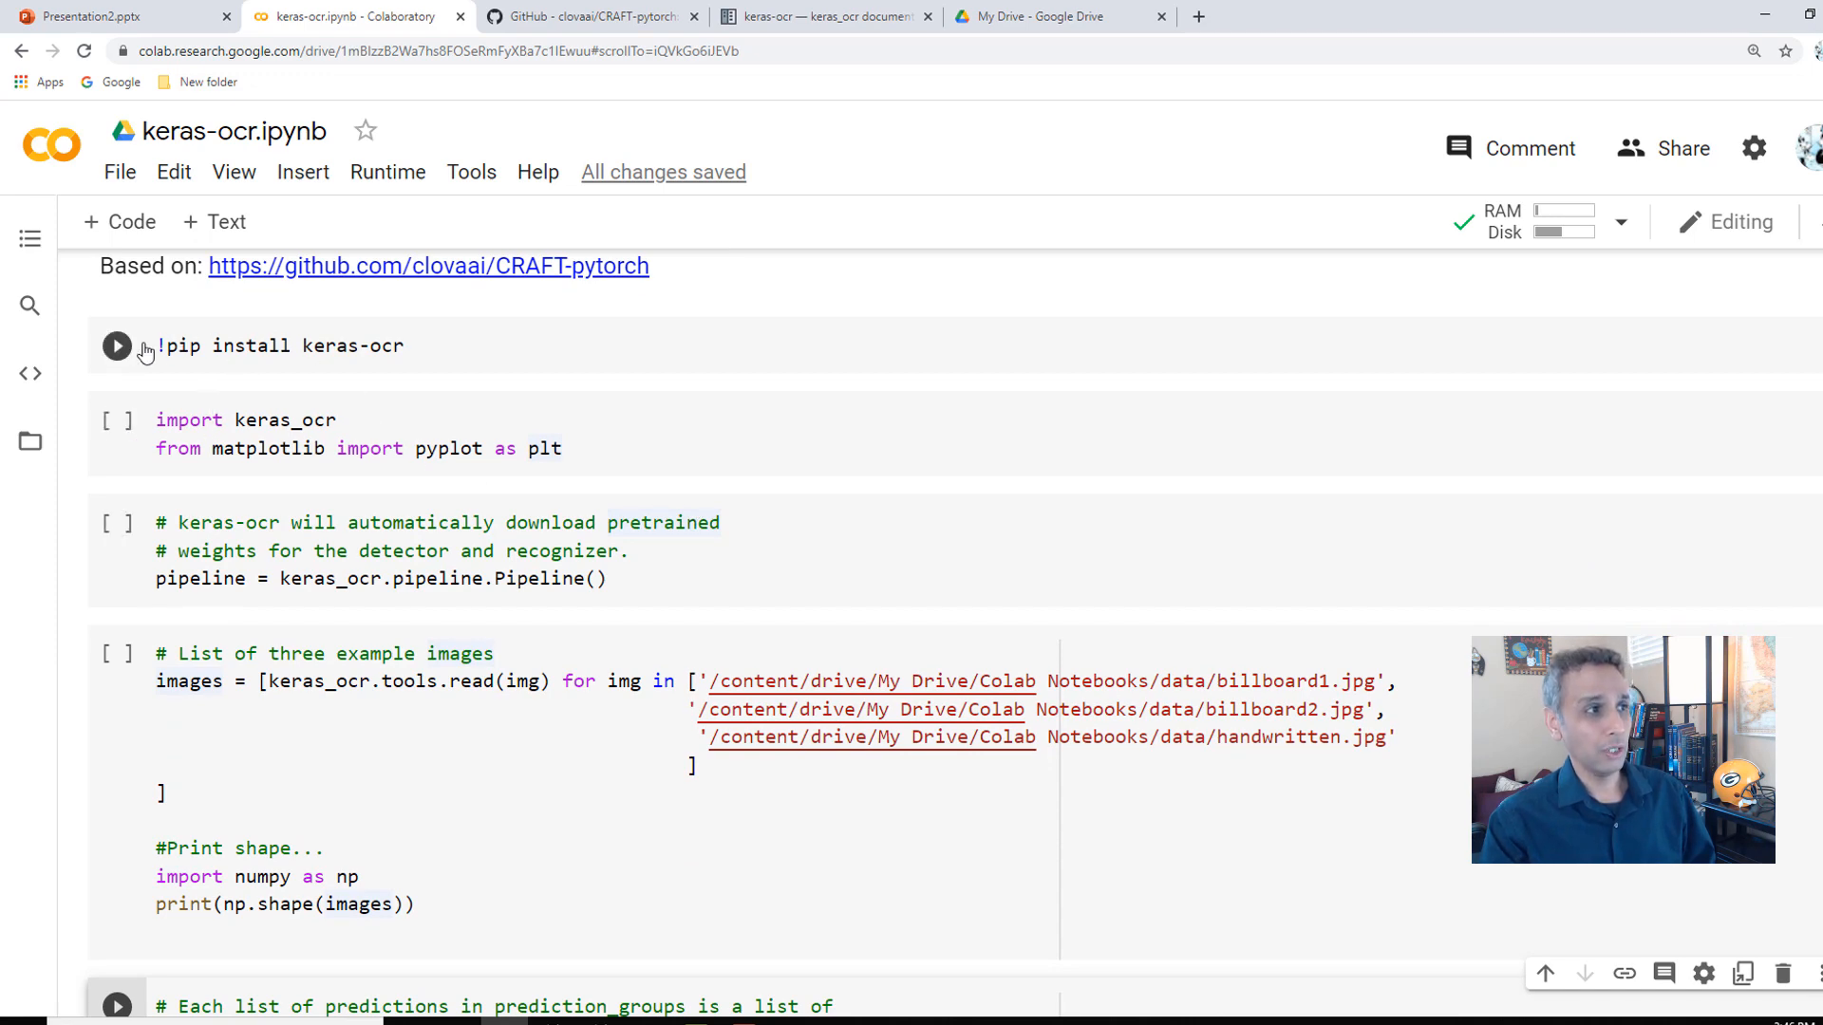
{"action": "left_click", "coordinate": [116, 346]}
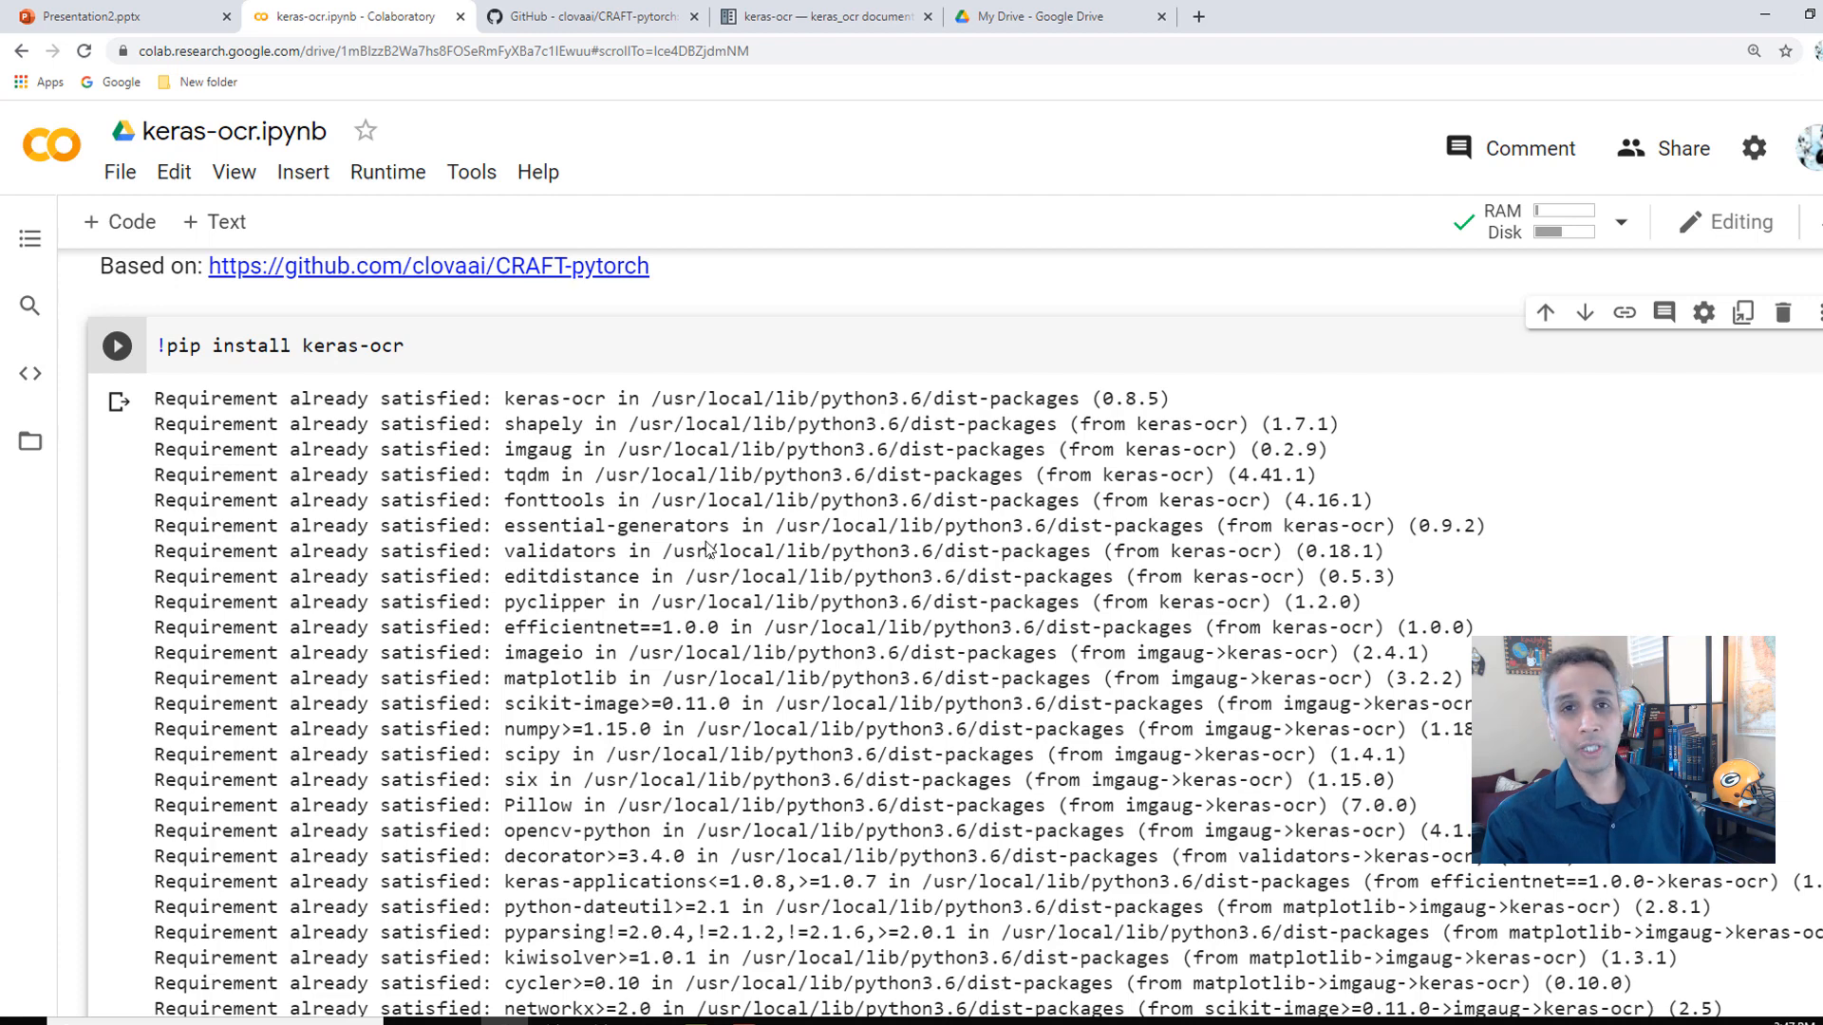
{"action": "scroll", "scroll_direction": "down", "scroll_amount": 3}
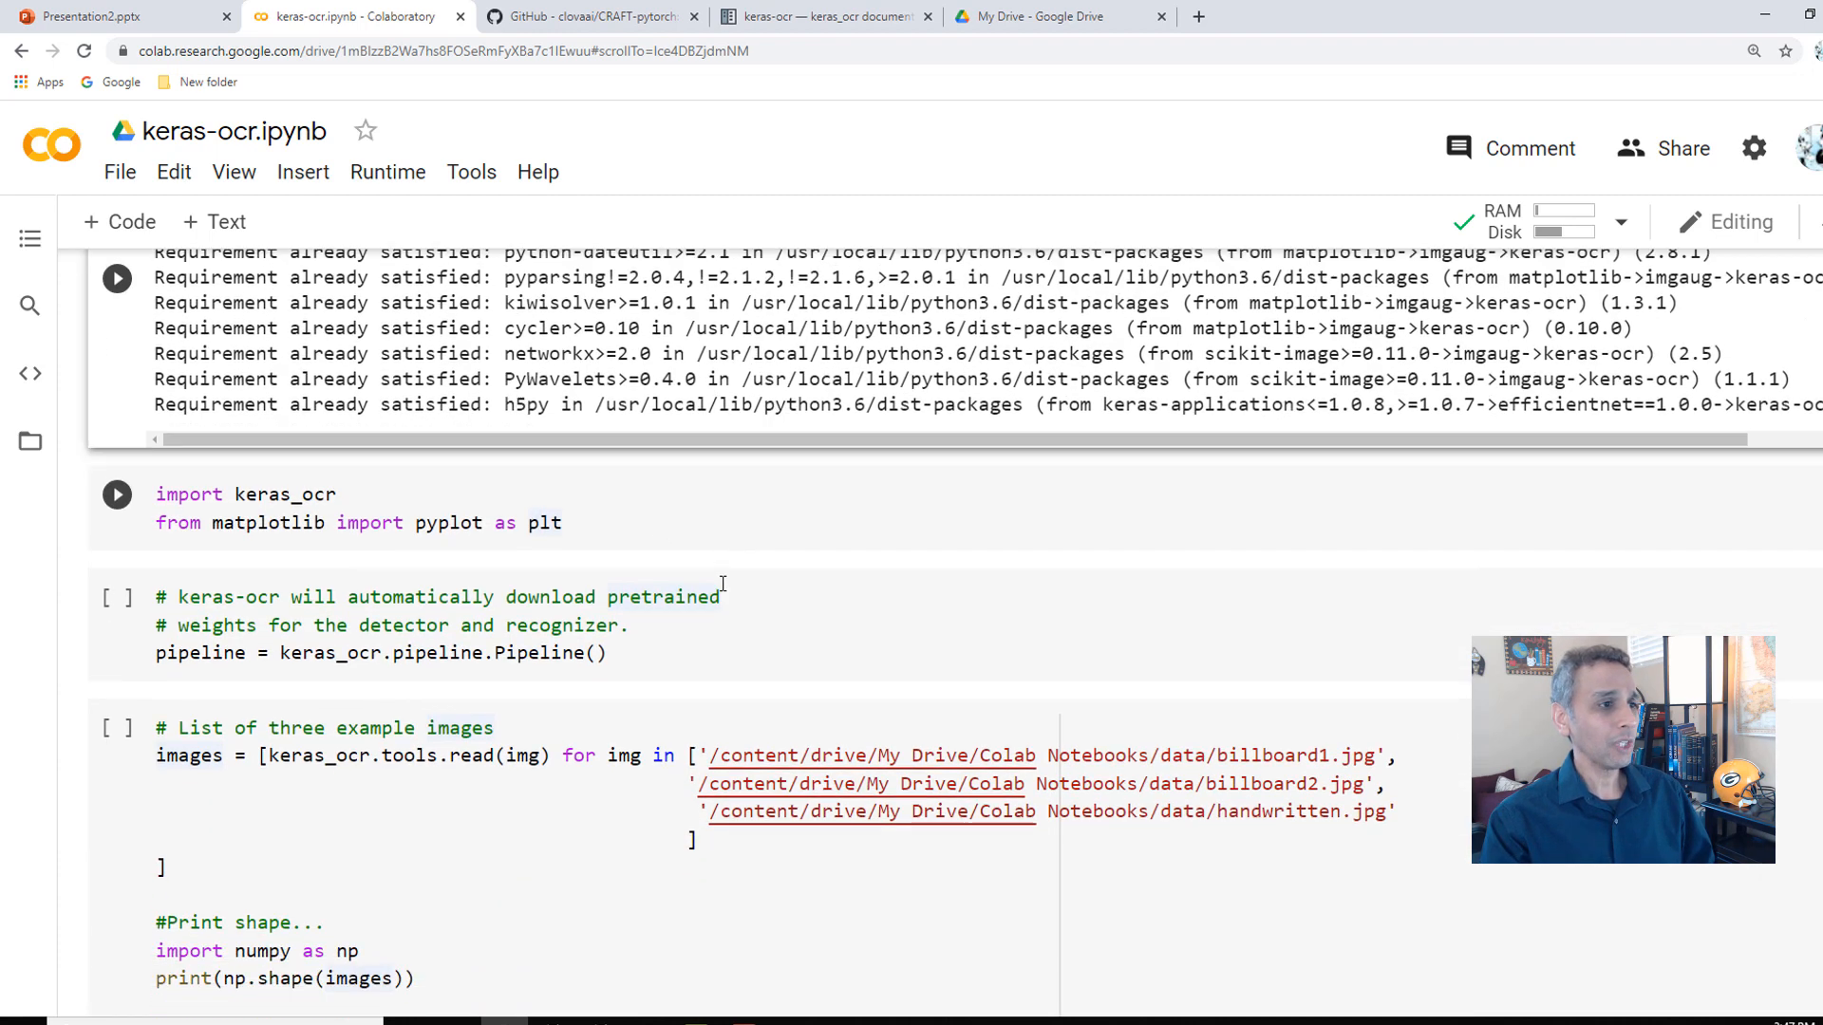
{"action": "scroll", "scroll_direction": "down", "scroll_amount": 3}
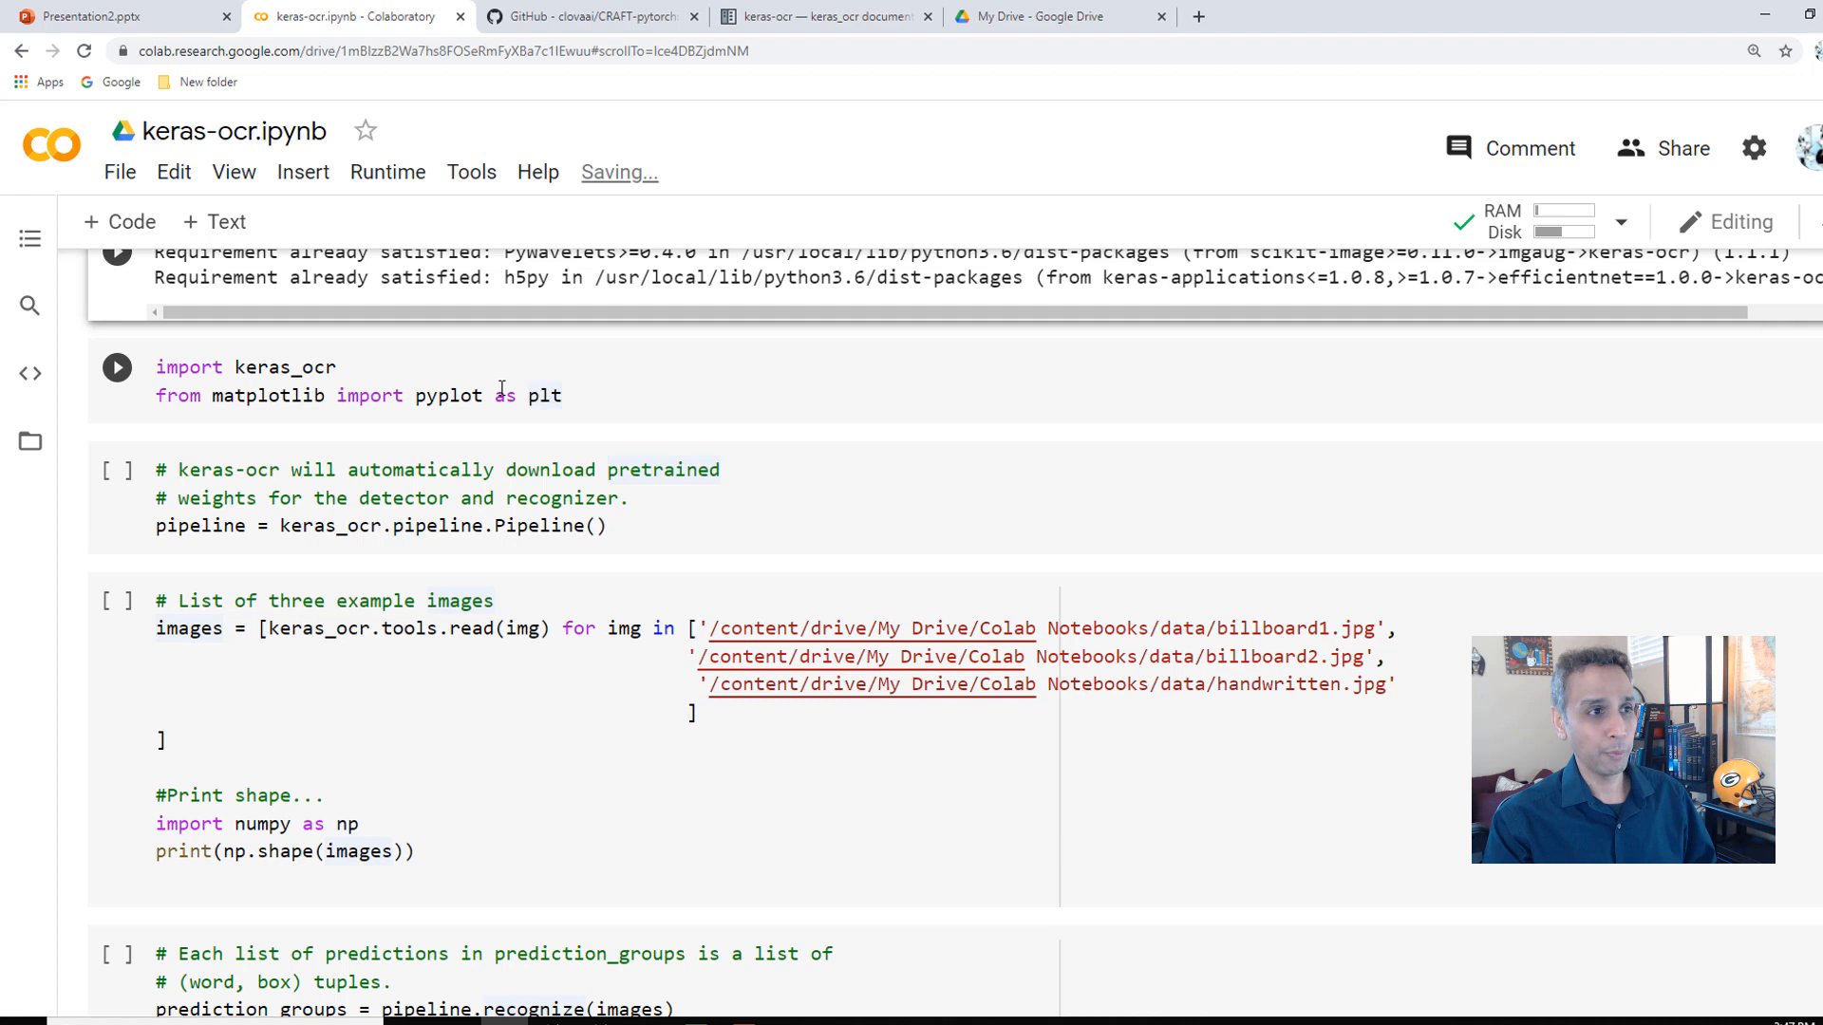
{"action": "left_click", "coordinate": [116, 366]}
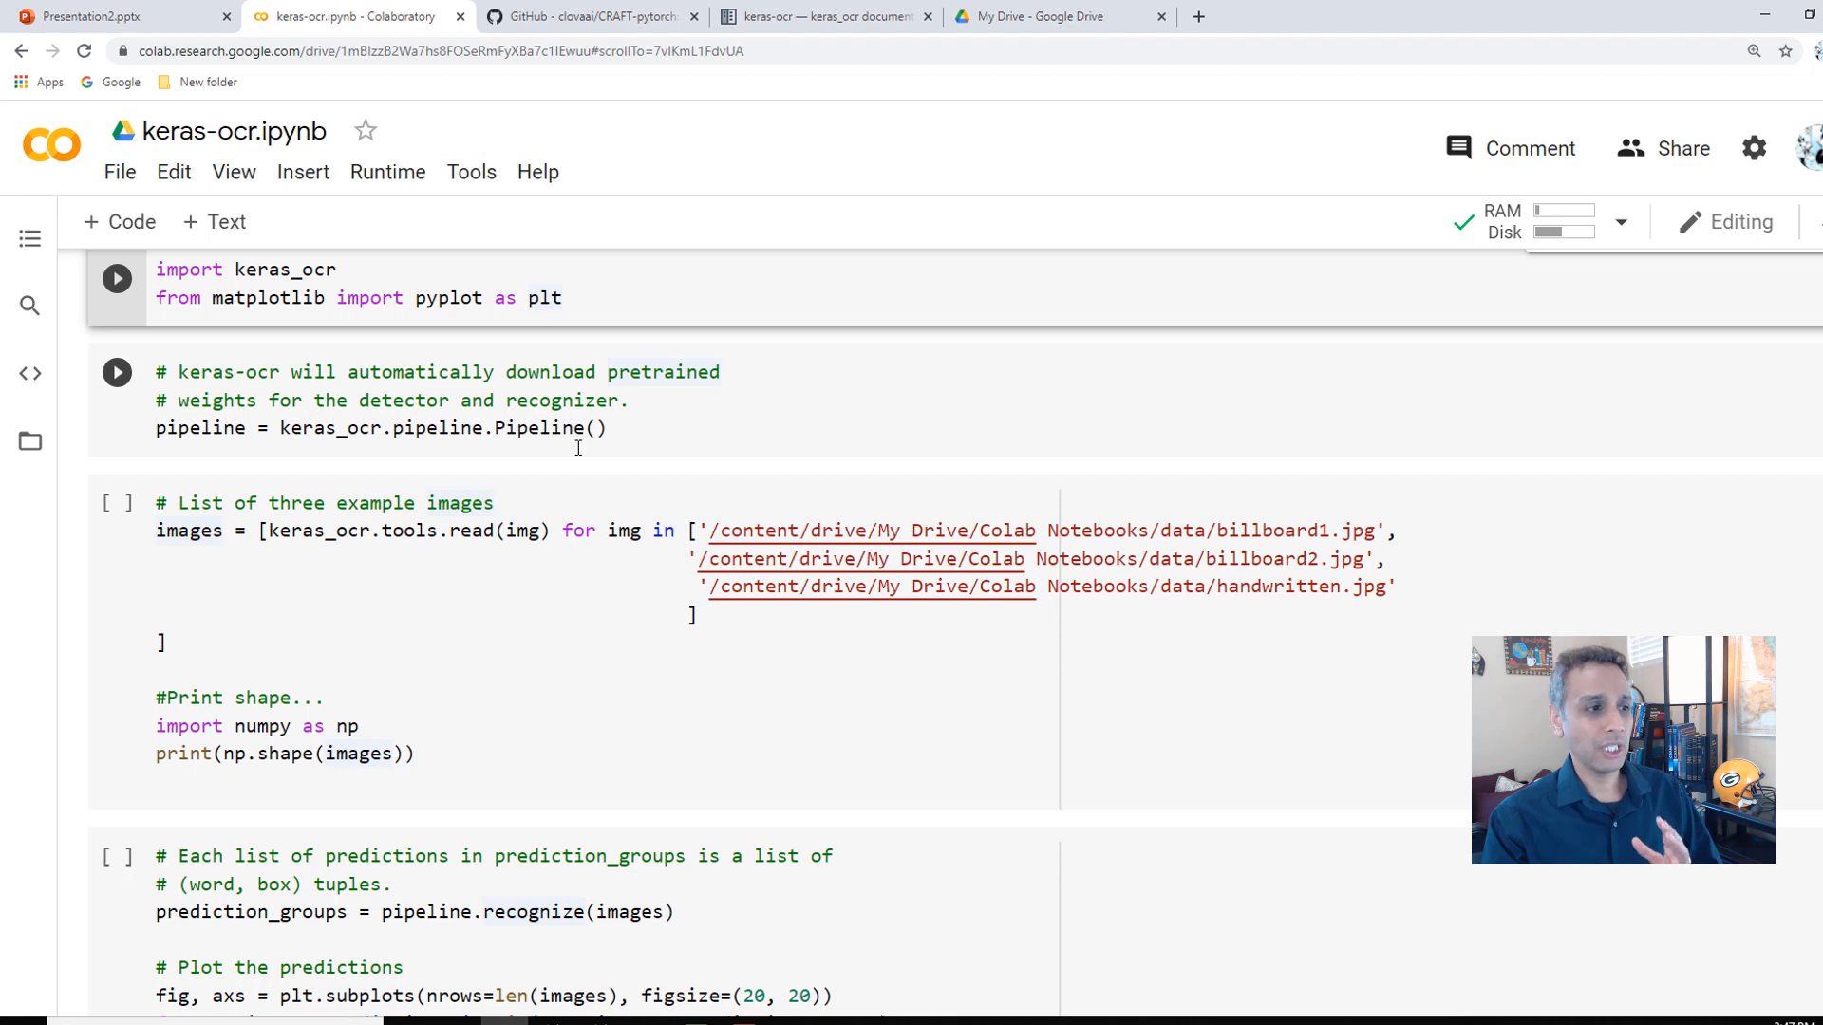
{"action": "scroll", "scroll_direction": "down", "scroll_amount": 3}
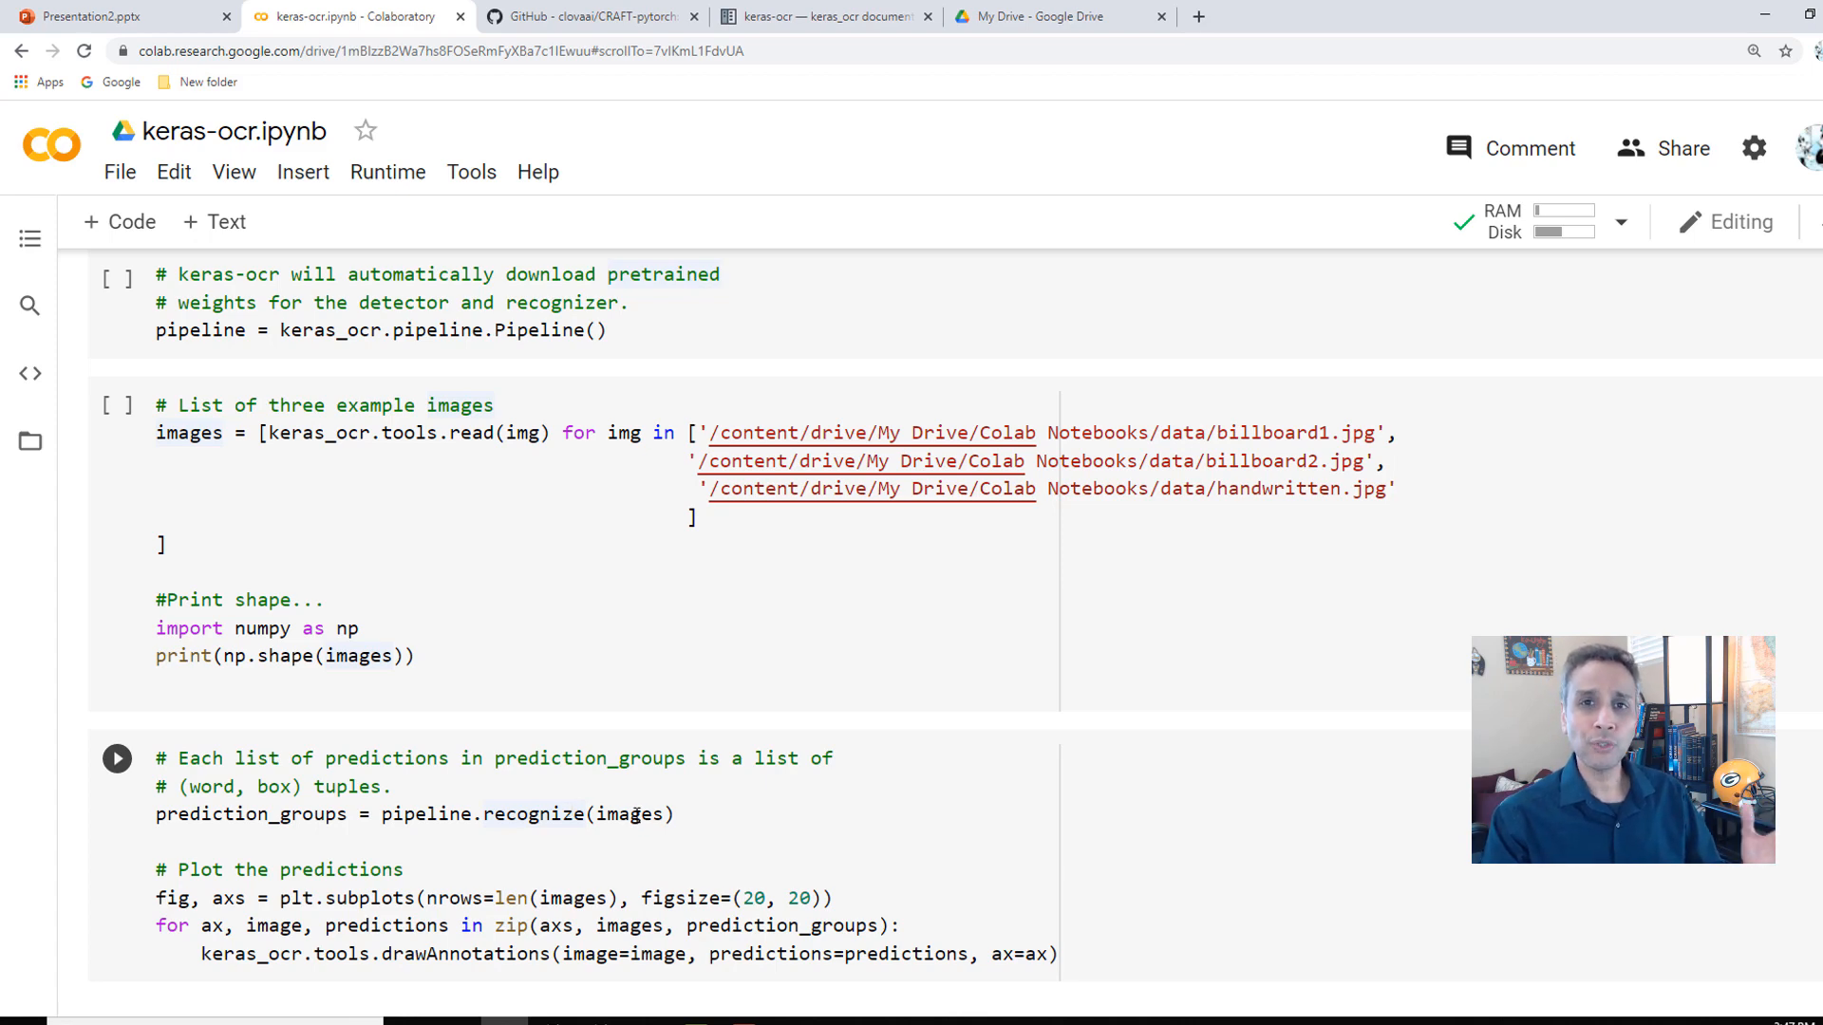
{"action": "scroll", "scroll_direction": "up", "scroll_amount": 3}
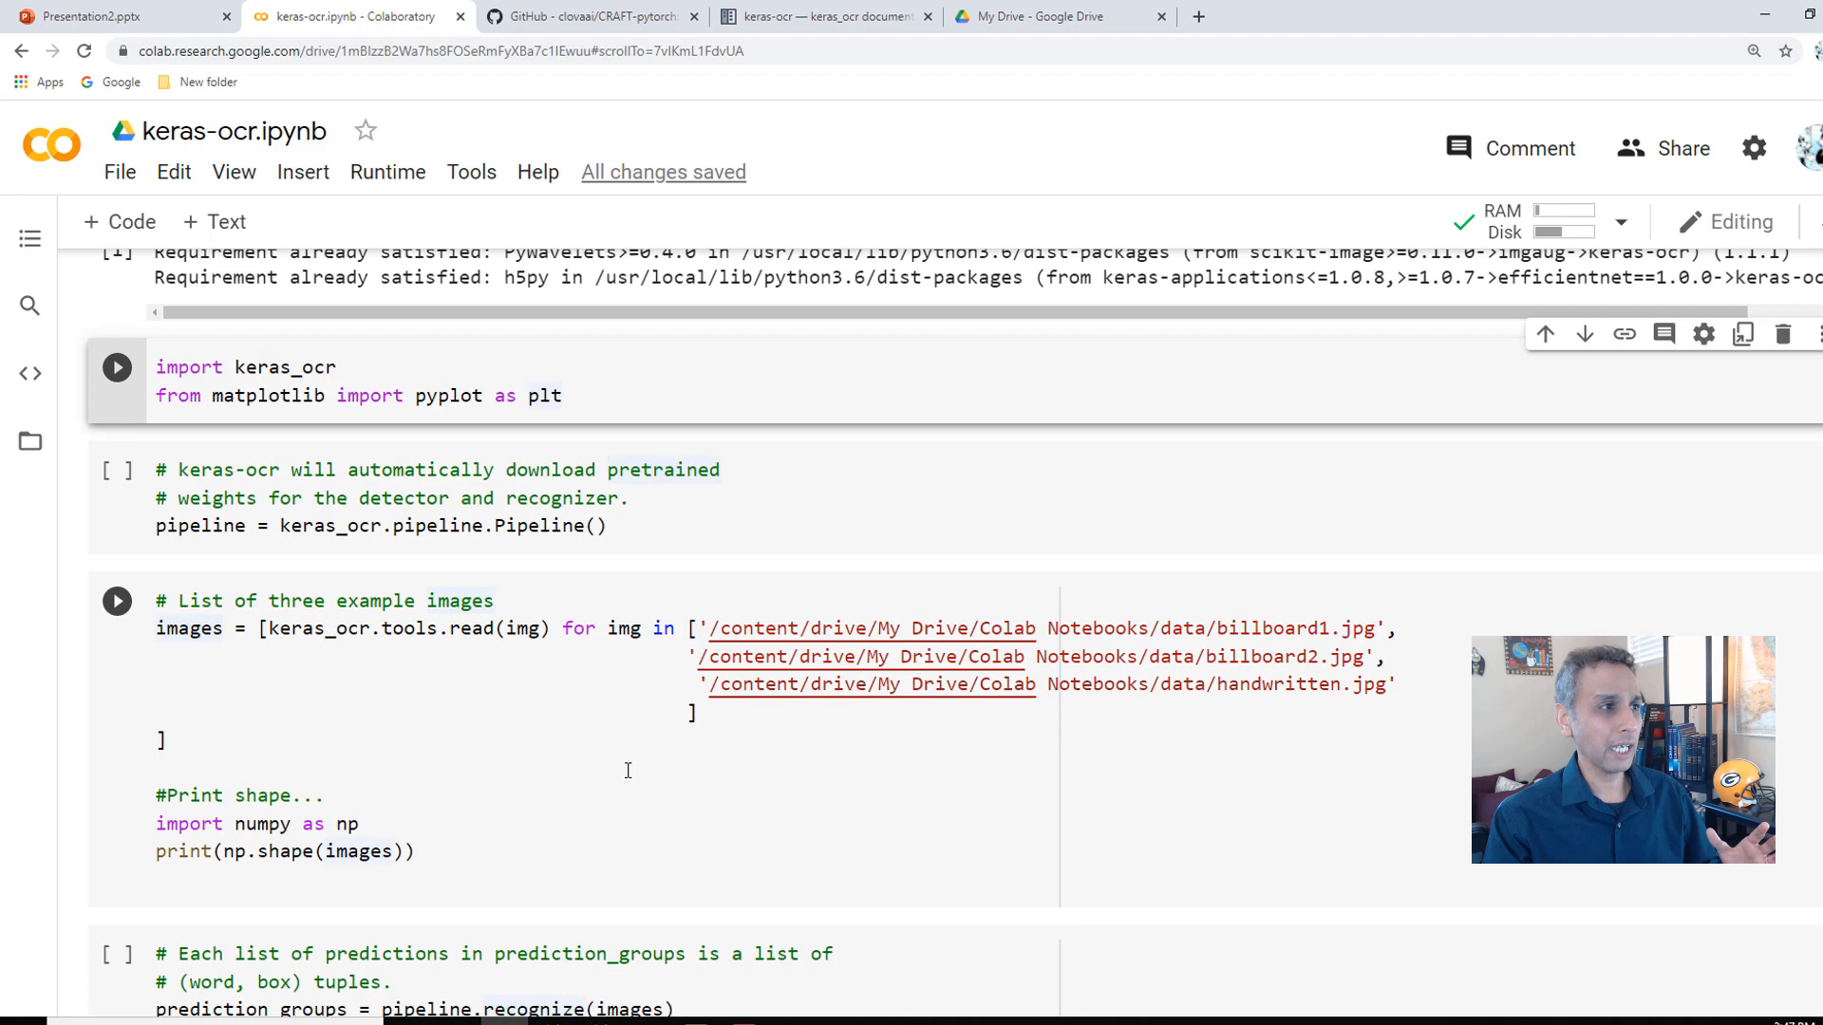
{"action": "scroll", "scroll_direction": "down", "scroll_amount": 3}
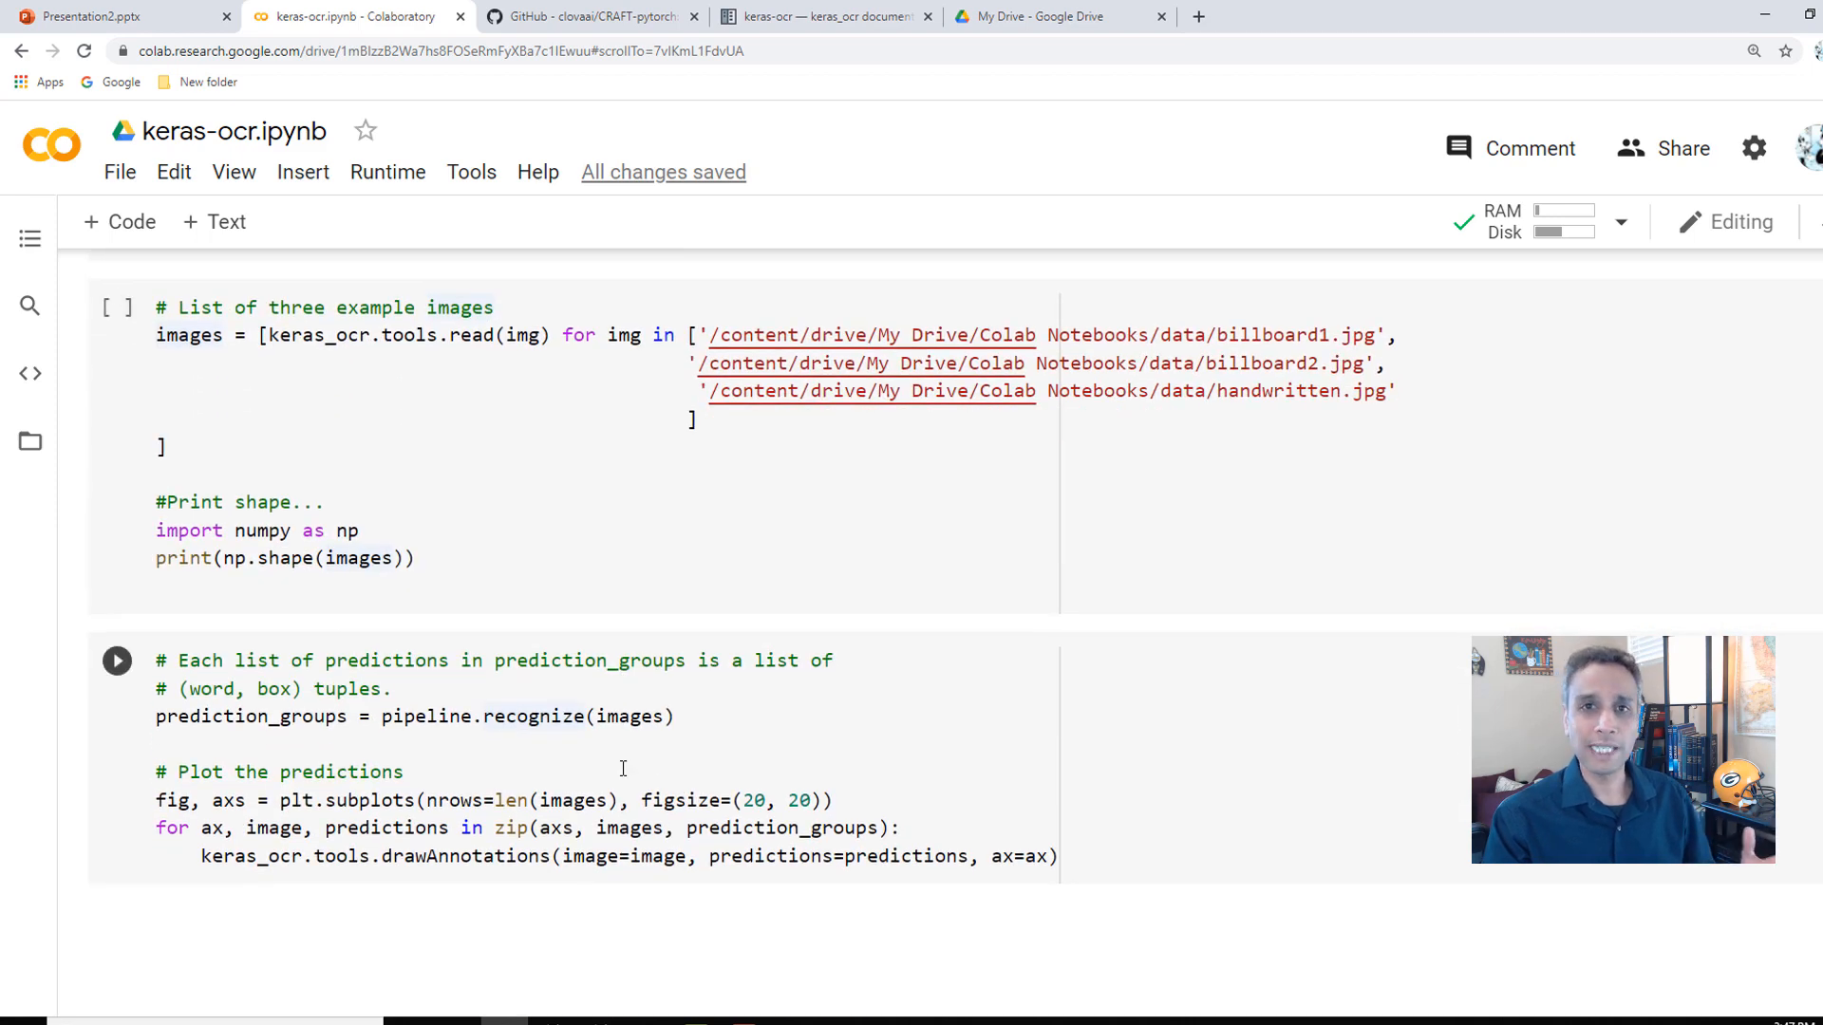
{"action": "scroll", "scroll_direction": "up", "scroll_amount": 3}
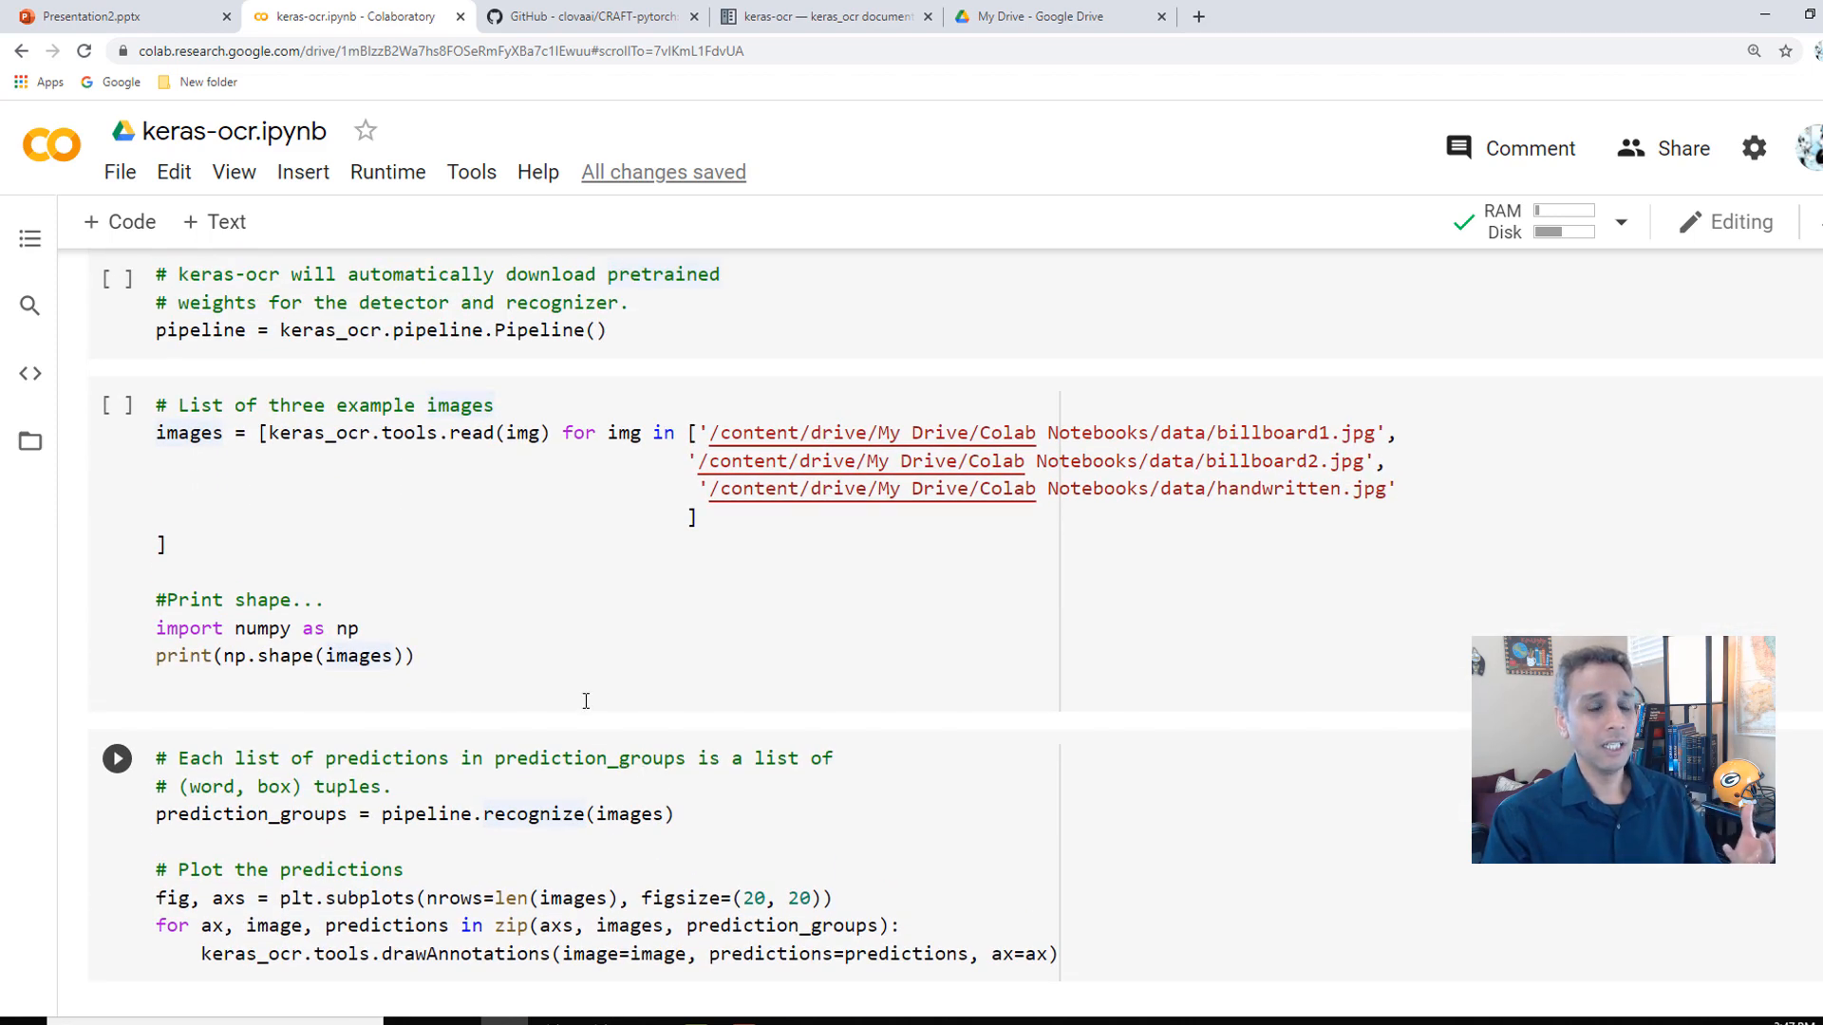
{"action": "scroll", "scroll_direction": "up", "scroll_amount": 3}
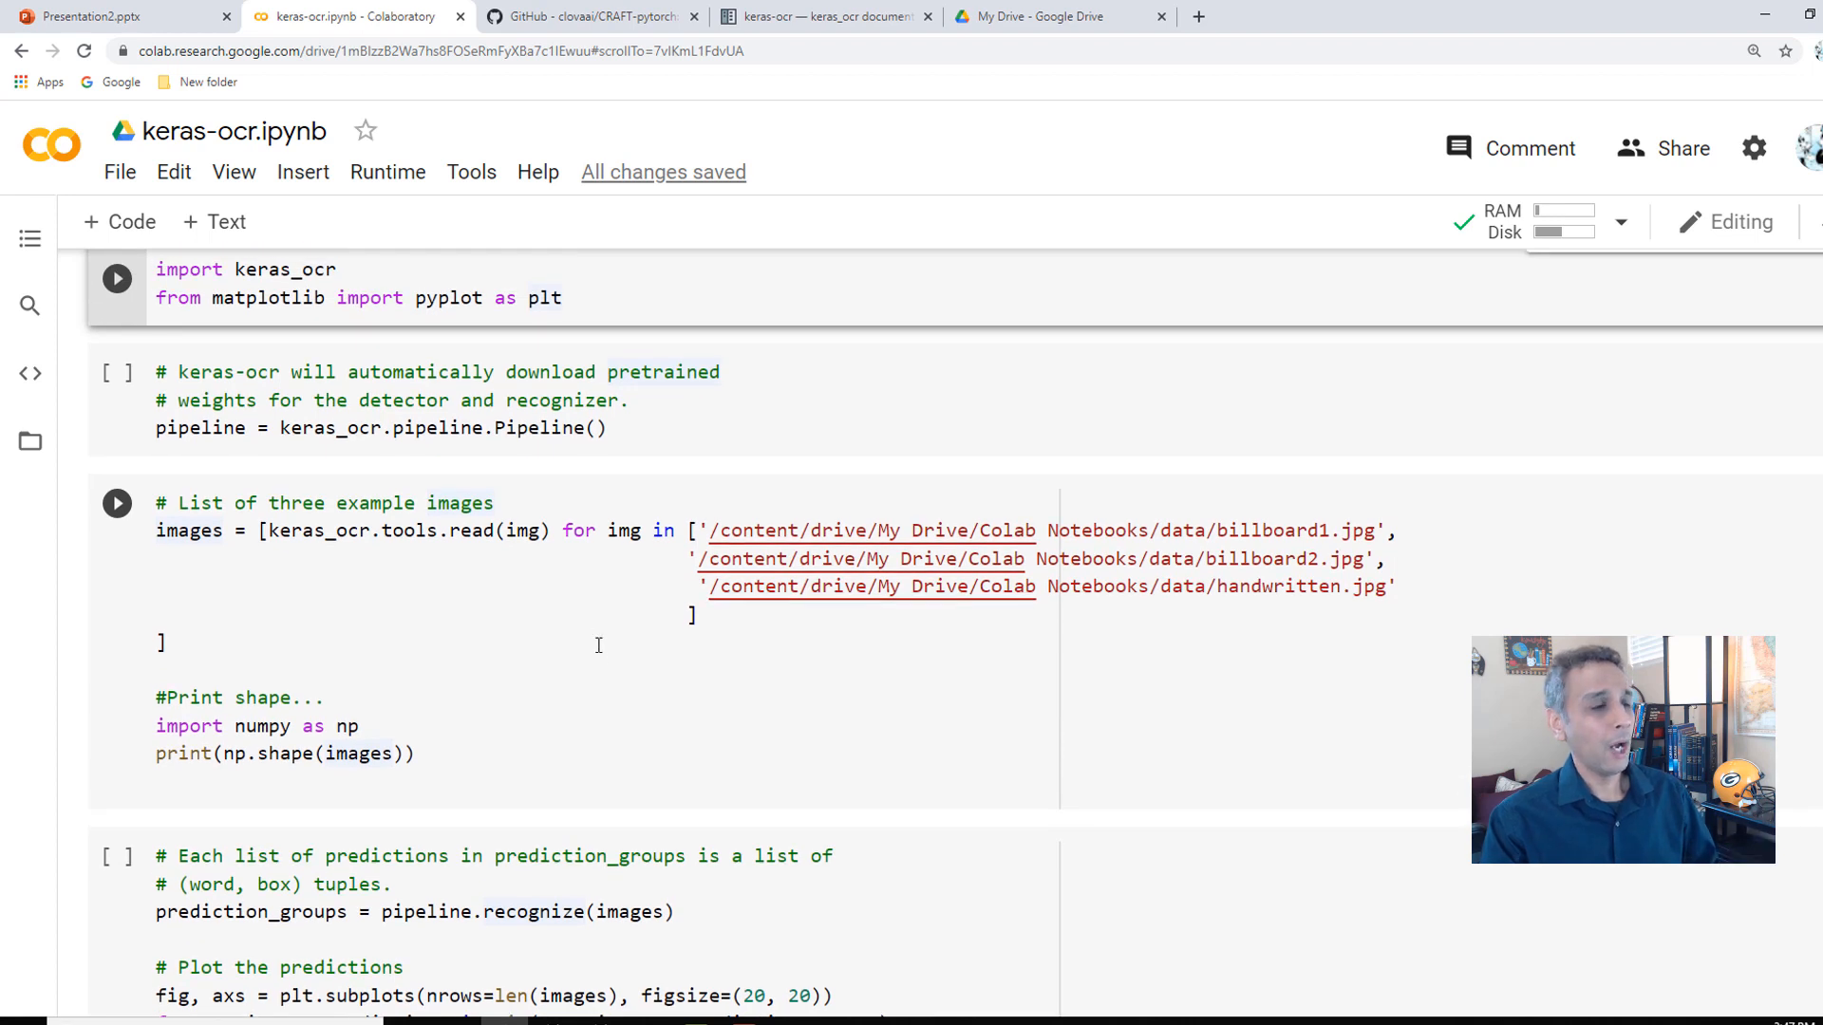
- Run the keras_ocr imports and build the Pipeline, downloading craft_mlt_25k and crnn_kurapan weights
{"action": "left_click", "coordinate": [116, 375]}
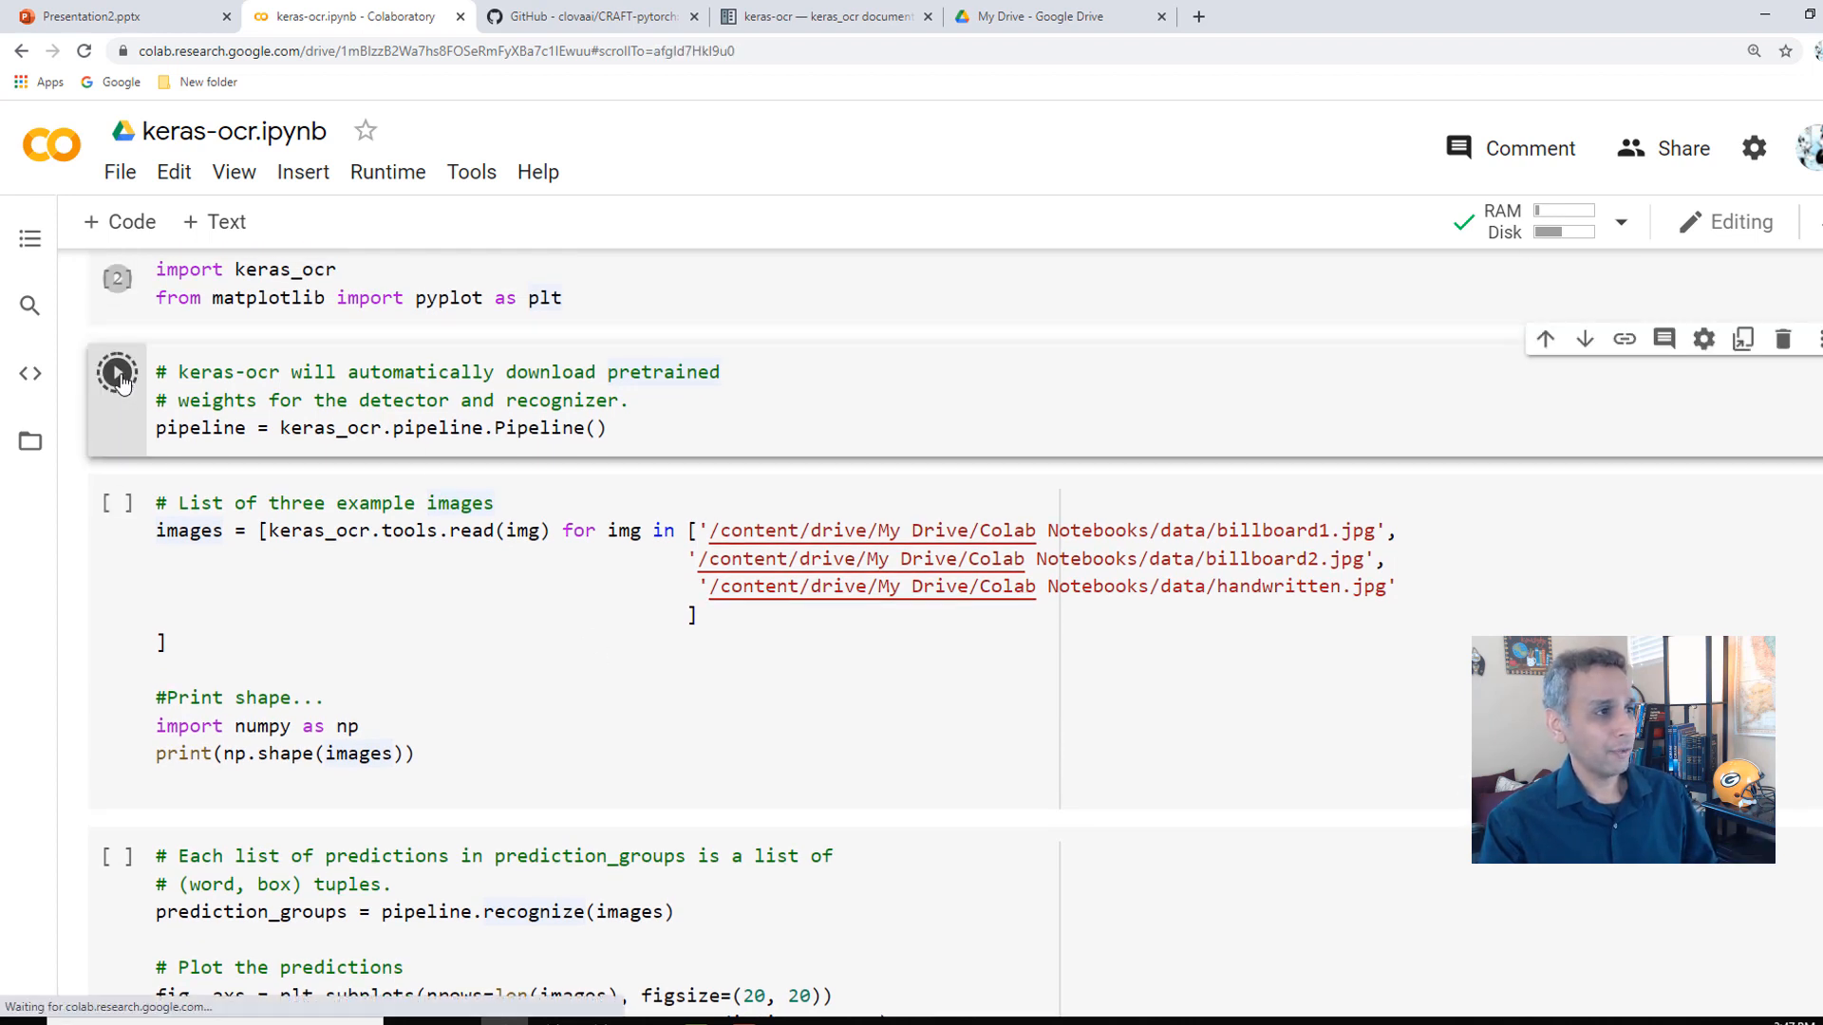
{"action": "left_click", "coordinate": [116, 373]}
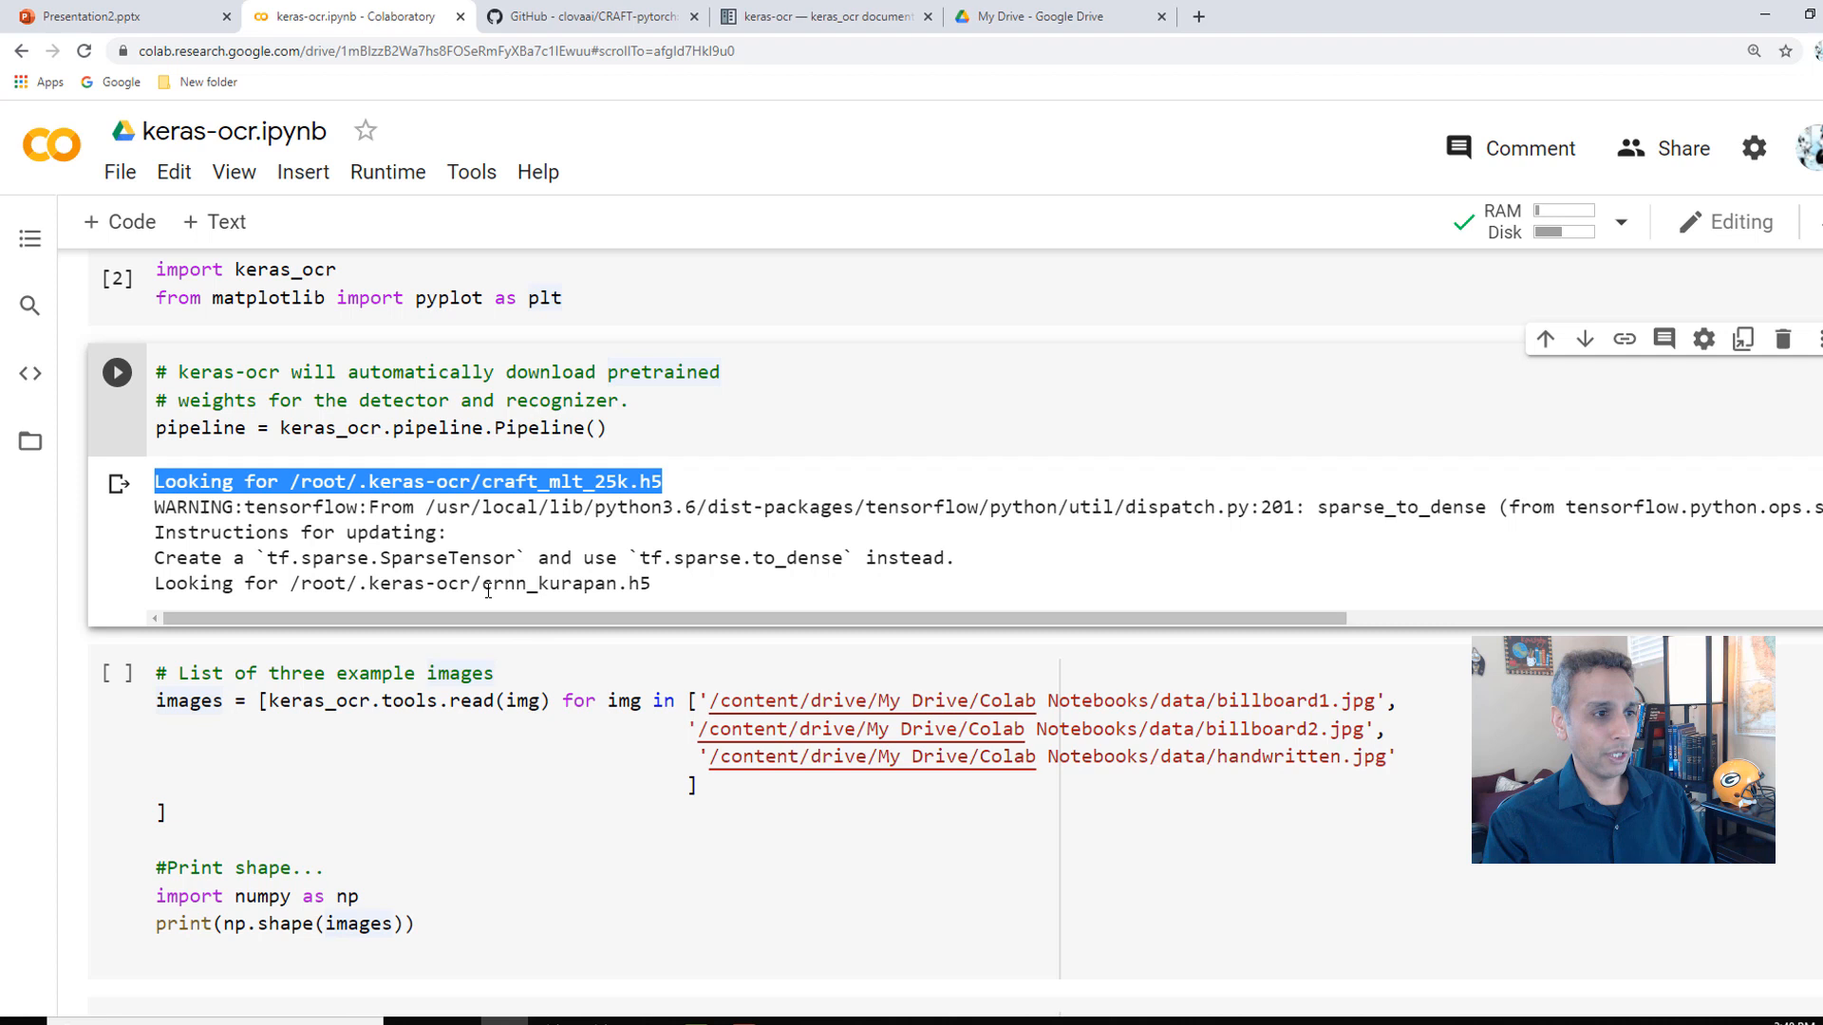
{"action": "double_click", "coordinate": [566, 583]}
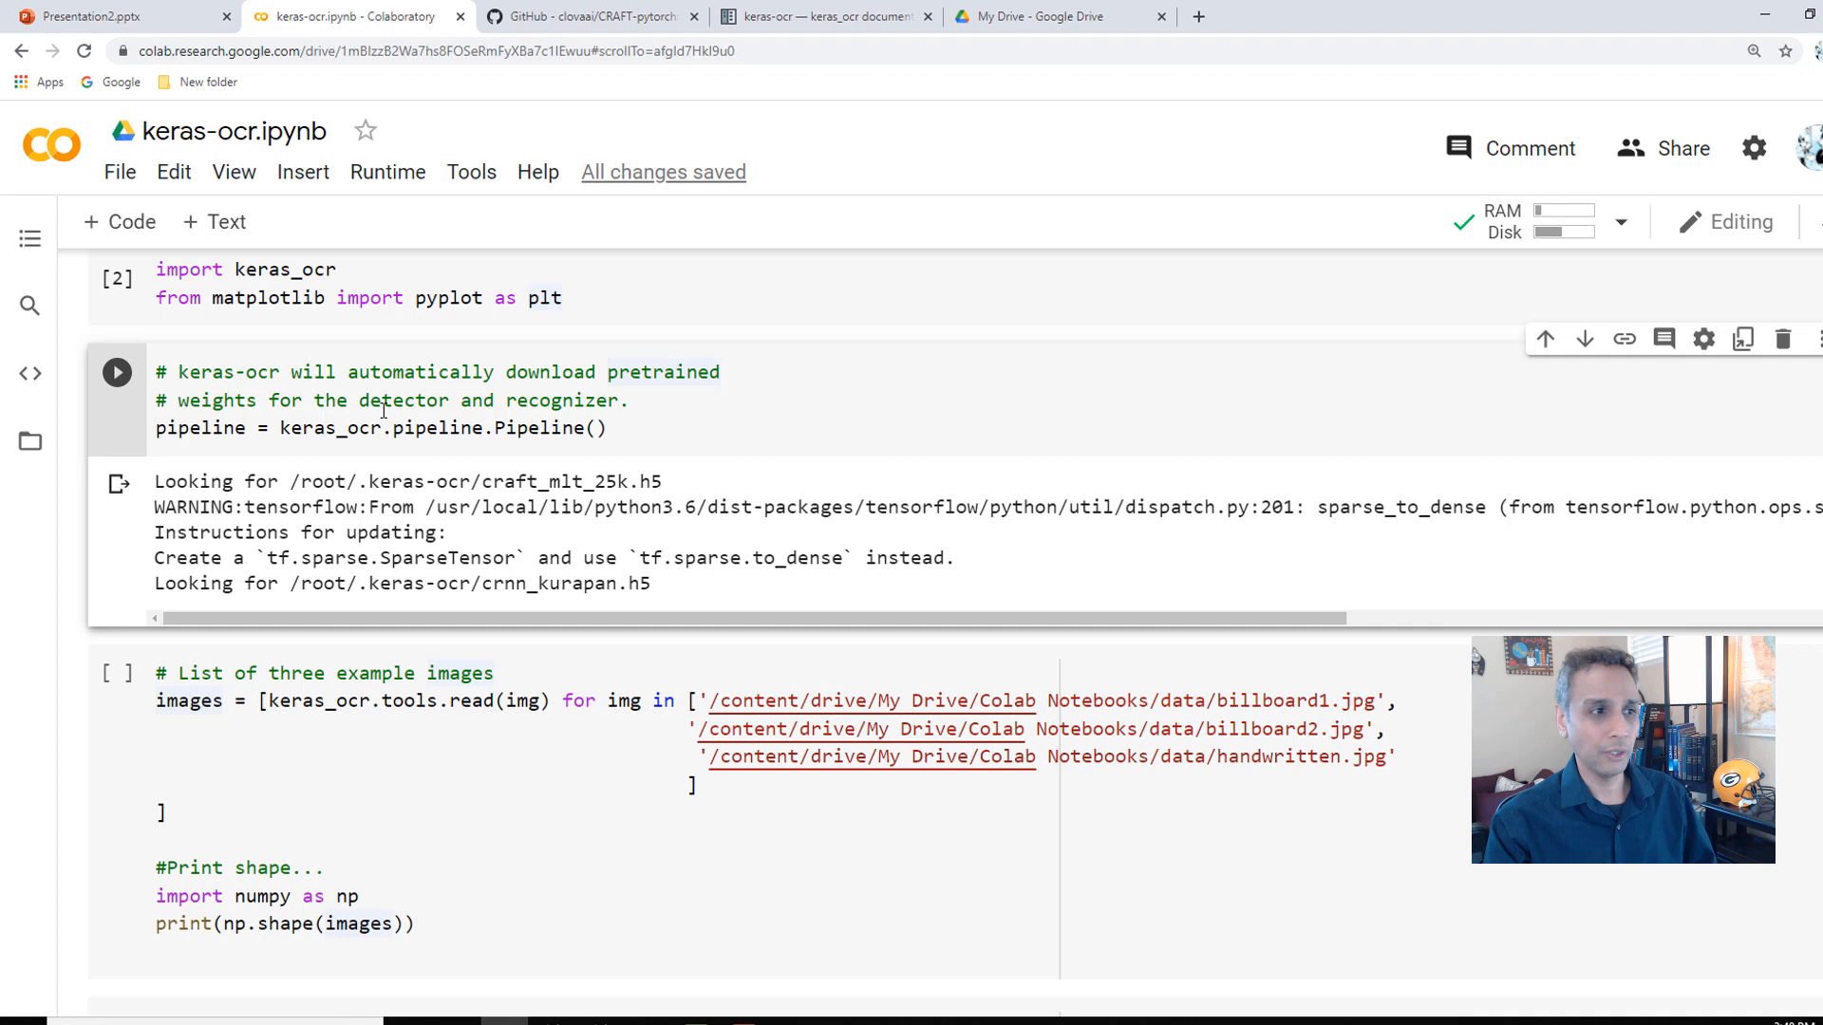
{"action": "scroll", "scroll_direction": "down", "scroll_amount": 3}
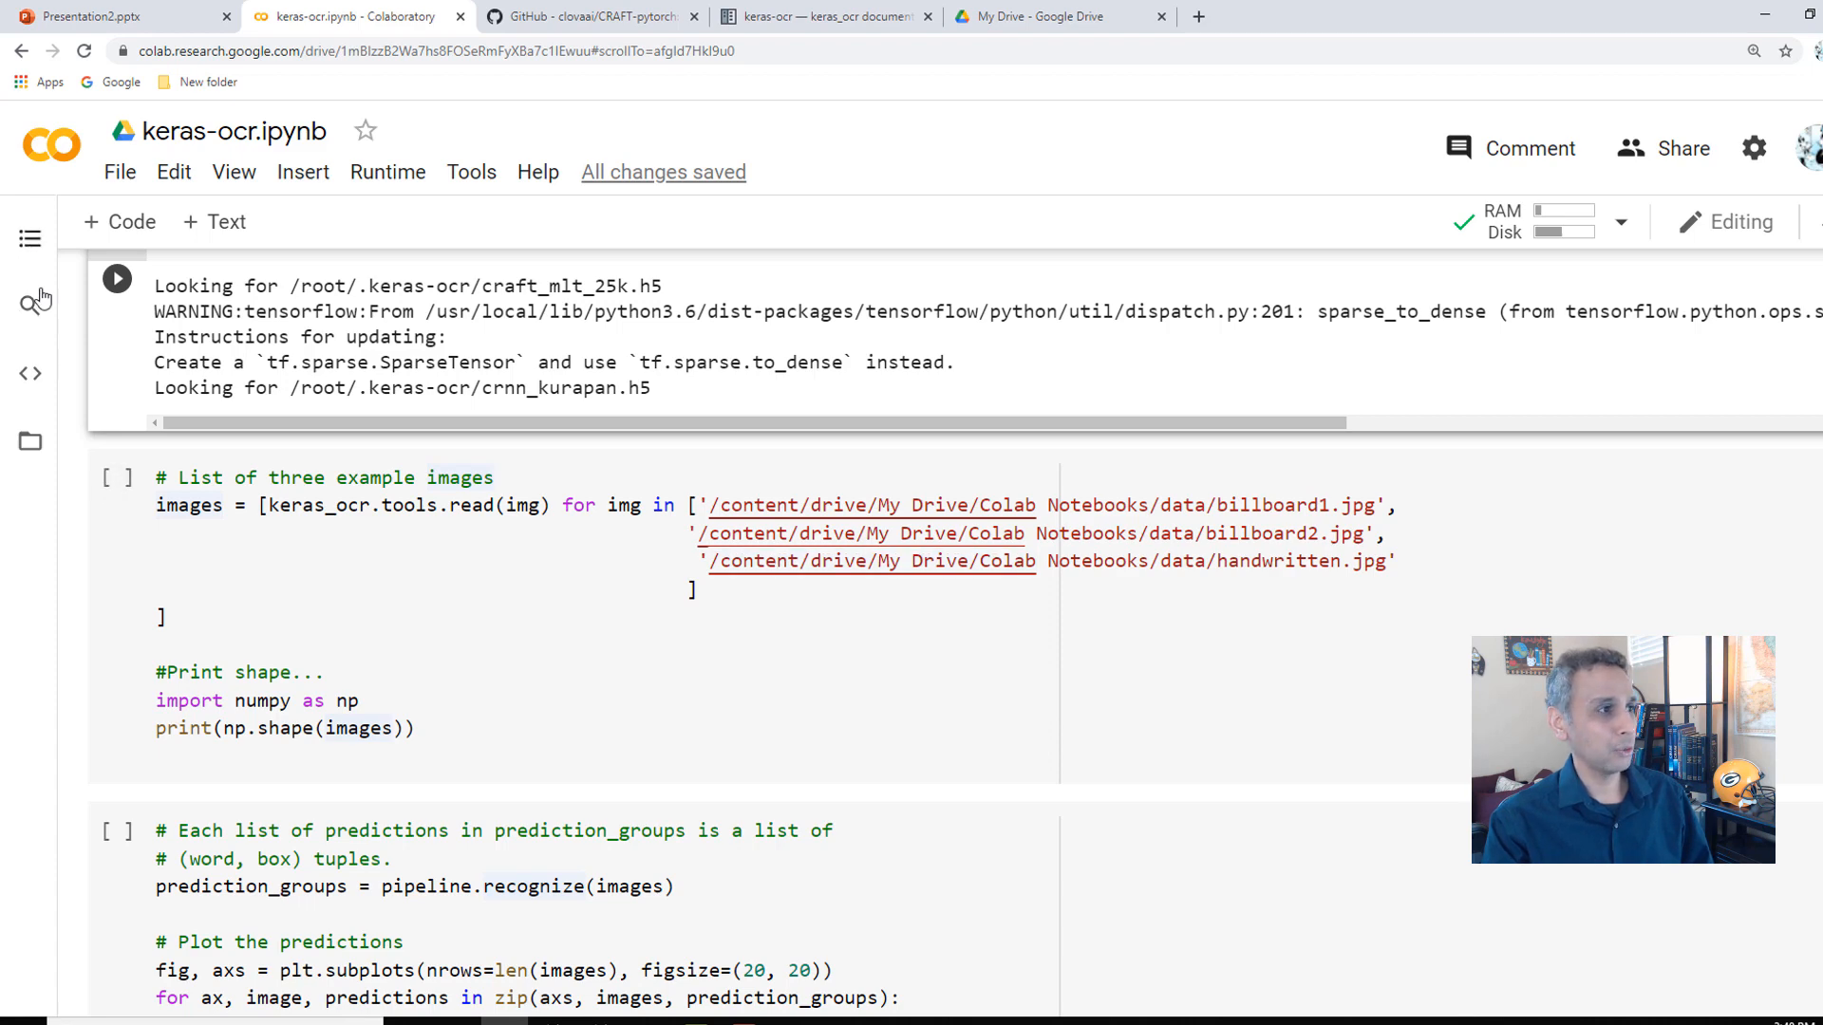
- Mount Google Drive in the Files sidebar, keeping existing access, and expand the drive folder
{"action": "left_click", "coordinate": [28, 441]}
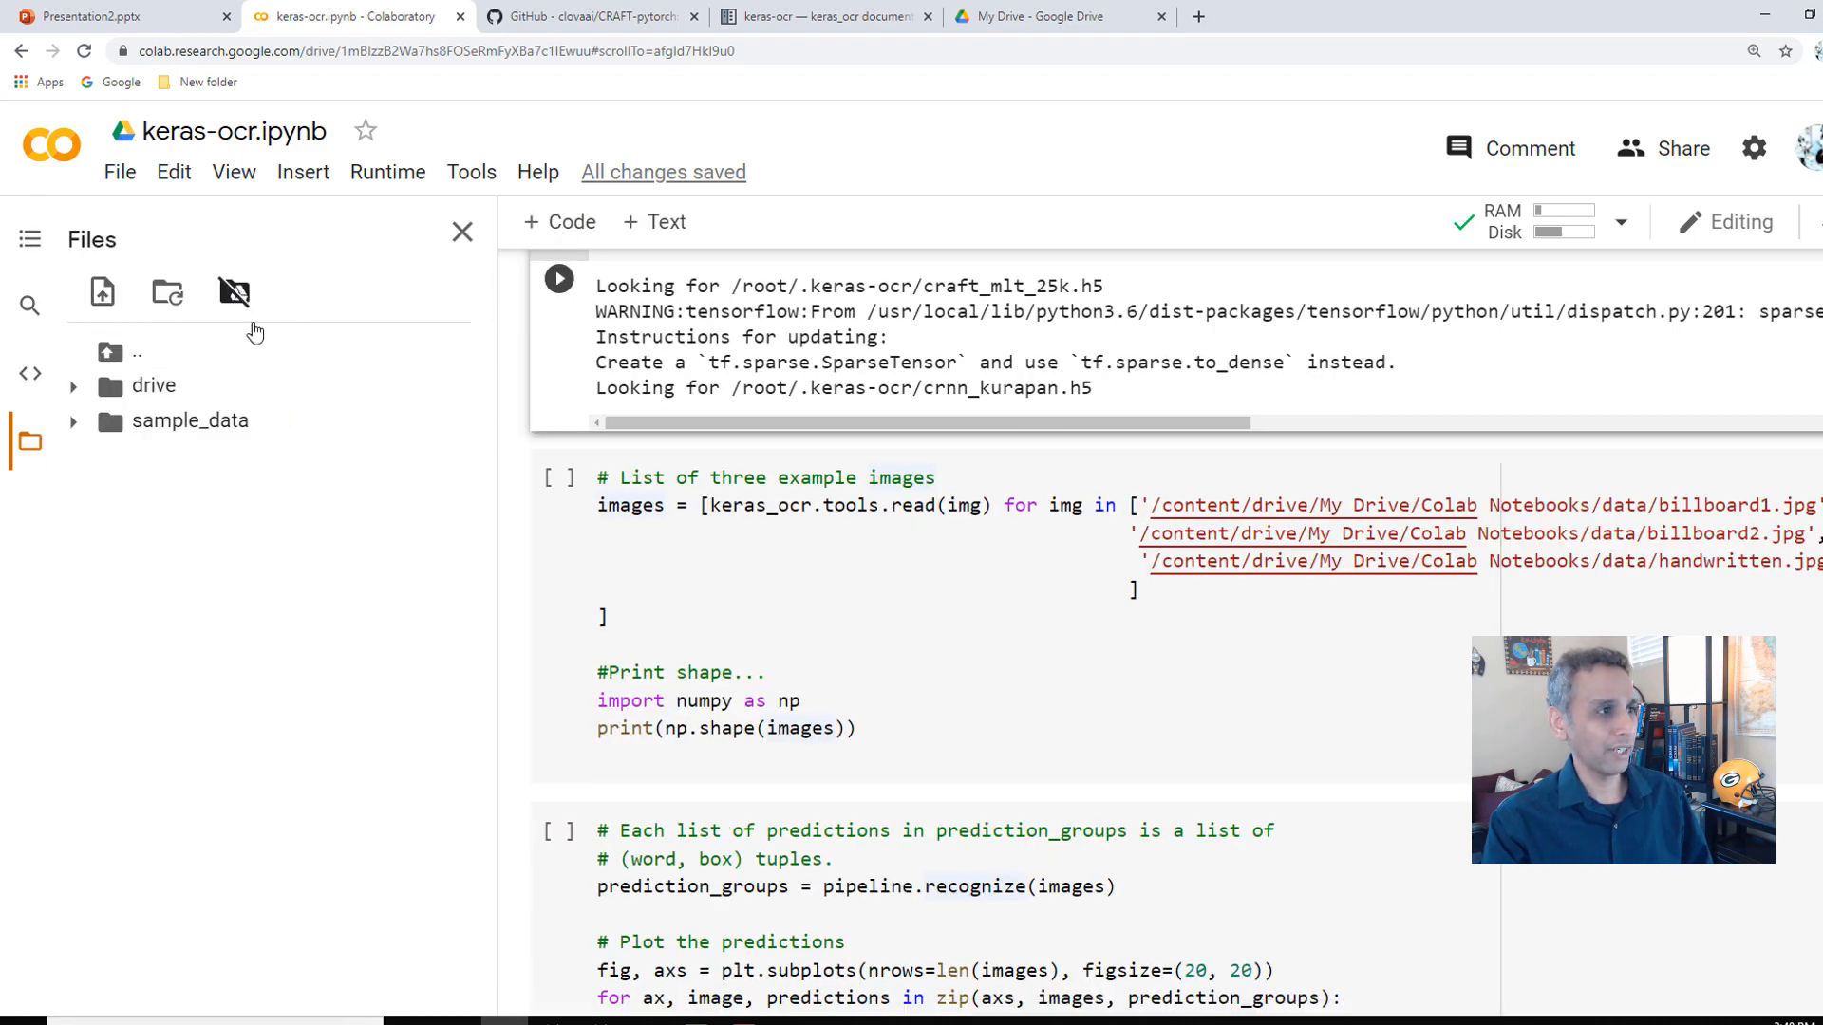
{"action": "left_click", "coordinate": [235, 293]}
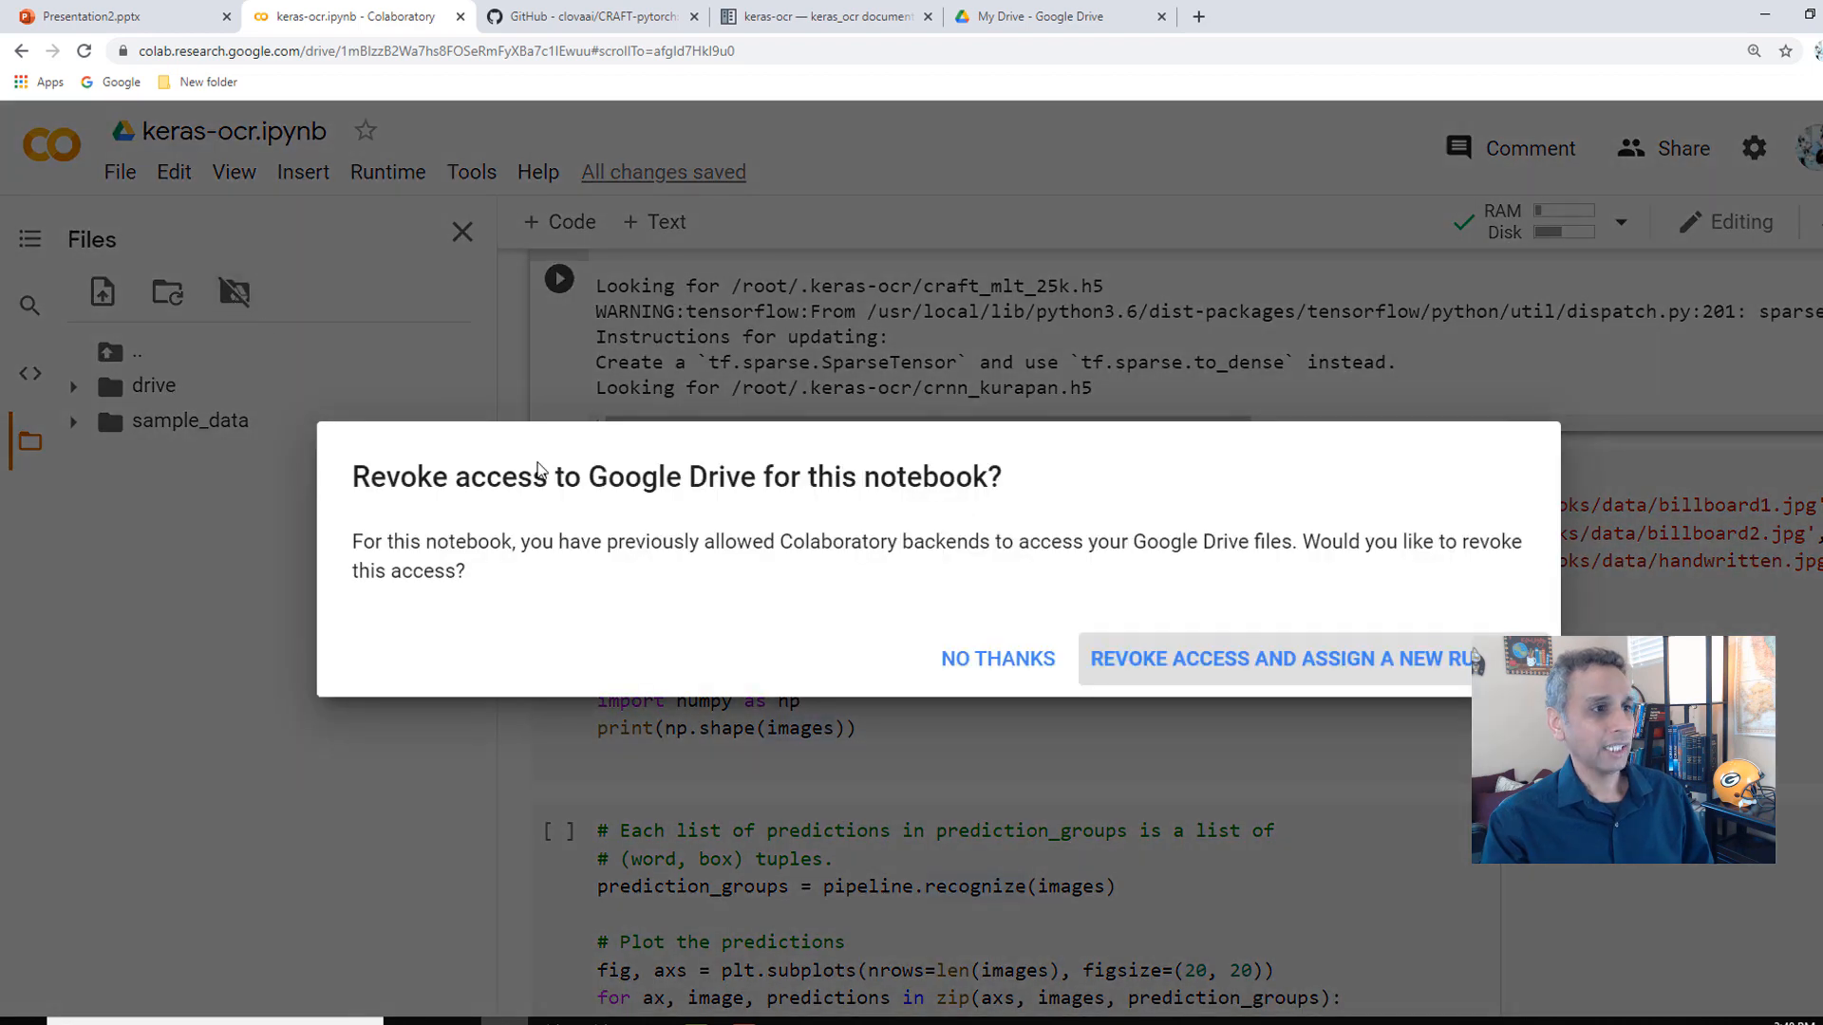
{"action": "mouse_move", "coordinate": [957, 680]}
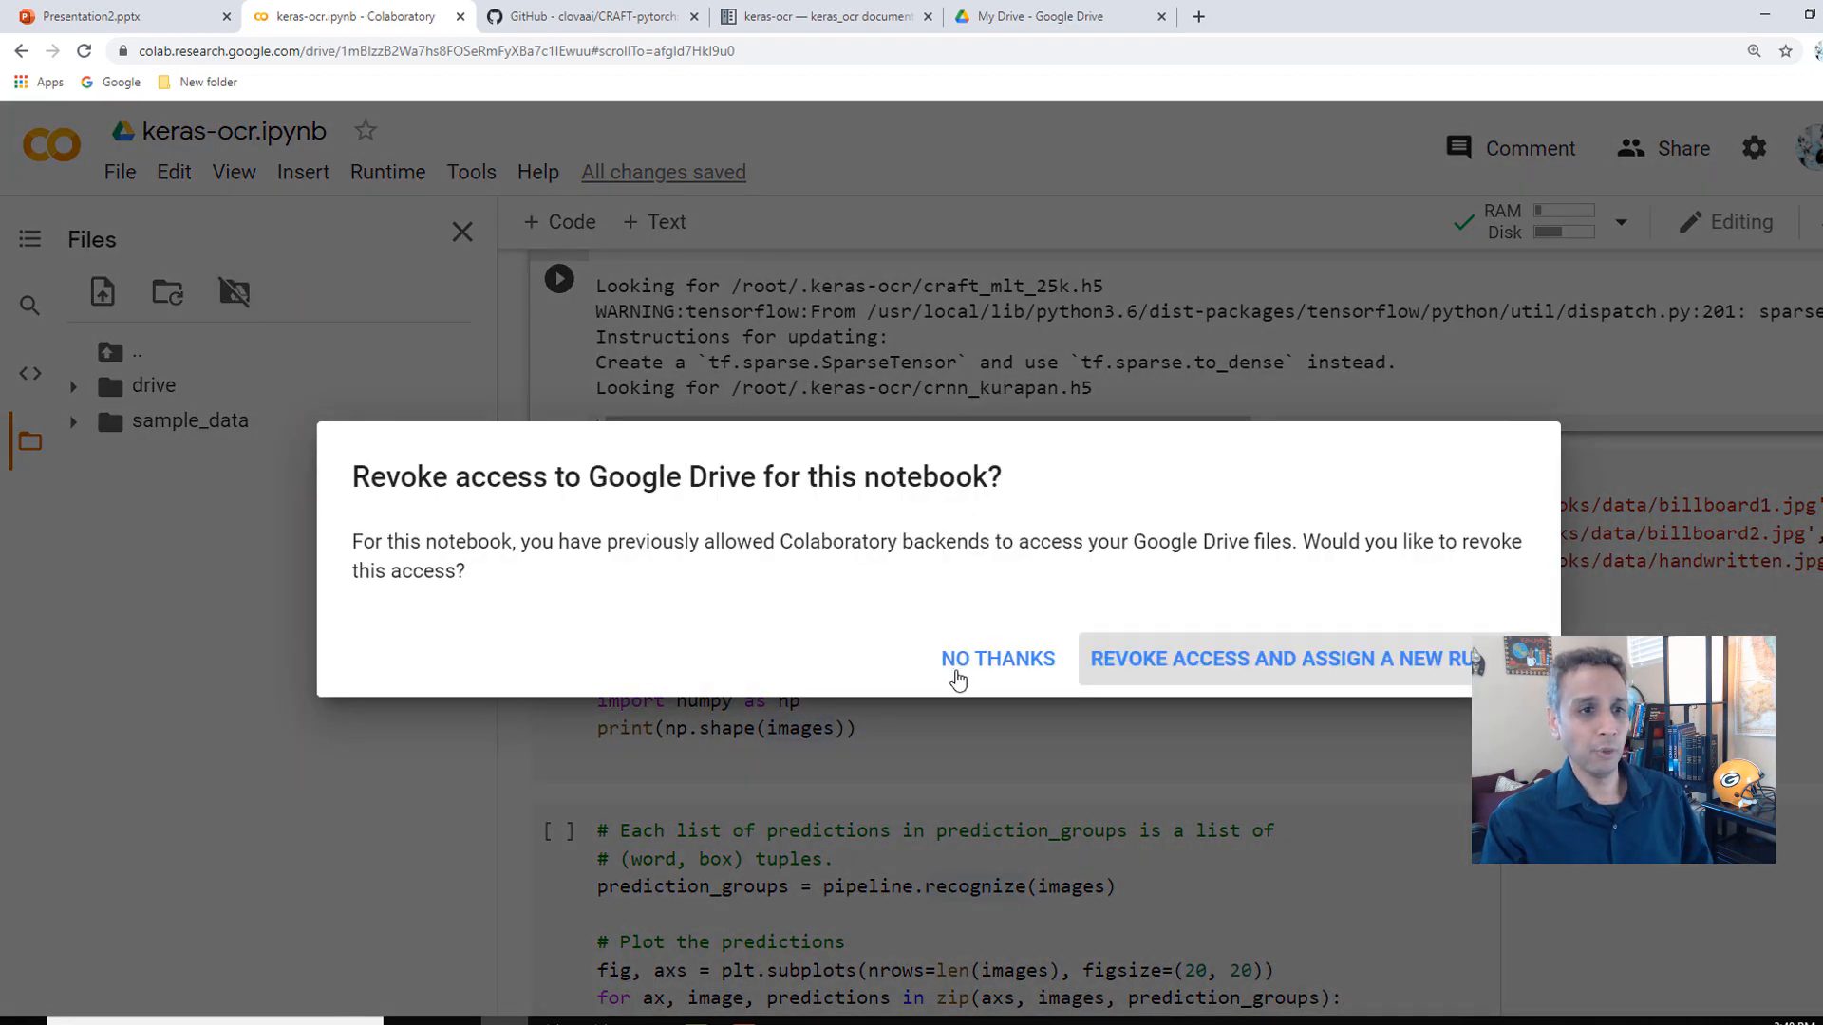
{"action": "left_click", "coordinate": [997, 659]}
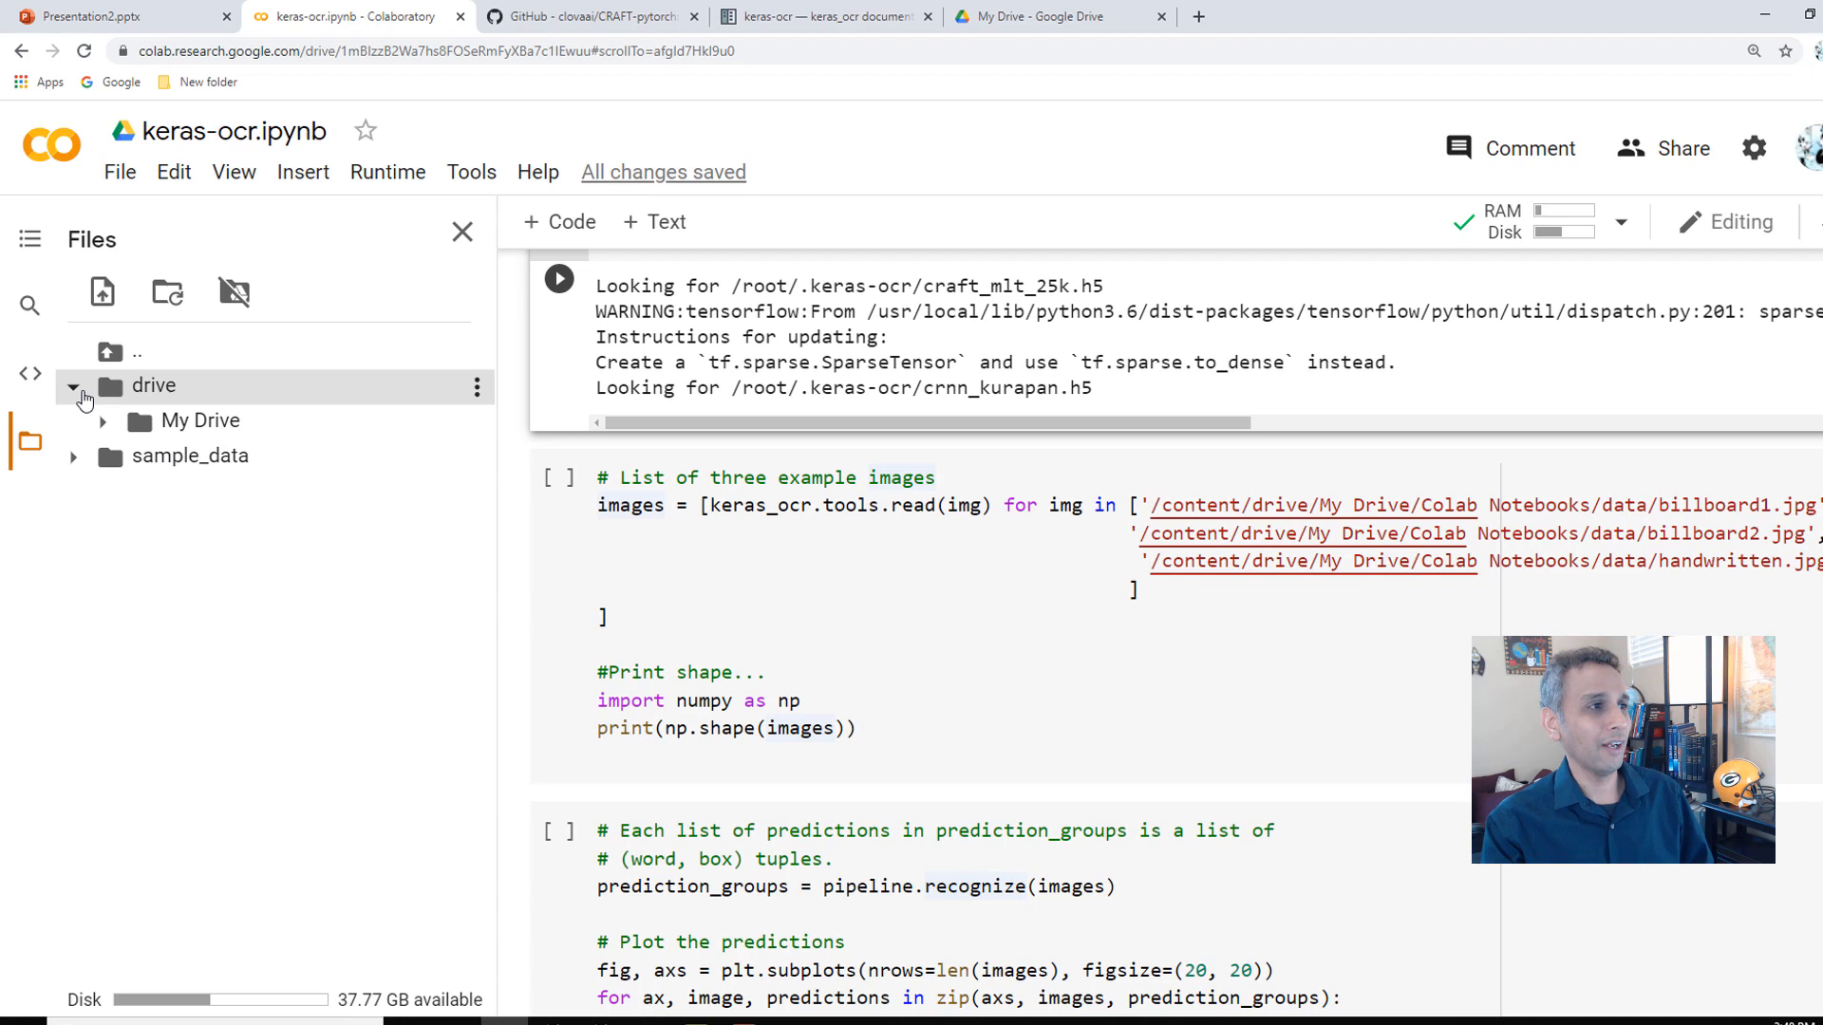
{"action": "left_click", "coordinate": [103, 421]}
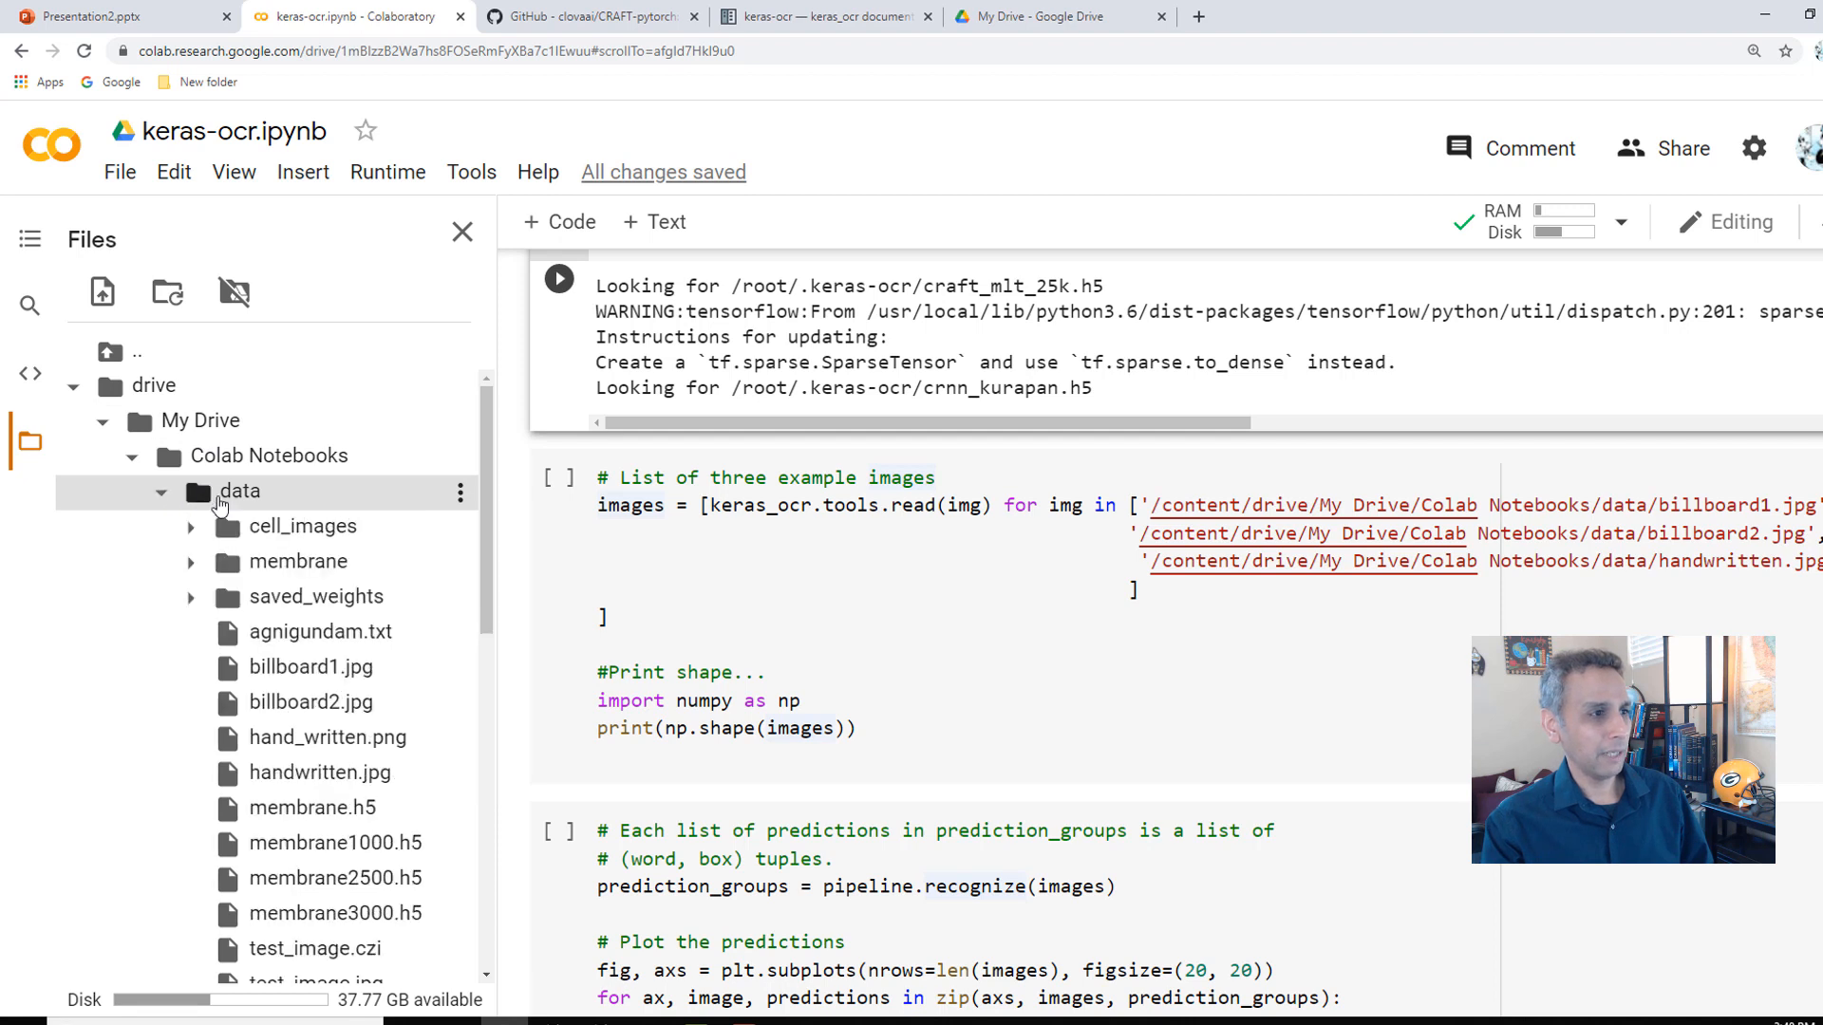
{"action": "mouse_move", "coordinate": [473, 680]}
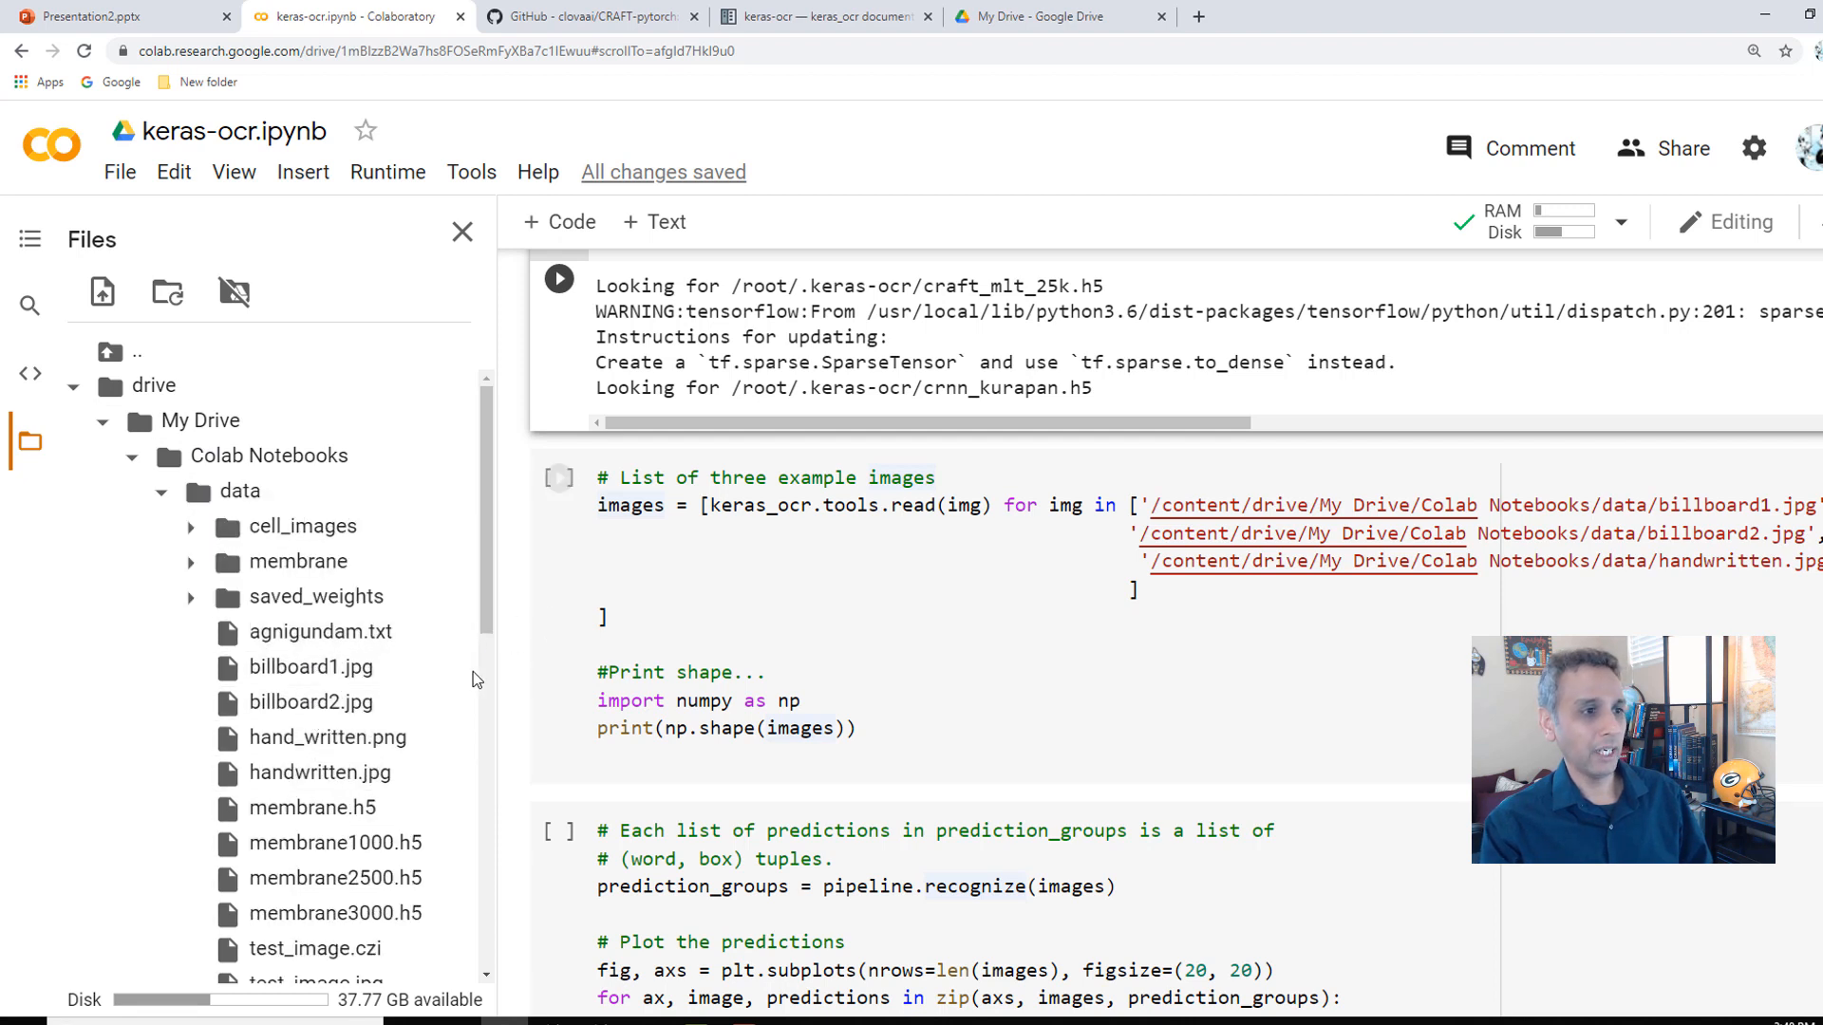
- Copy the path of billboard1.jpg from the Colab Notebooks data folder
{"action": "right_click", "coordinate": [310, 667]}
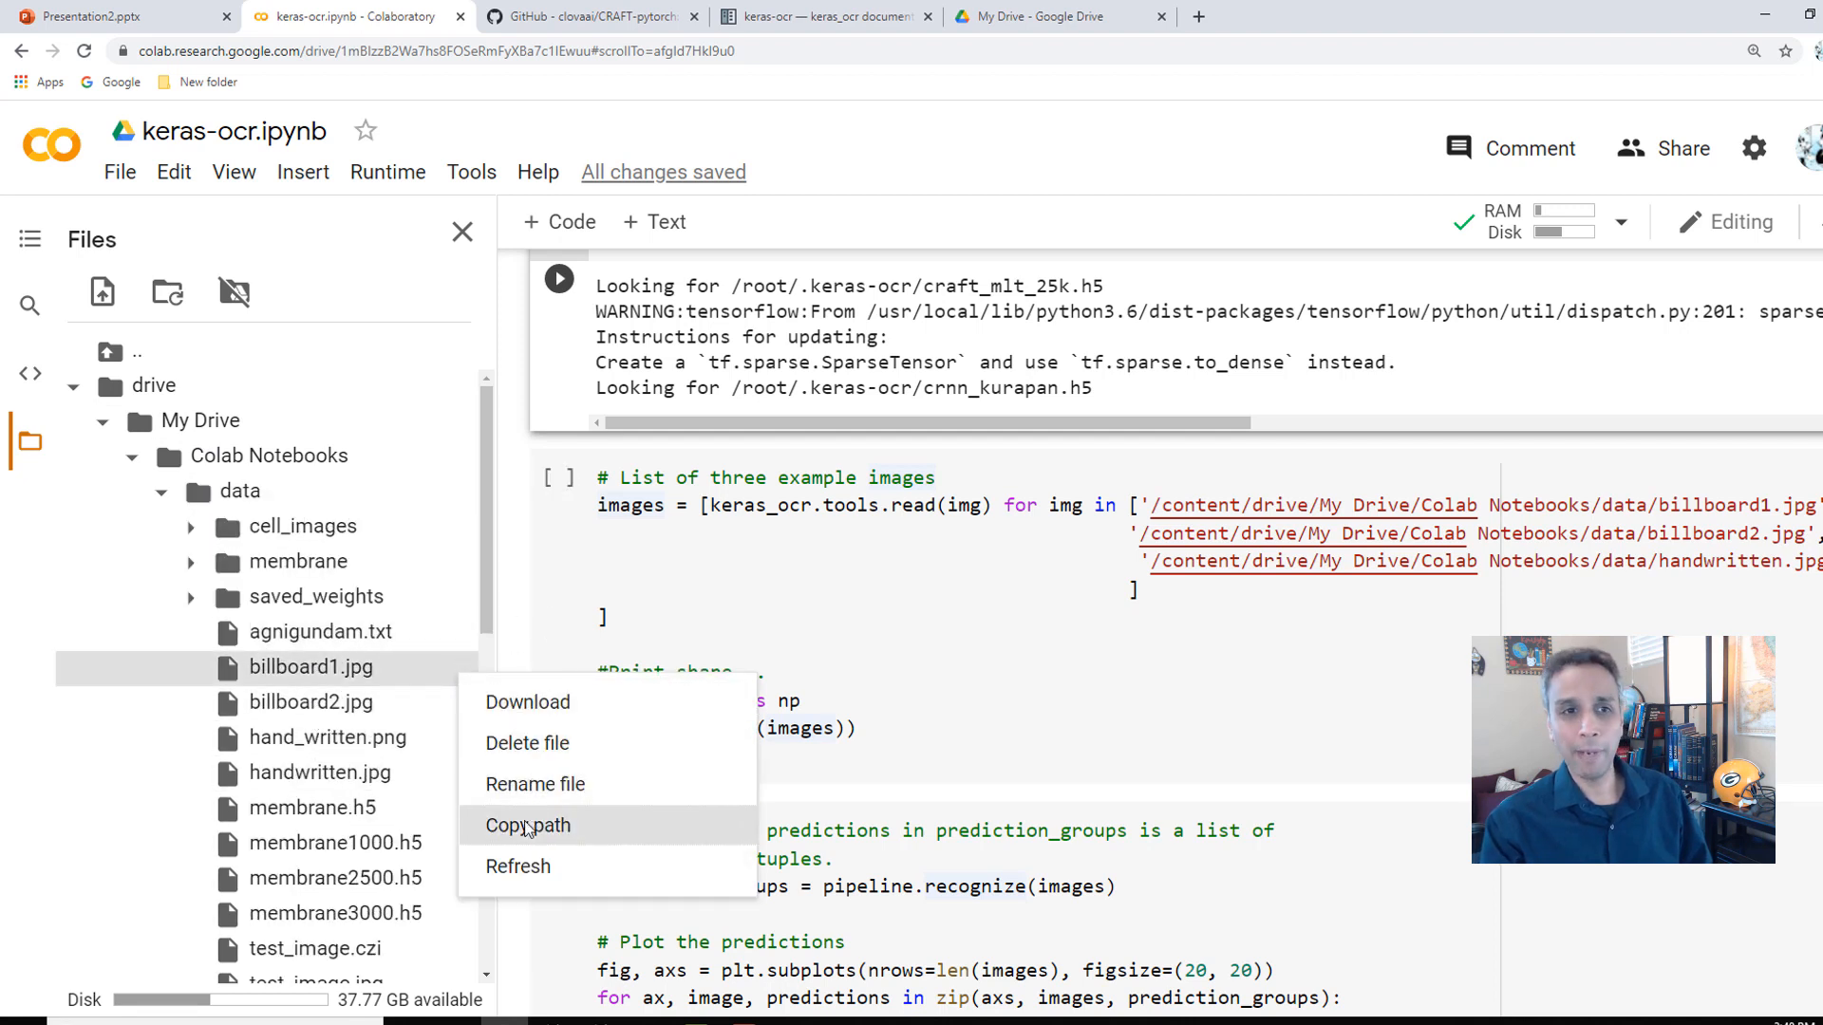
{"action": "left_click", "coordinate": [528, 826]}
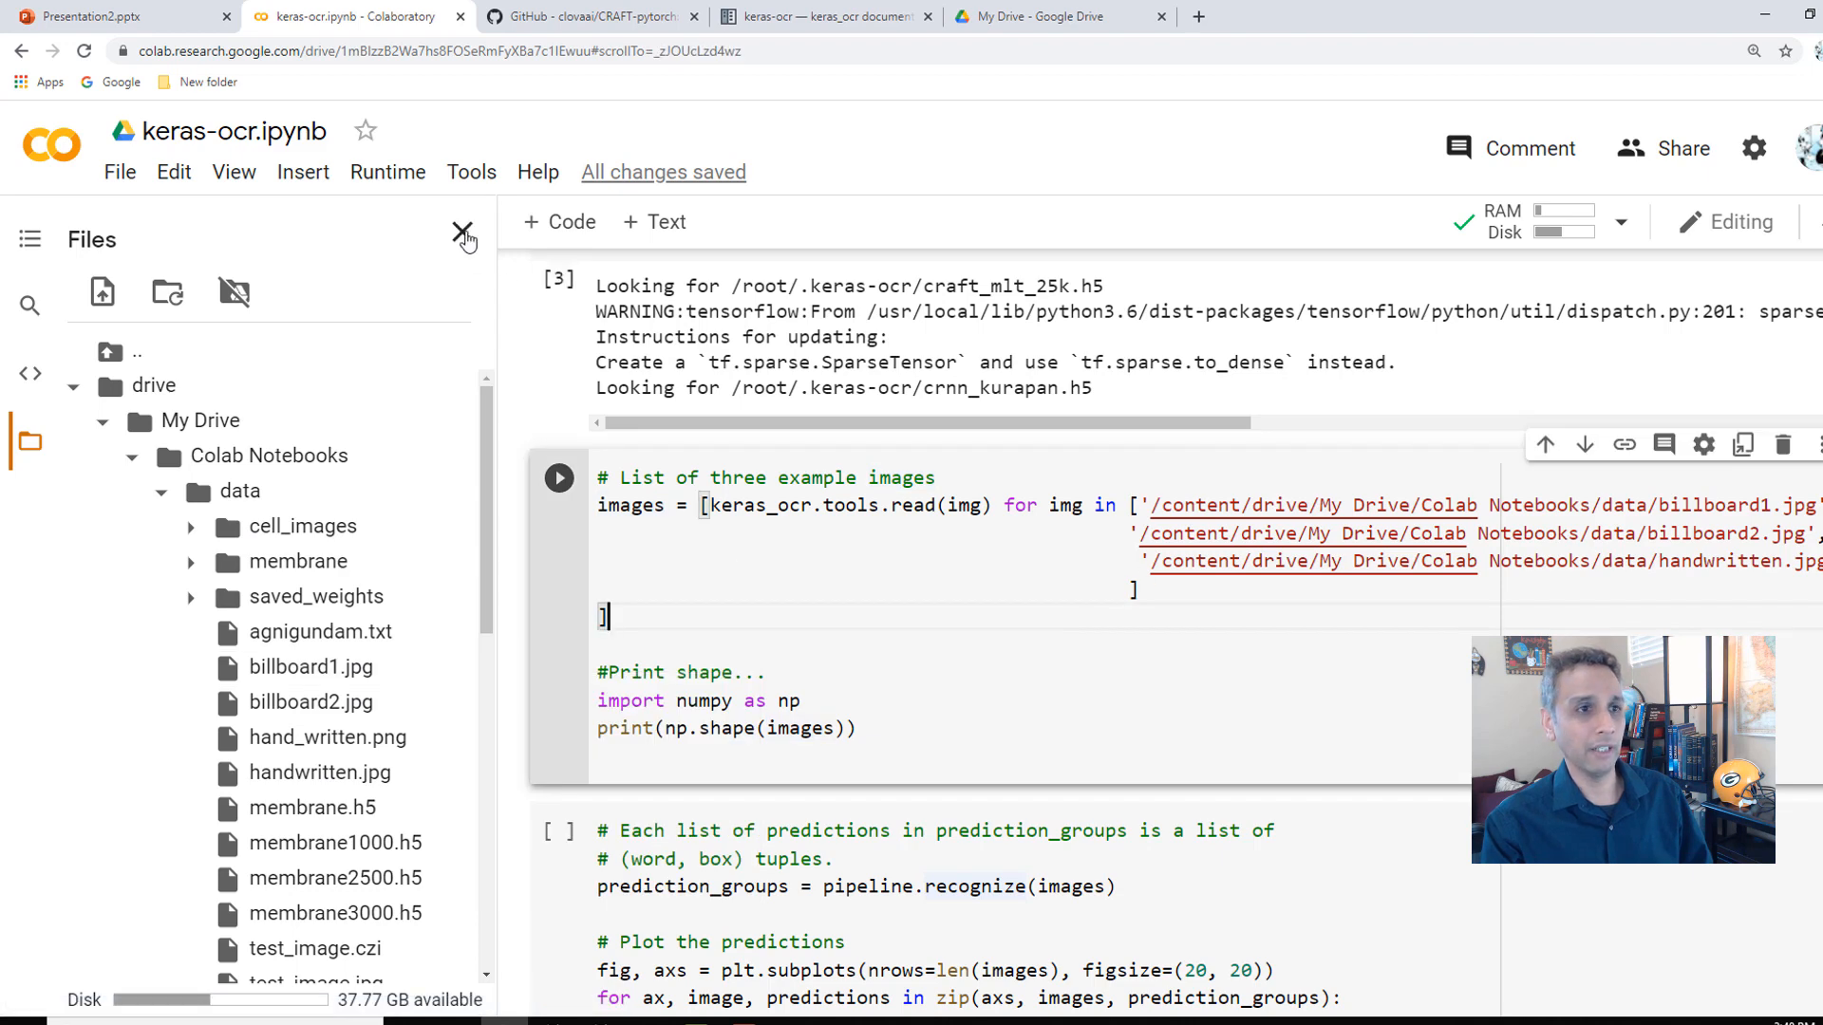
- Close the Files sidebar and run the image-loading cell, printing shape (3,)
{"action": "left_click", "coordinate": [463, 232]}
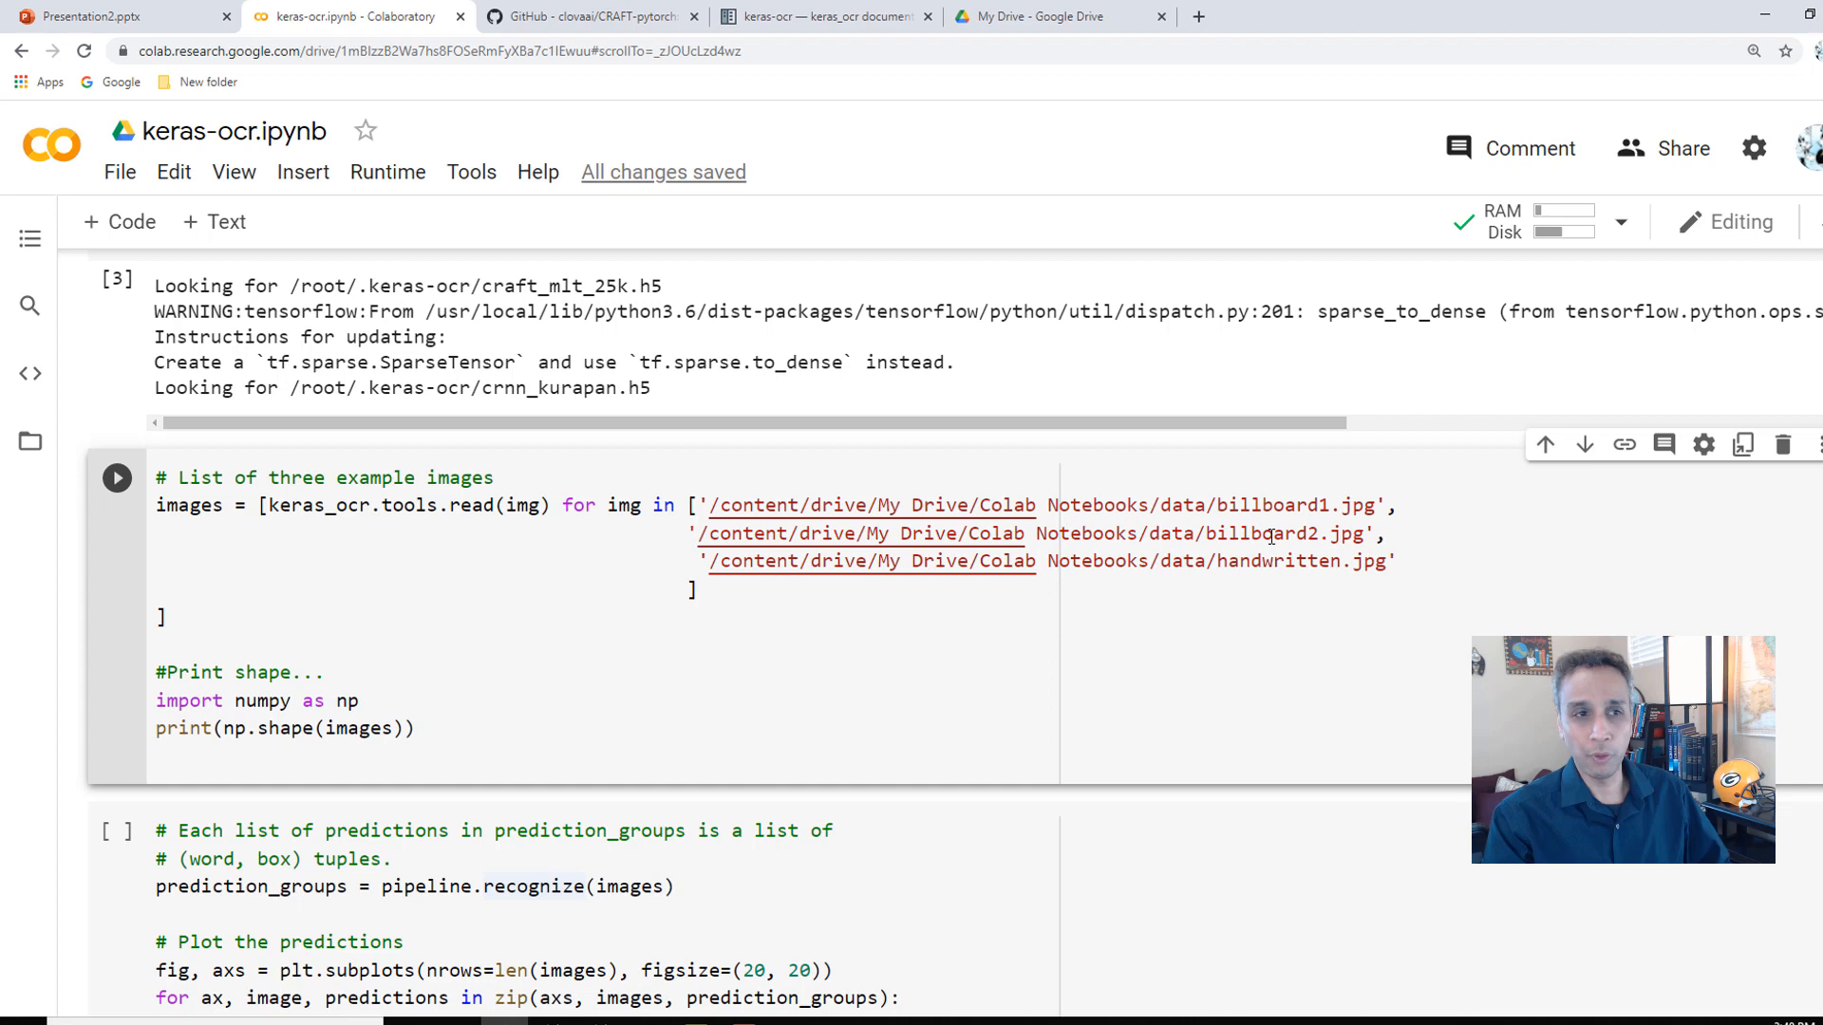
{"action": "mouse_move", "coordinate": [281, 568]}
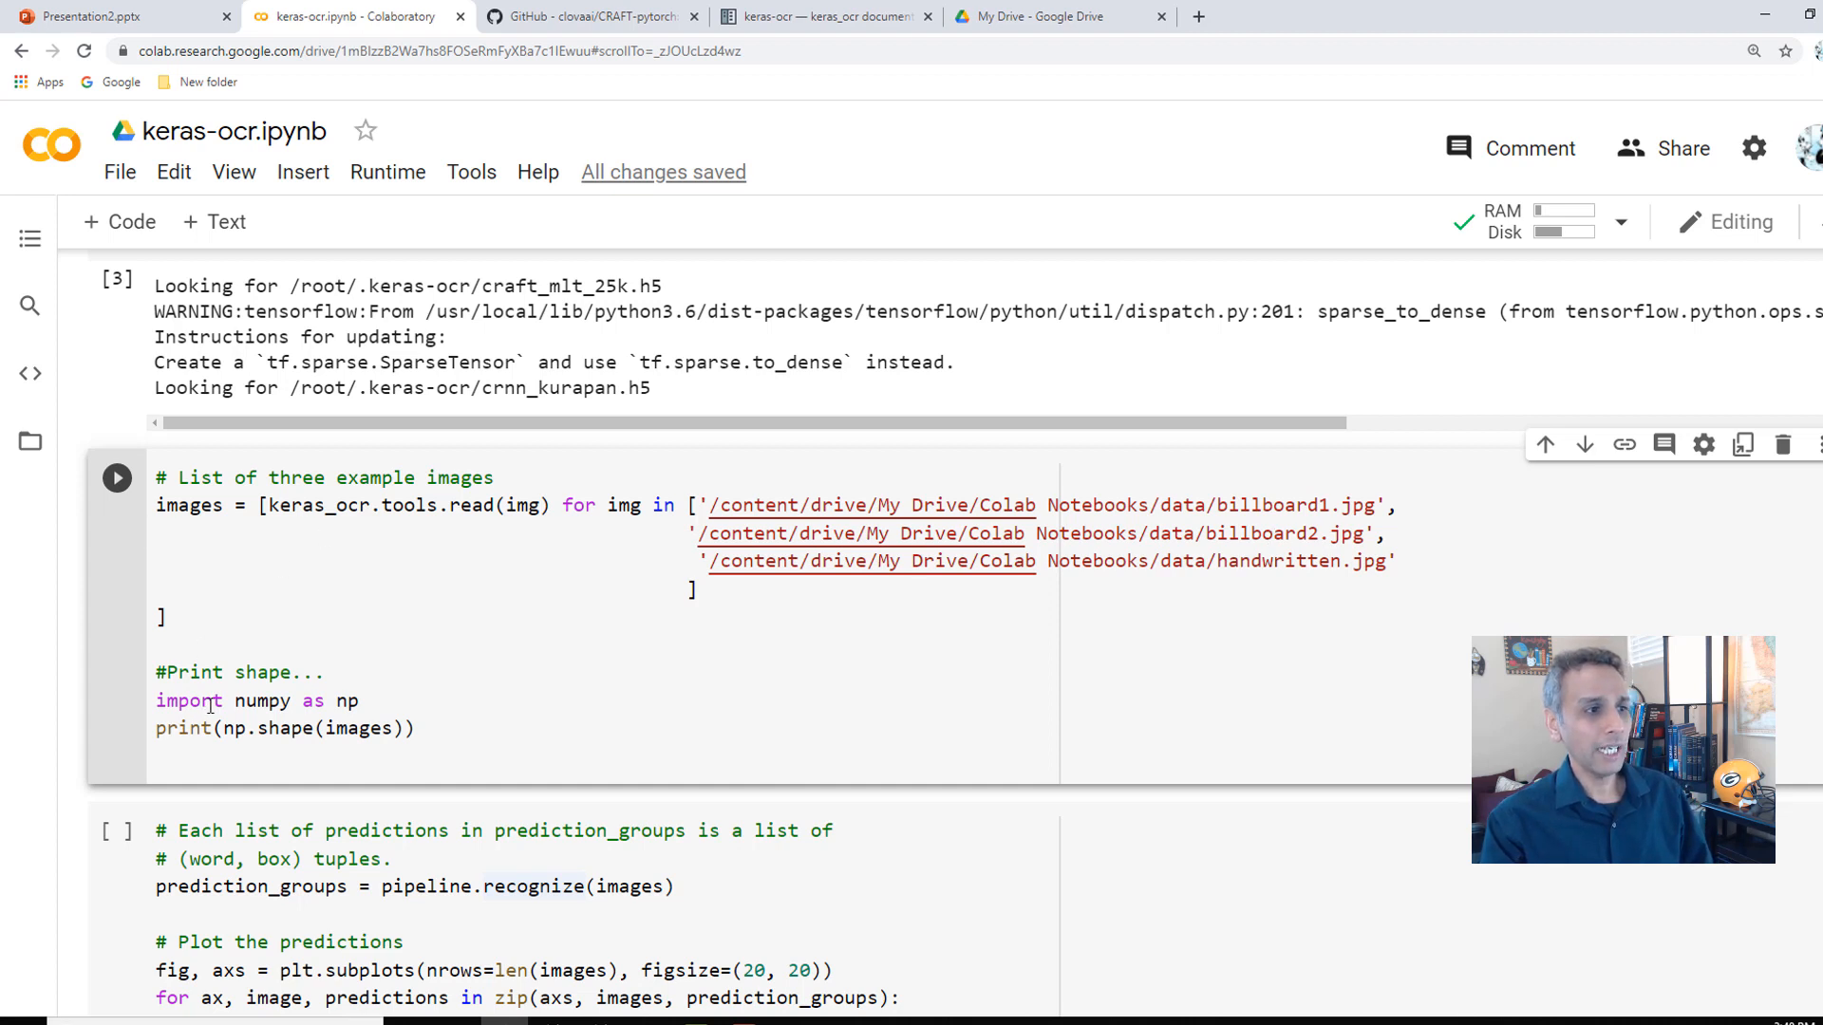
{"action": "double_click", "coordinate": [190, 505]}
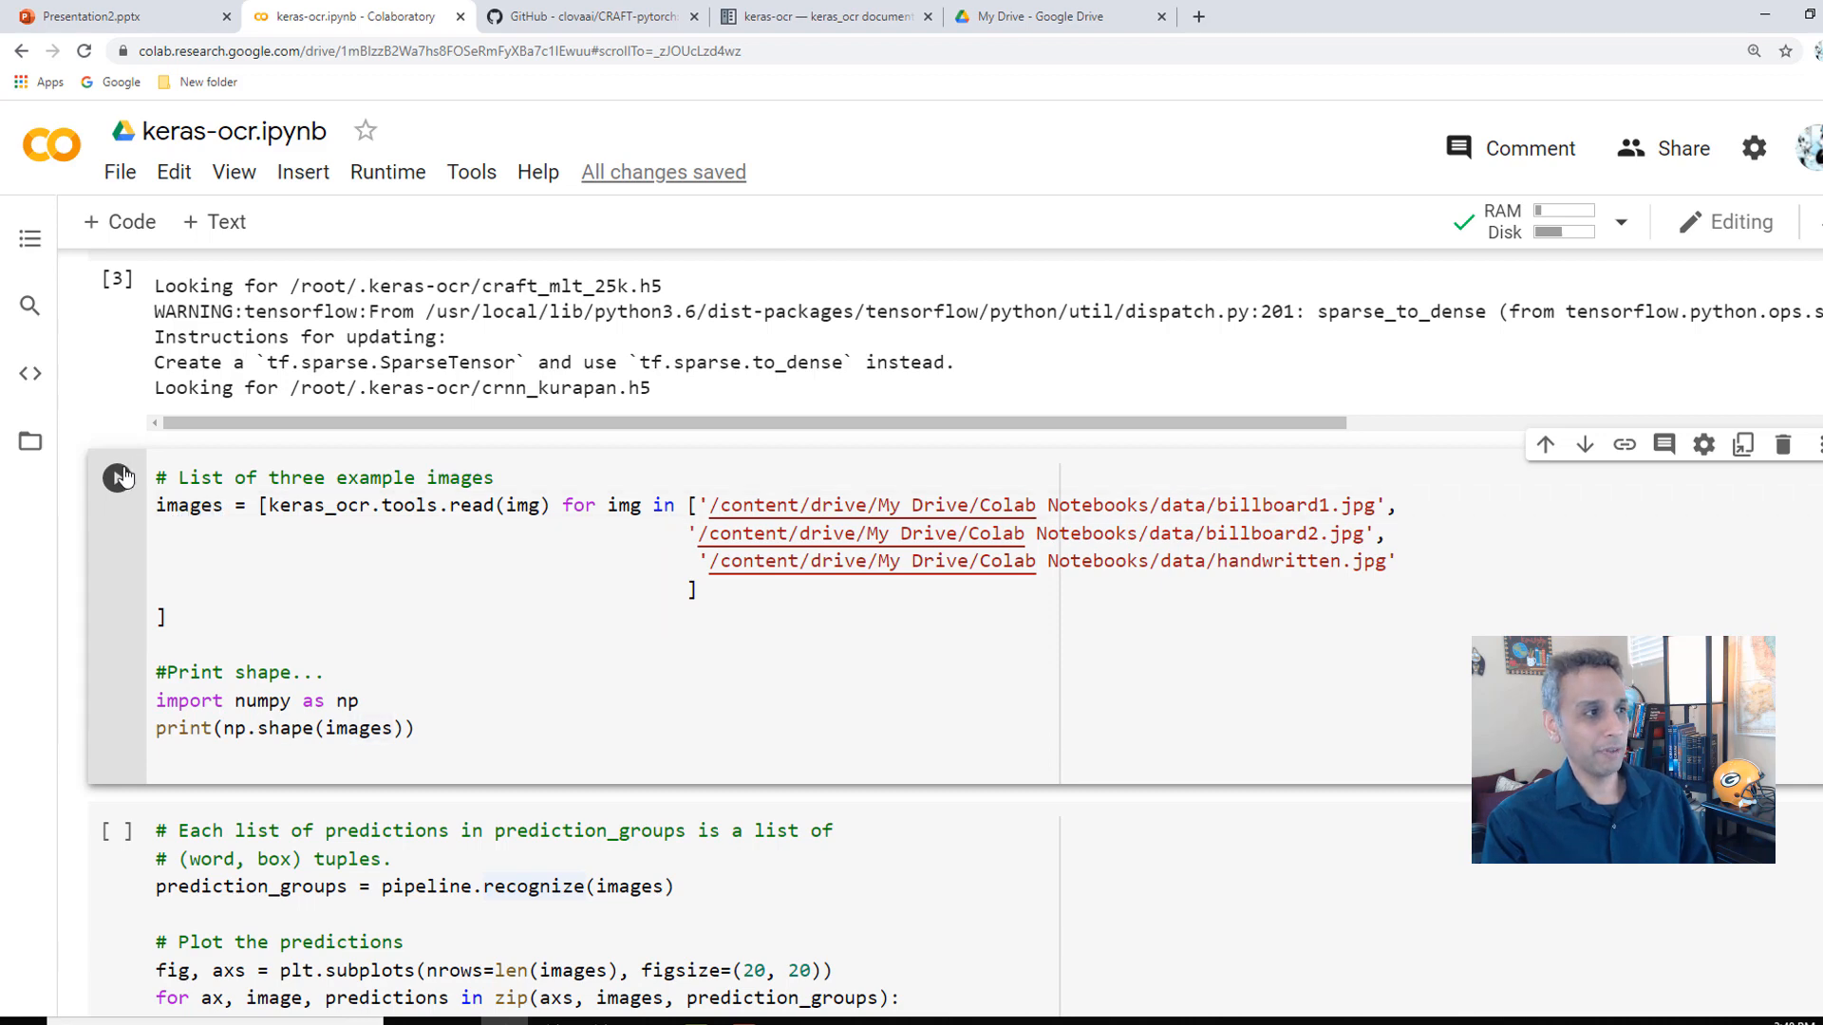
{"action": "left_click", "coordinate": [116, 476]}
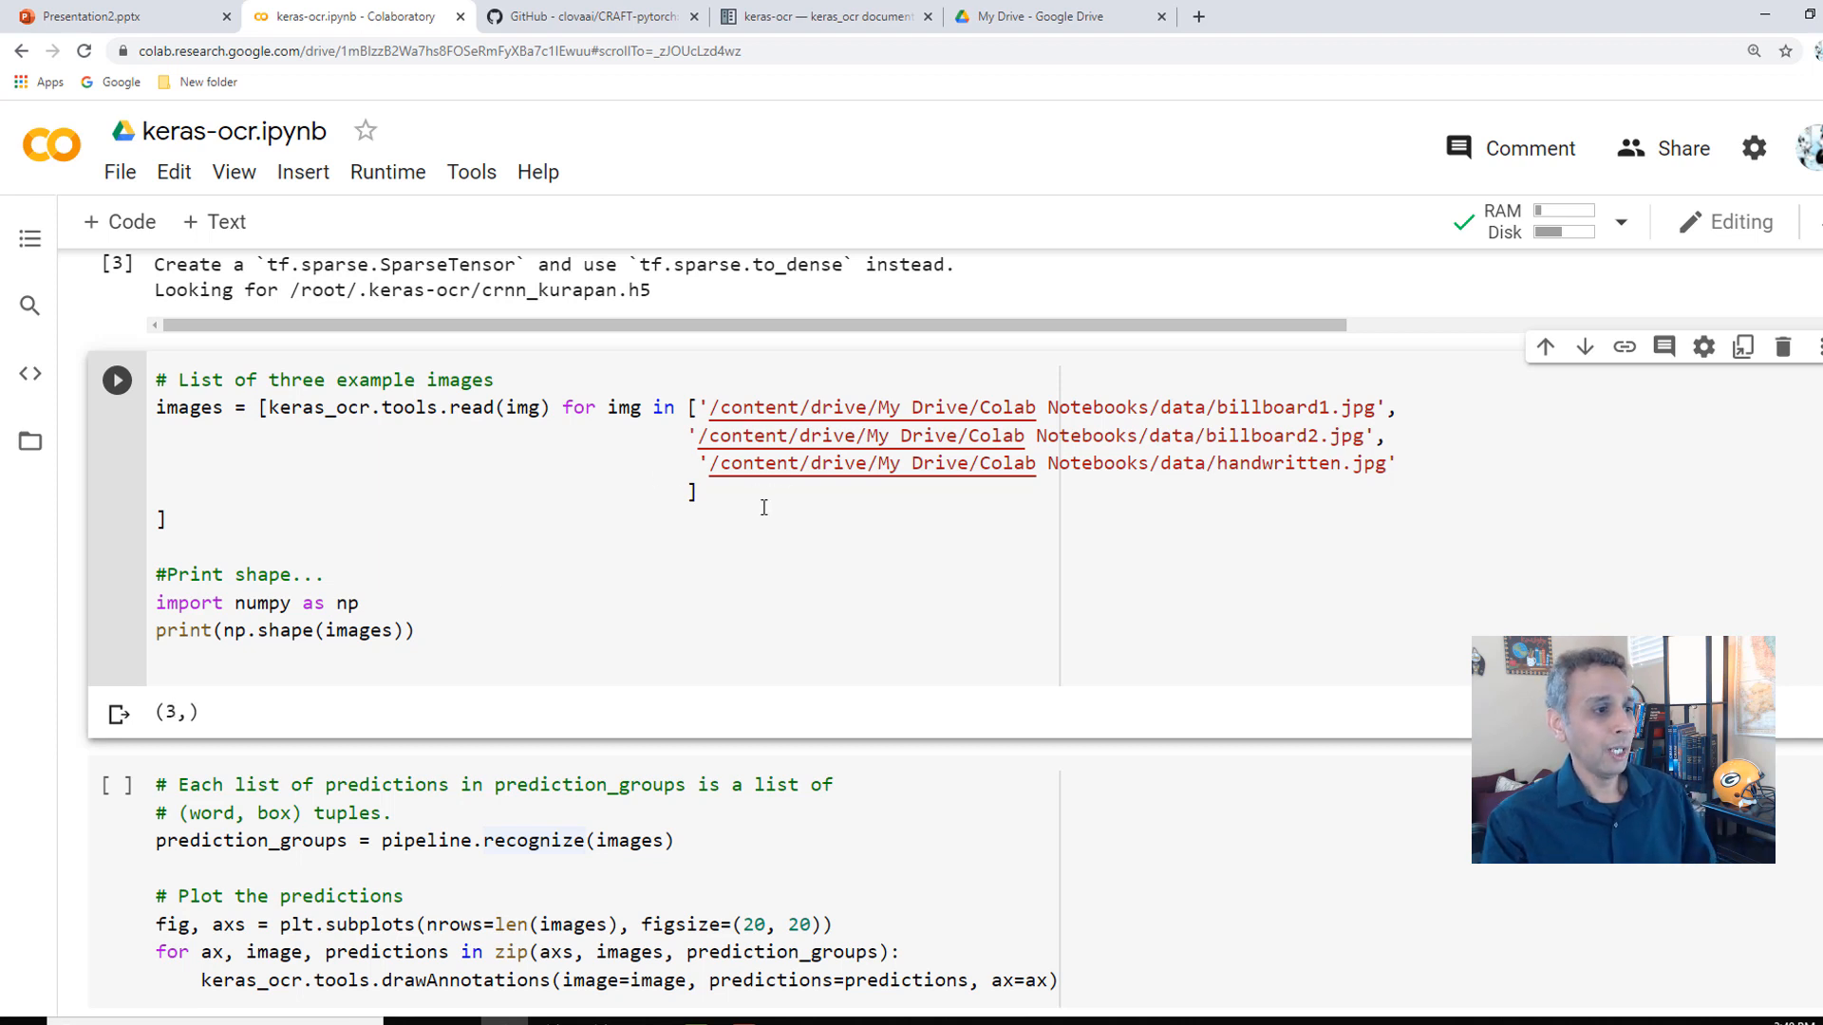
{"action": "scroll", "scroll_direction": "down", "scroll_amount": 3}
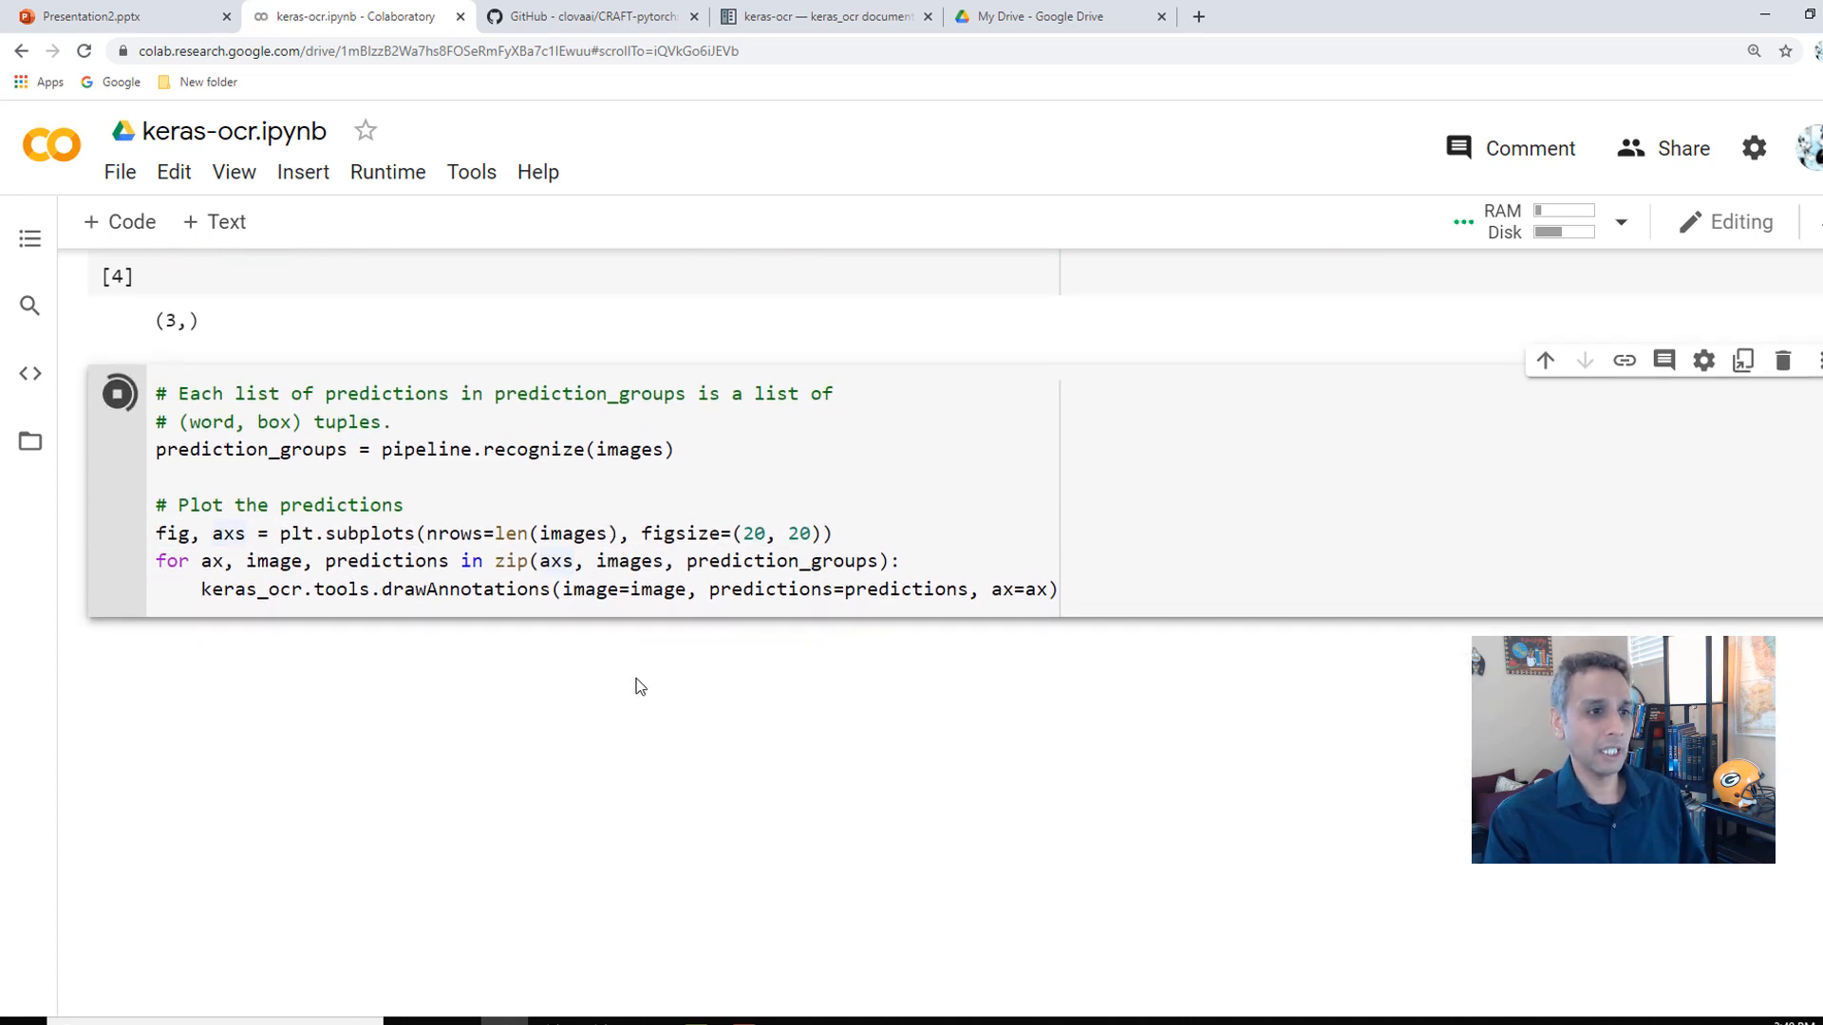
{"action": "mouse_move", "coordinate": [680, 718]}
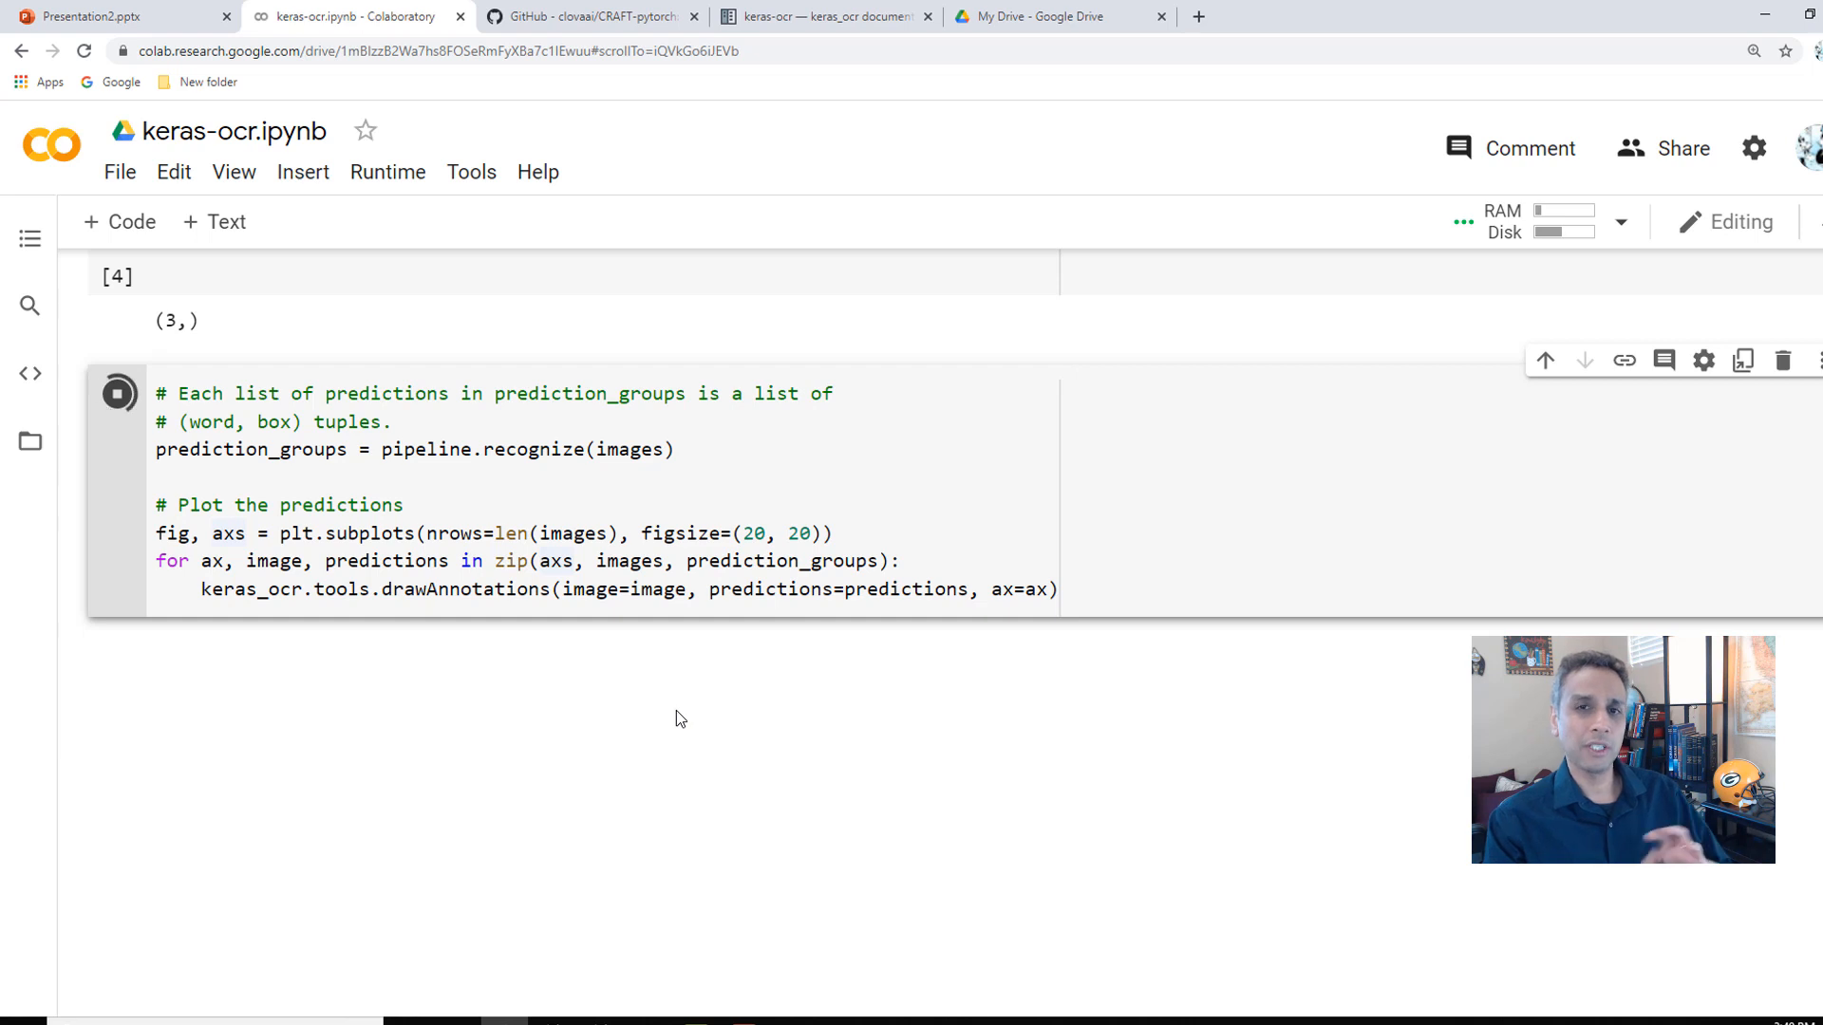
{"action": "mouse_move", "coordinate": [661, 482]}
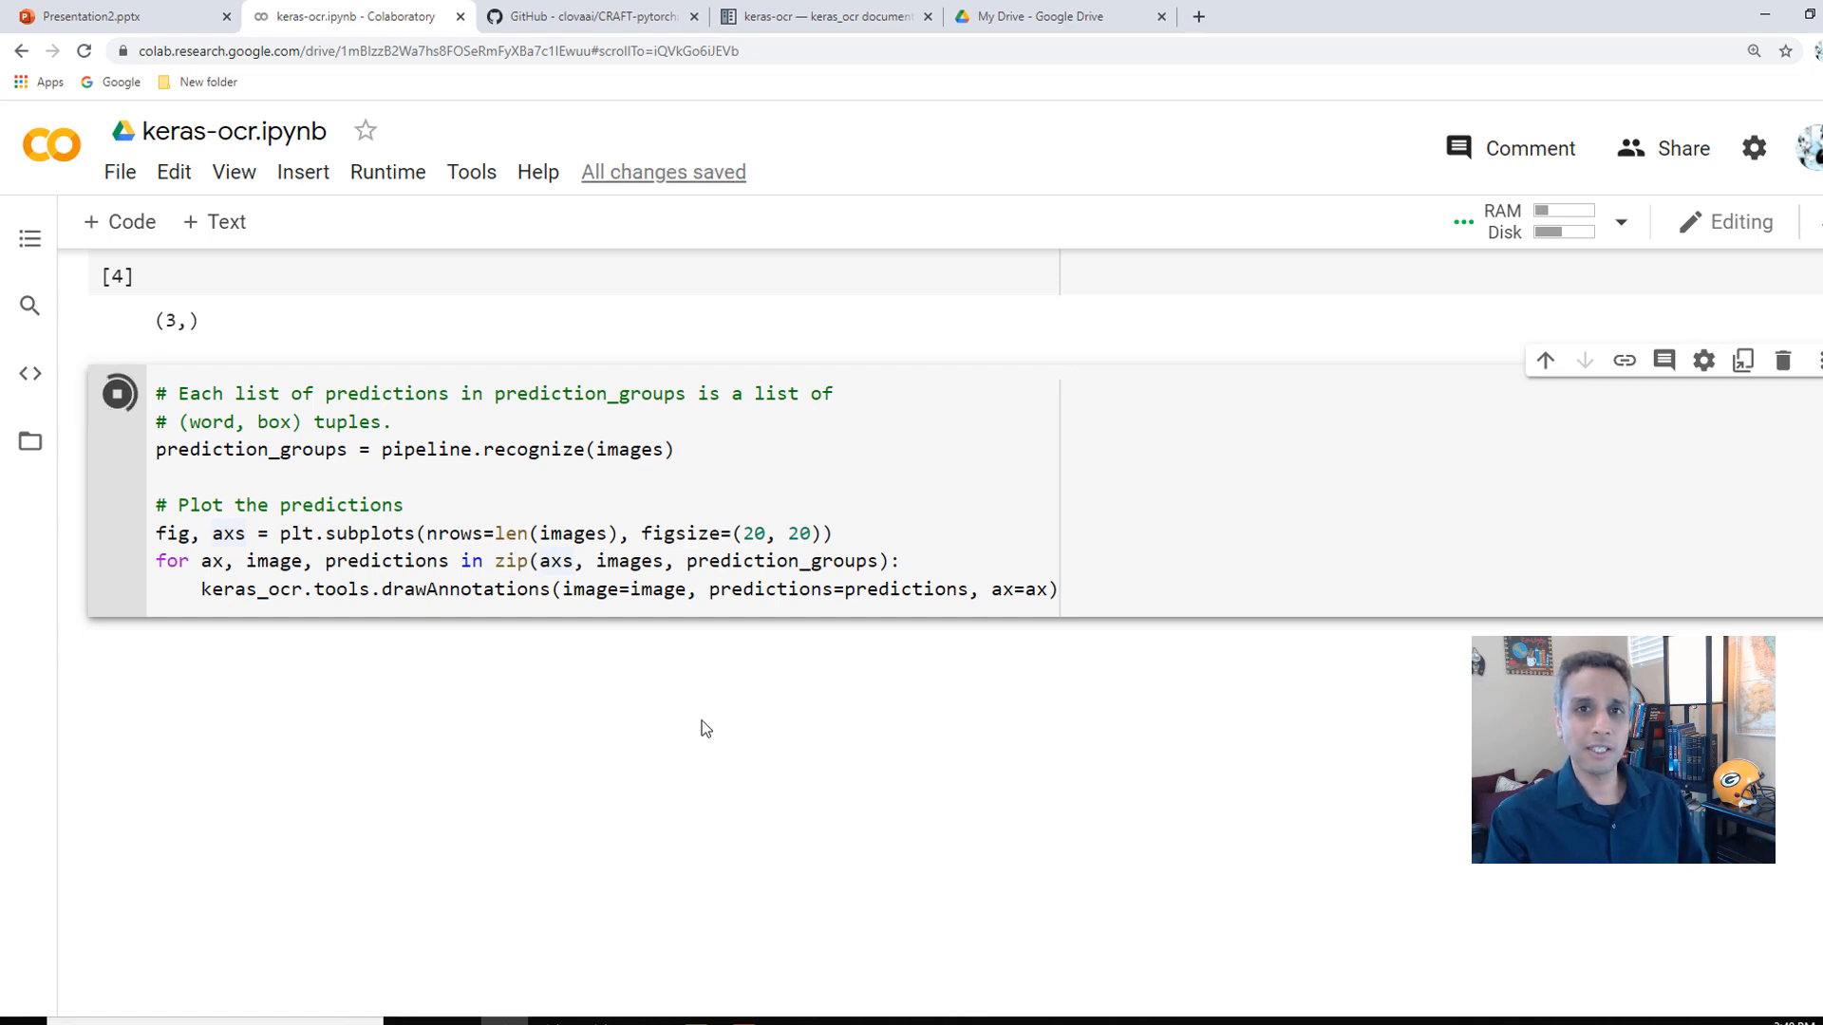
{"action": "left_click", "coordinate": [117, 393]}
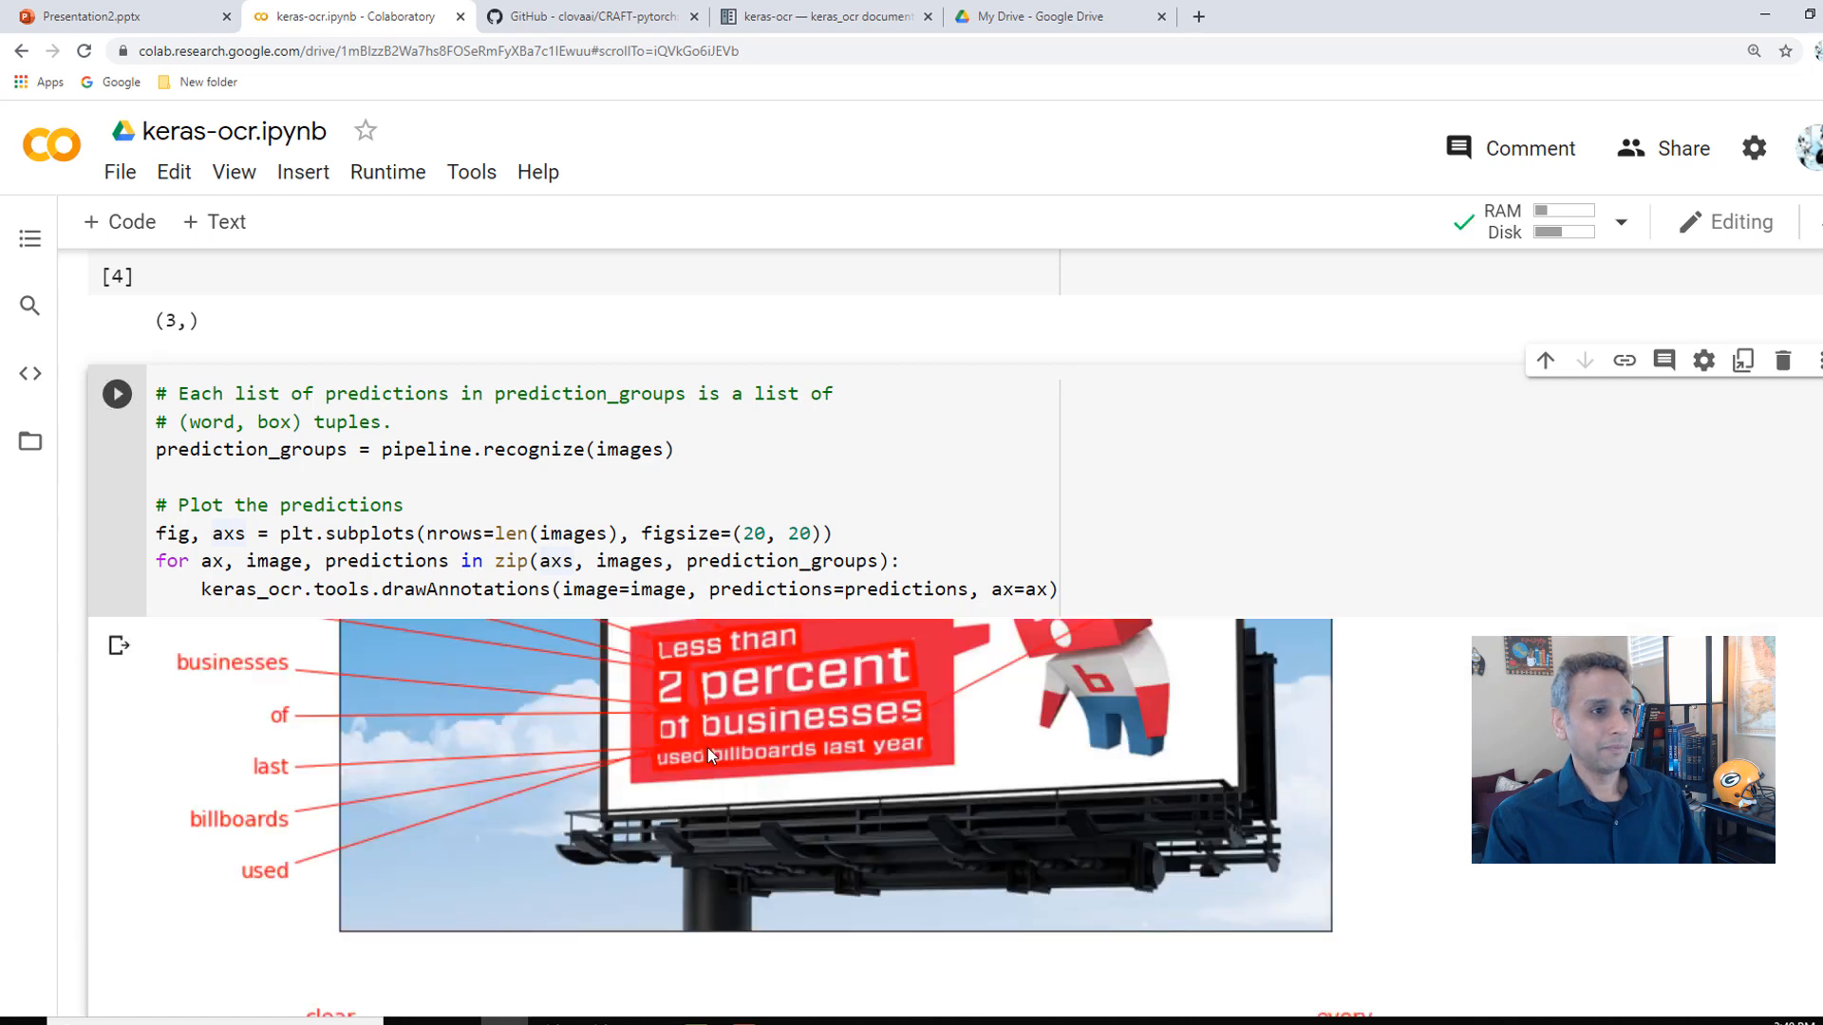
{"action": "mouse_move", "coordinate": [718, 733]}
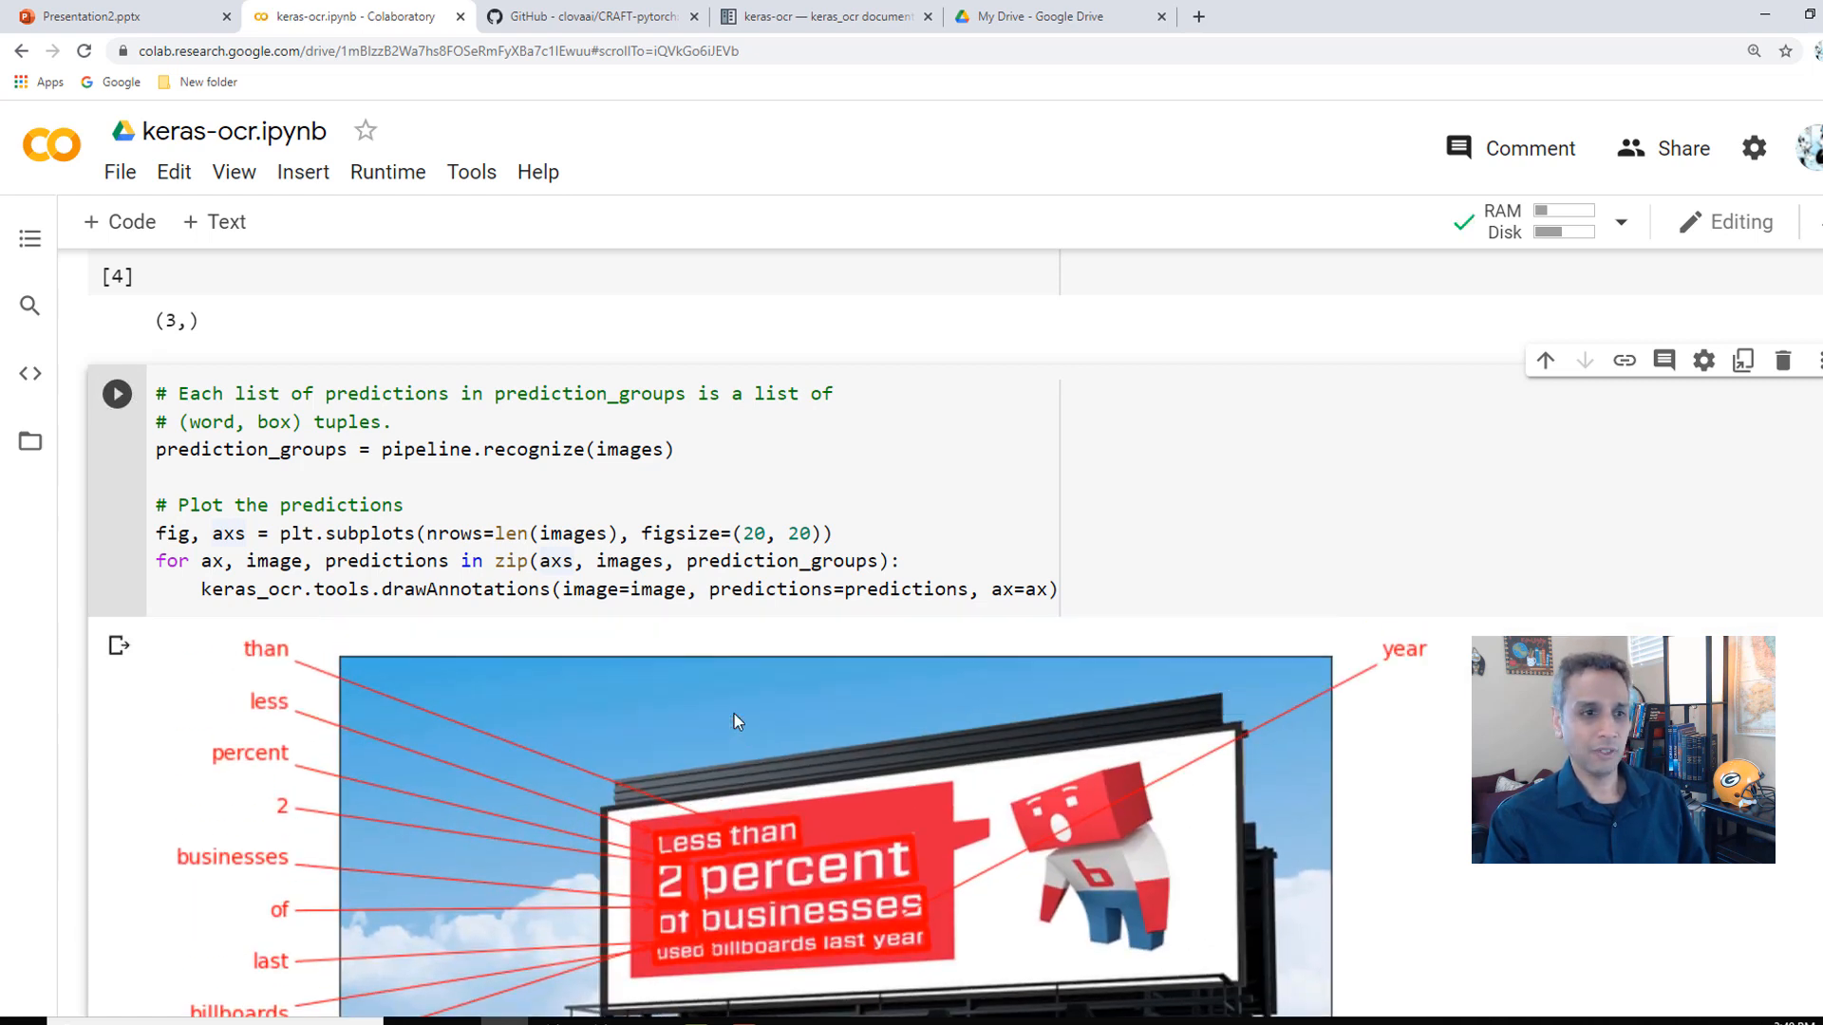
{"action": "scroll", "scroll_direction": "down", "scroll_amount": 3}
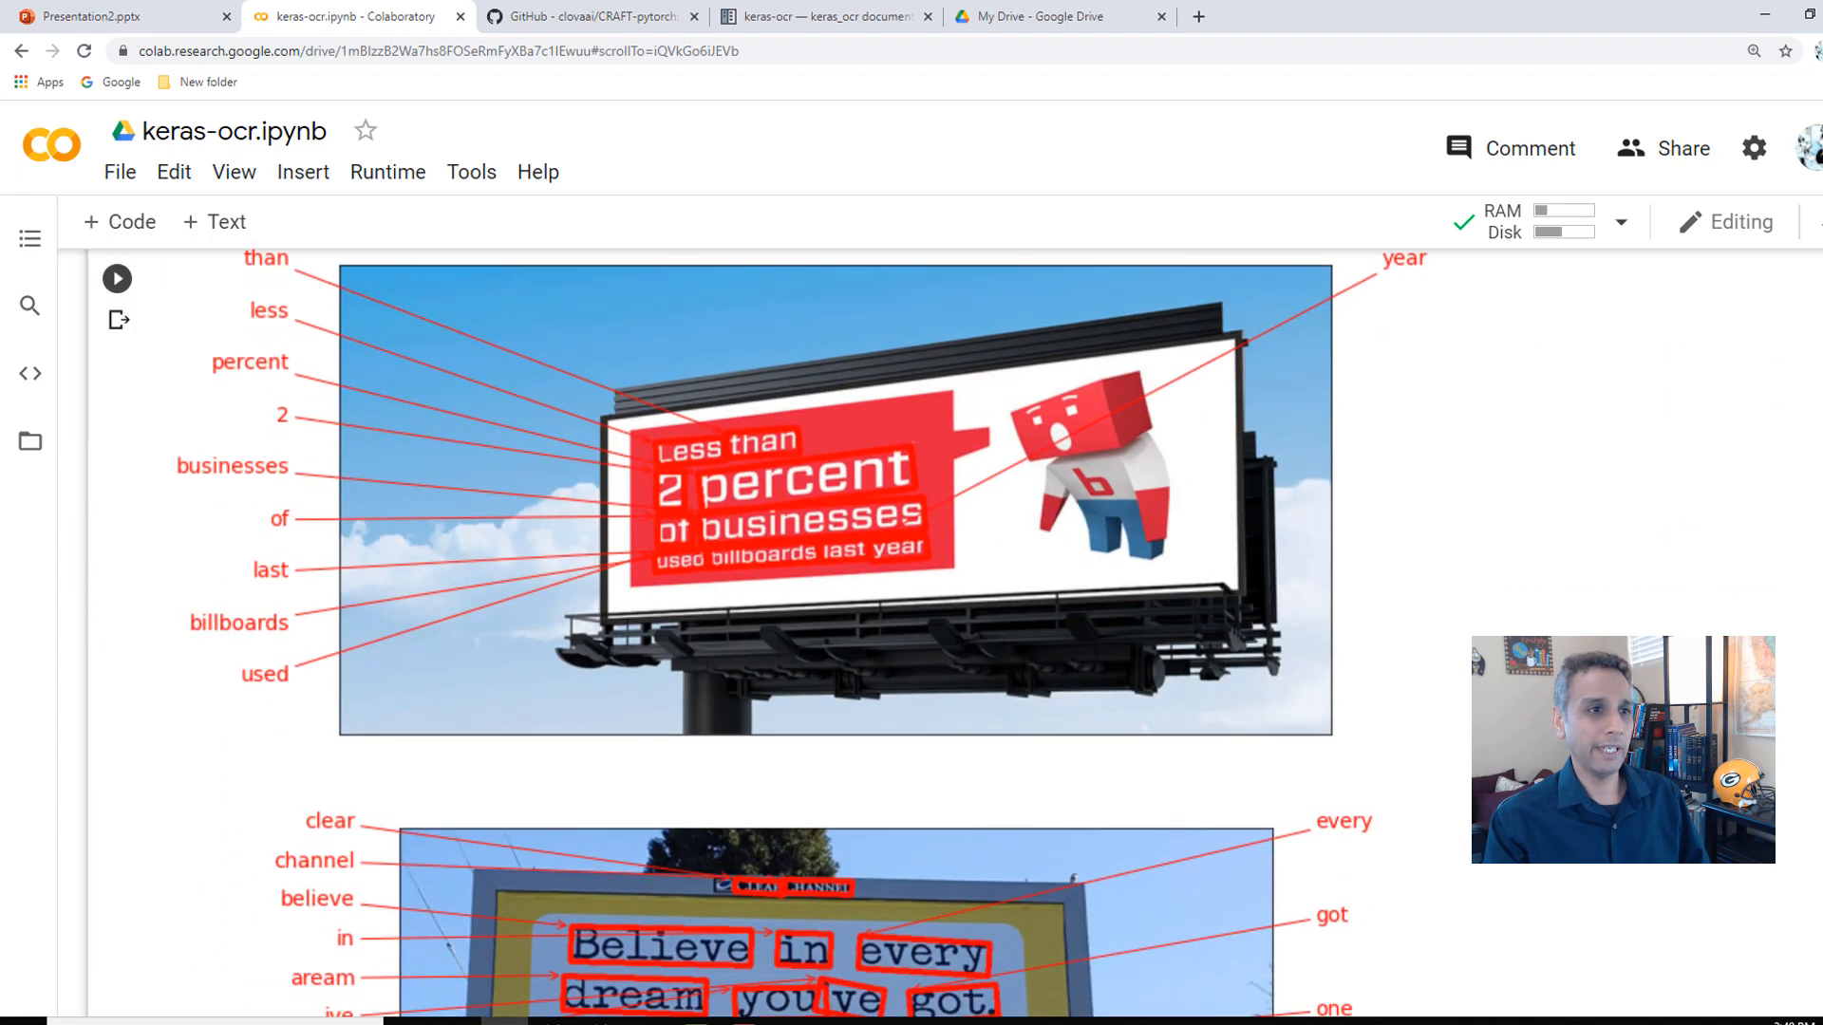
{"action": "scroll", "scroll_direction": "up", "scroll_amount": 3}
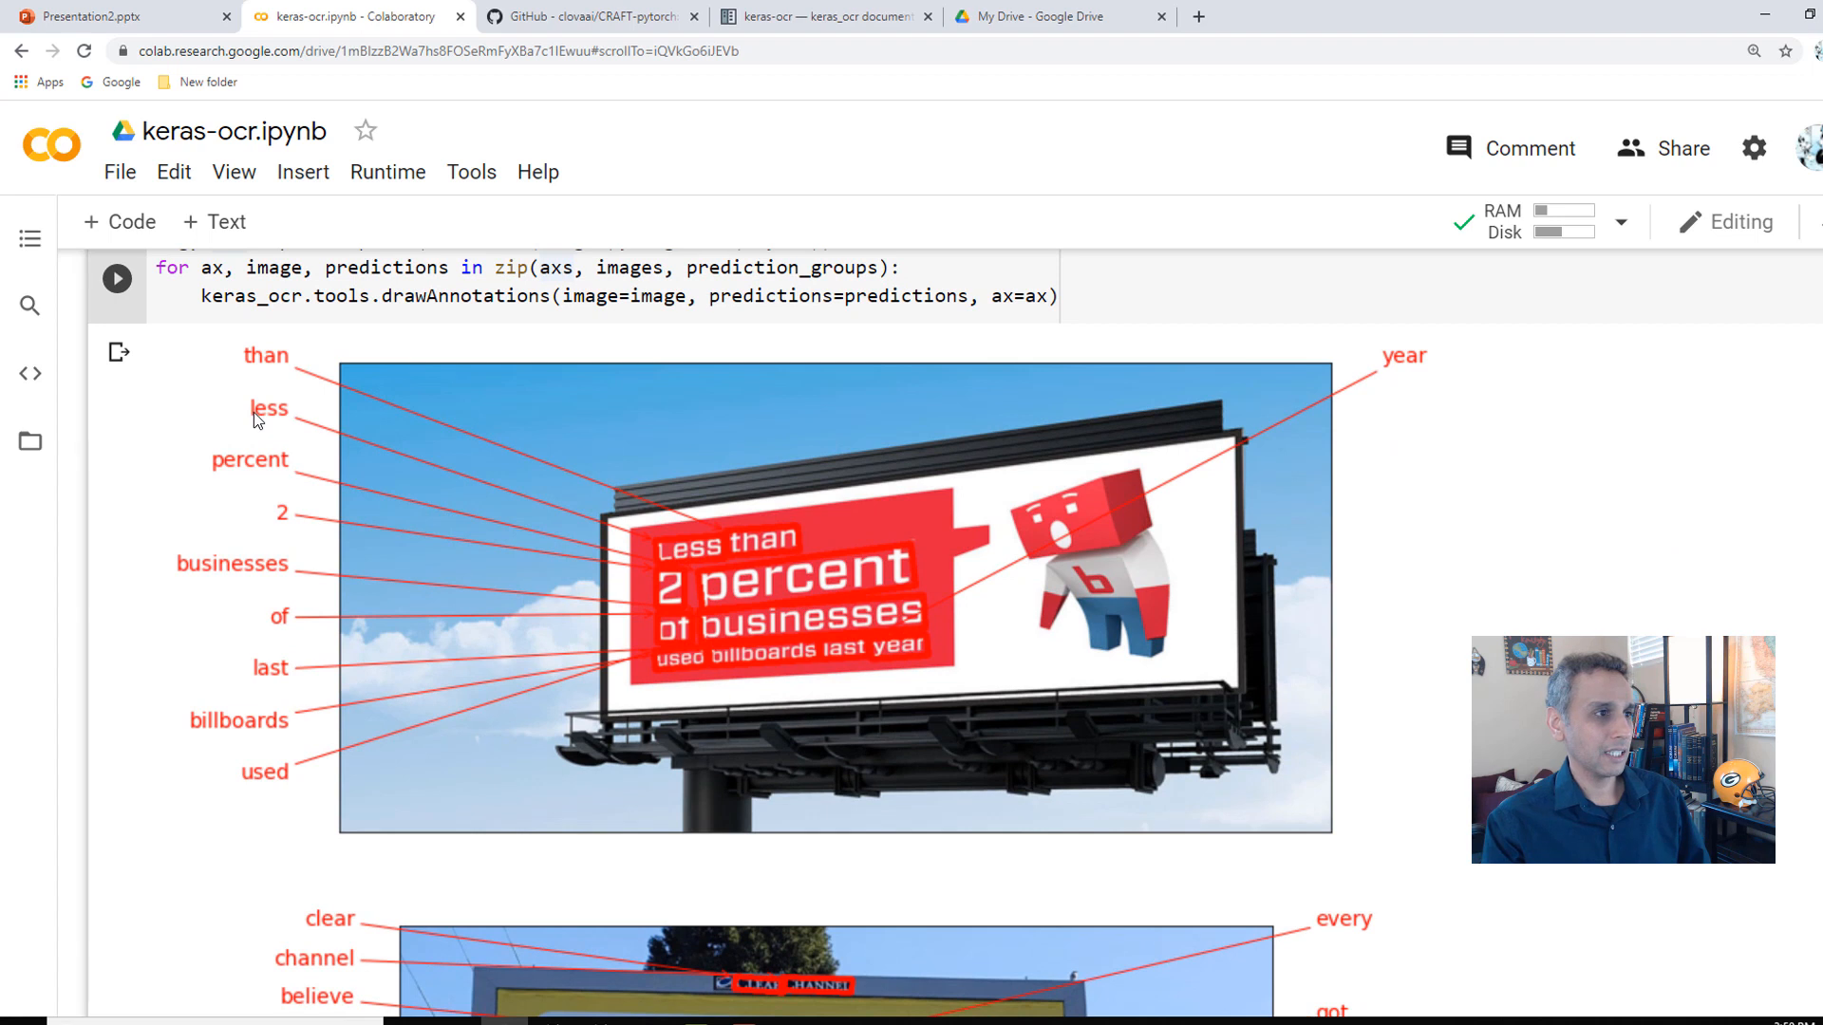
{"action": "mouse_move", "coordinate": [285, 520]}
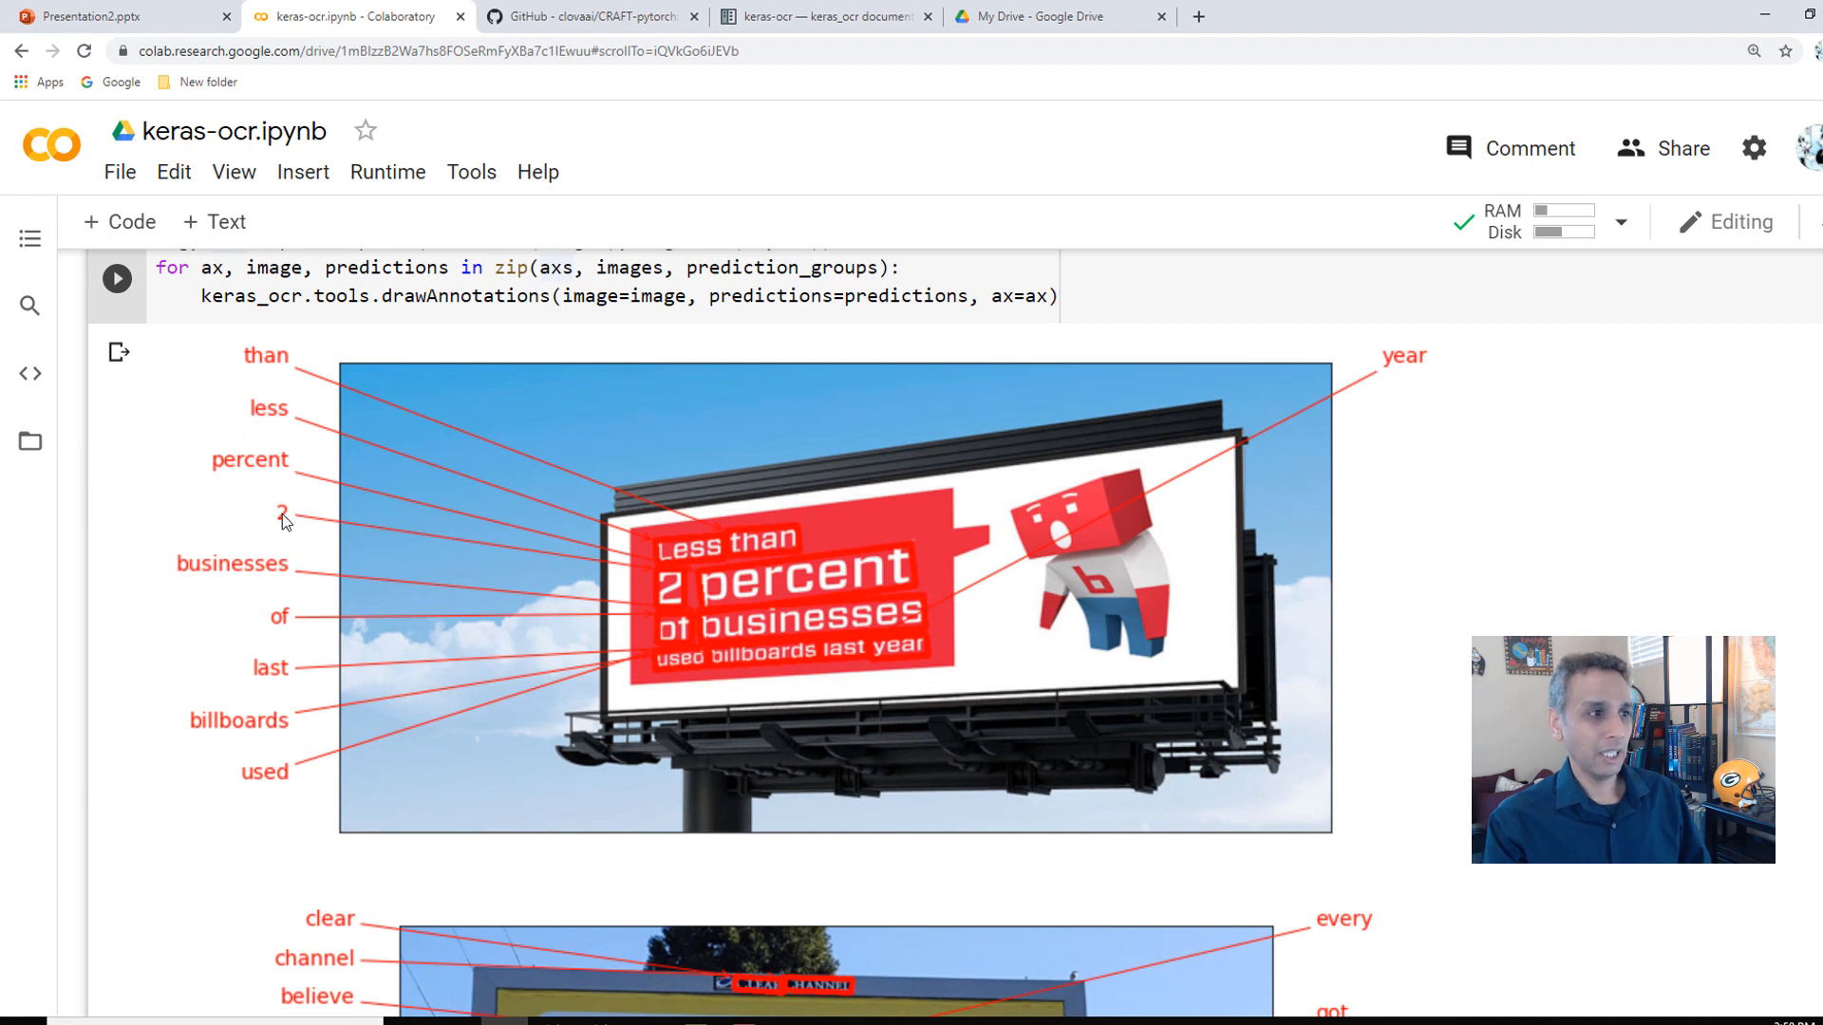
{"action": "mouse_move", "coordinate": [271, 574]}
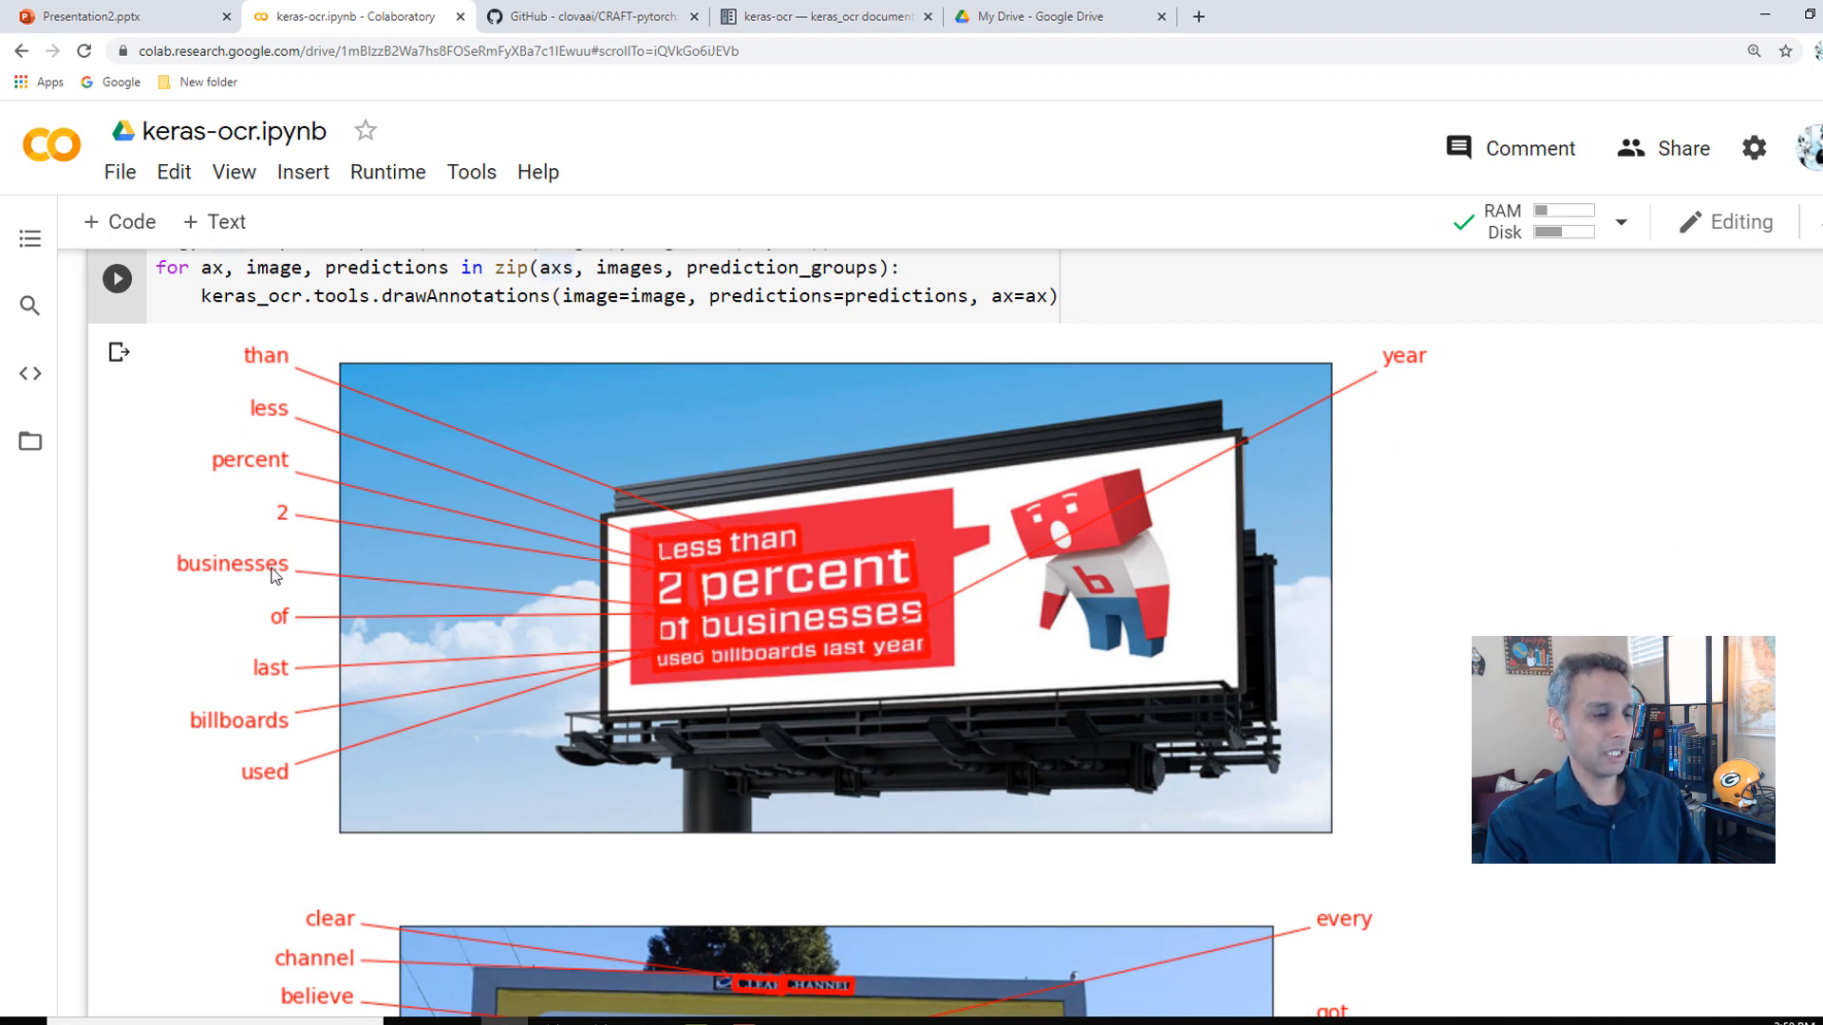
{"action": "mouse_move", "coordinate": [270, 695]}
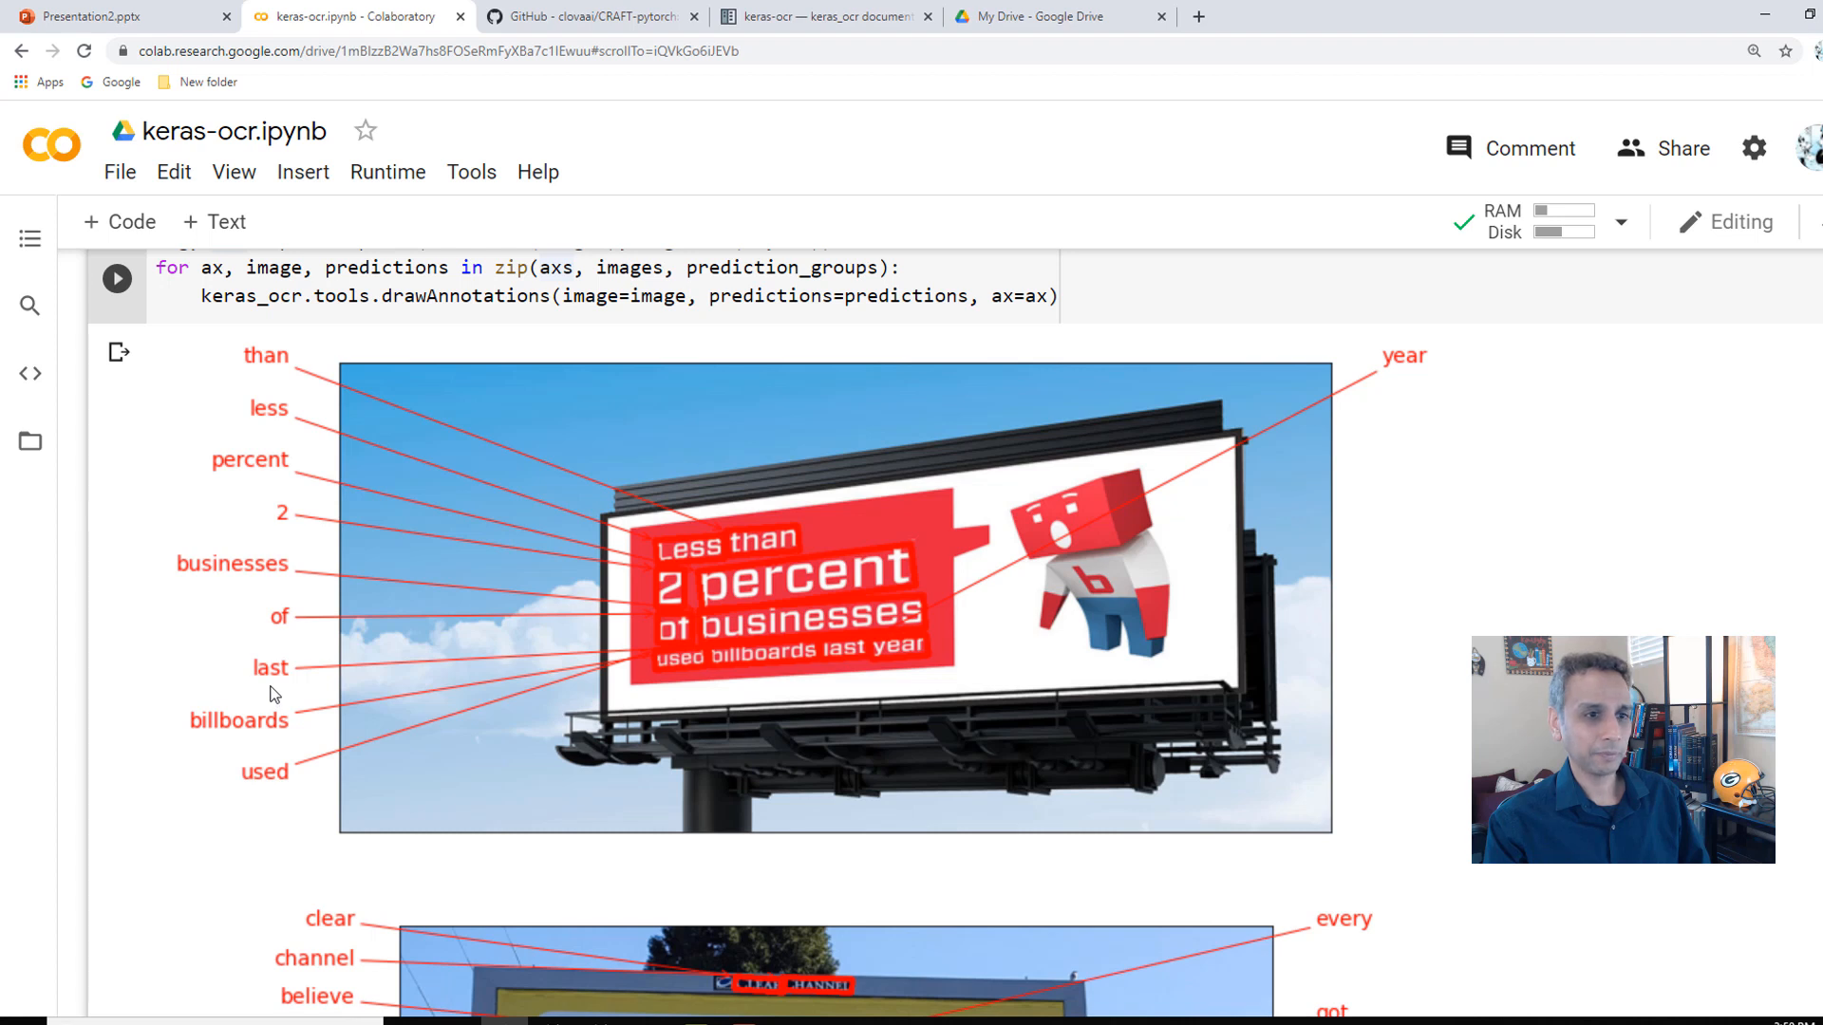
{"action": "mouse_move", "coordinate": [681, 655]}
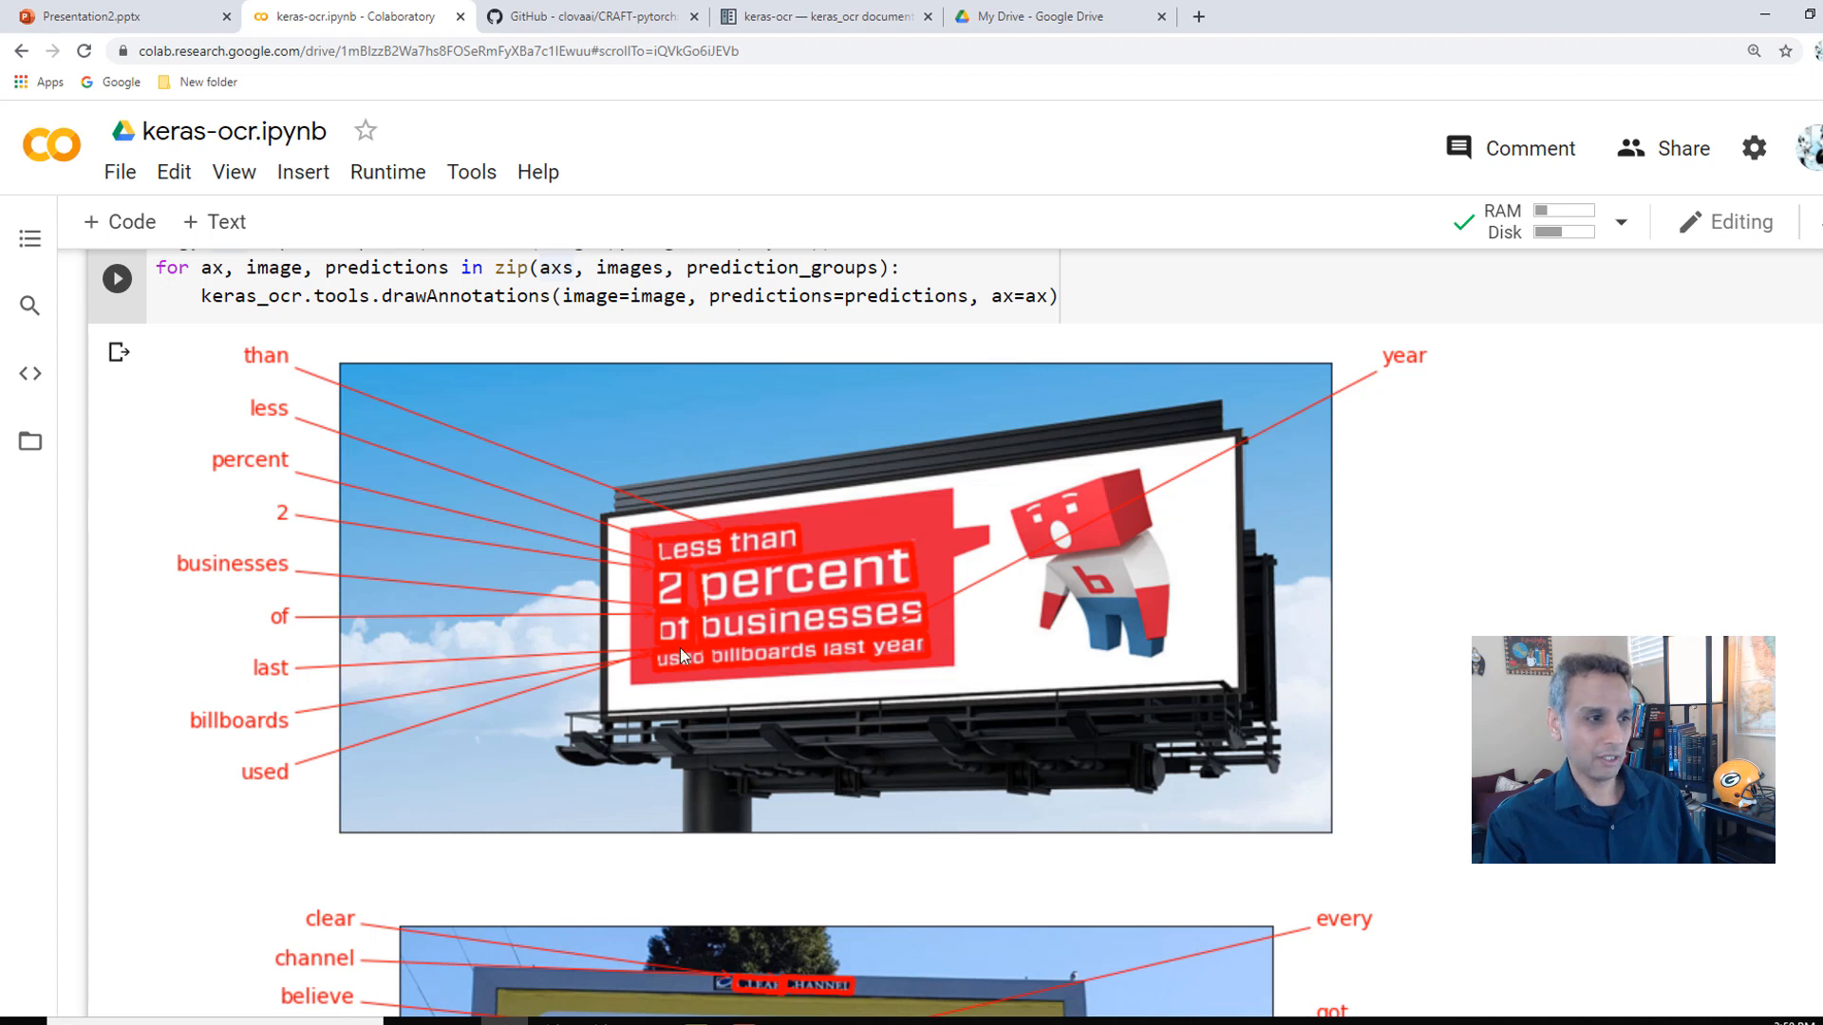
{"action": "mouse_move", "coordinate": [872, 691]}
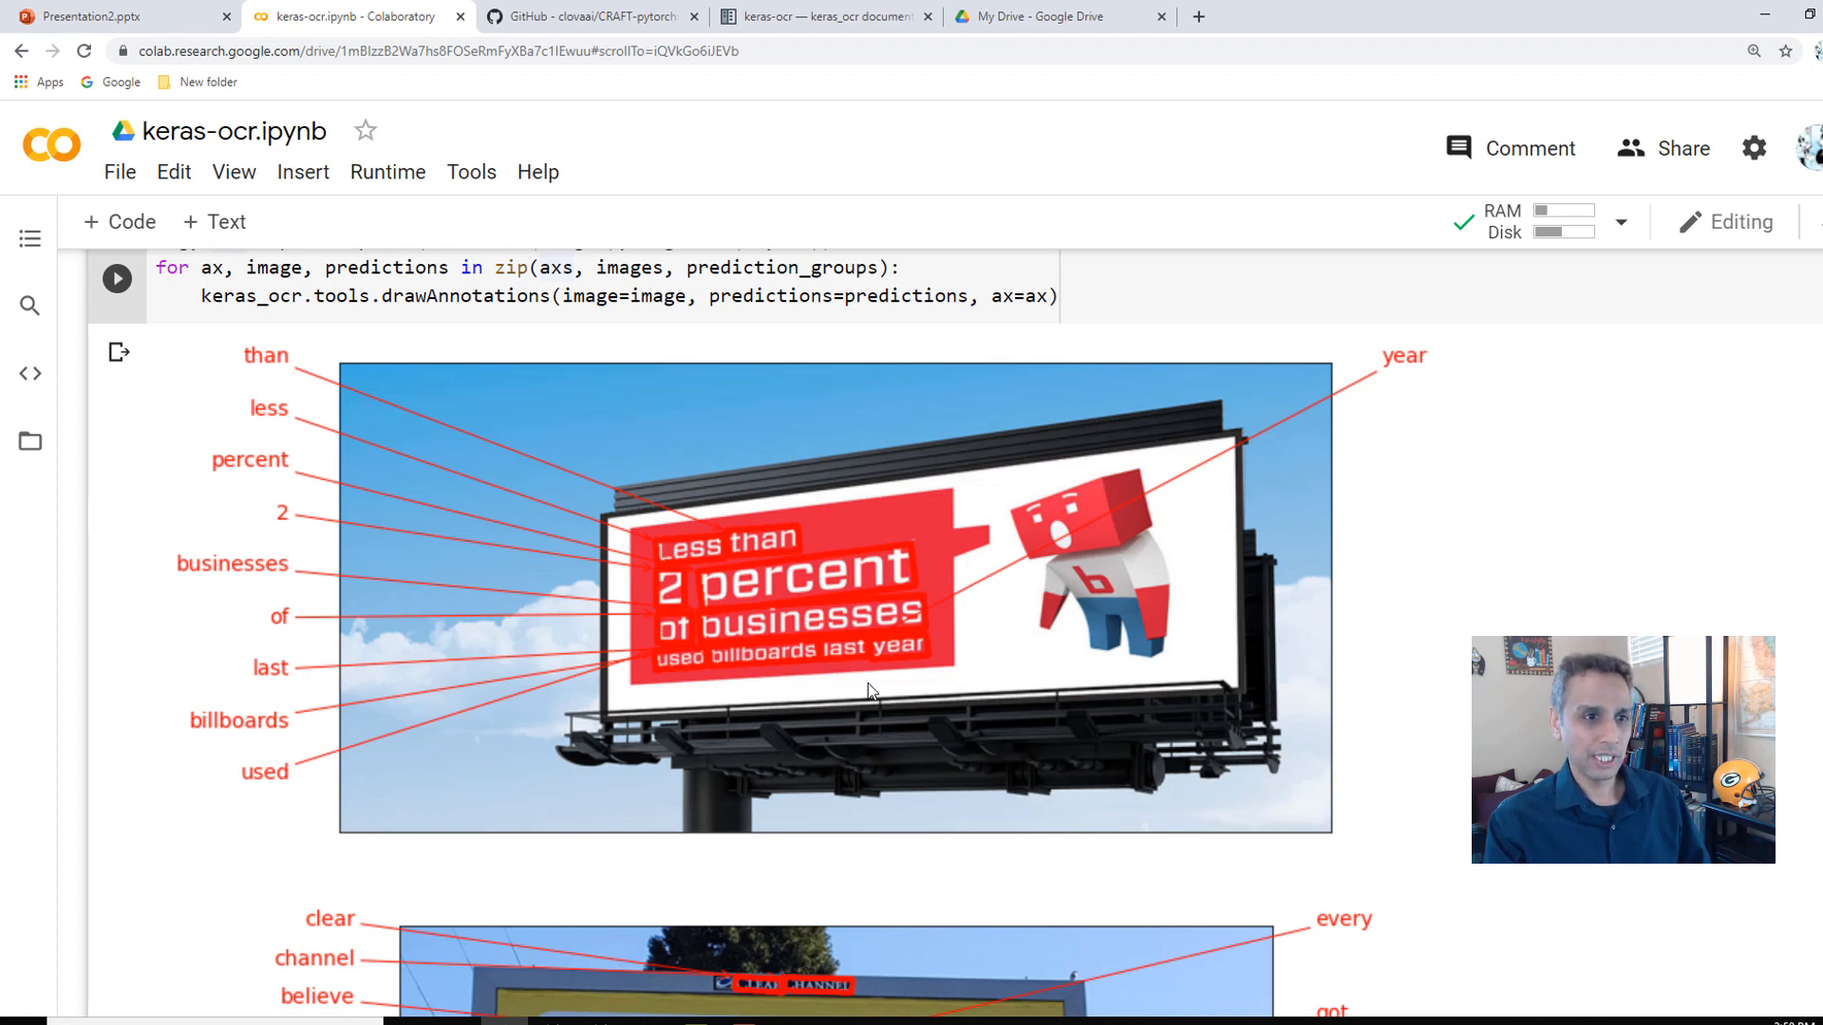
{"action": "mouse_move", "coordinate": [1441, 558]}
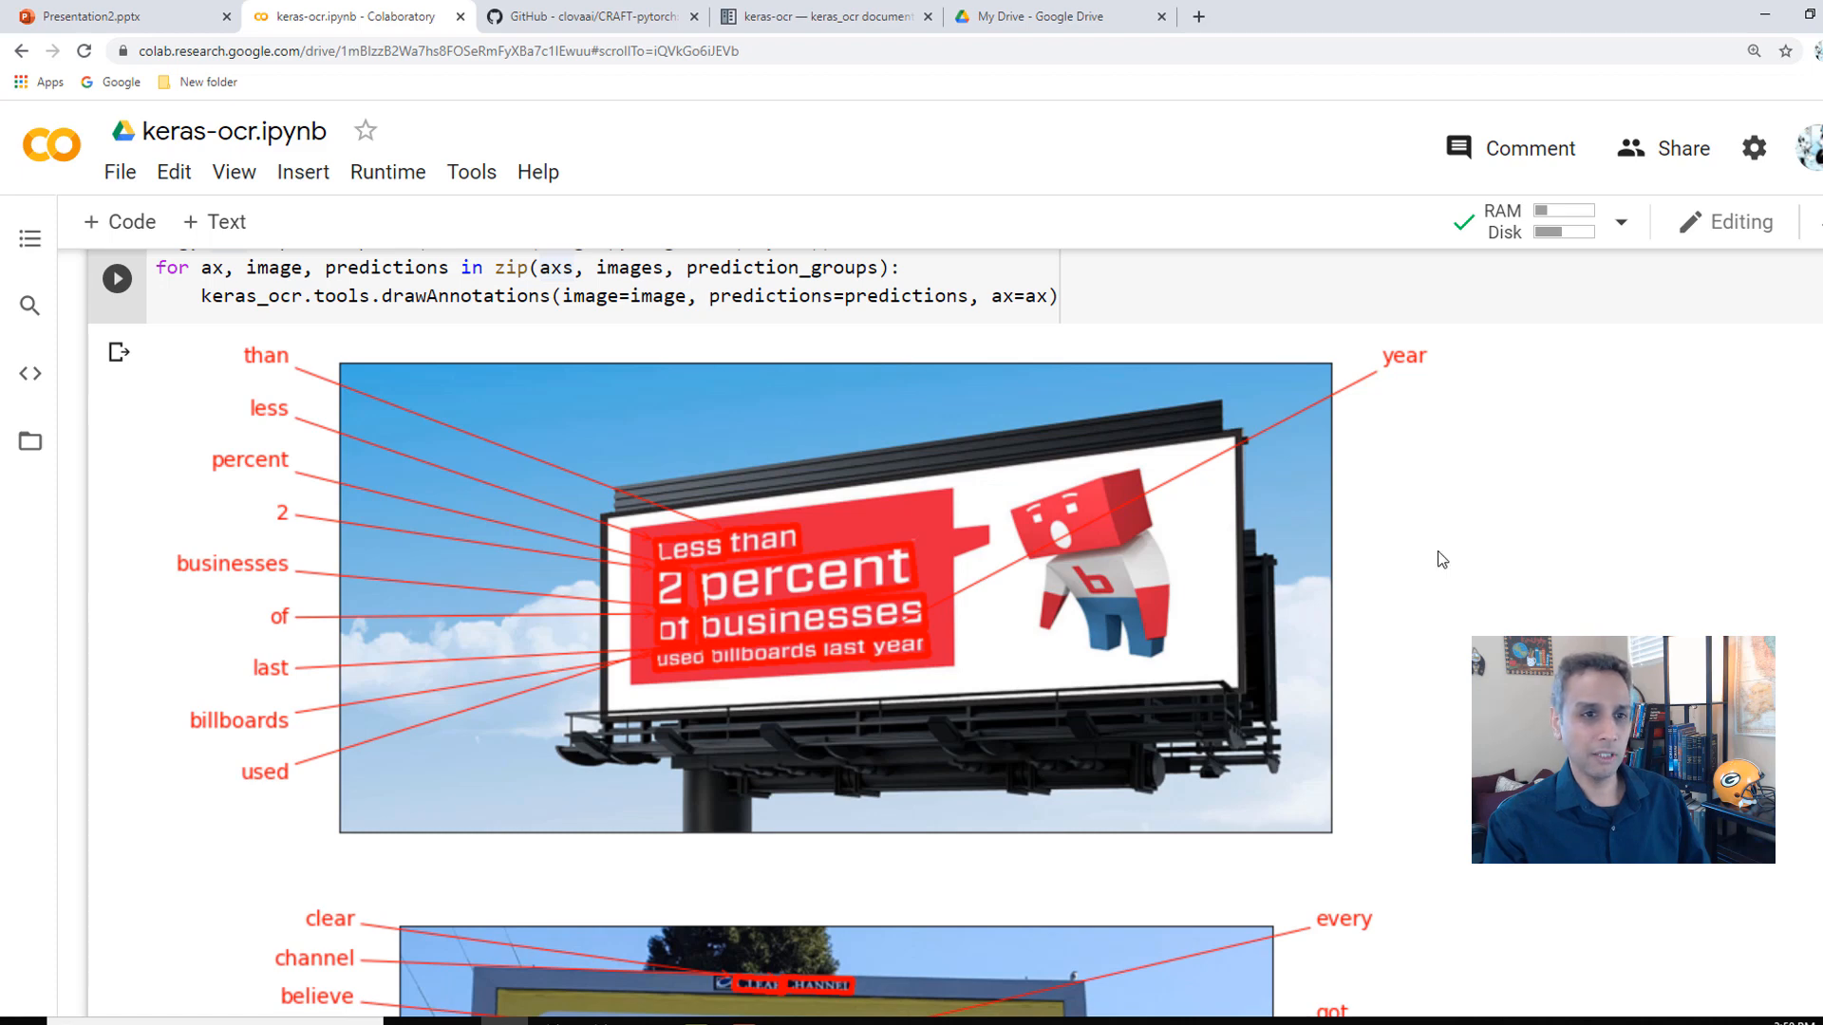
{"action": "scroll", "scroll_direction": "down", "scroll_amount": 3}
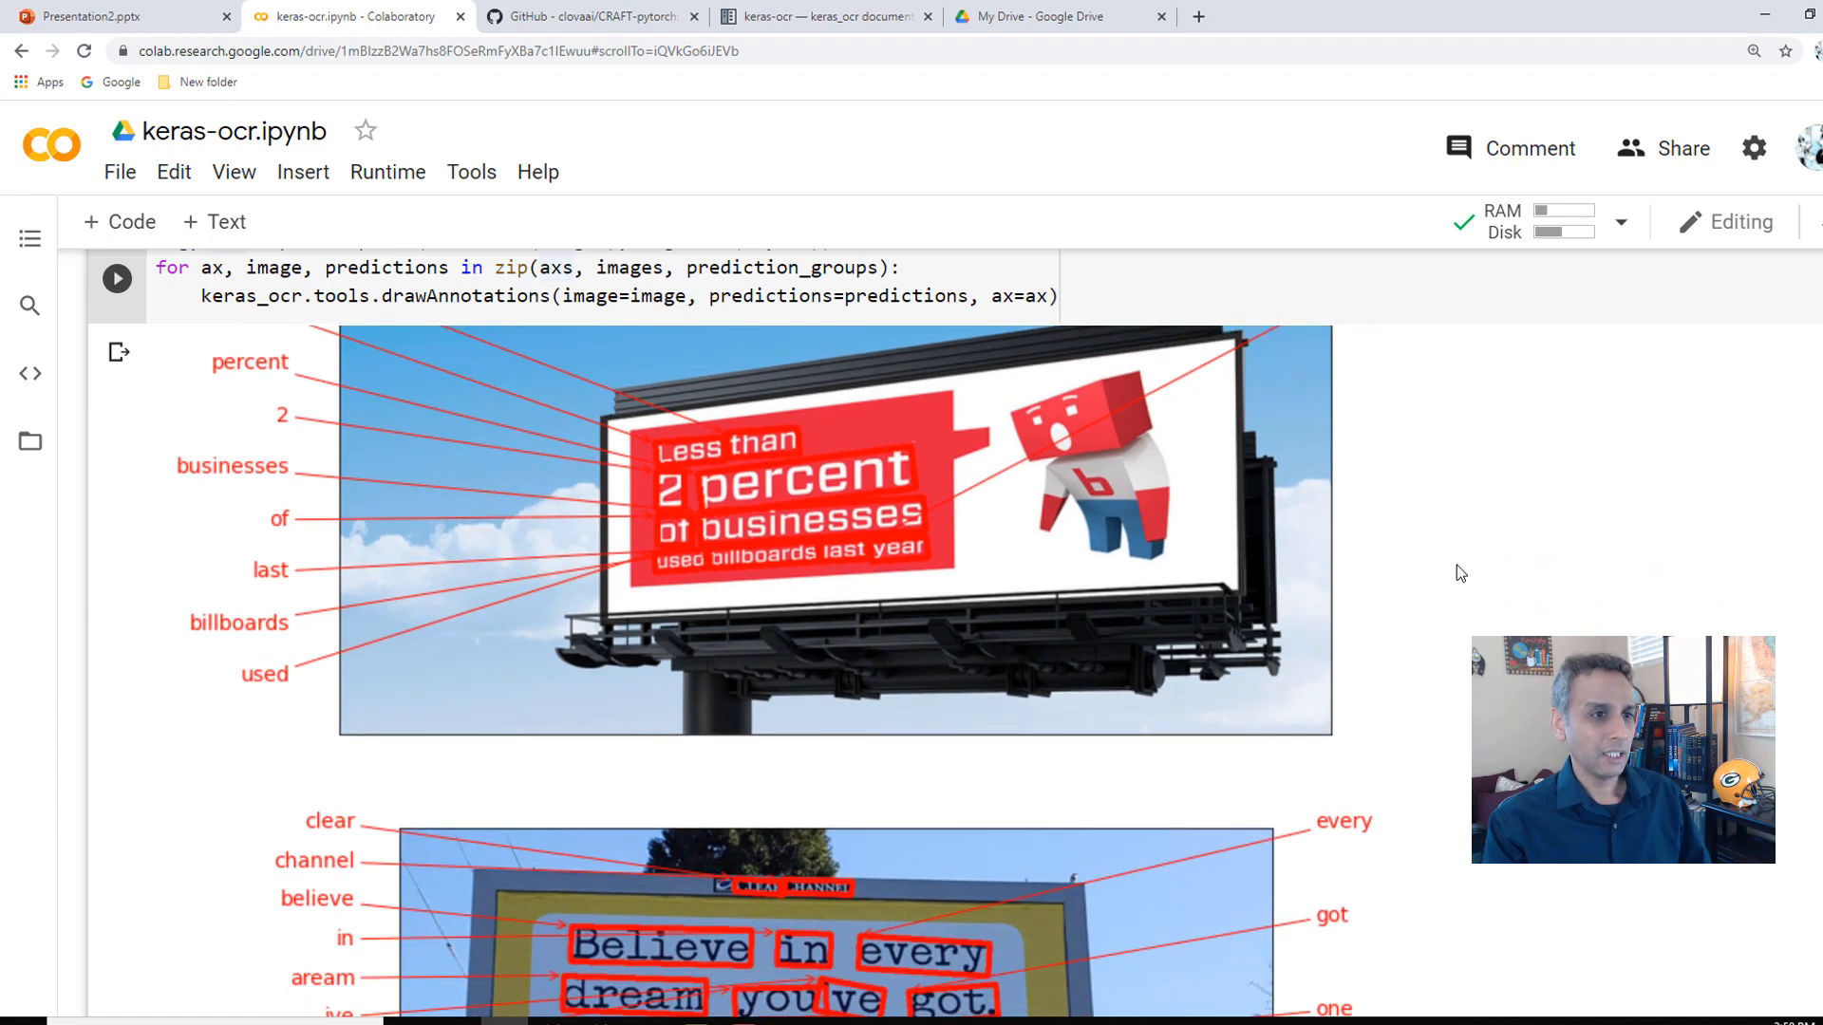
{"action": "scroll", "scroll_direction": "down", "scroll_amount": 3}
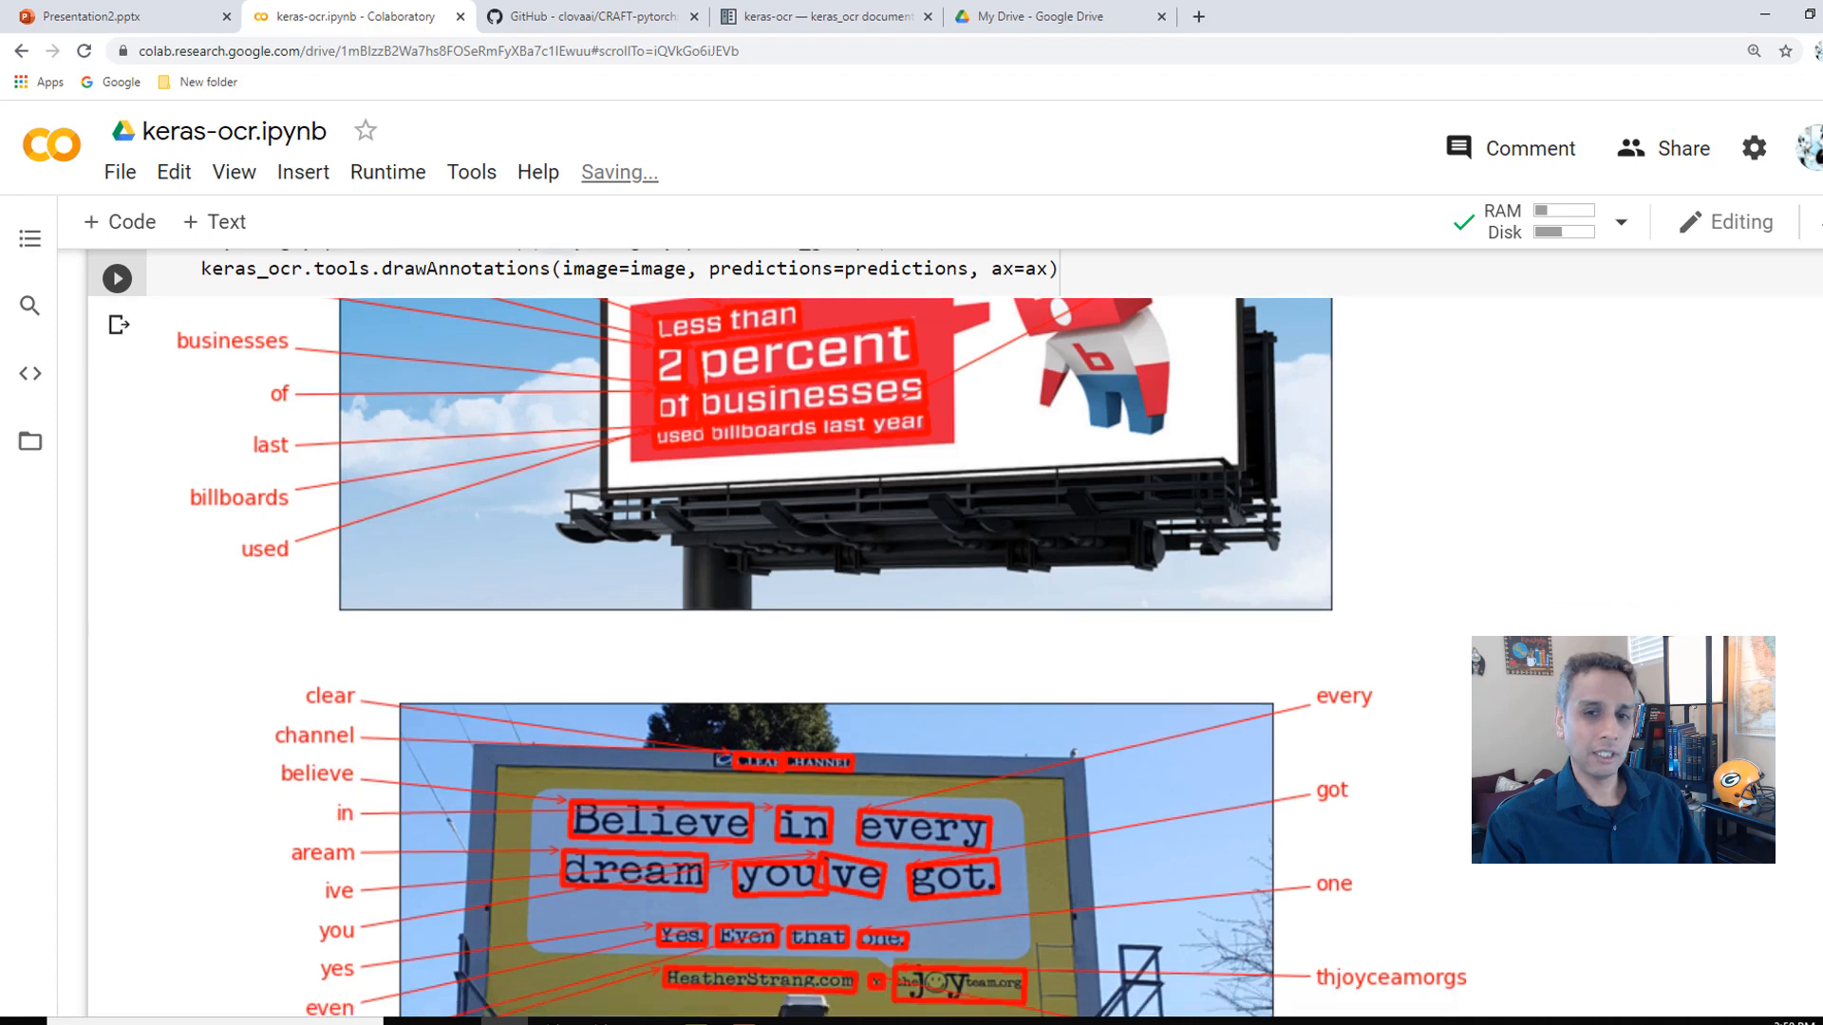
{"action": "scroll", "scroll_direction": "down", "scroll_amount": 3}
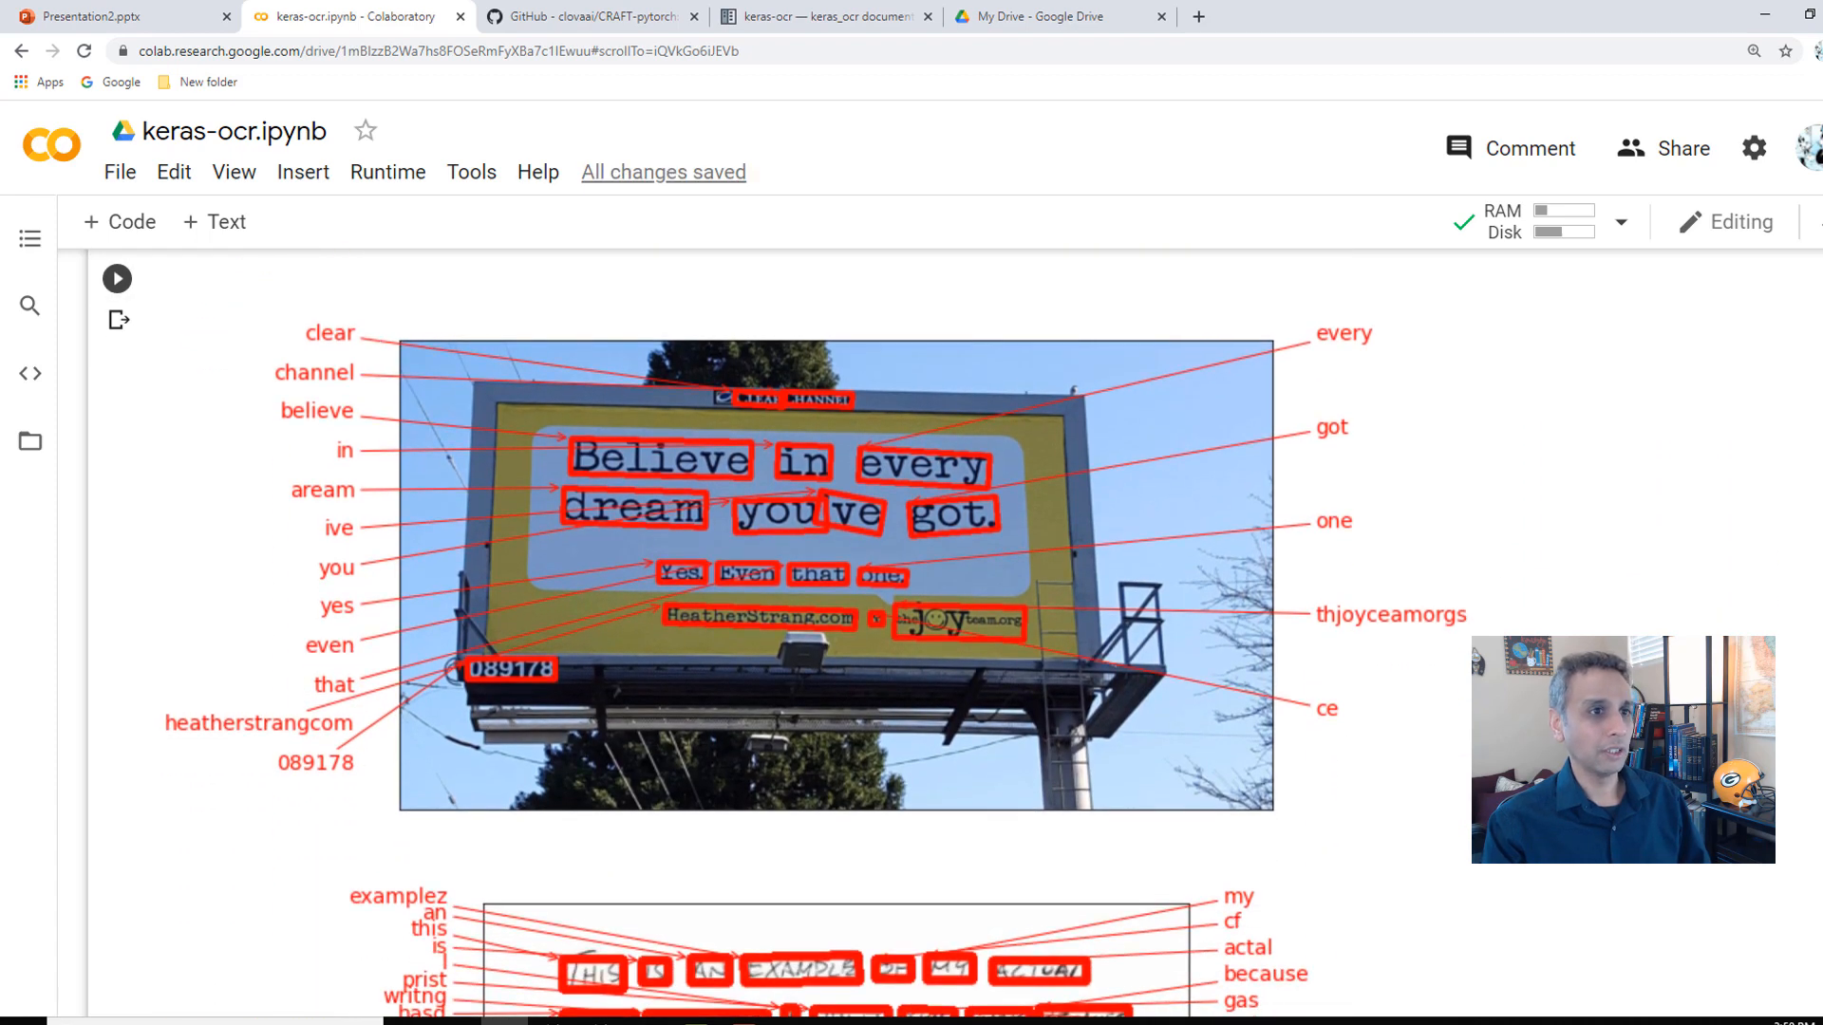
{"action": "scroll", "scroll_direction": "down", "scroll_amount": 3}
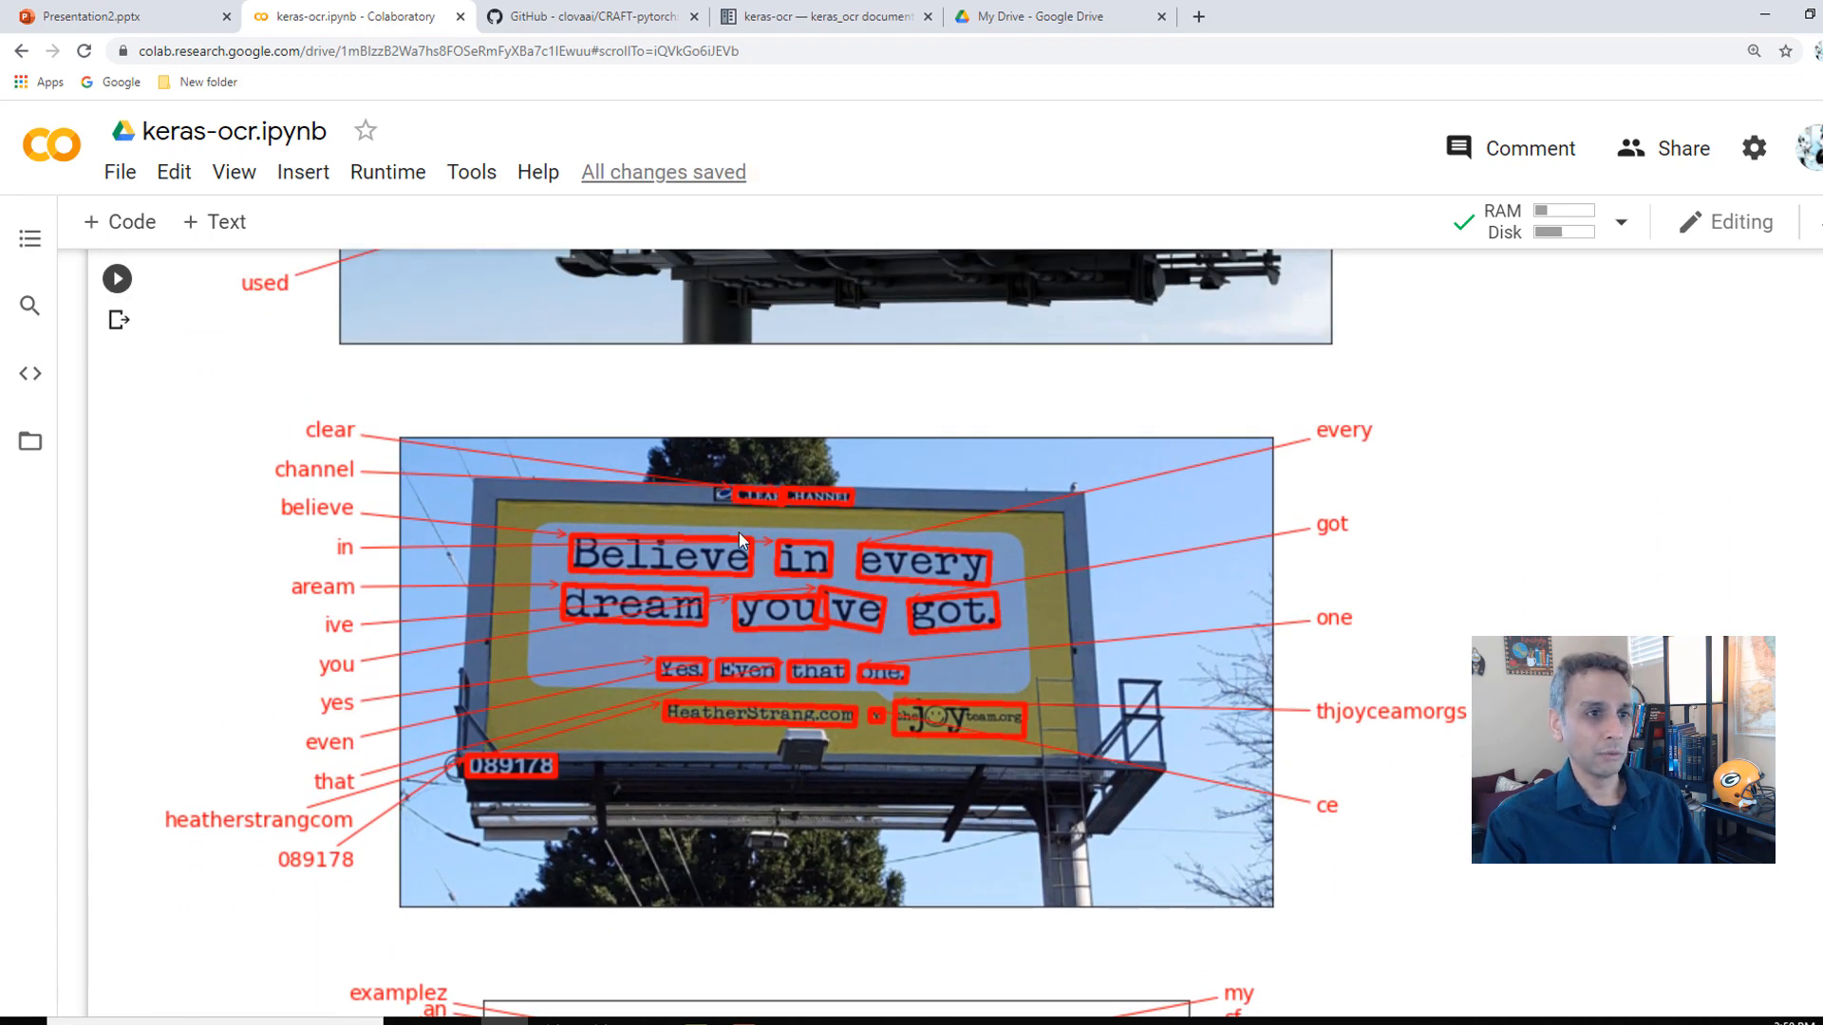
{"action": "mouse_move", "coordinate": [814, 509]}
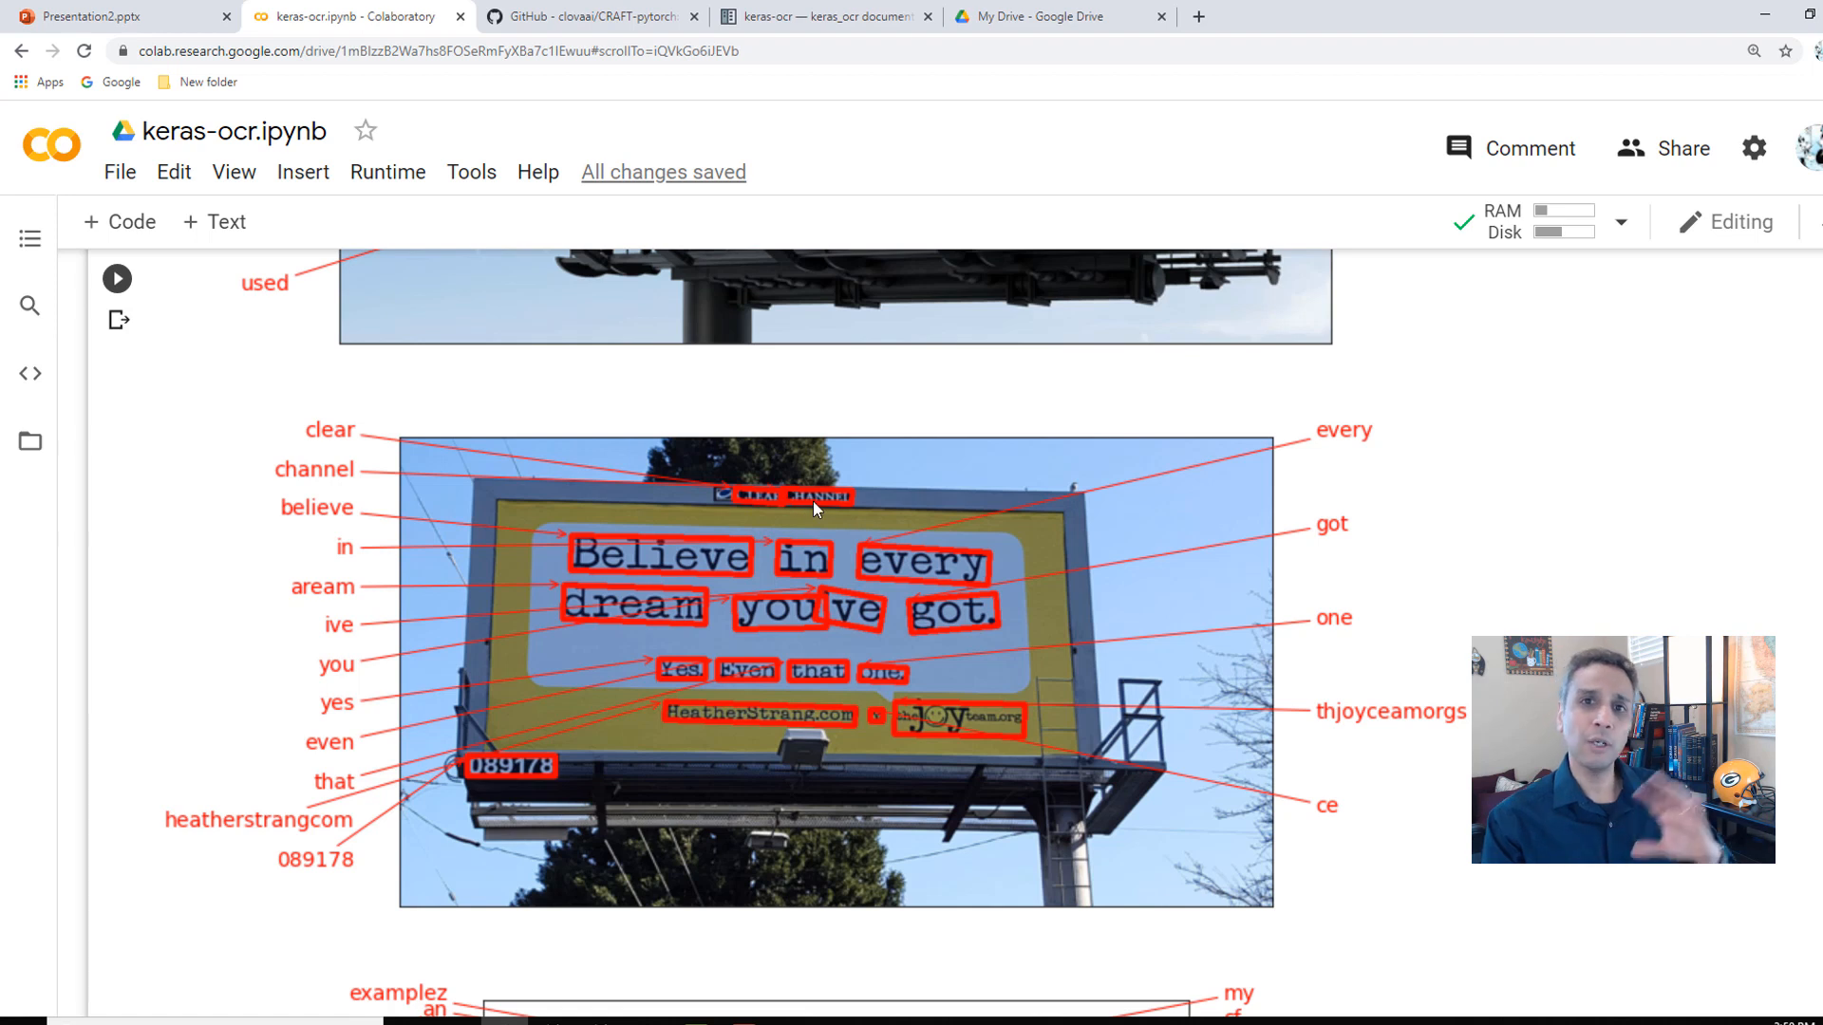
{"action": "mouse_move", "coordinate": [784, 589]}
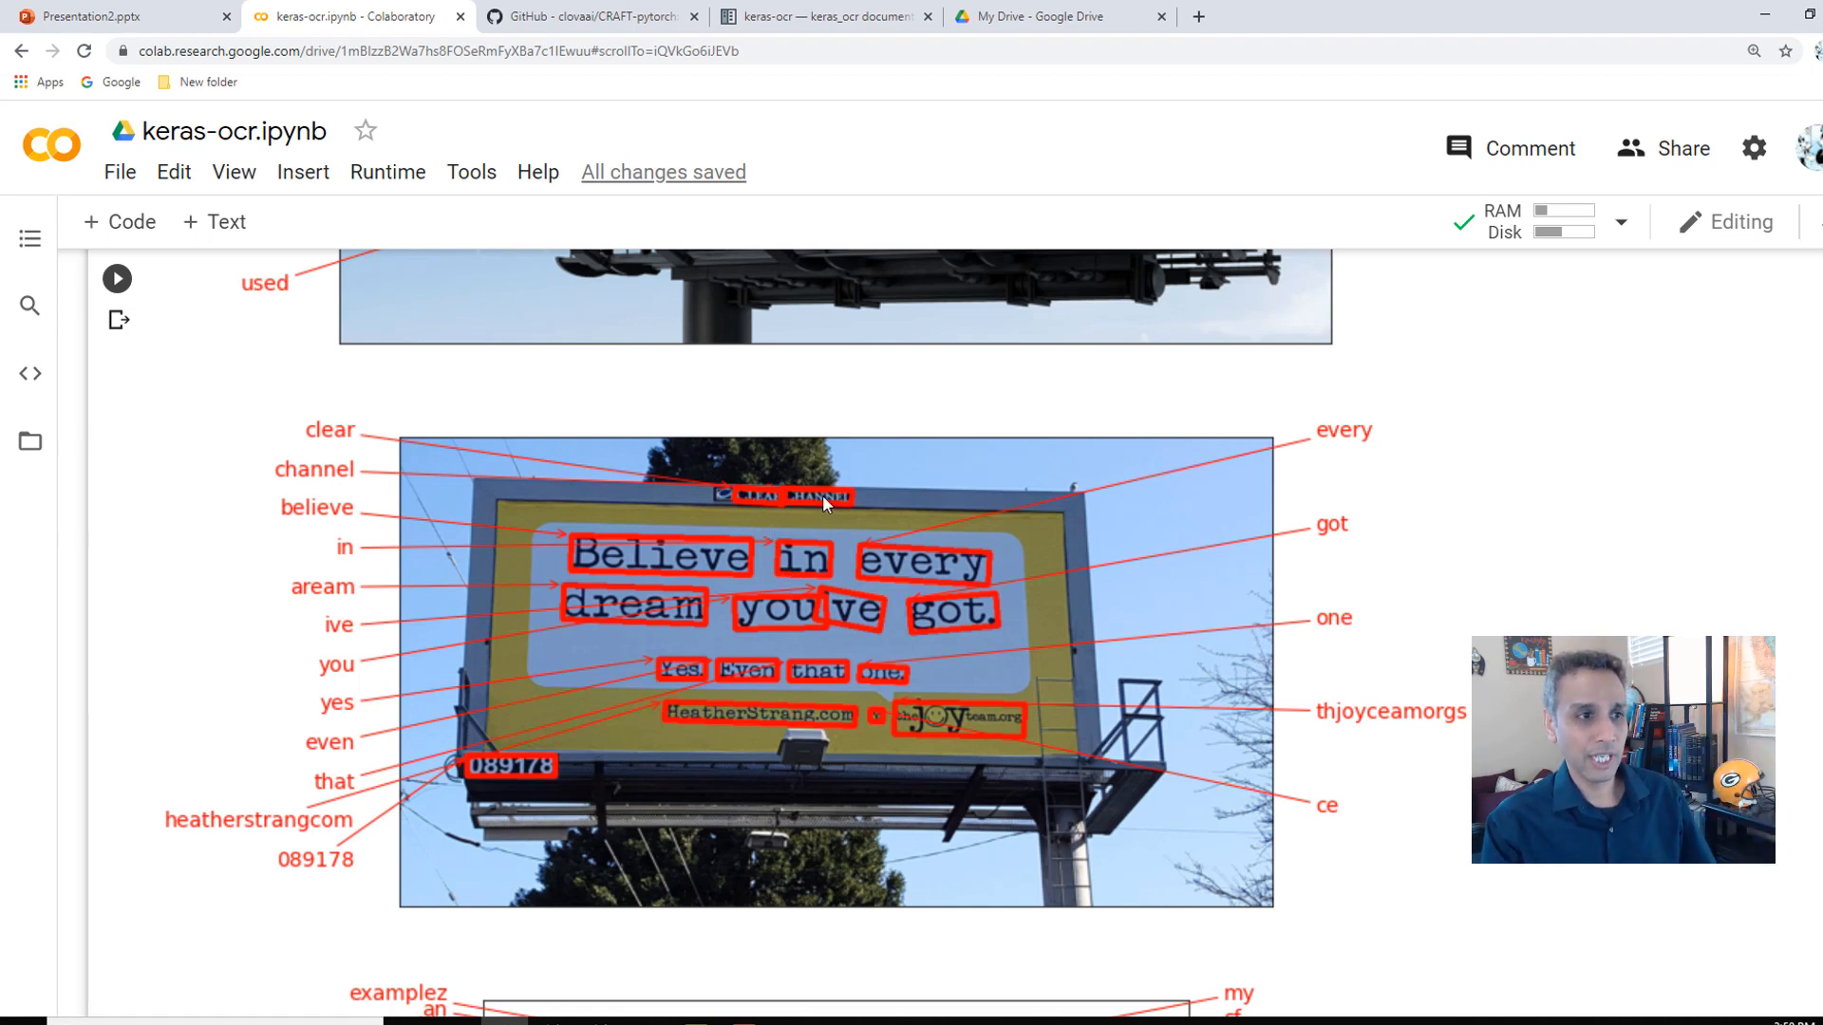
{"action": "mouse_move", "coordinate": [752, 625]}
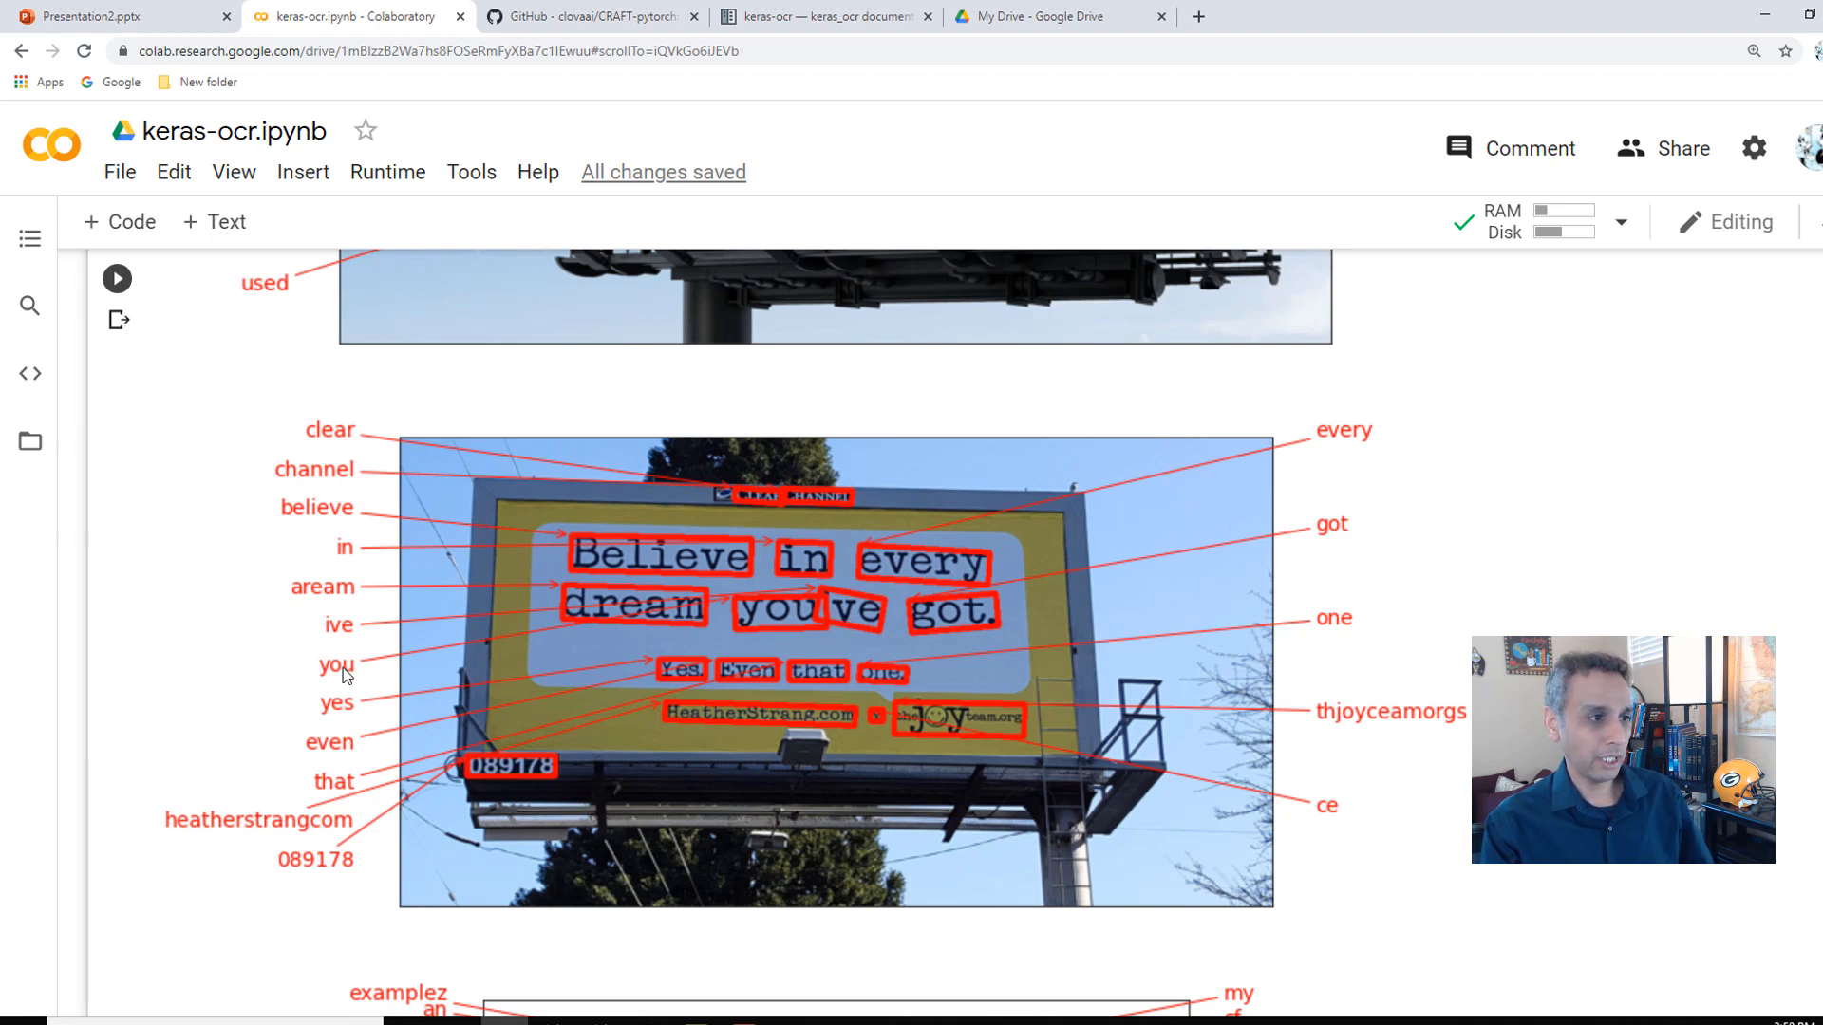
{"action": "mouse_move", "coordinate": [346, 644]}
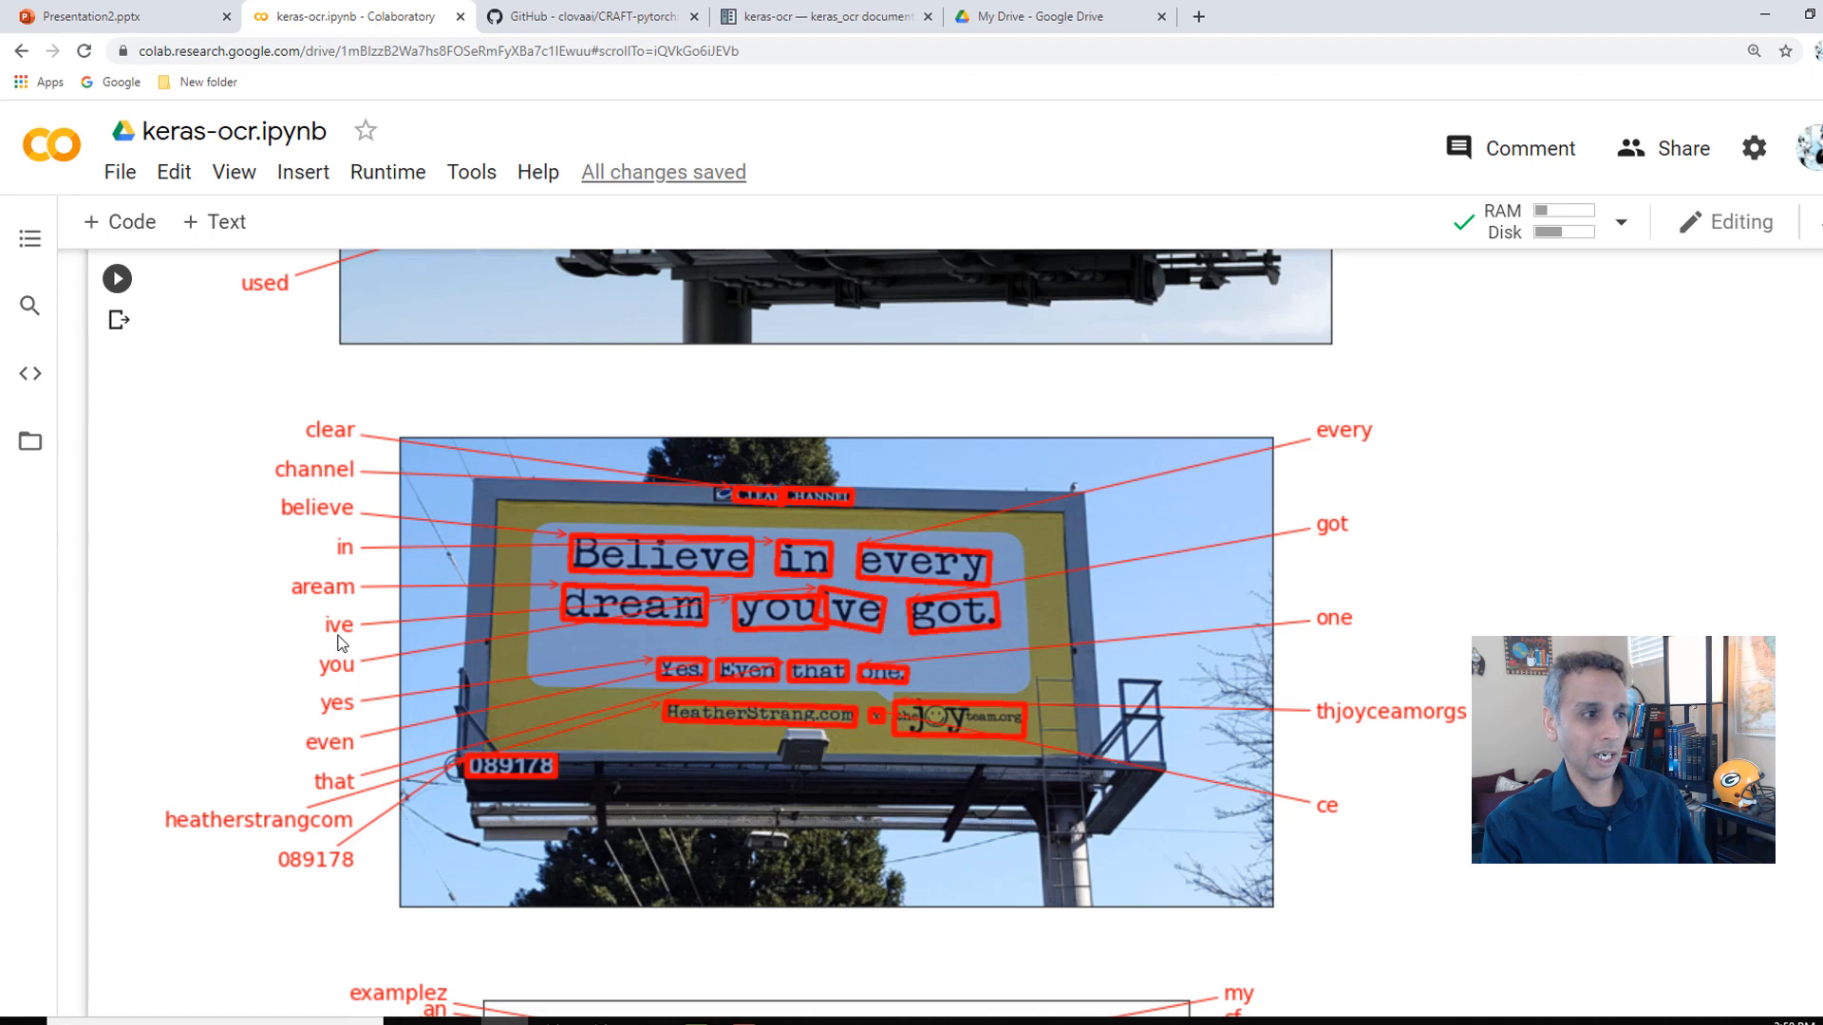
{"action": "mouse_move", "coordinate": [344, 638]}
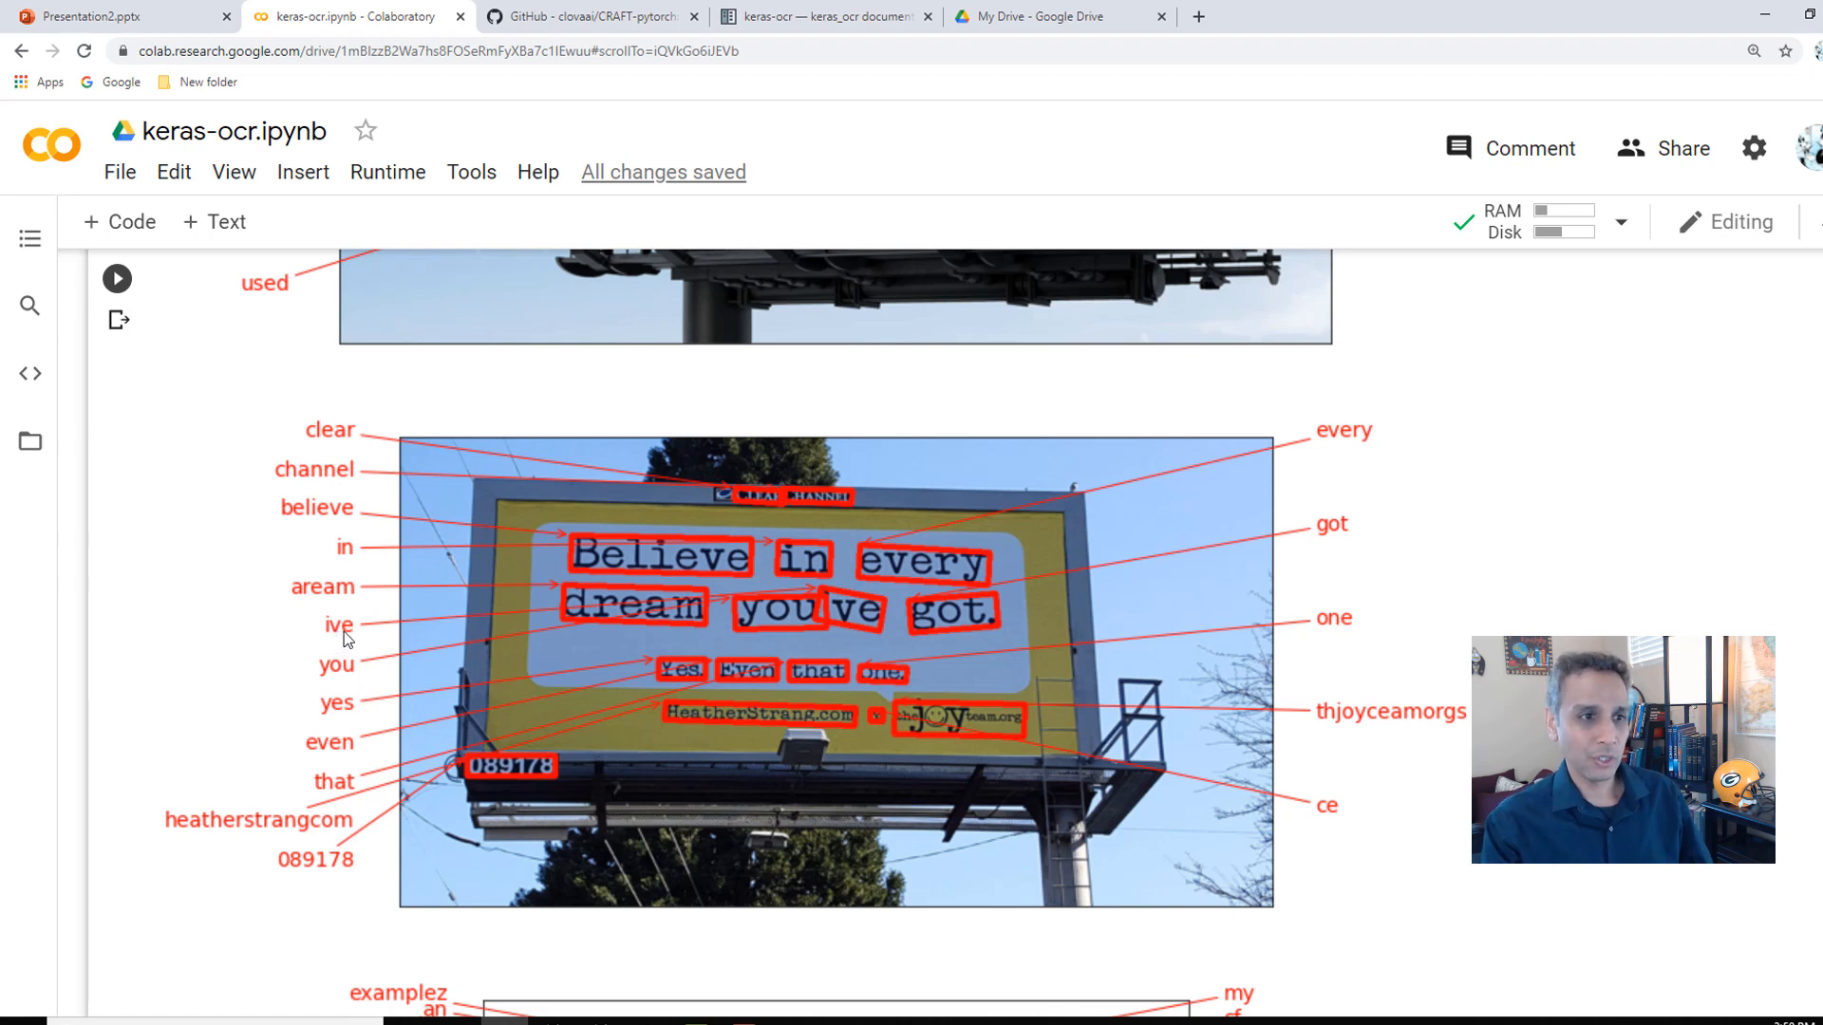
{"action": "mouse_move", "coordinate": [832, 597]}
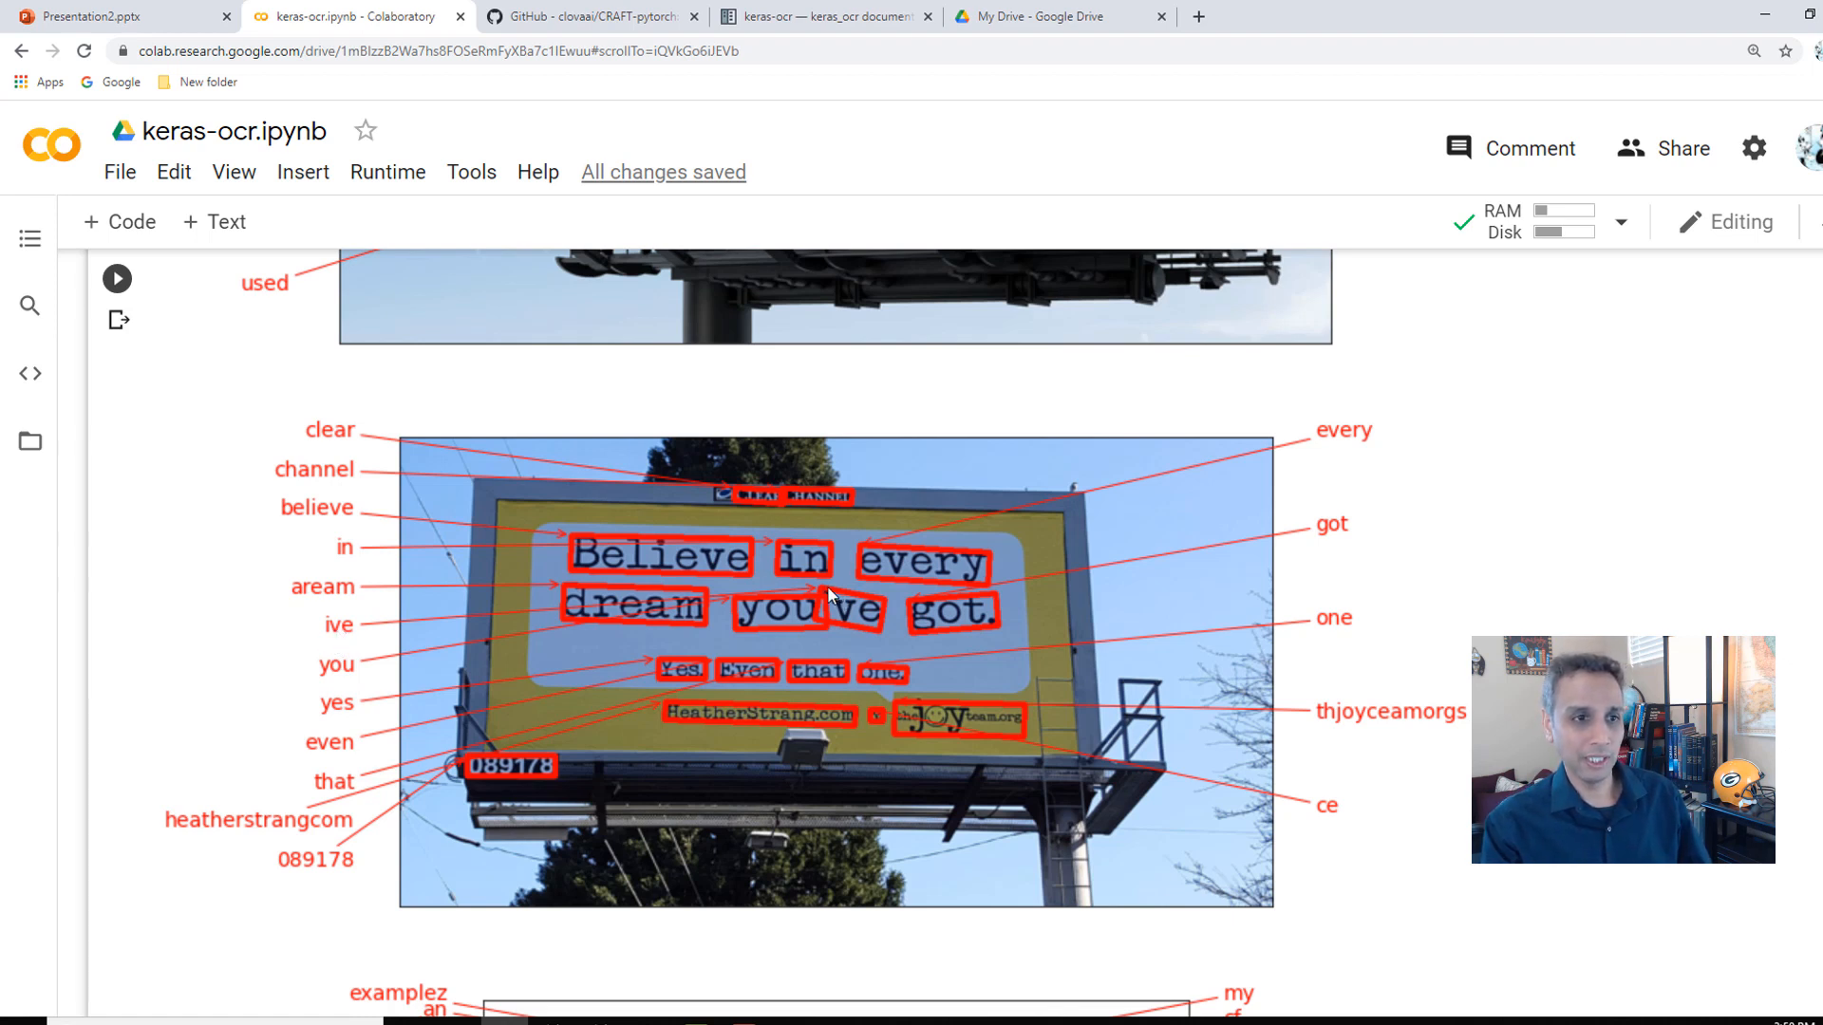
{"action": "mouse_move", "coordinate": [855, 697]}
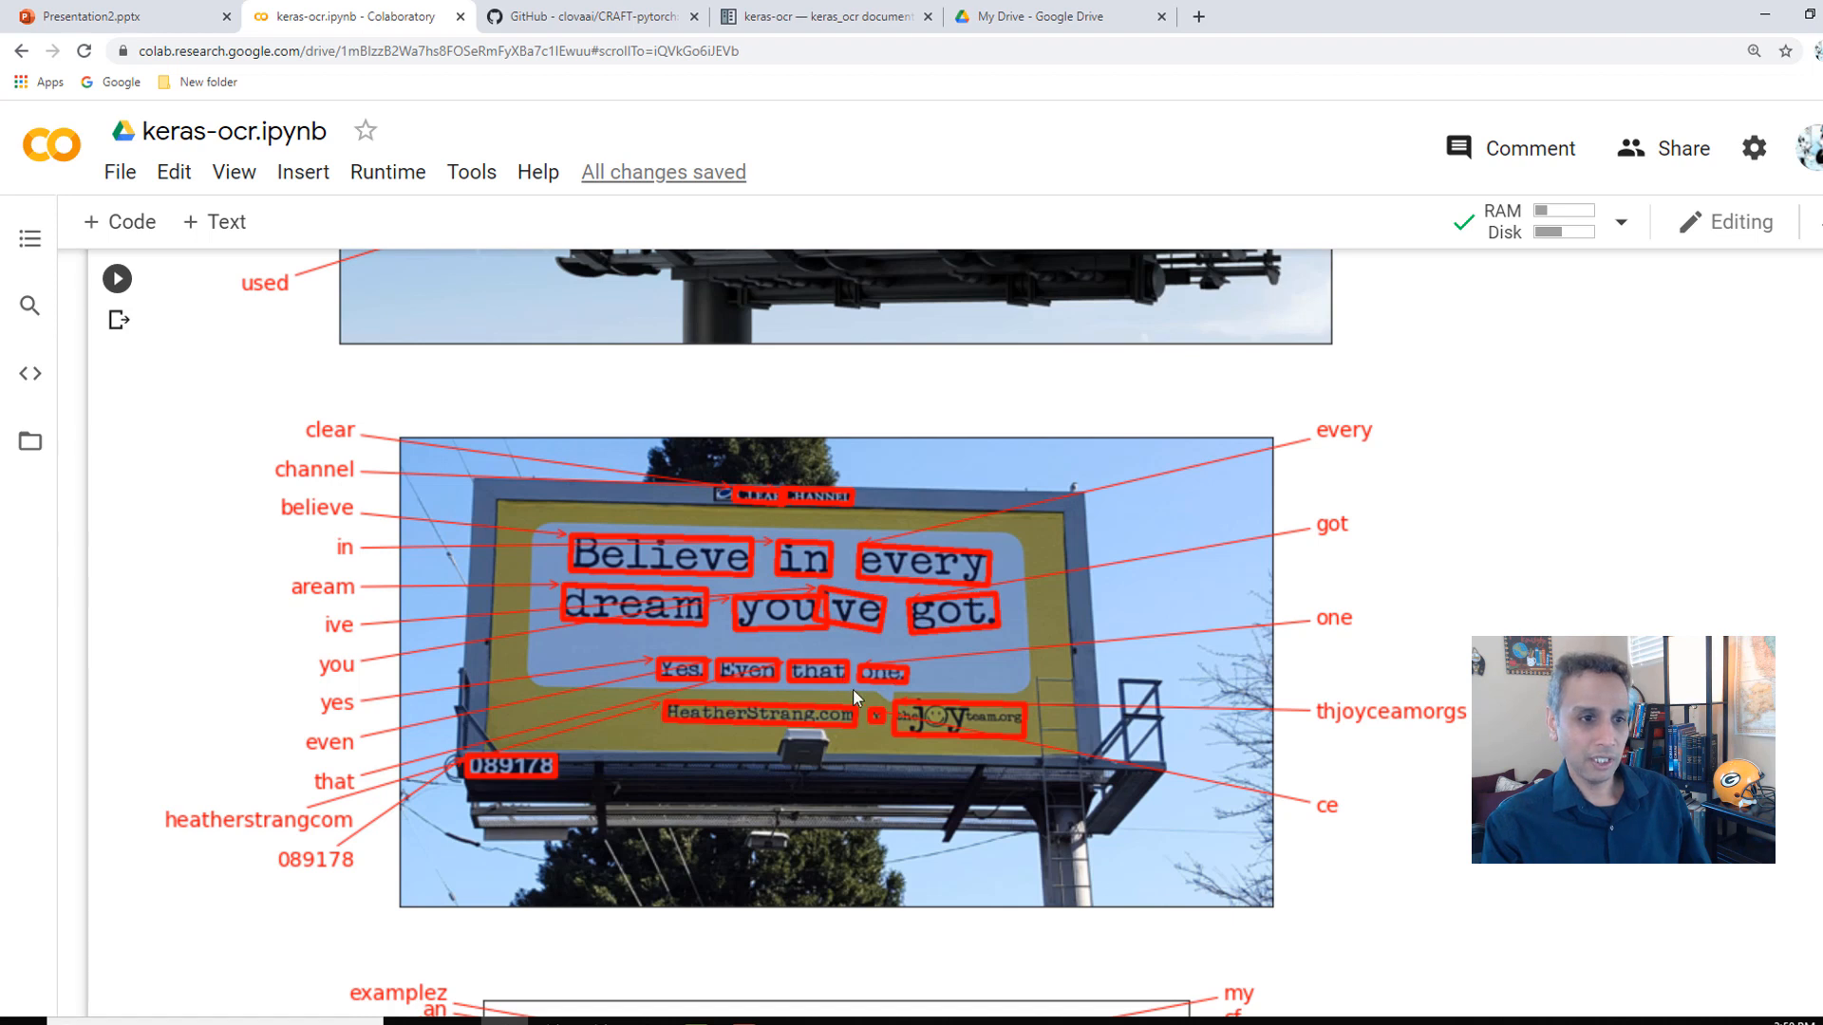
{"action": "mouse_move", "coordinate": [926, 805]}
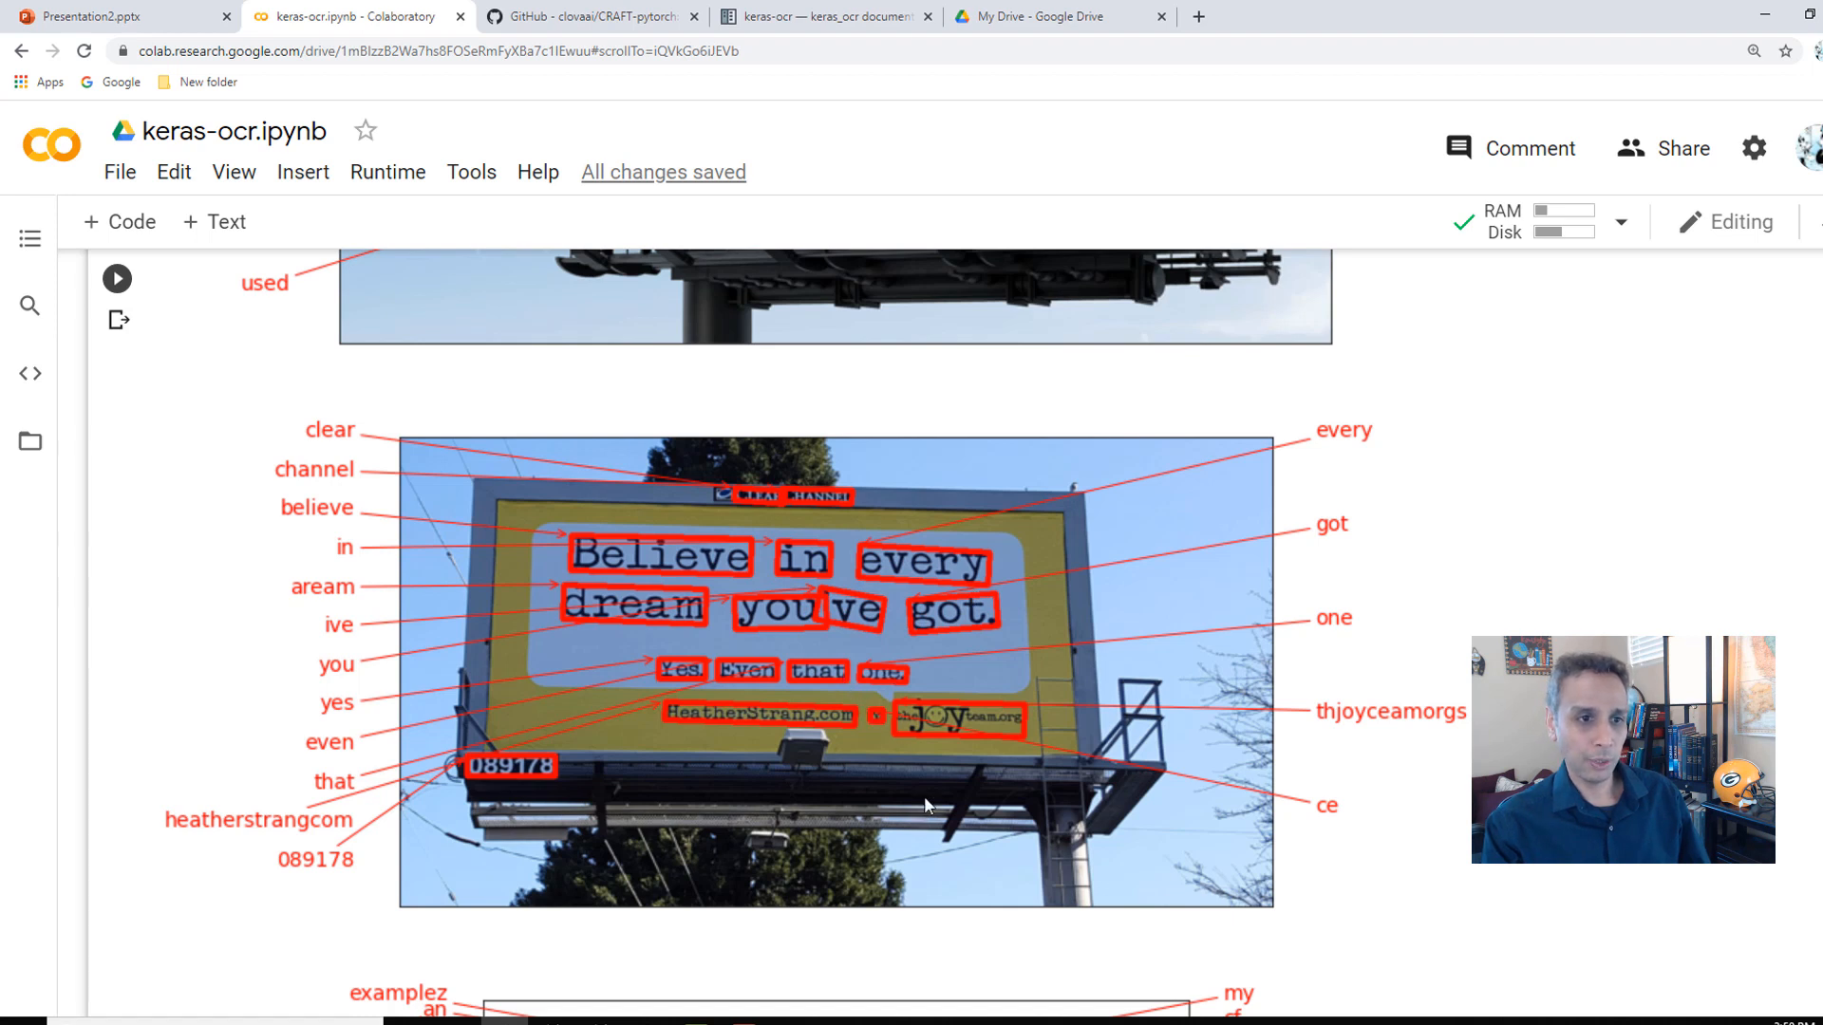
{"action": "mouse_move", "coordinate": [970, 733]}
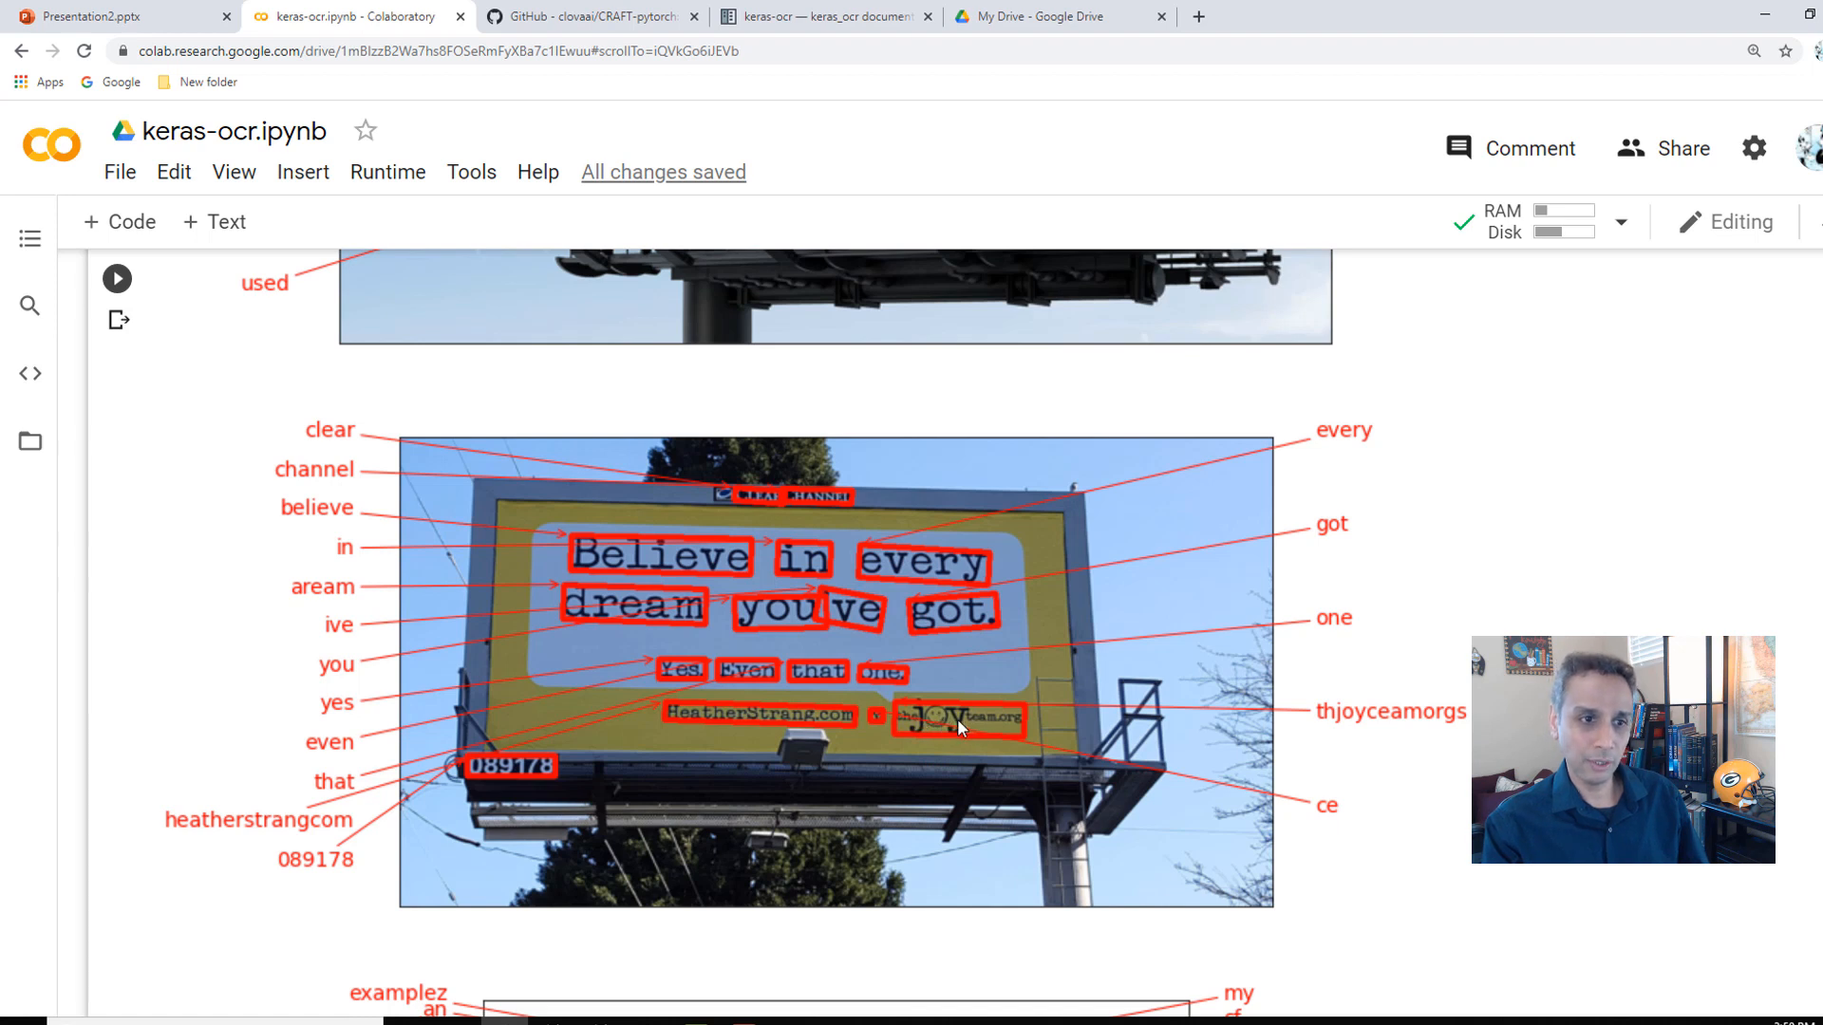
{"action": "mouse_move", "coordinate": [1375, 714]}
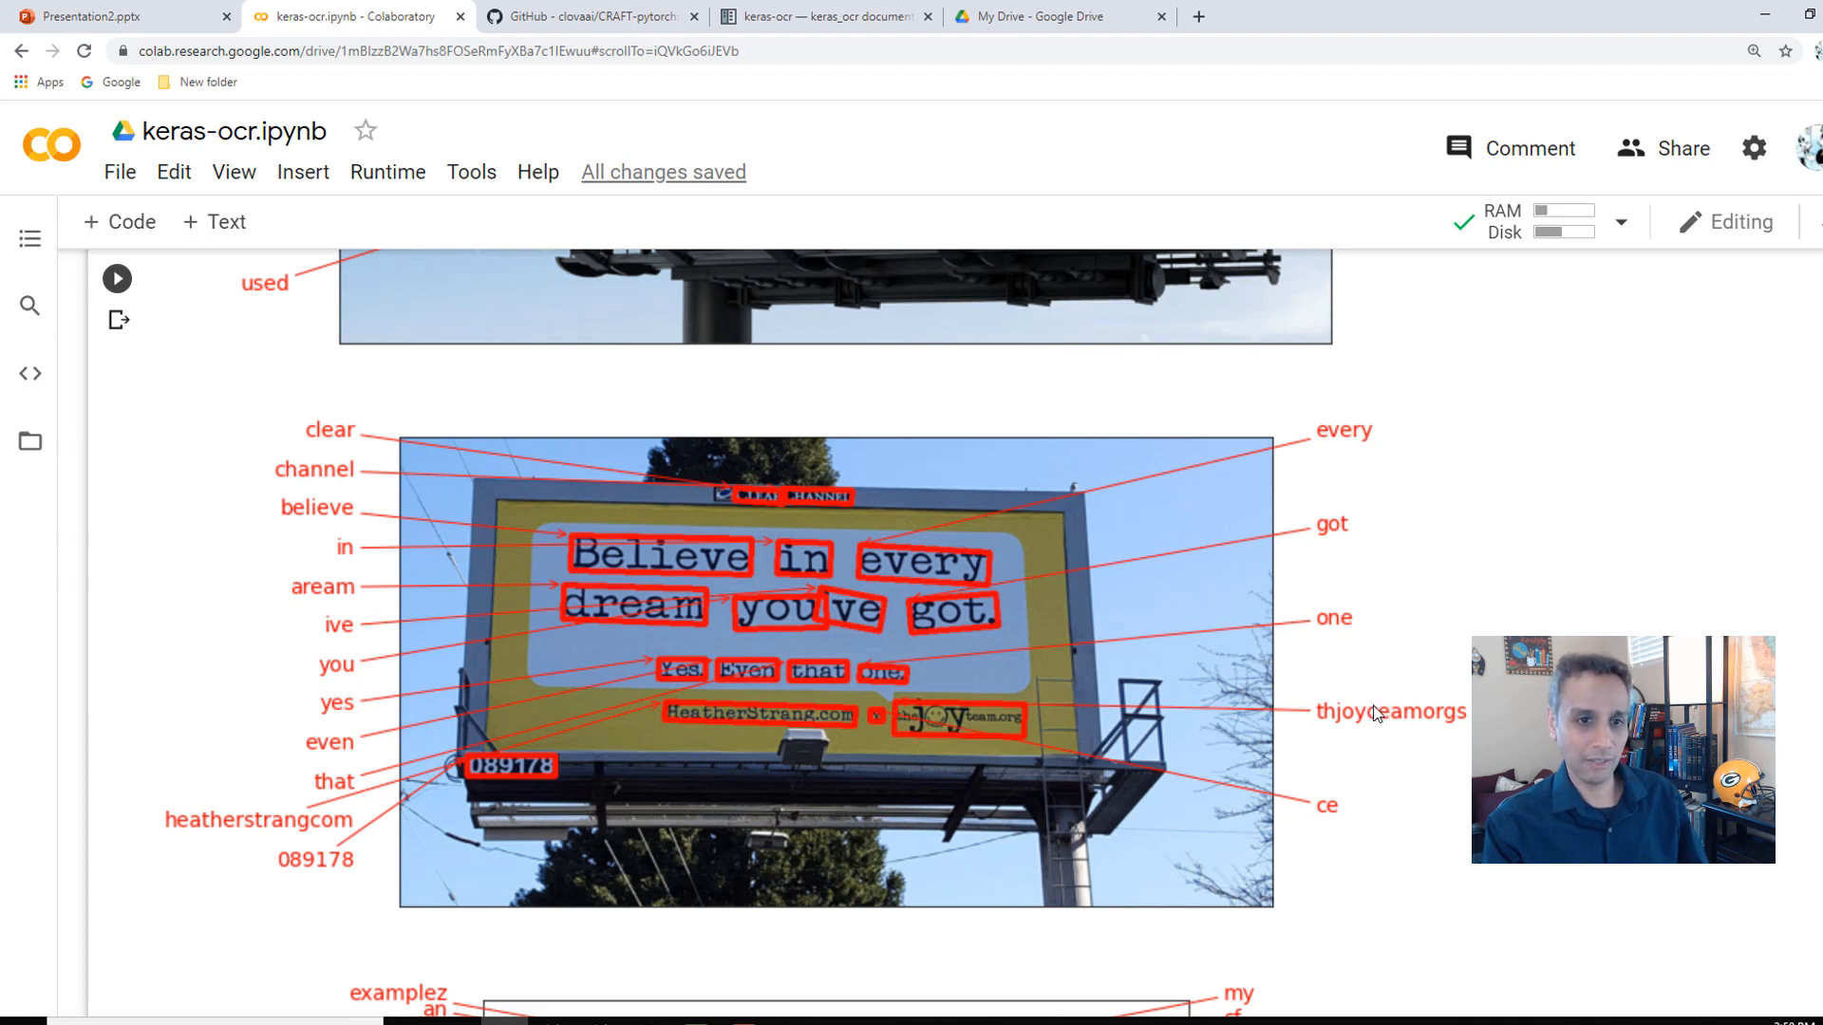
{"action": "mouse_move", "coordinate": [652, 760]}
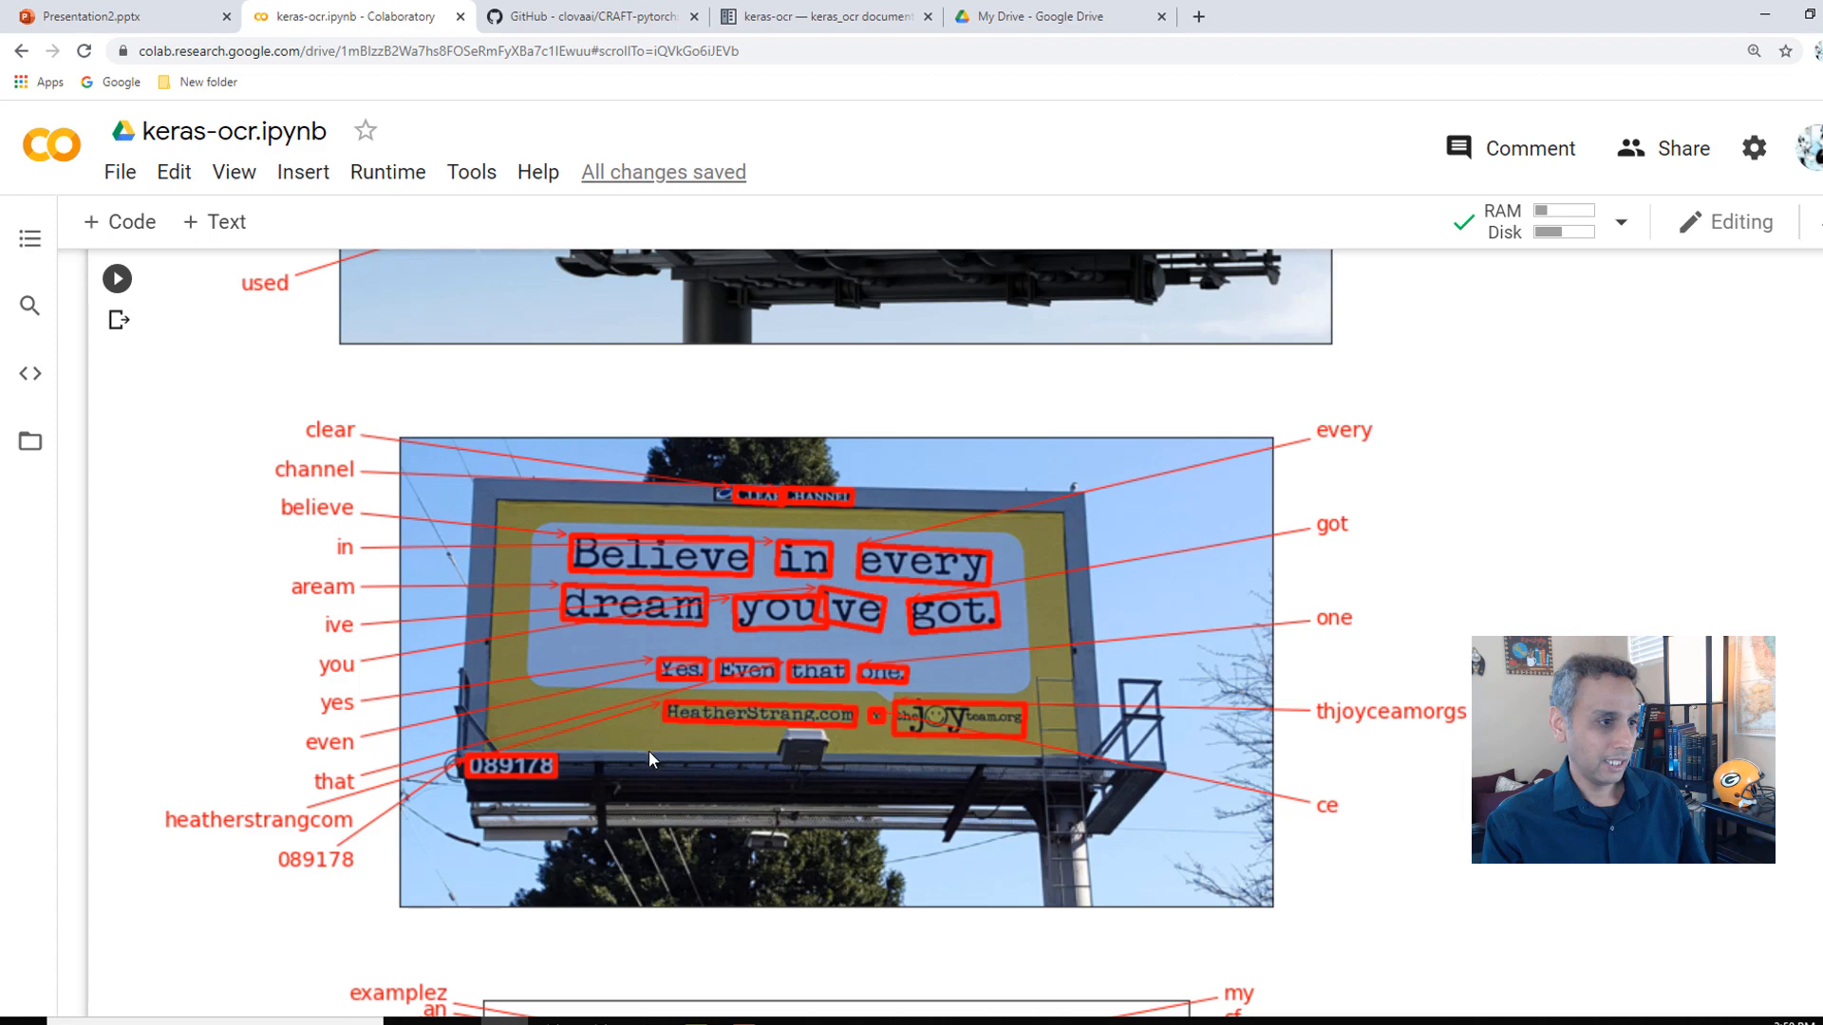
{"action": "mouse_move", "coordinate": [288, 883]}
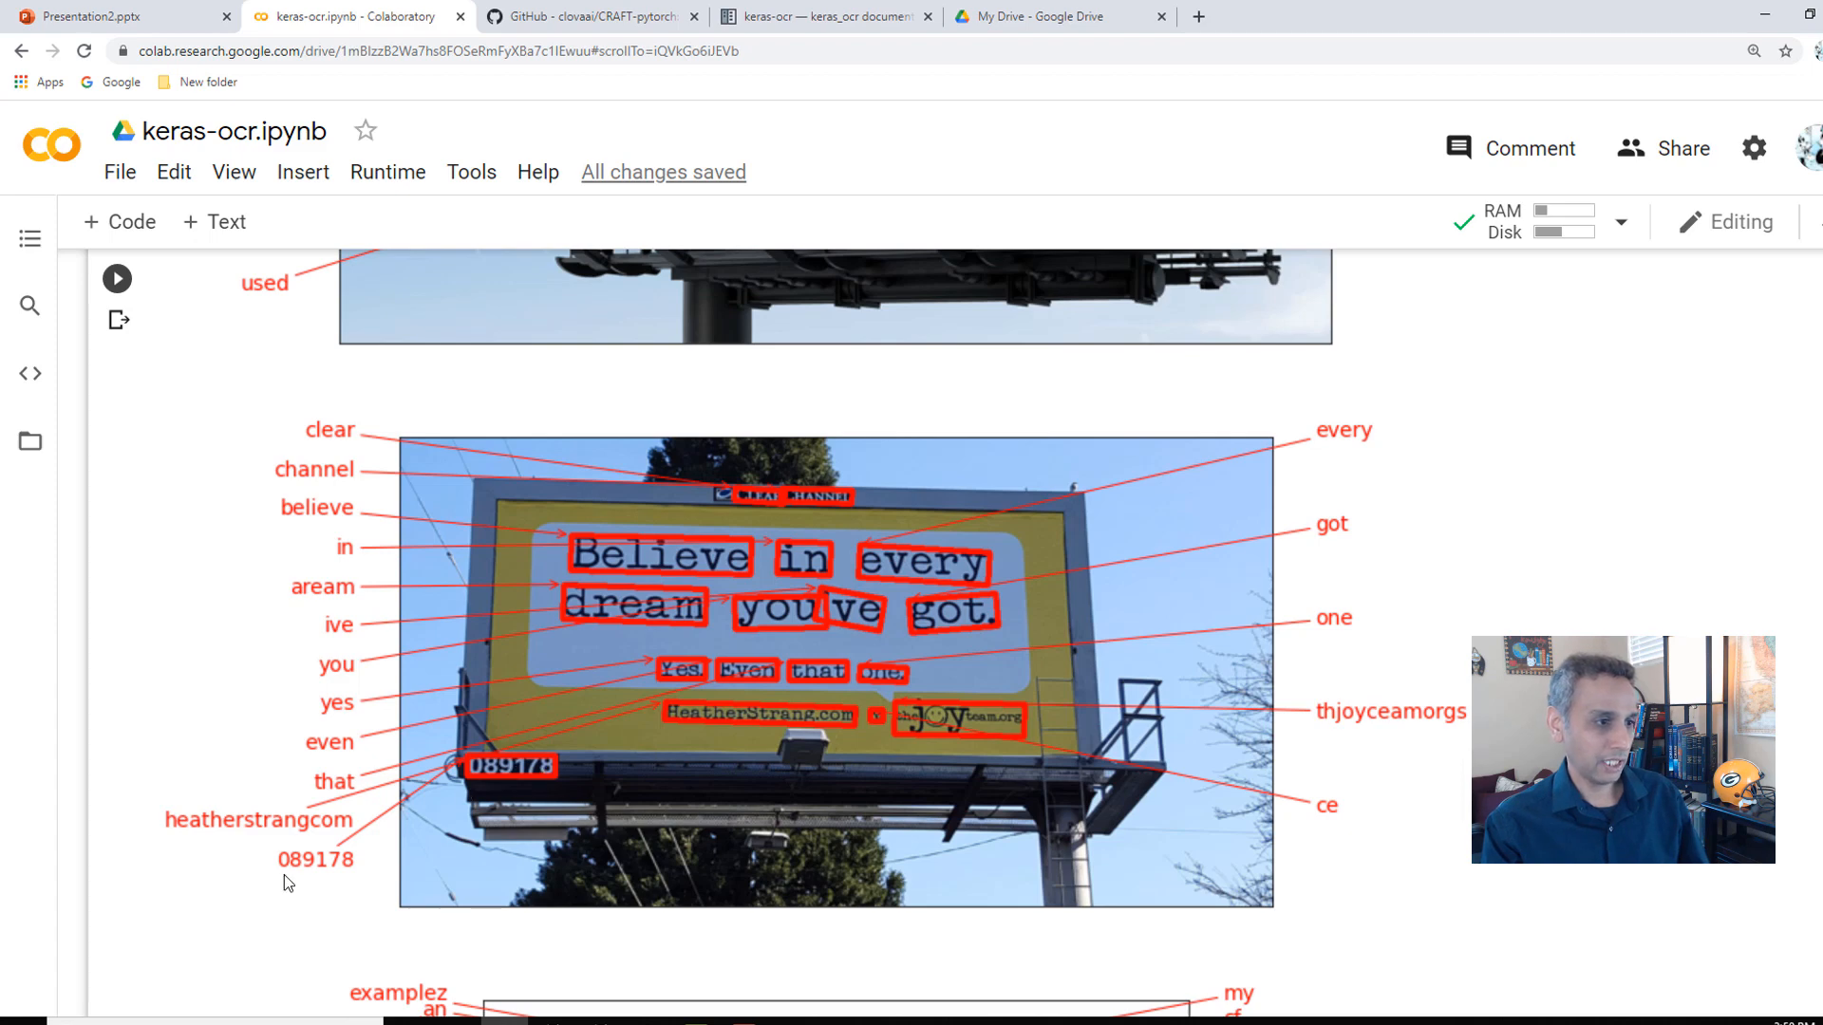
{"action": "mouse_move", "coordinate": [348, 879]}
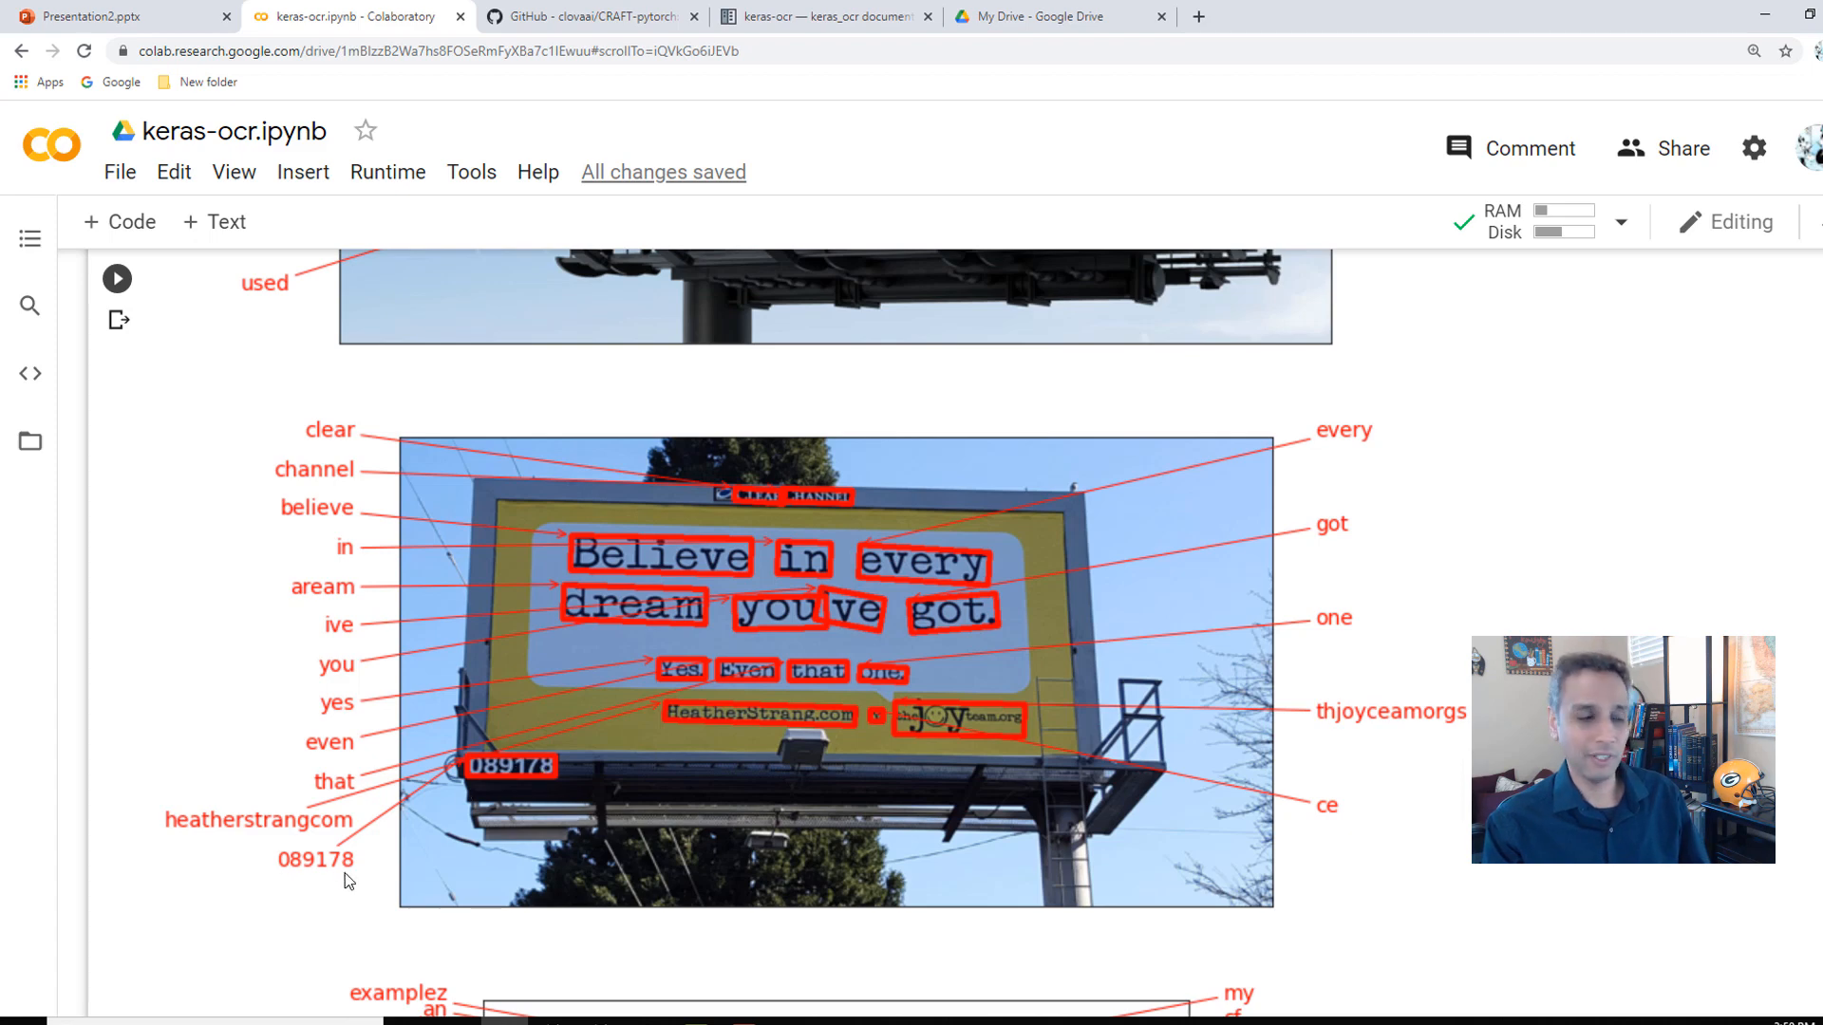
{"action": "scroll", "scroll_direction": "down", "scroll_amount": 3}
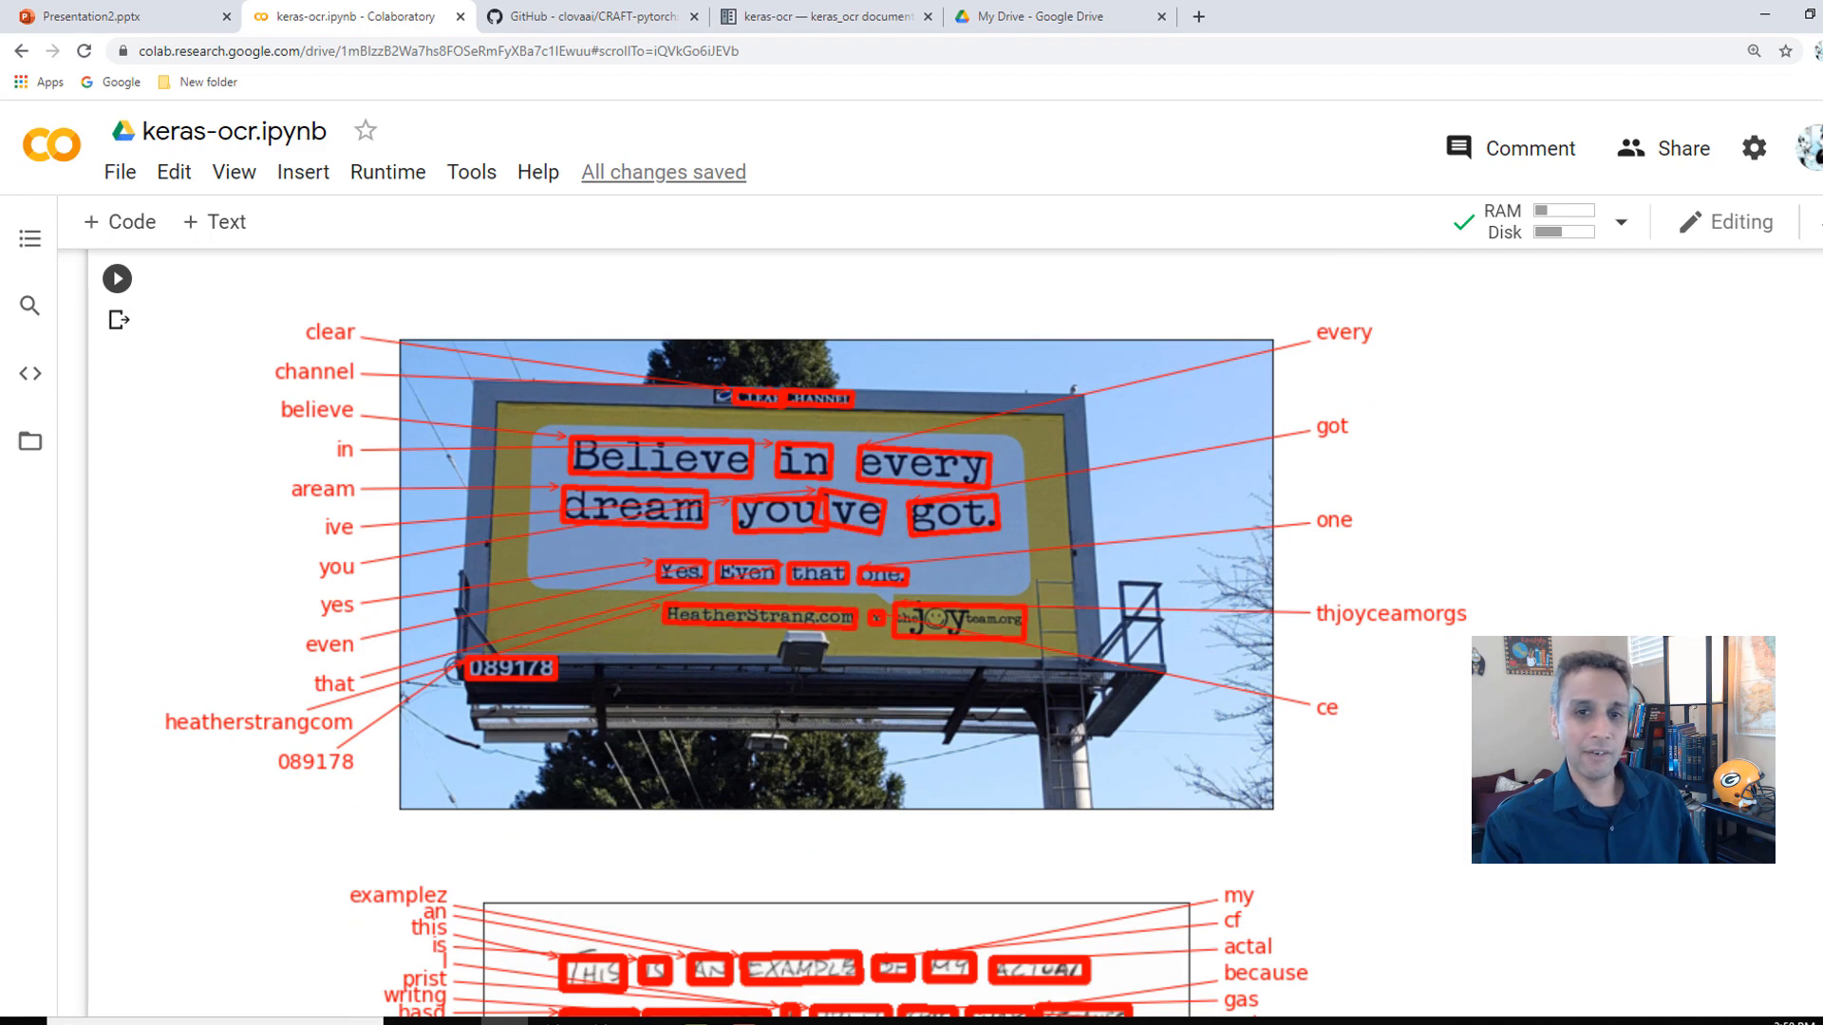
{"action": "scroll", "scroll_direction": "down", "scroll_amount": 3}
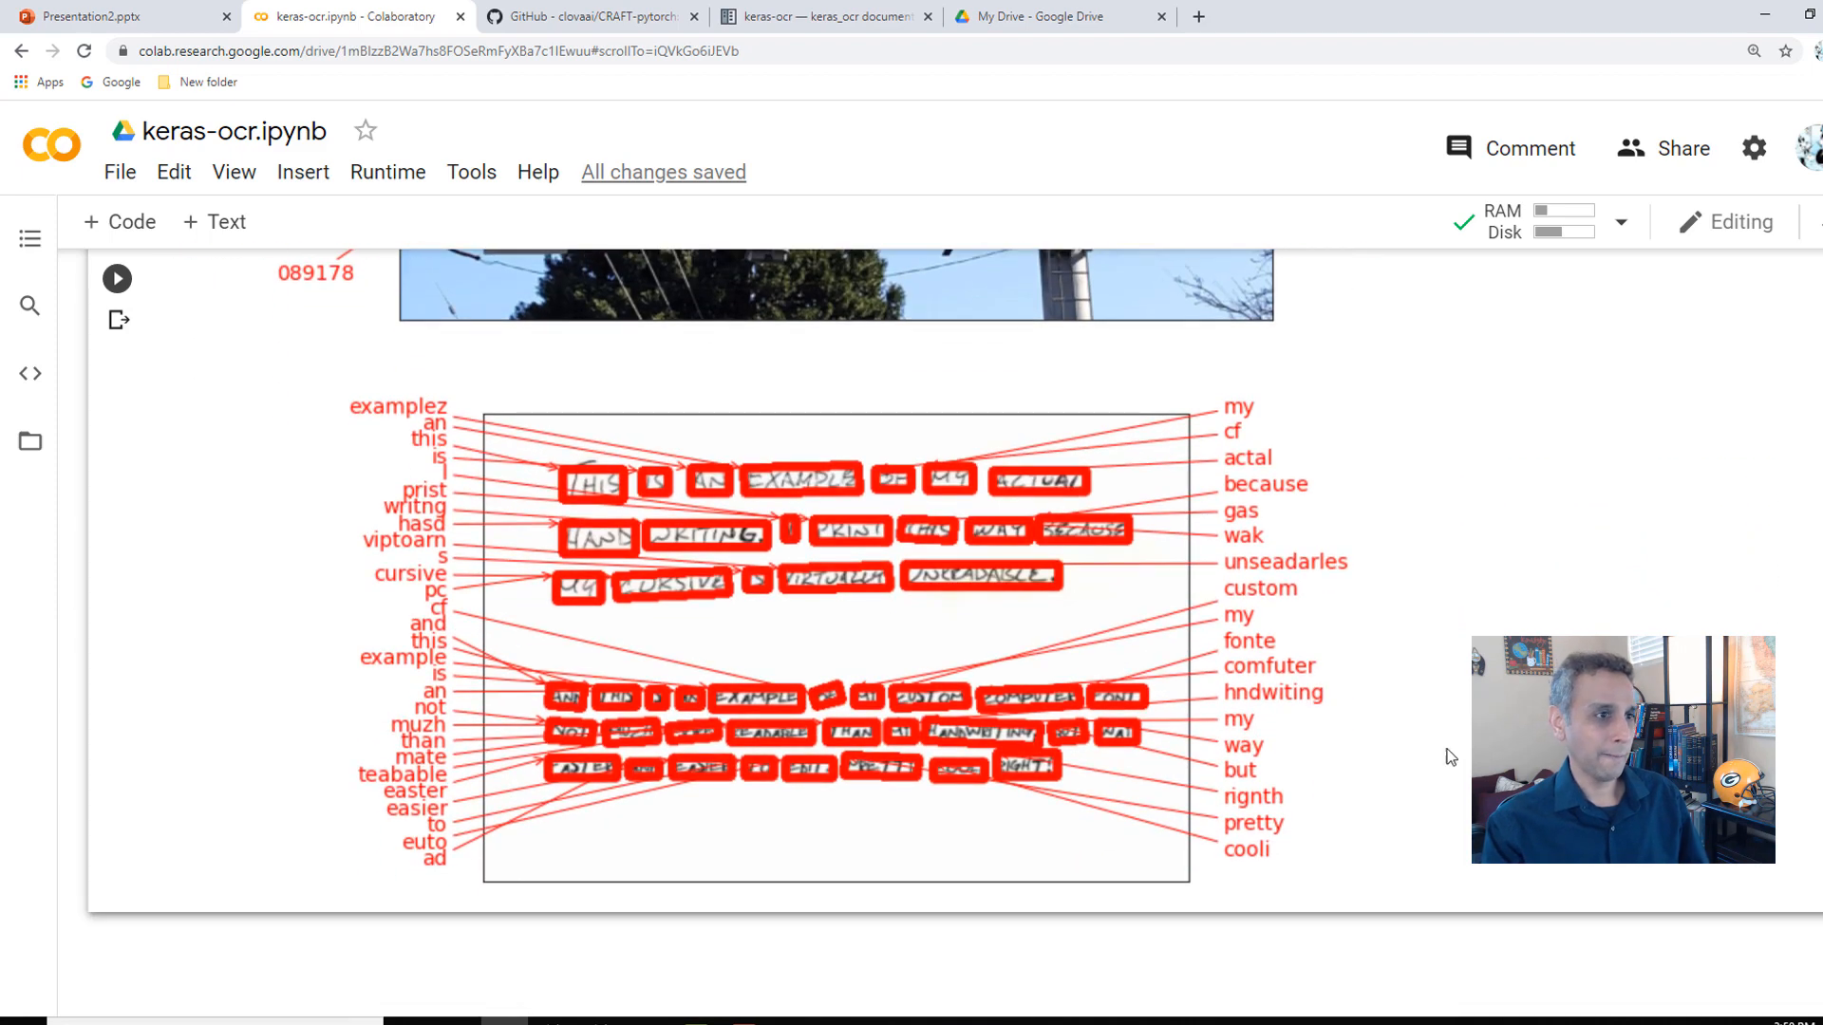
{"action": "mouse_move", "coordinate": [442, 472]}
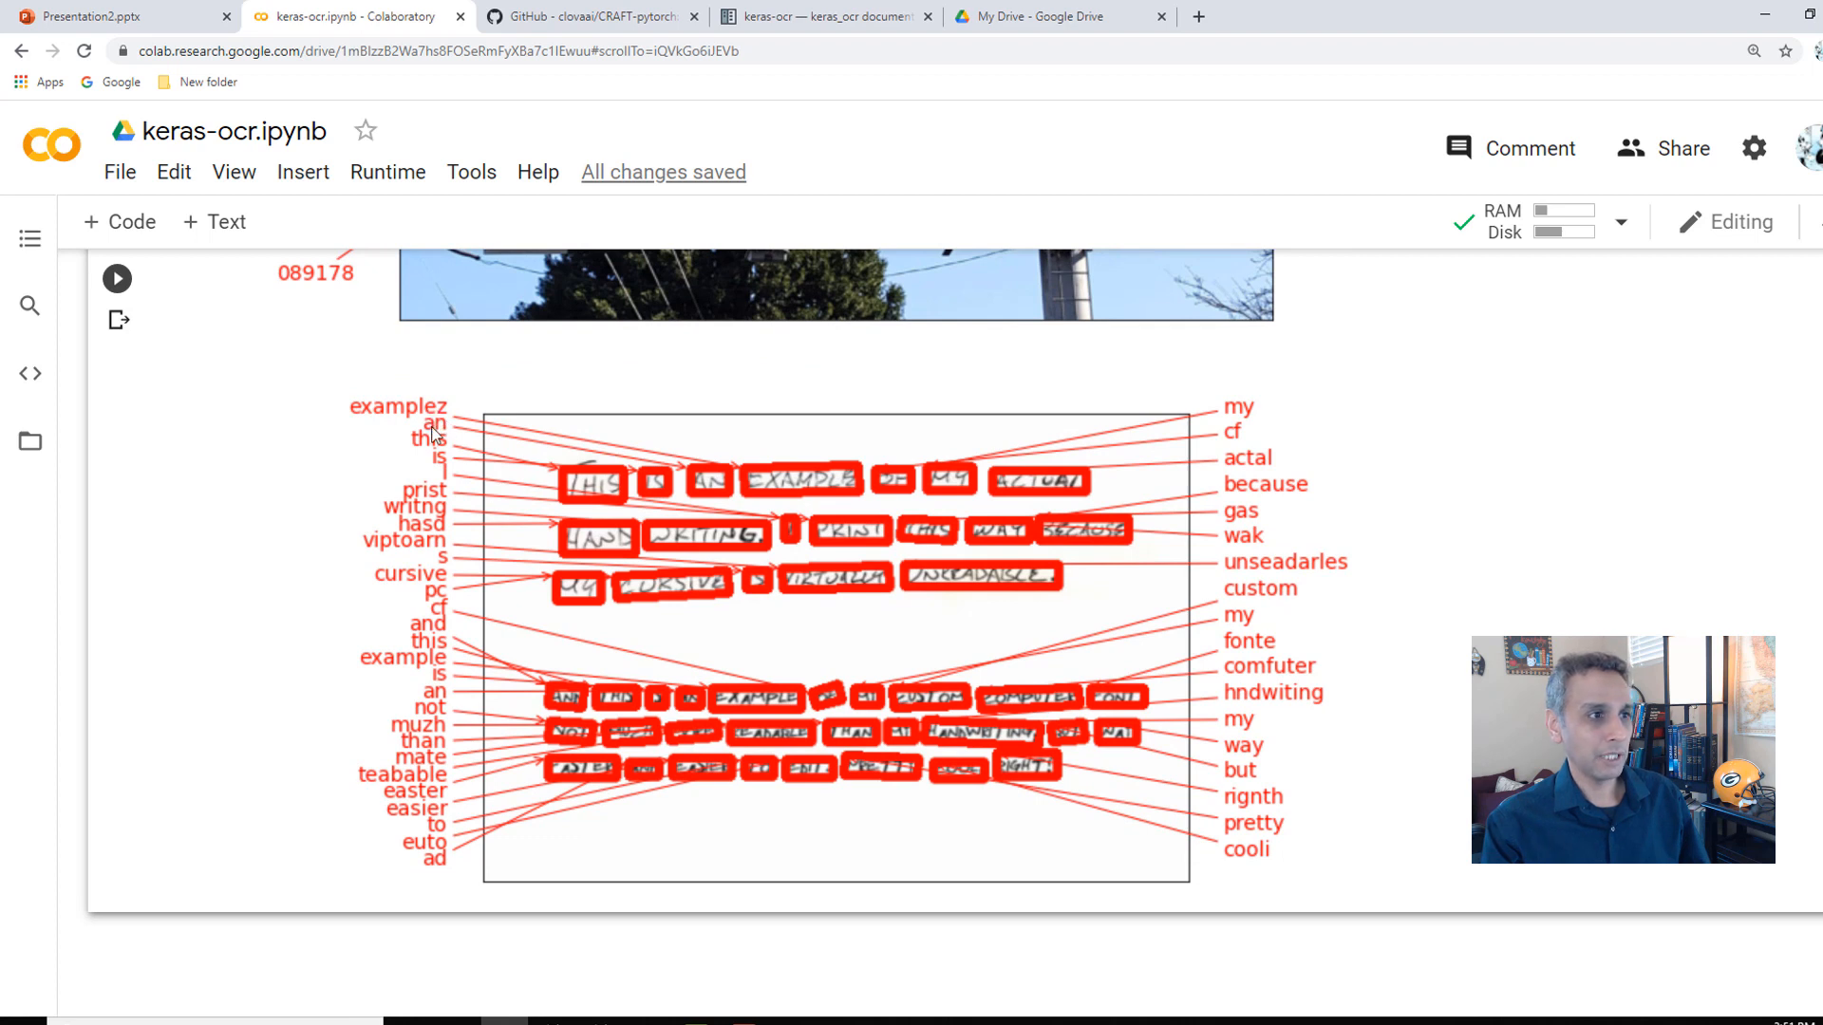
{"action": "mouse_move", "coordinate": [855, 466]}
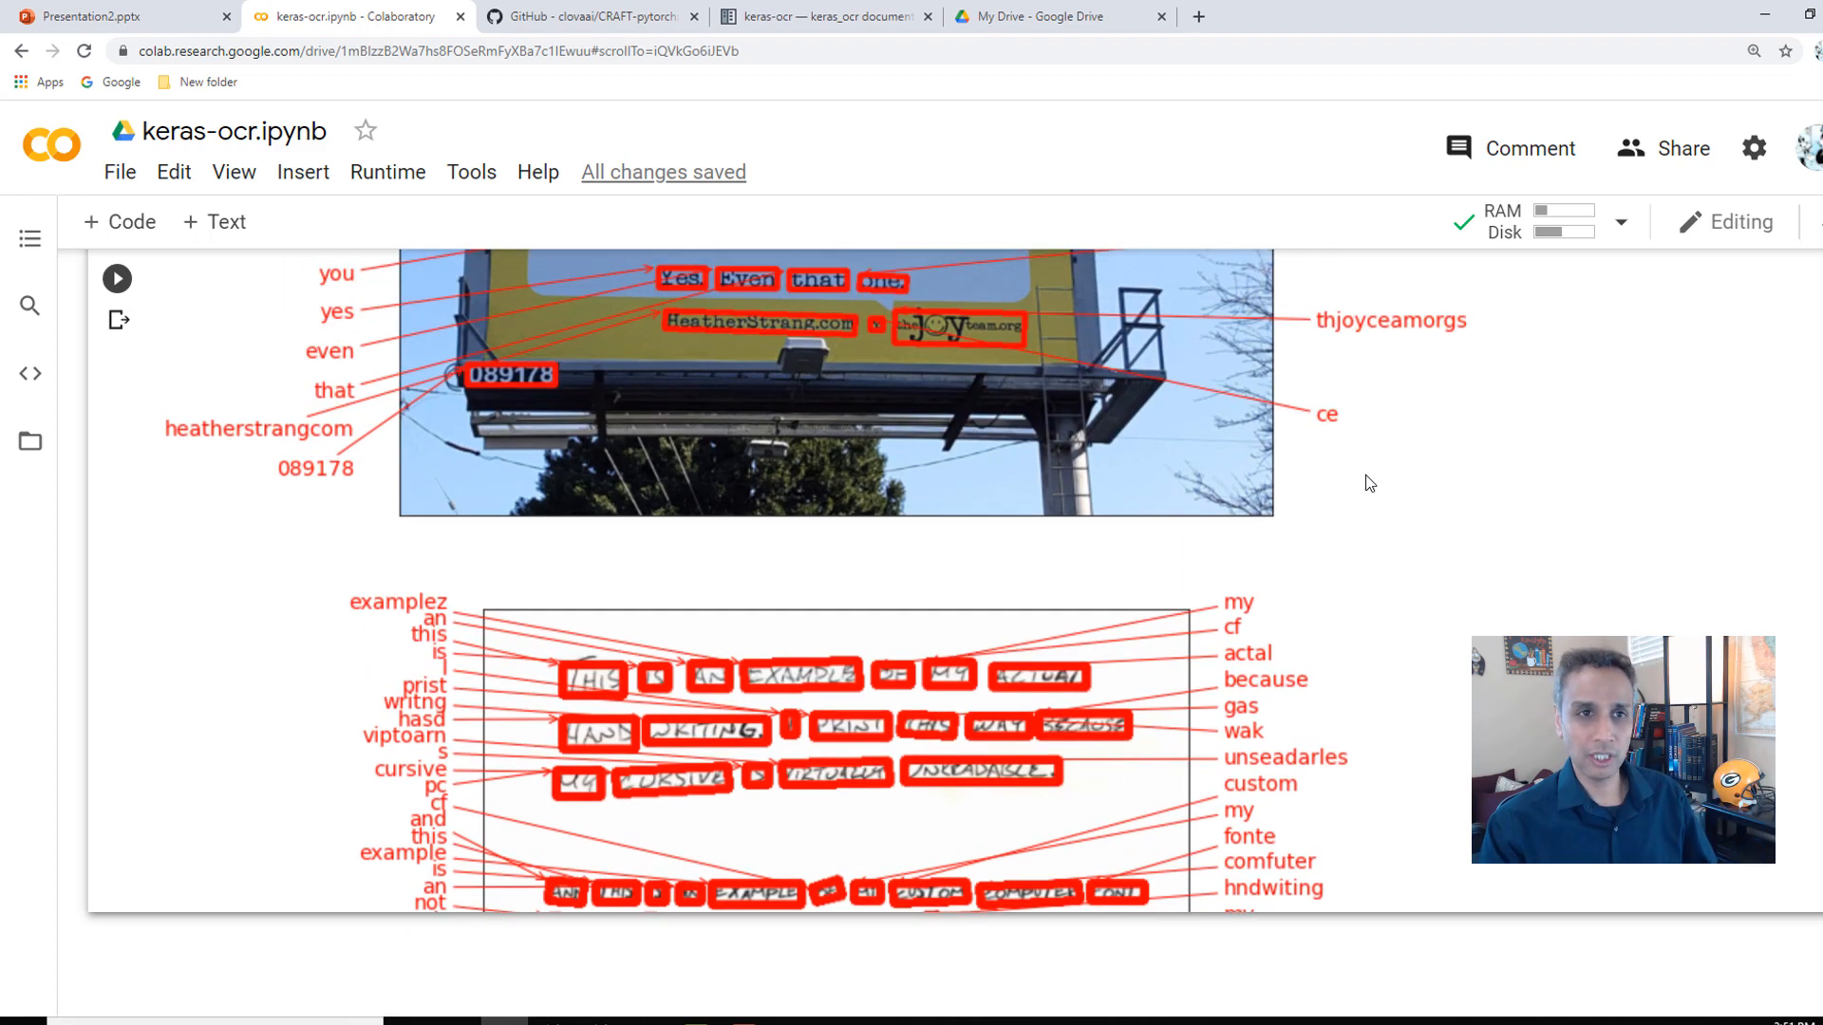
{"action": "scroll", "scroll_direction": "up", "scroll_amount": 3}
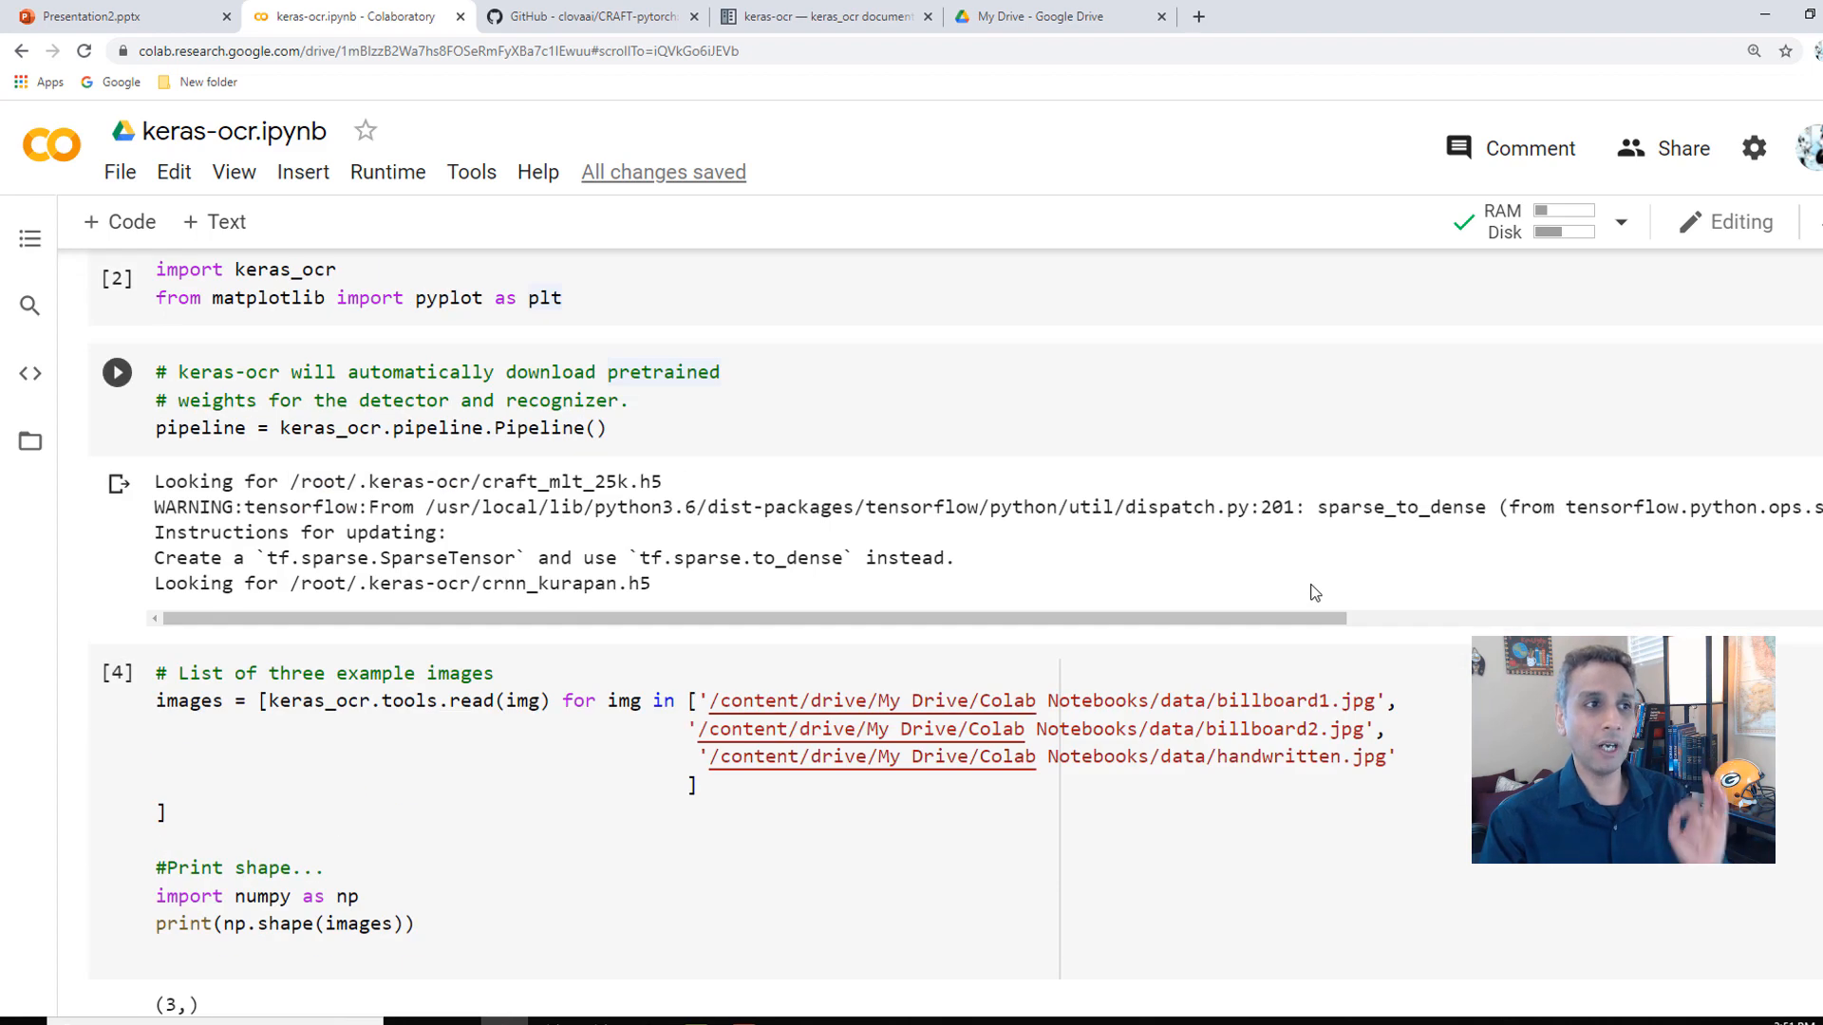
{"action": "scroll", "scroll_direction": "up", "scroll_amount": 3}
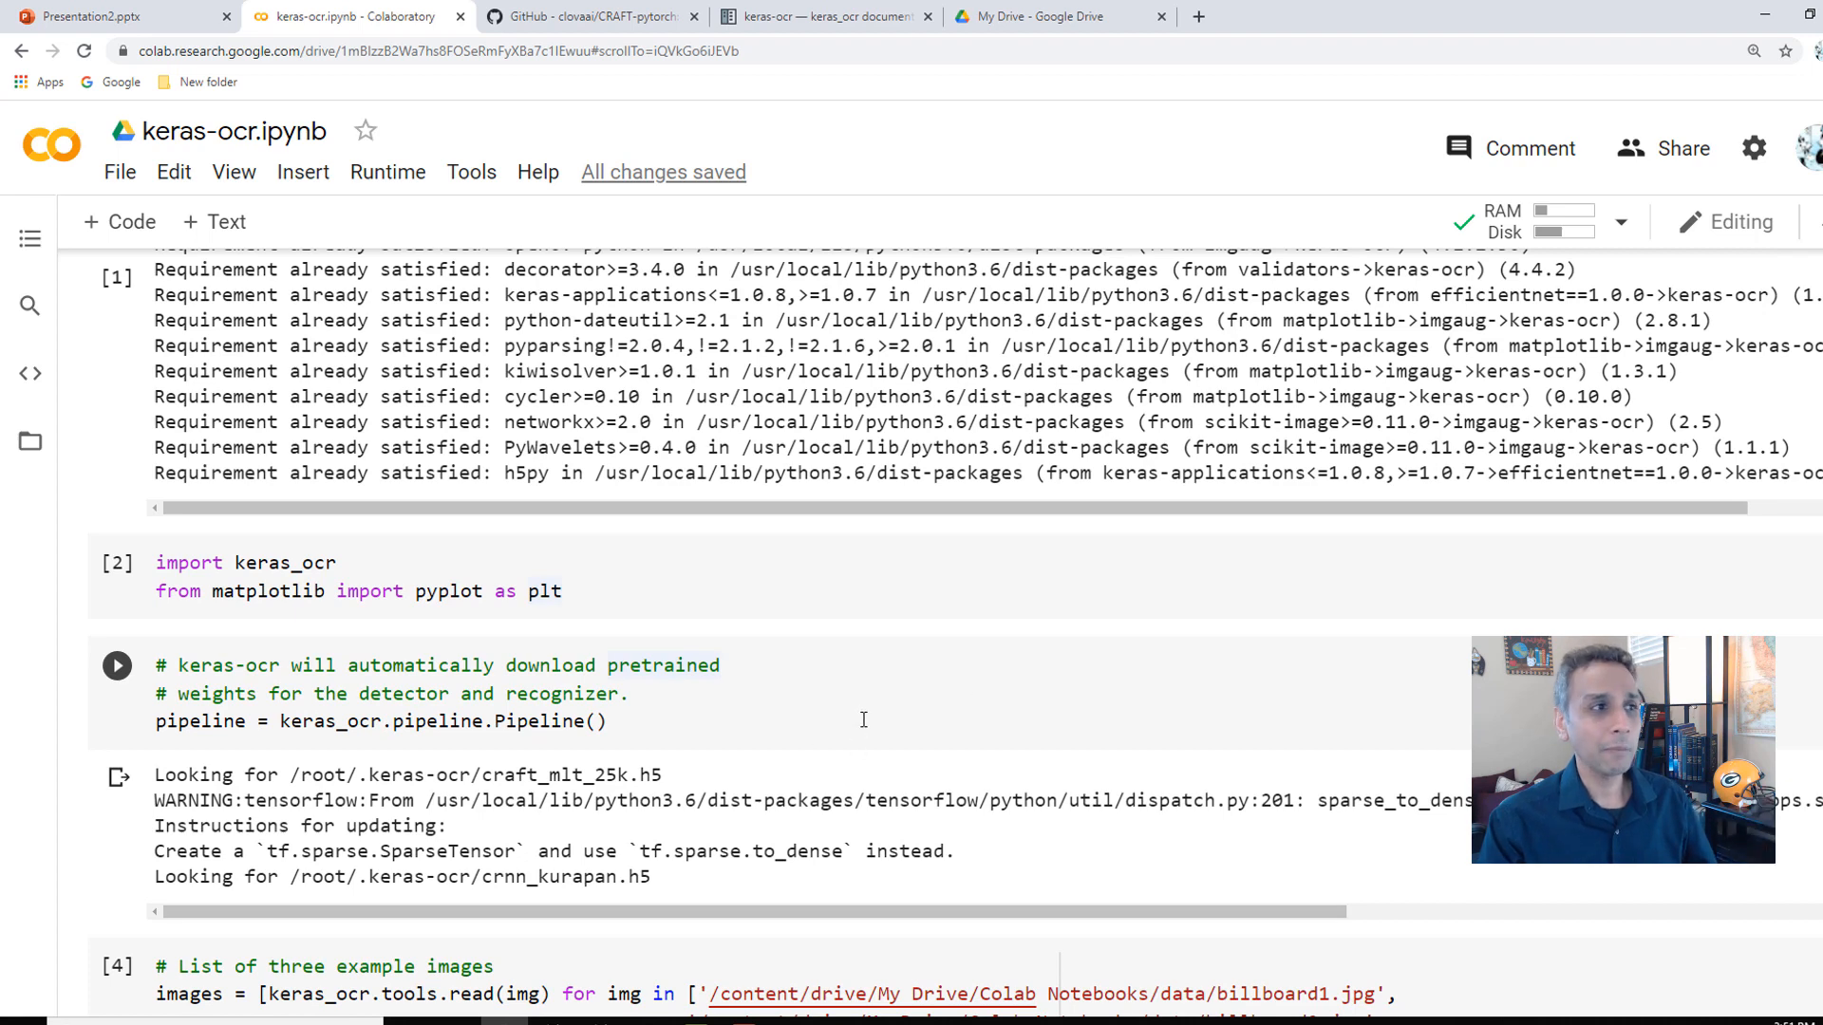
{"action": "scroll", "scroll_direction": "down", "scroll_amount": 3}
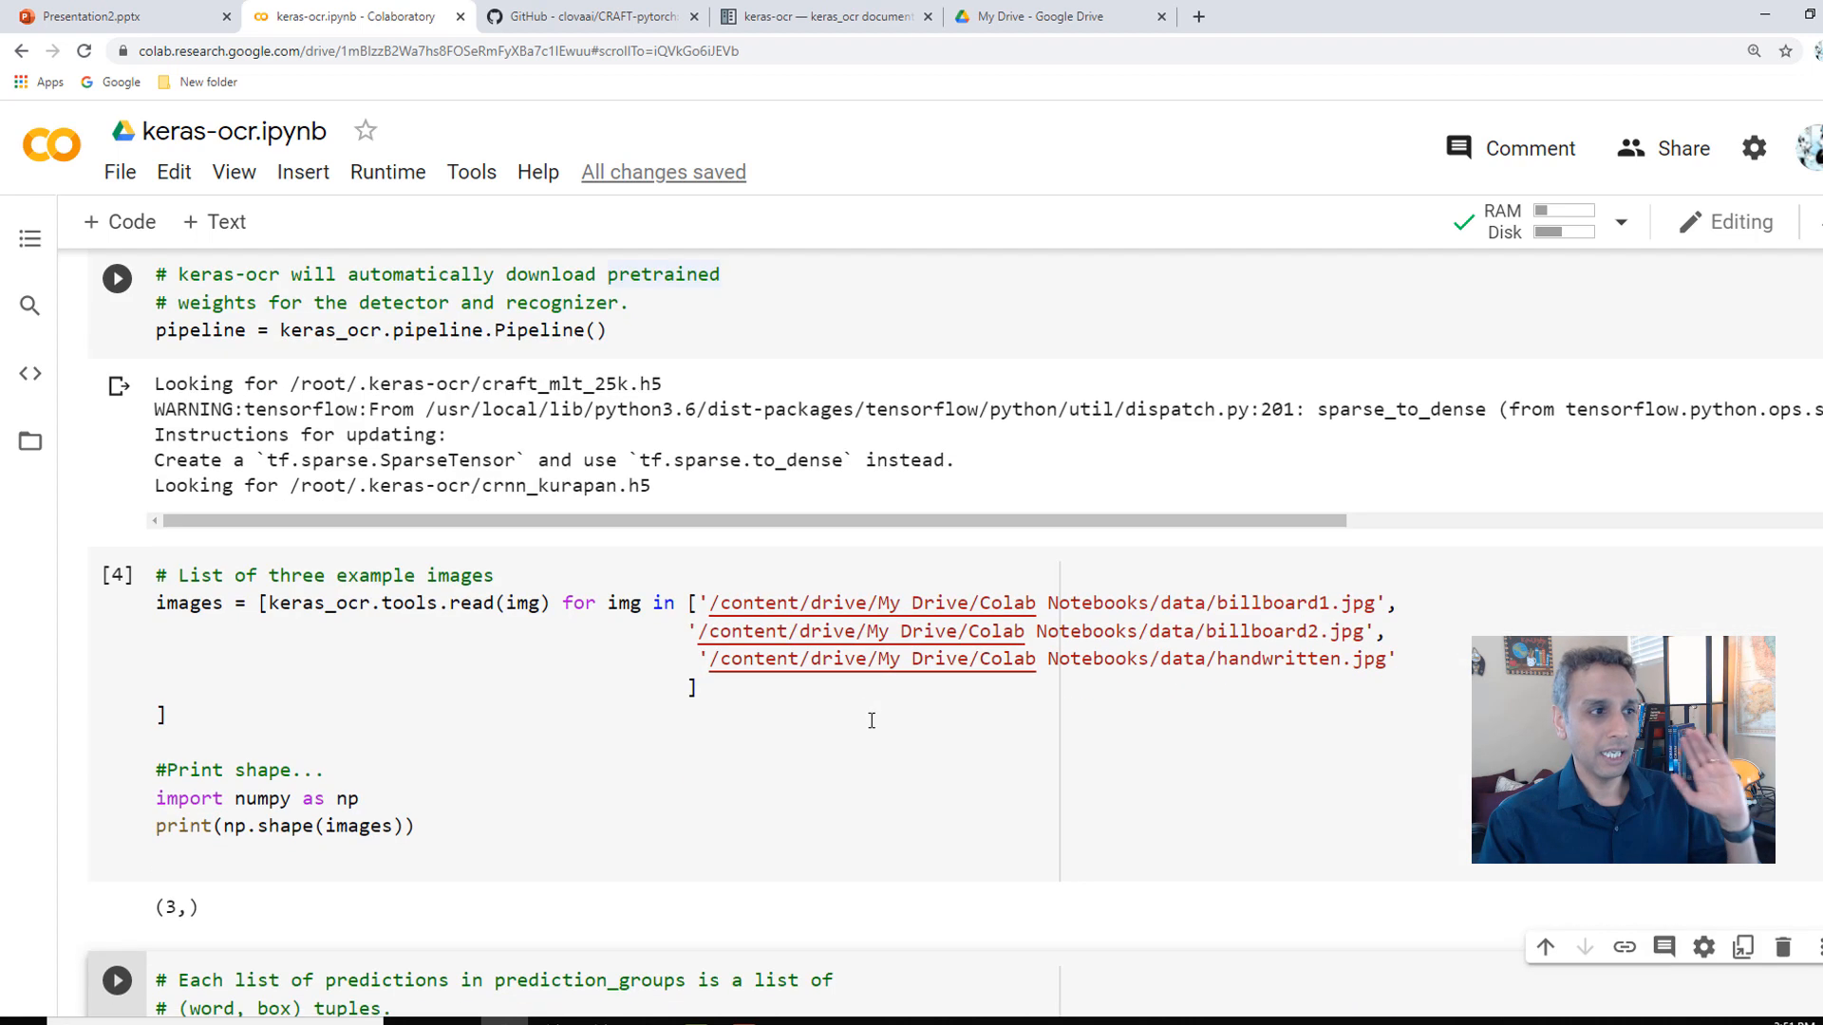